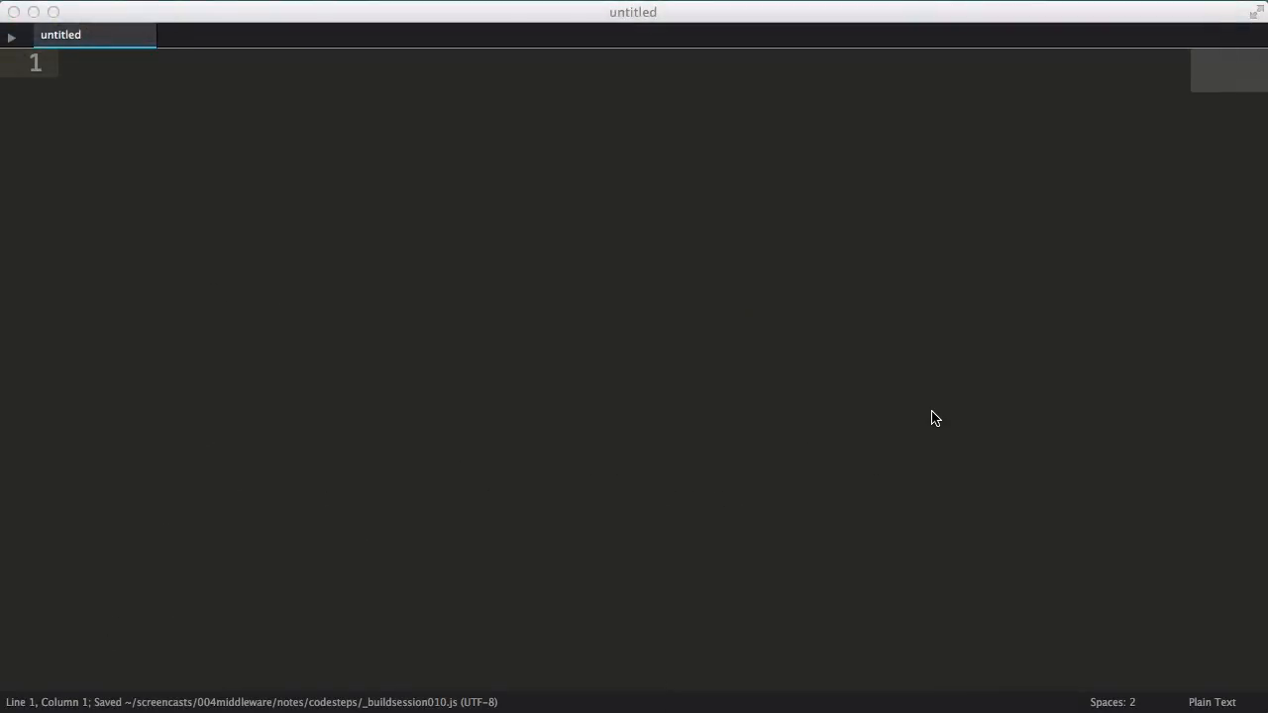
Save the untitled file as tests.js in the src/test folder.
key("cmd+s")
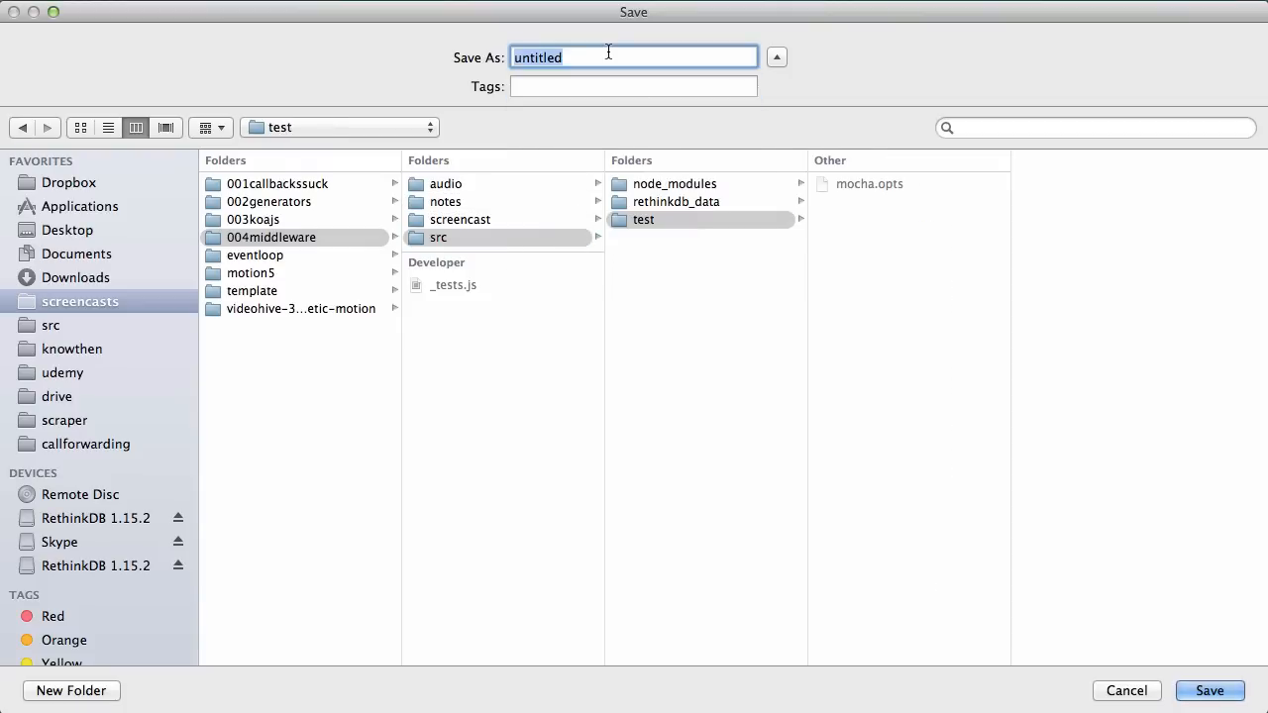
type("tests.js")
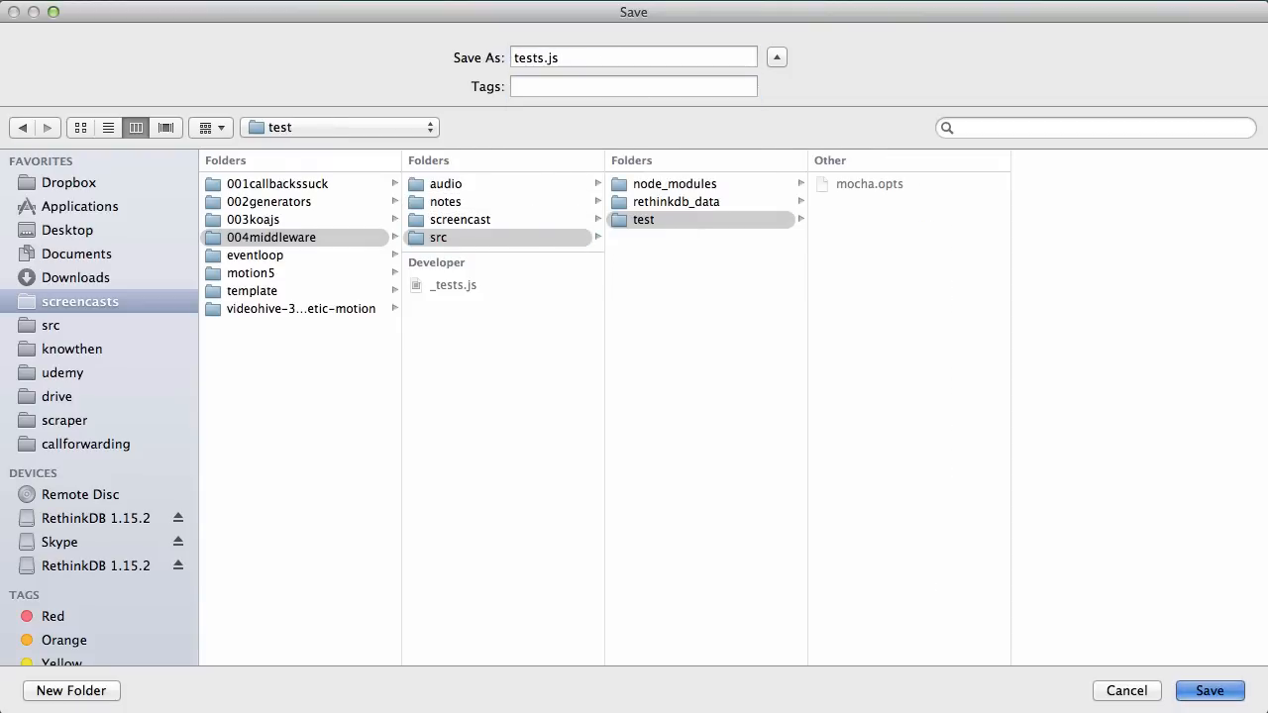
left_click(1208, 691)
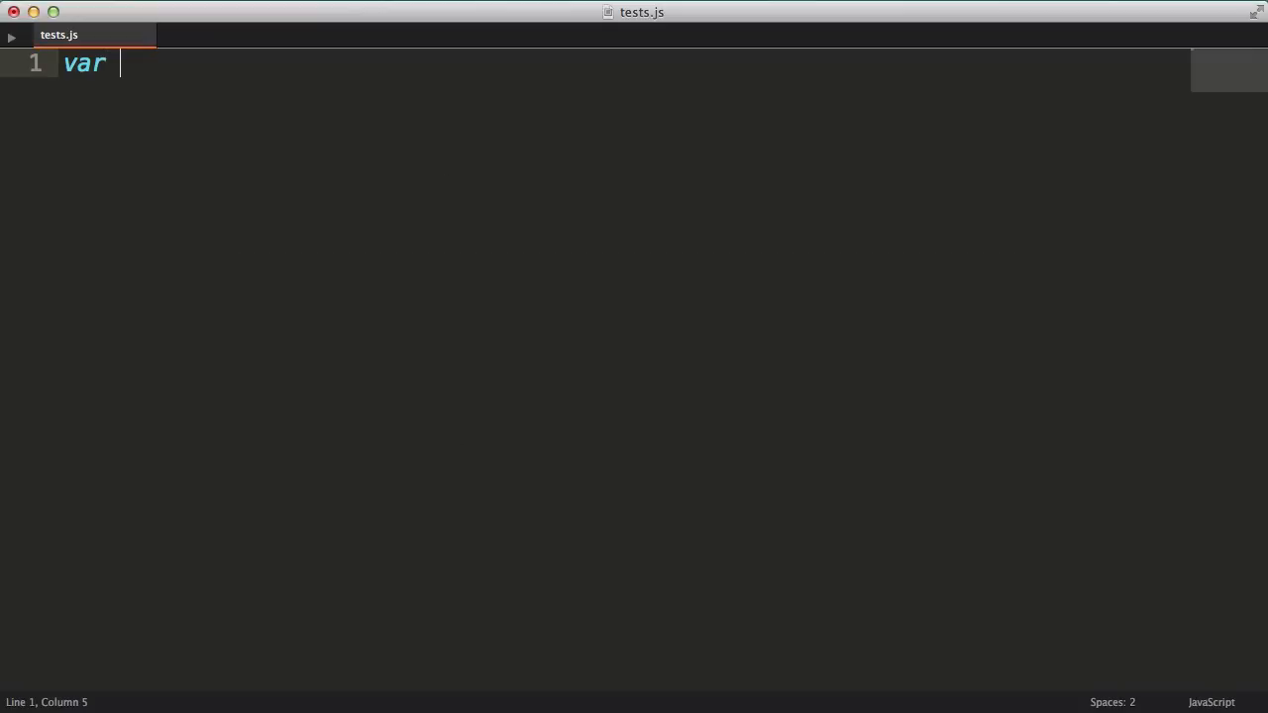
type("request = require('co-super')")
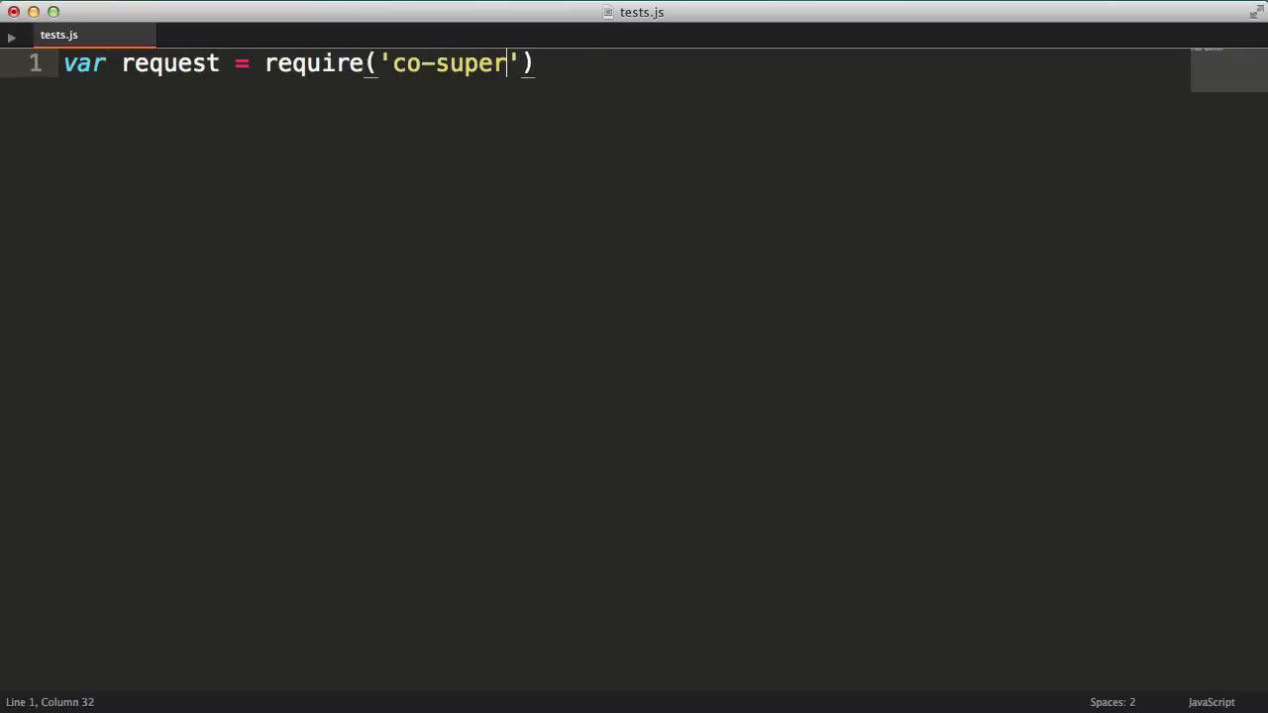
type("test'),")
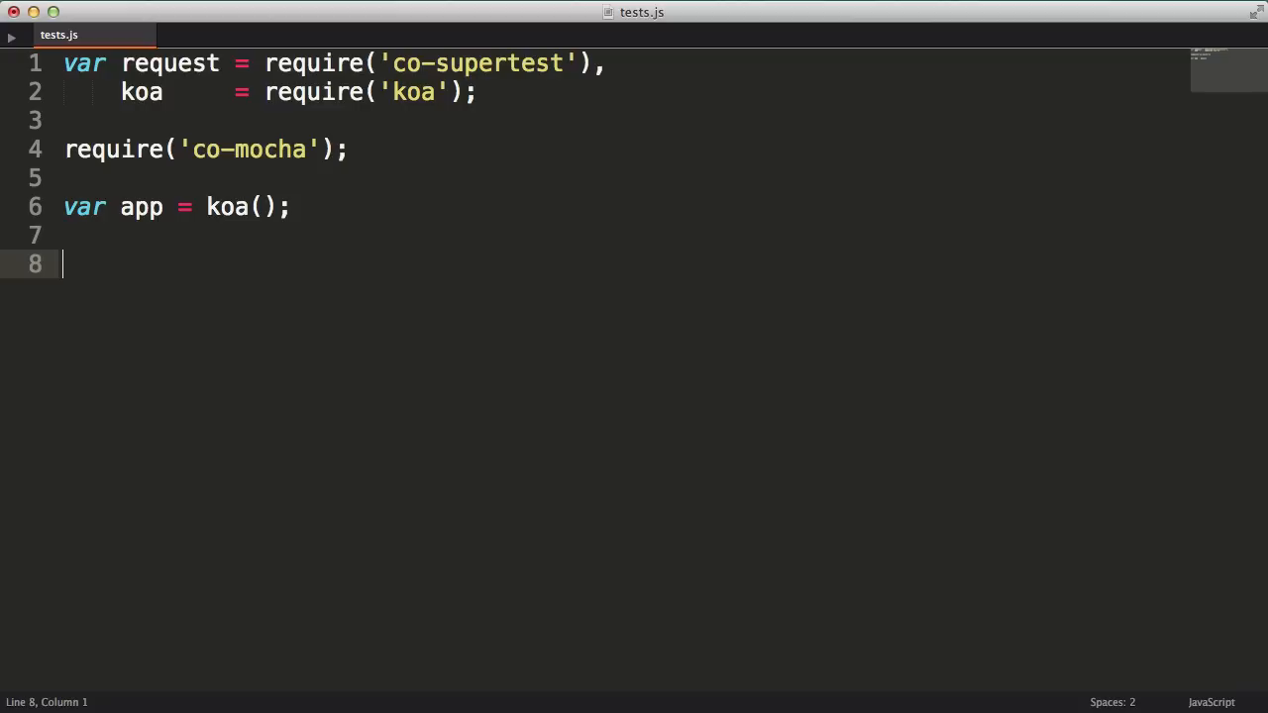
type("app.keys =")
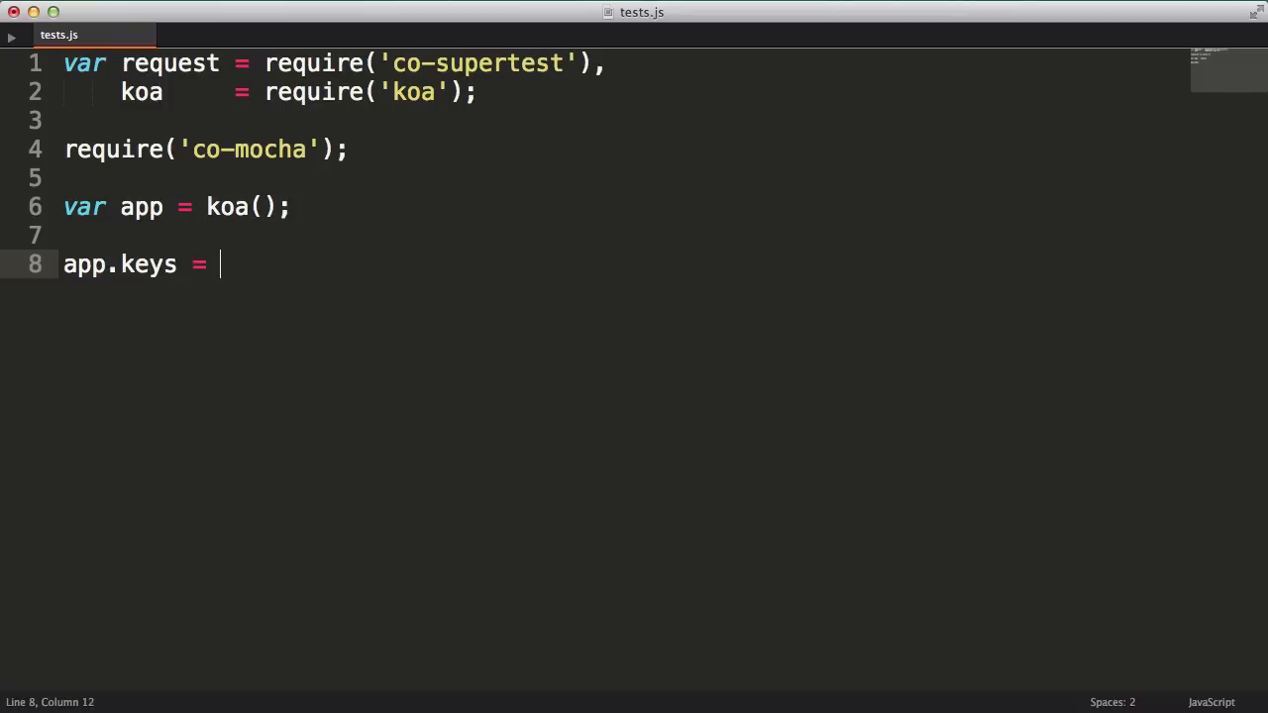
type("['']")
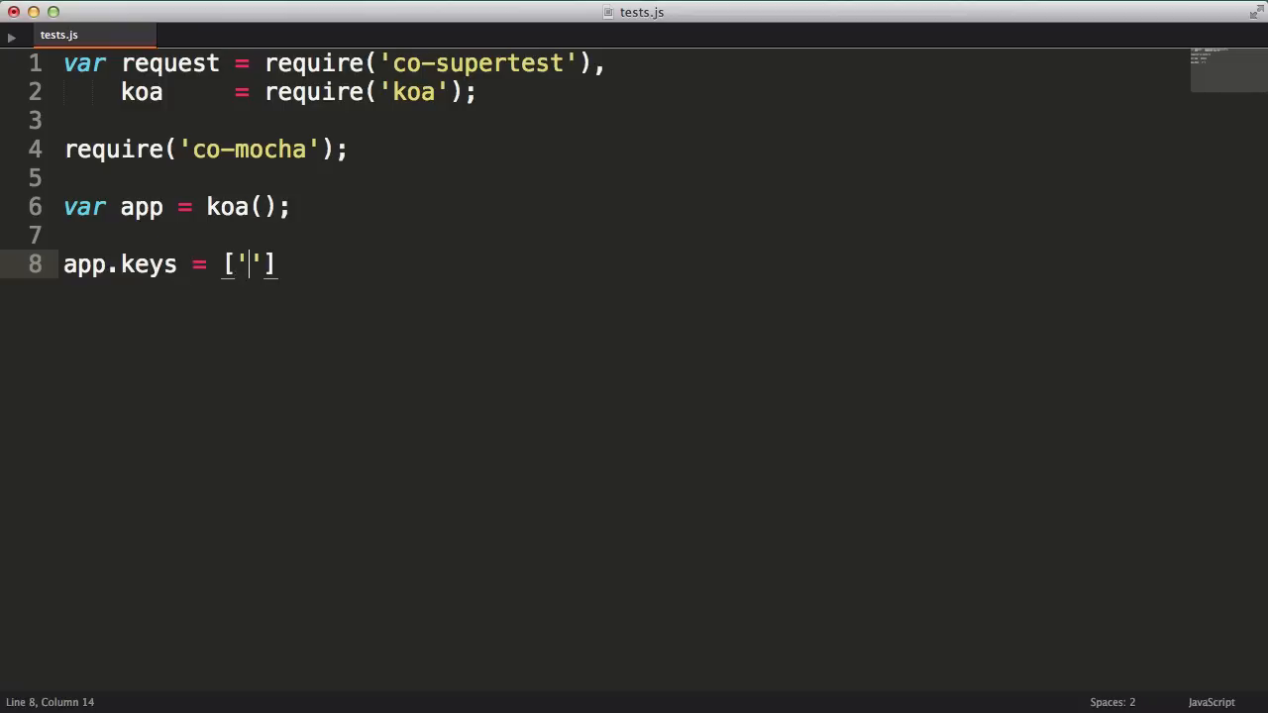
type("secret key here")
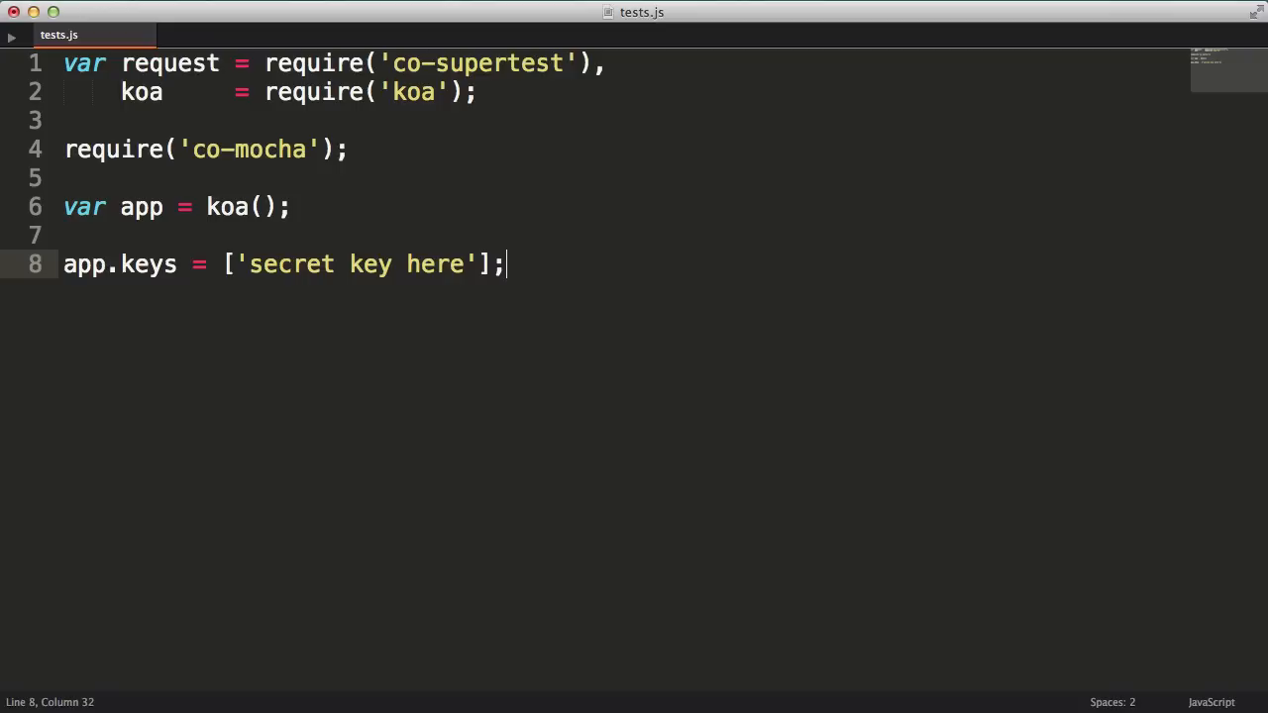
mouse_move(561, 360)
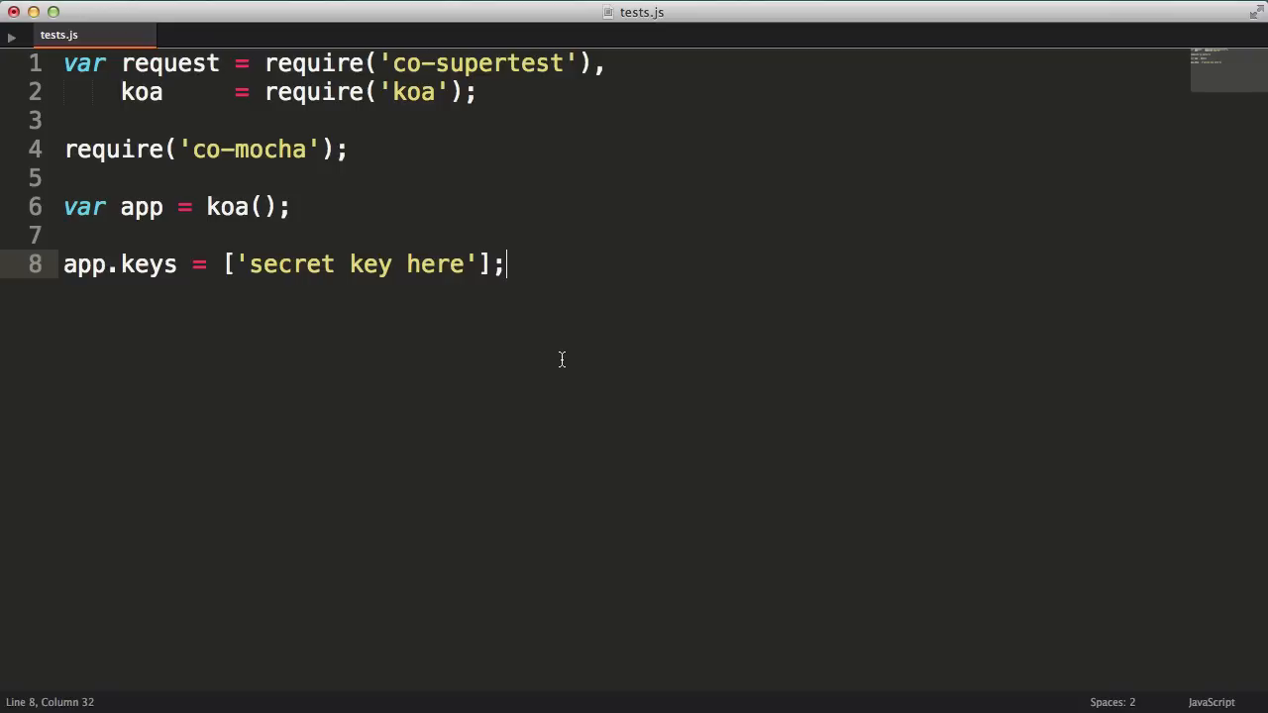
type("session = require('../session');")
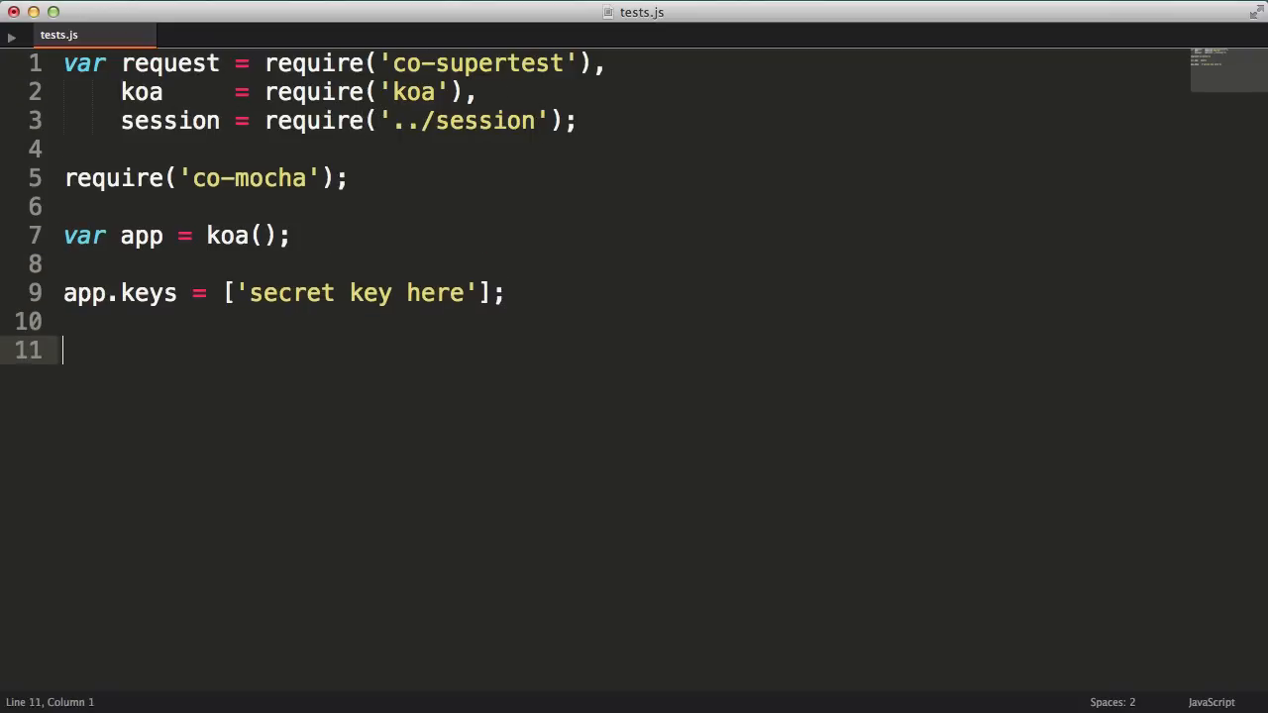
Add app.use(session()) and a generator middleware, trying userName and session destroy code inside.
type("app.use(session());")
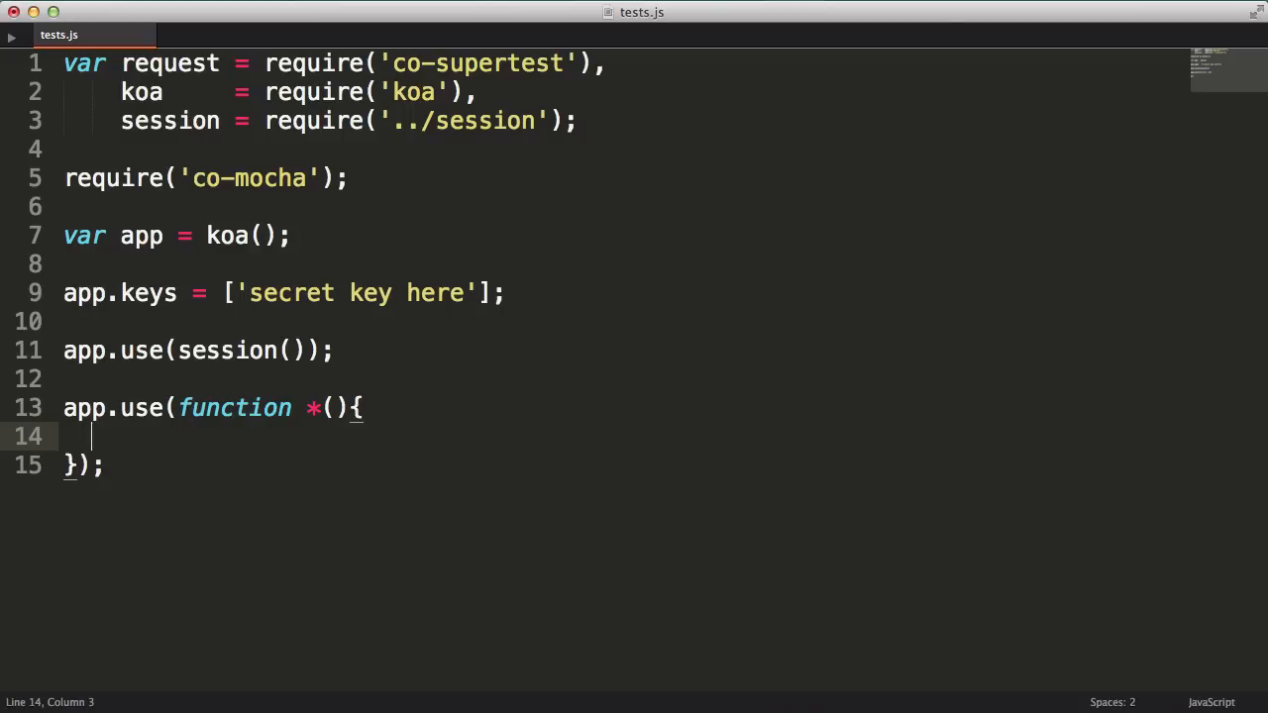
type("this.session.userName = 'J'")
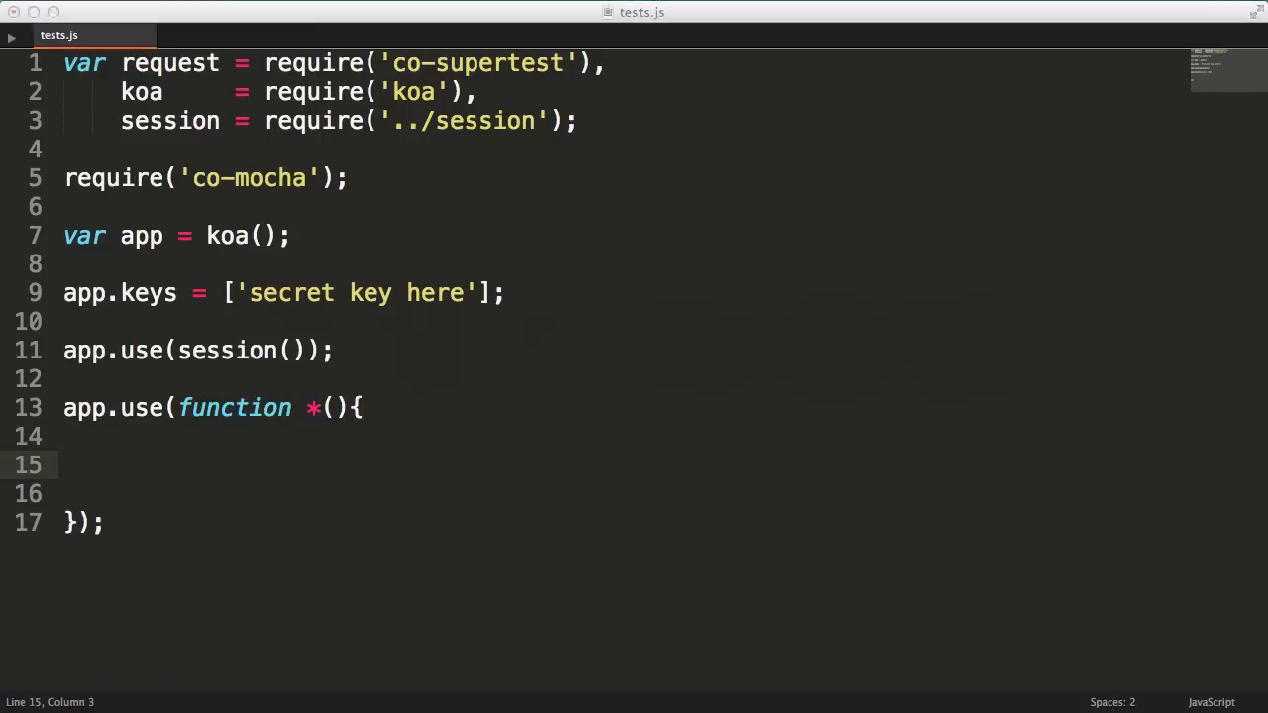
type("this.body = this.session.userName;")
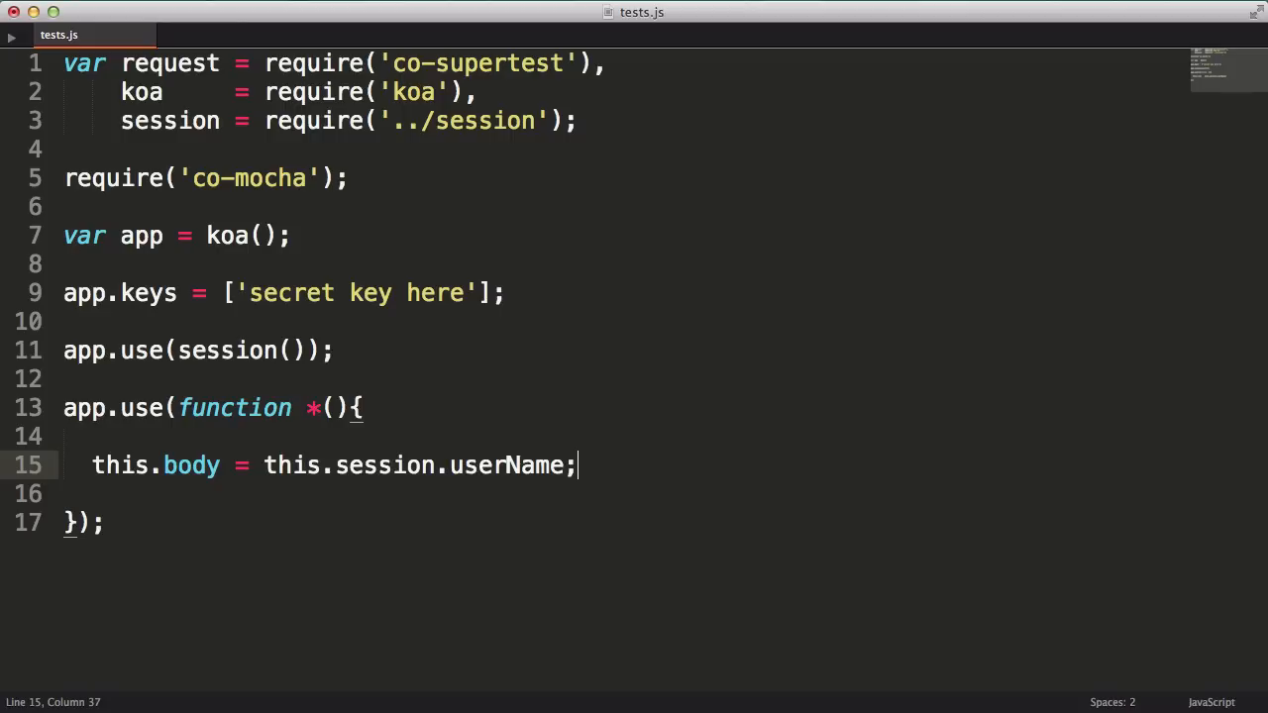
type("this.session.des")
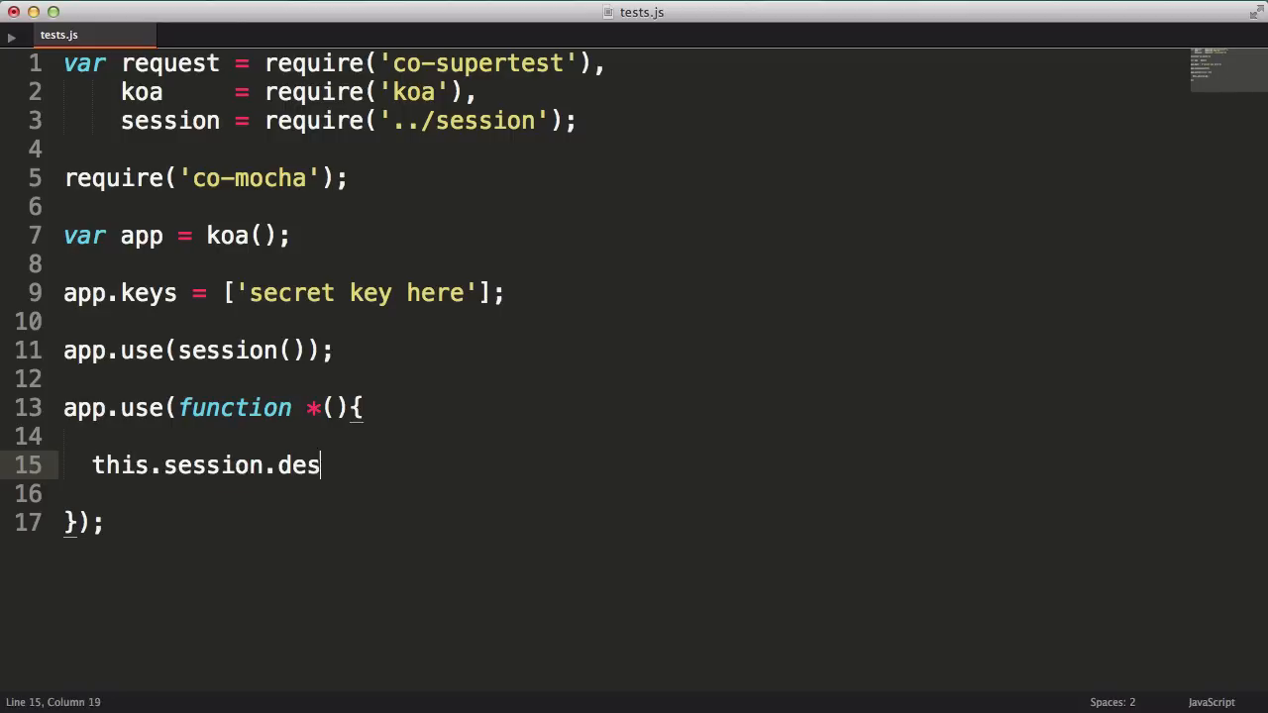
type("troy()")
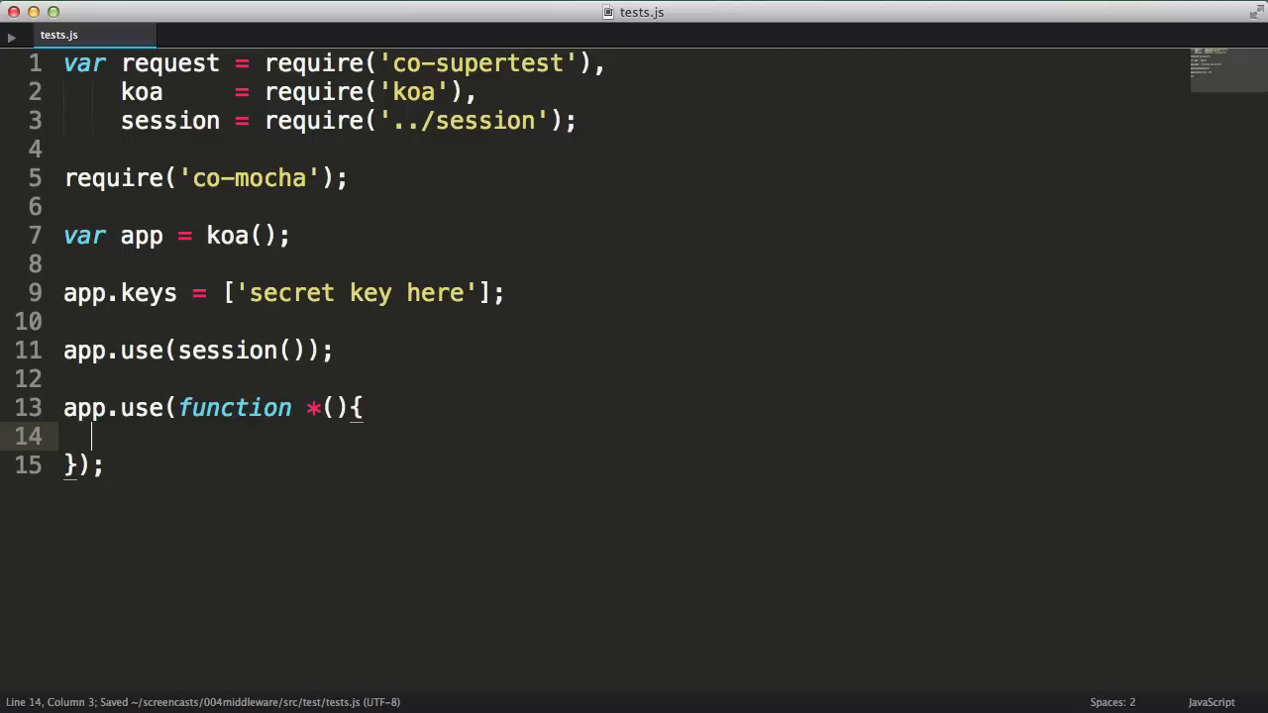
Switch on this.request.url with case '/setname' setting session userName to 'James'.
type("swit")
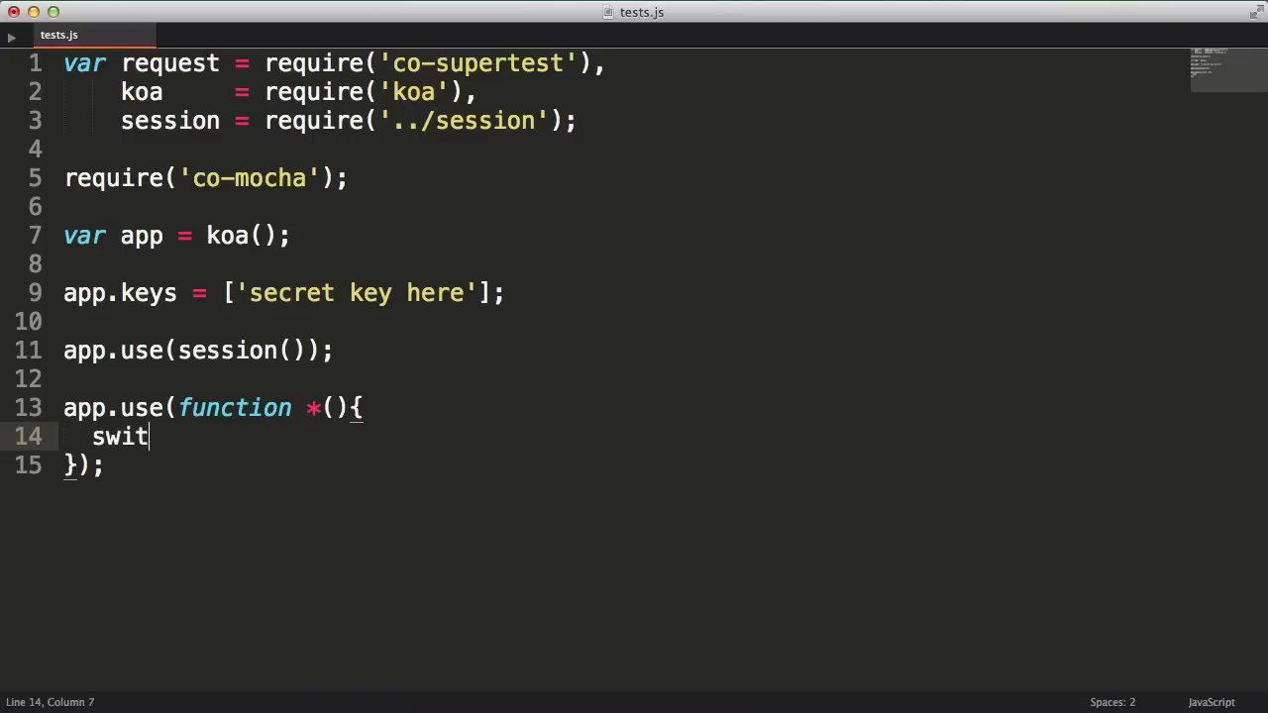
type("ch()")
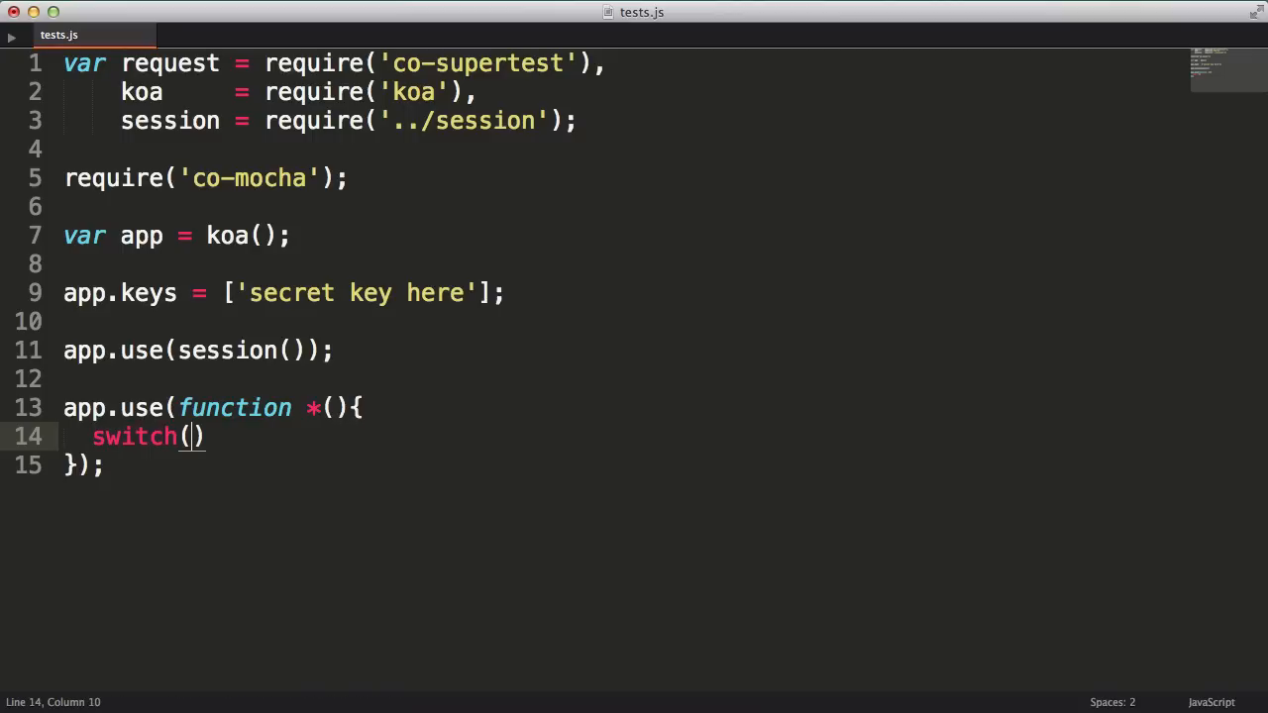
type("this.request.url){")
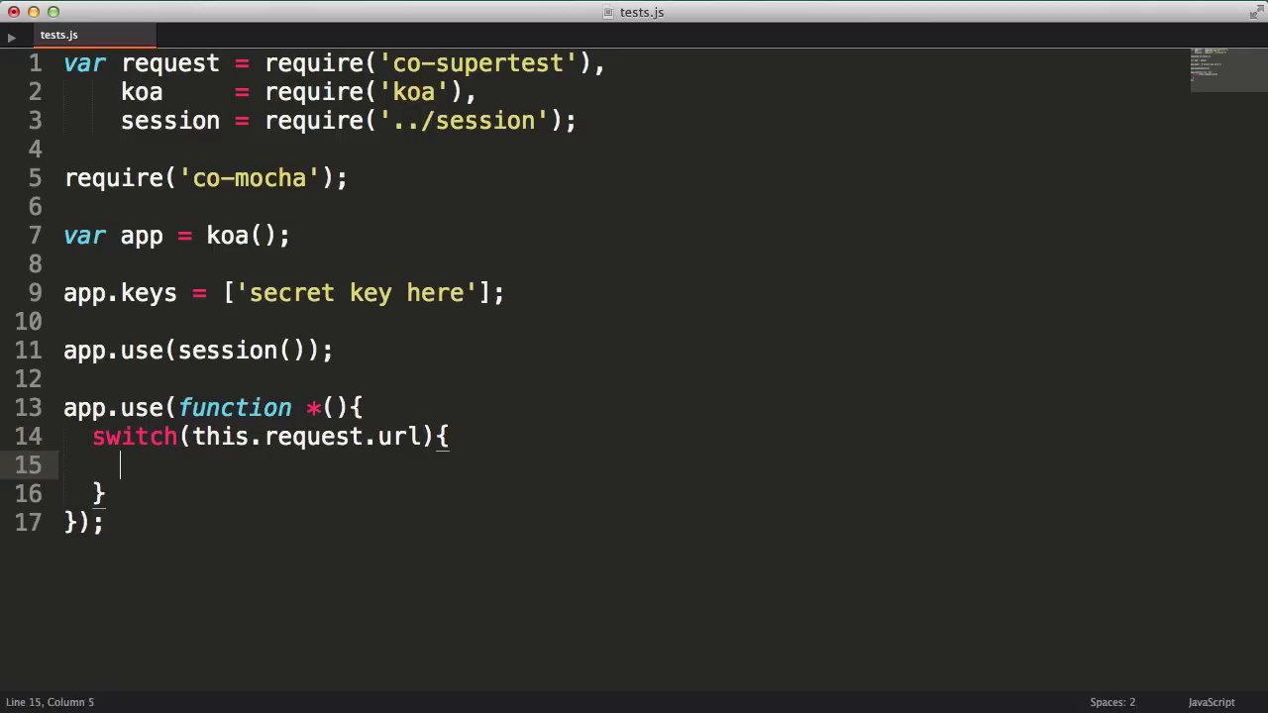
type("case '/'")
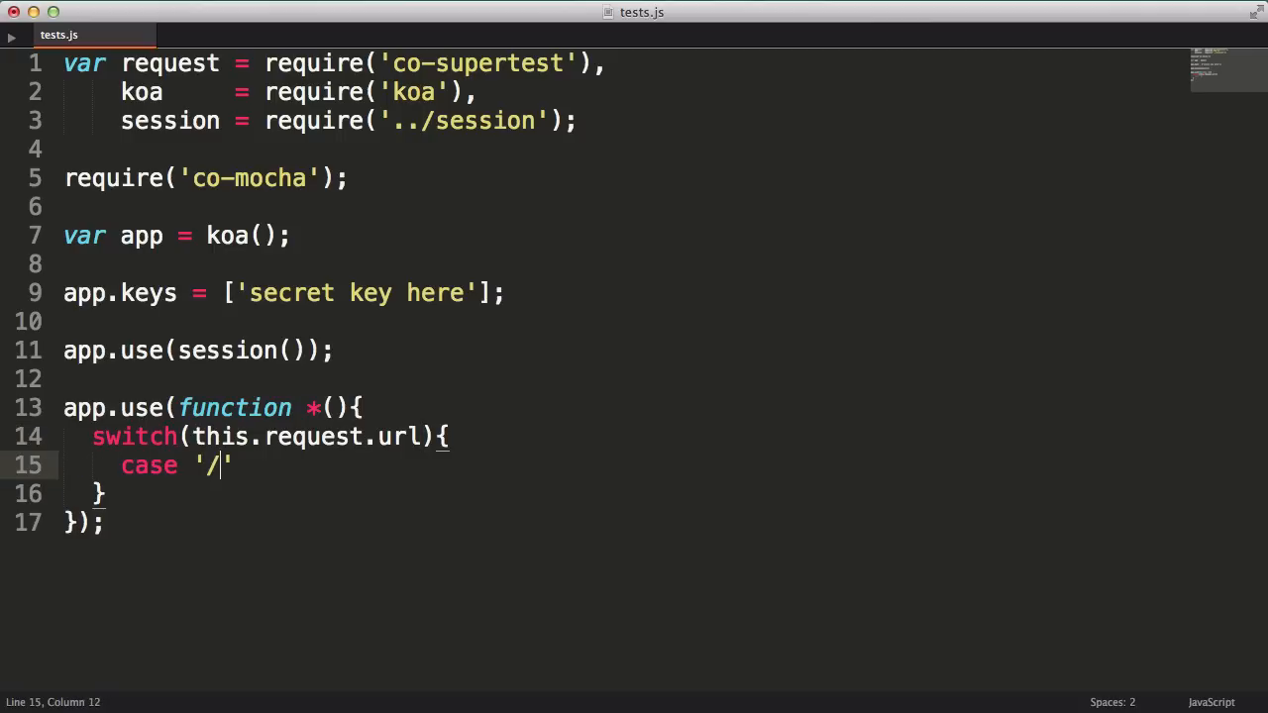
type("setname")
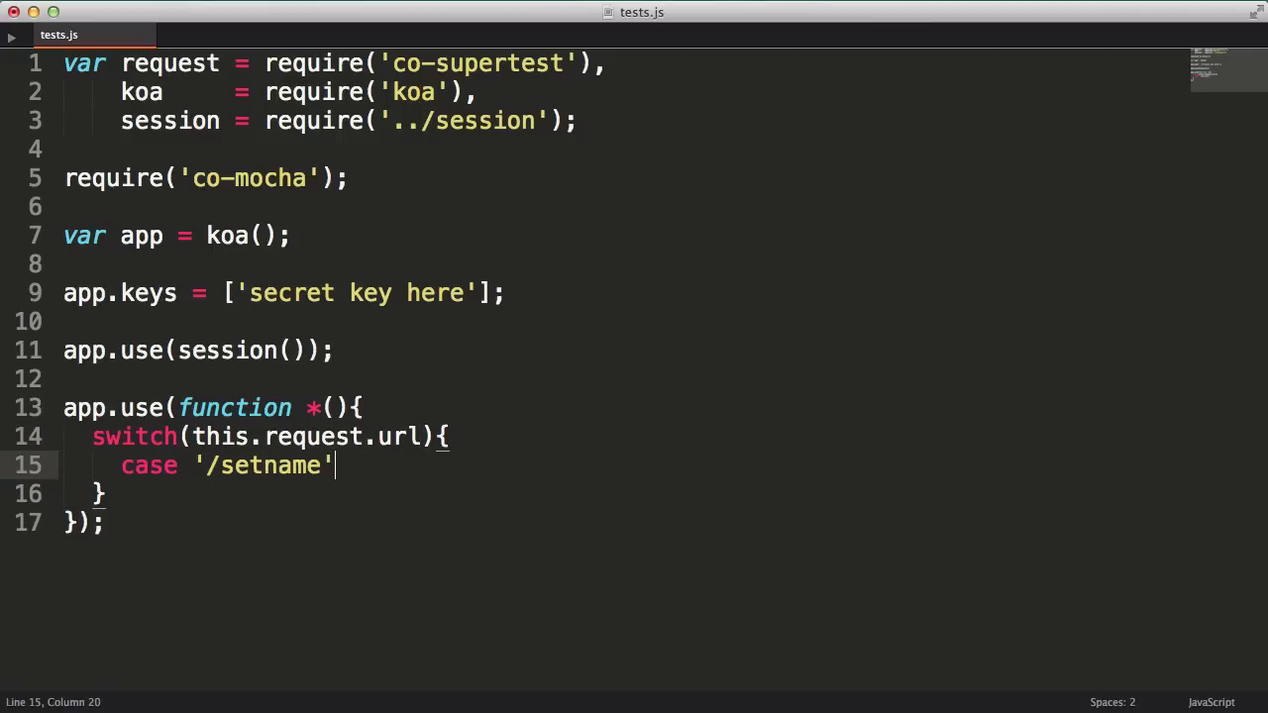
type(":")
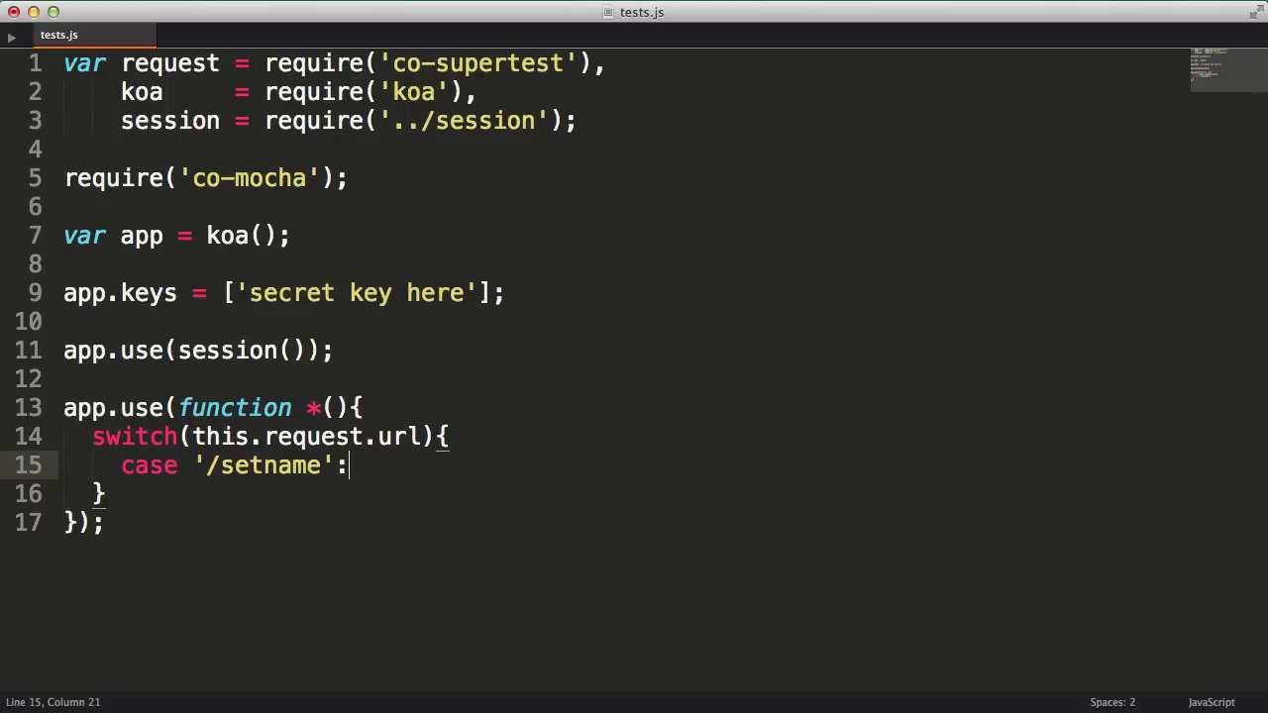
type("this.session.userName = 'James';")
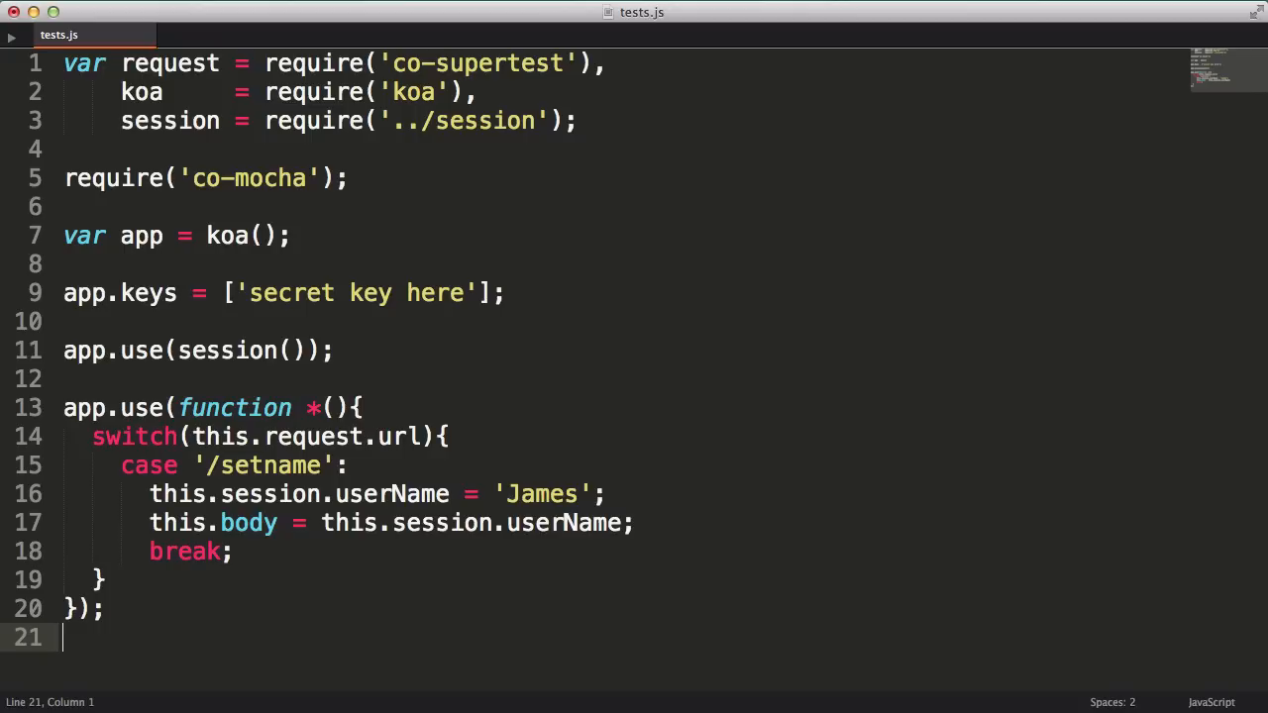
Start a server with var server = app.listen() and begin a describe block.
type("var server")
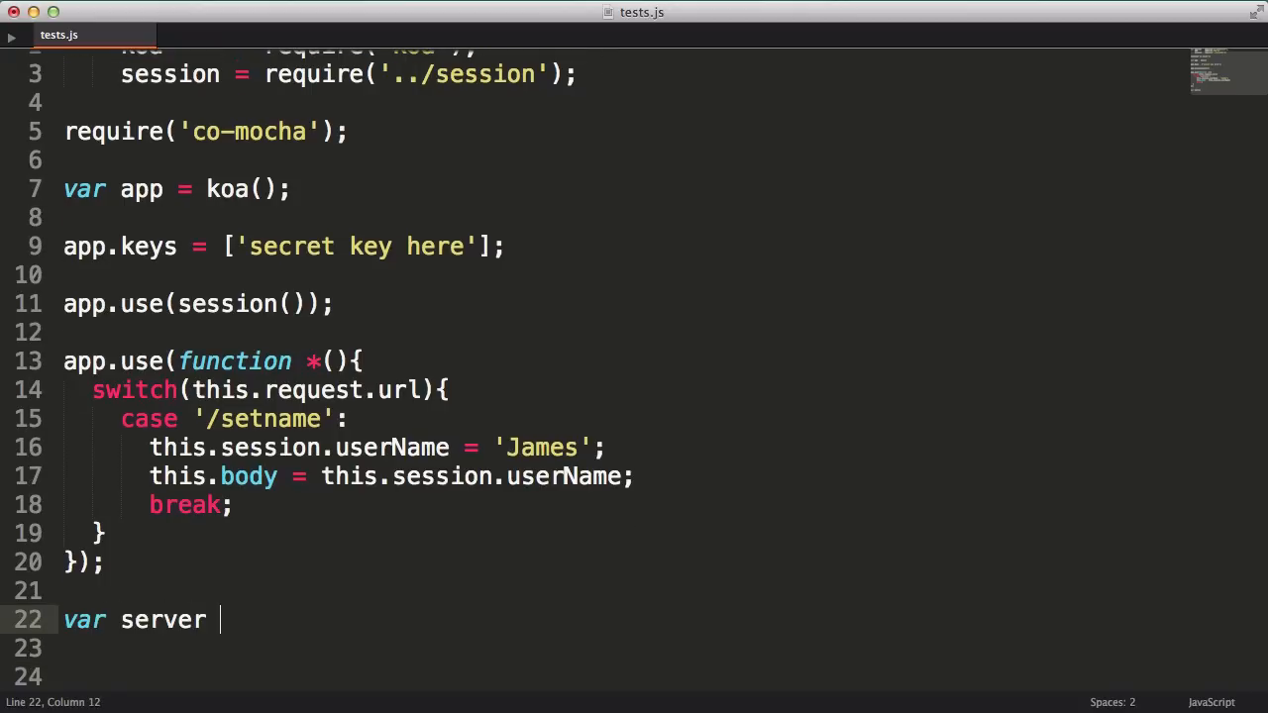
type("= app.listen();")
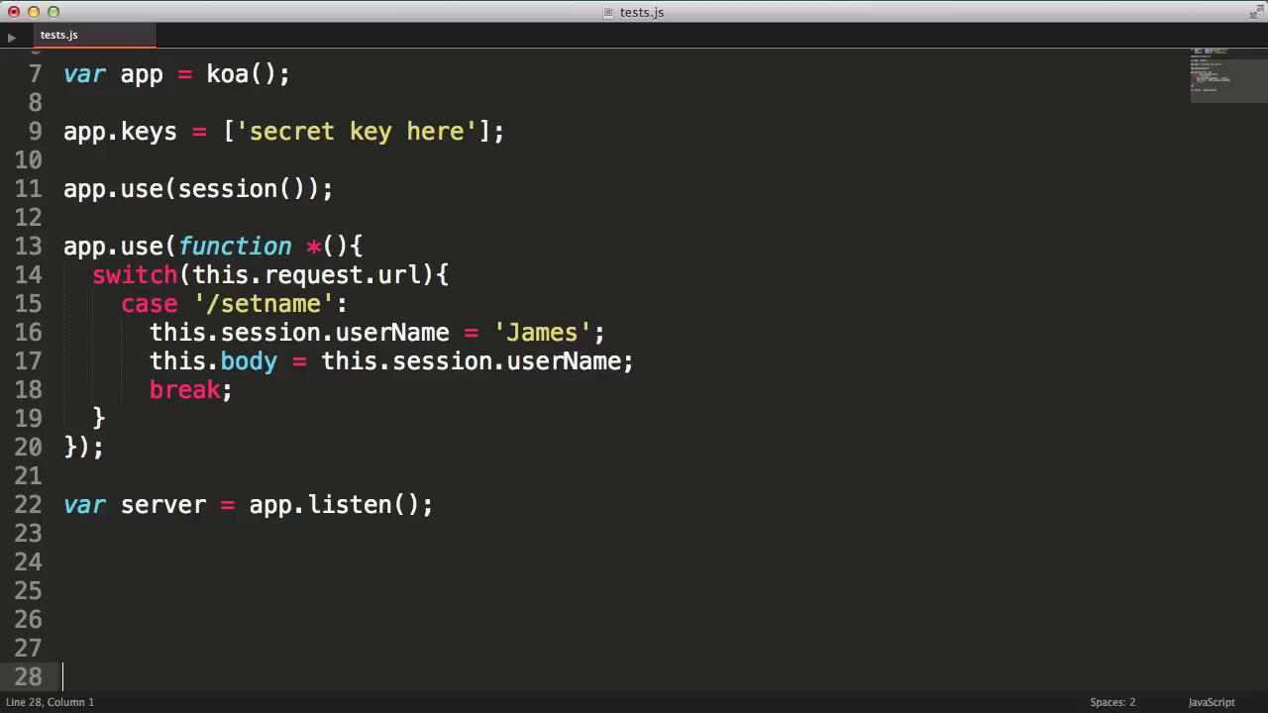
type("describe('')")
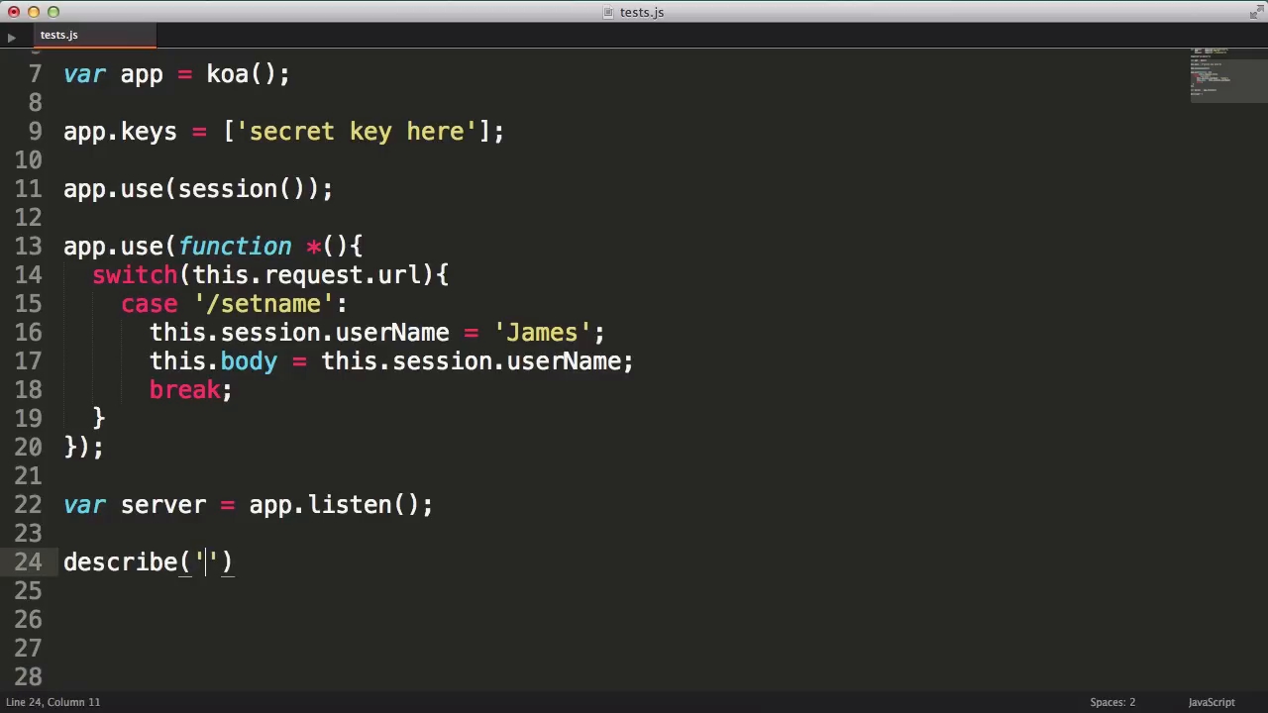
Name the suite 'Testing rethinkDB middleware' and add 'Set Session Value' with agent = request.agent(server).
type("Testing rethinkDB middleware', function(")
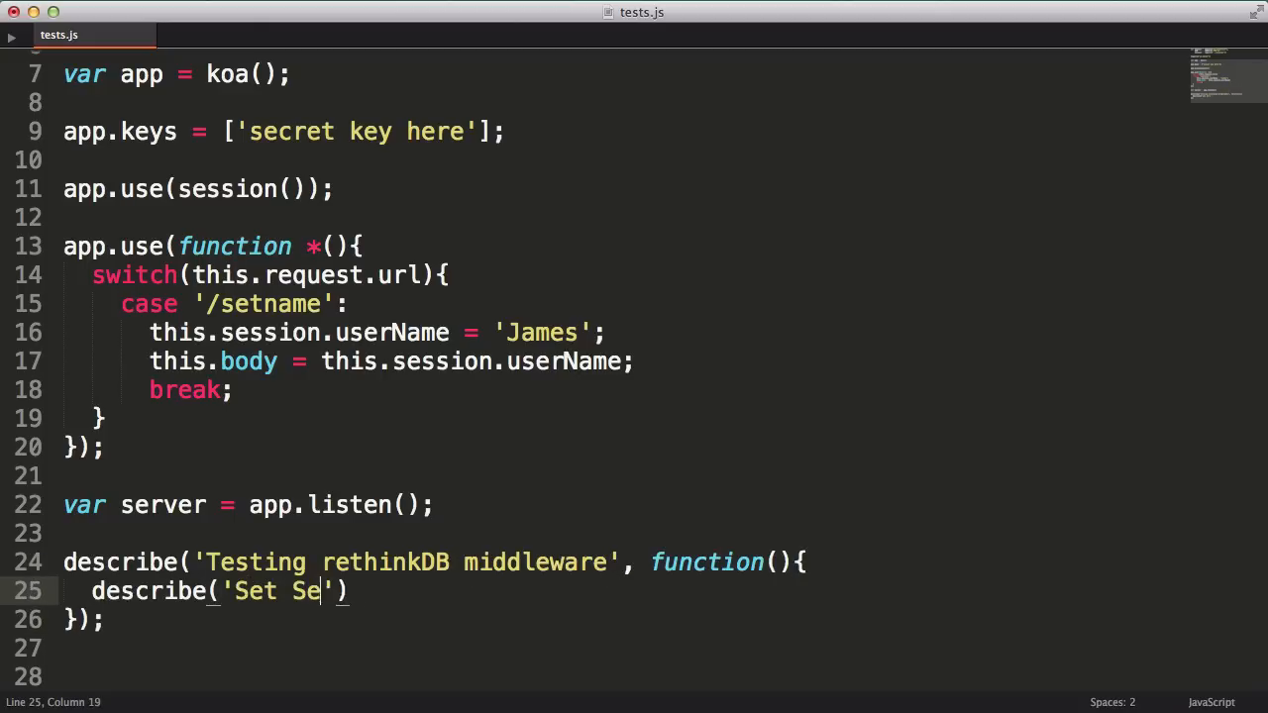
type("ssion Value', function(){")
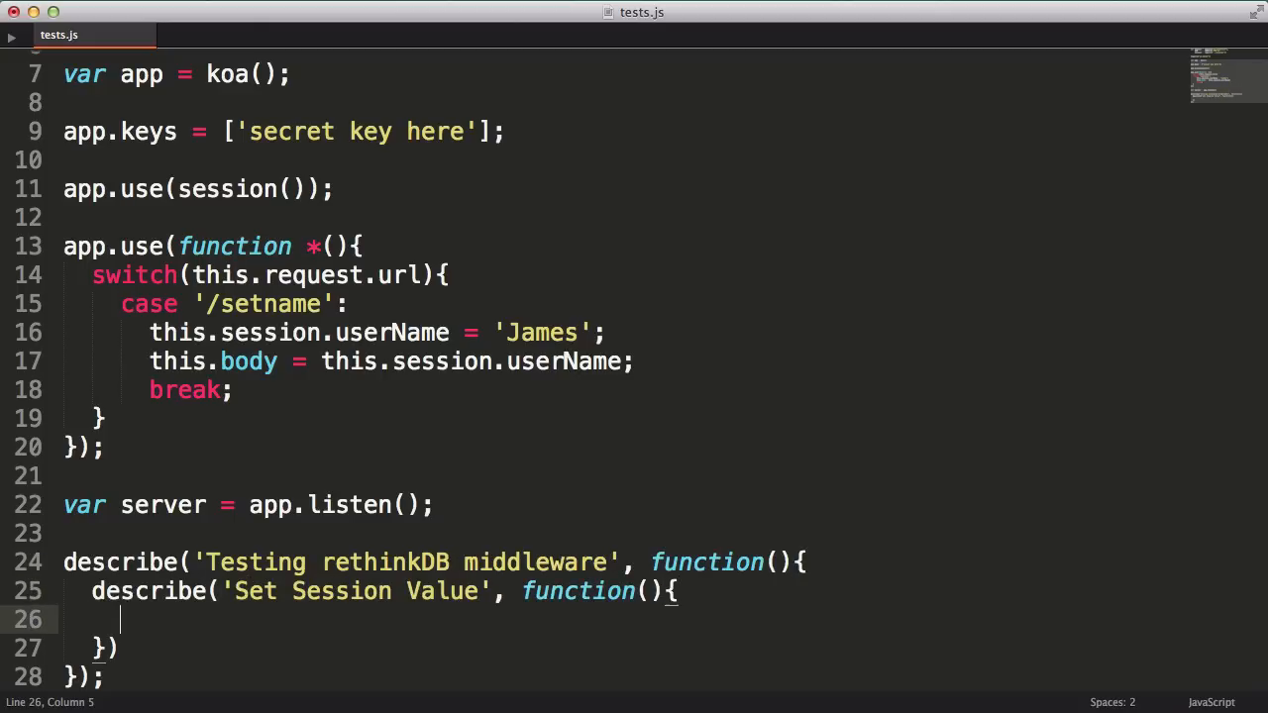
type("var agent;")
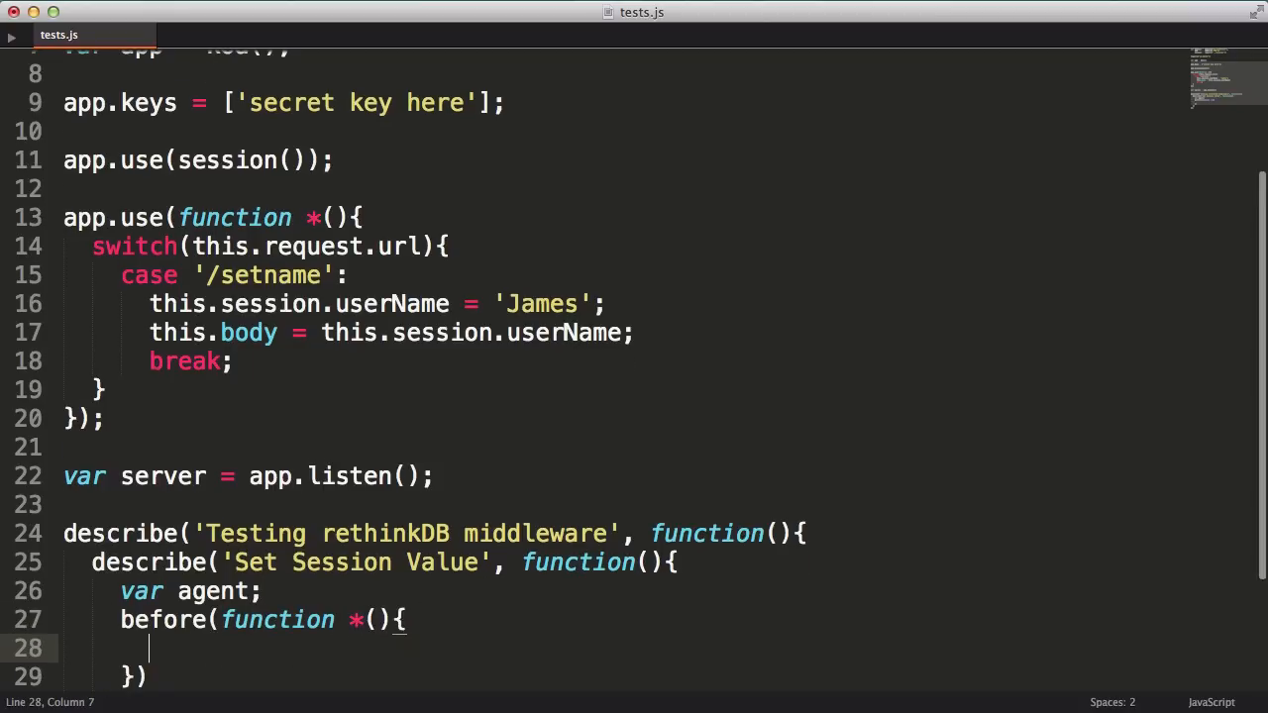
type("agent = request.agent(server);")
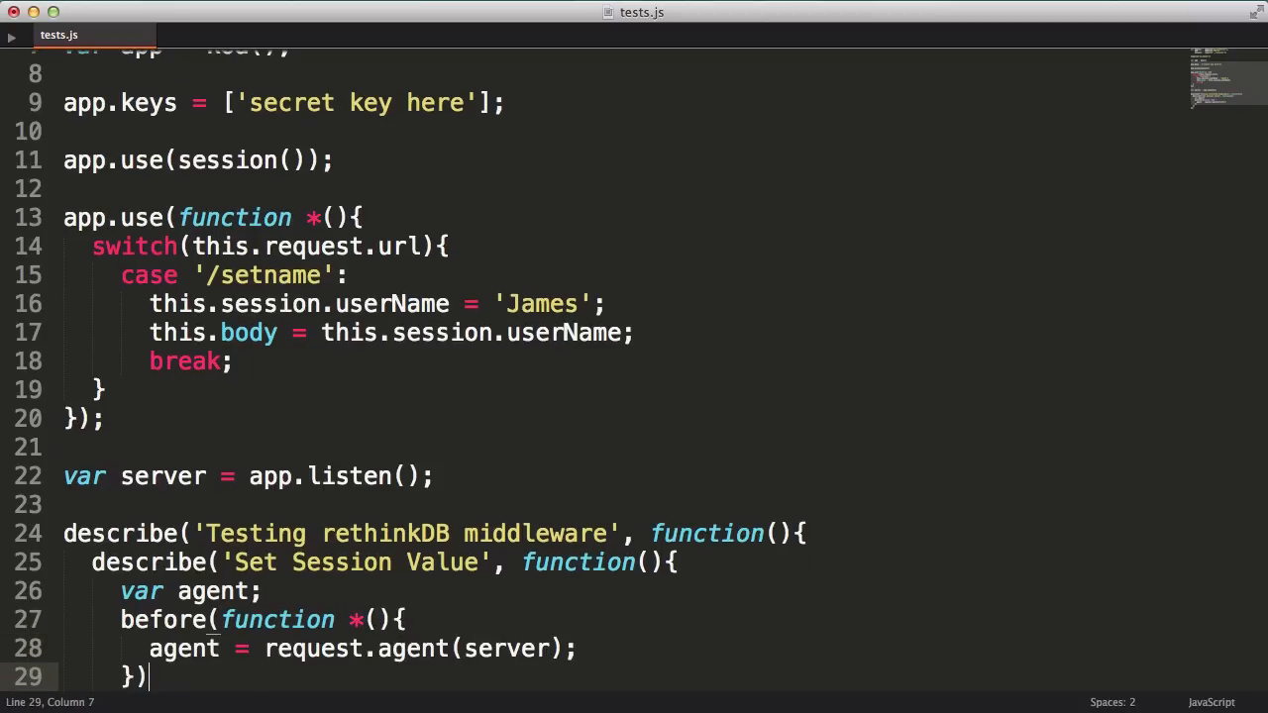
type(";")
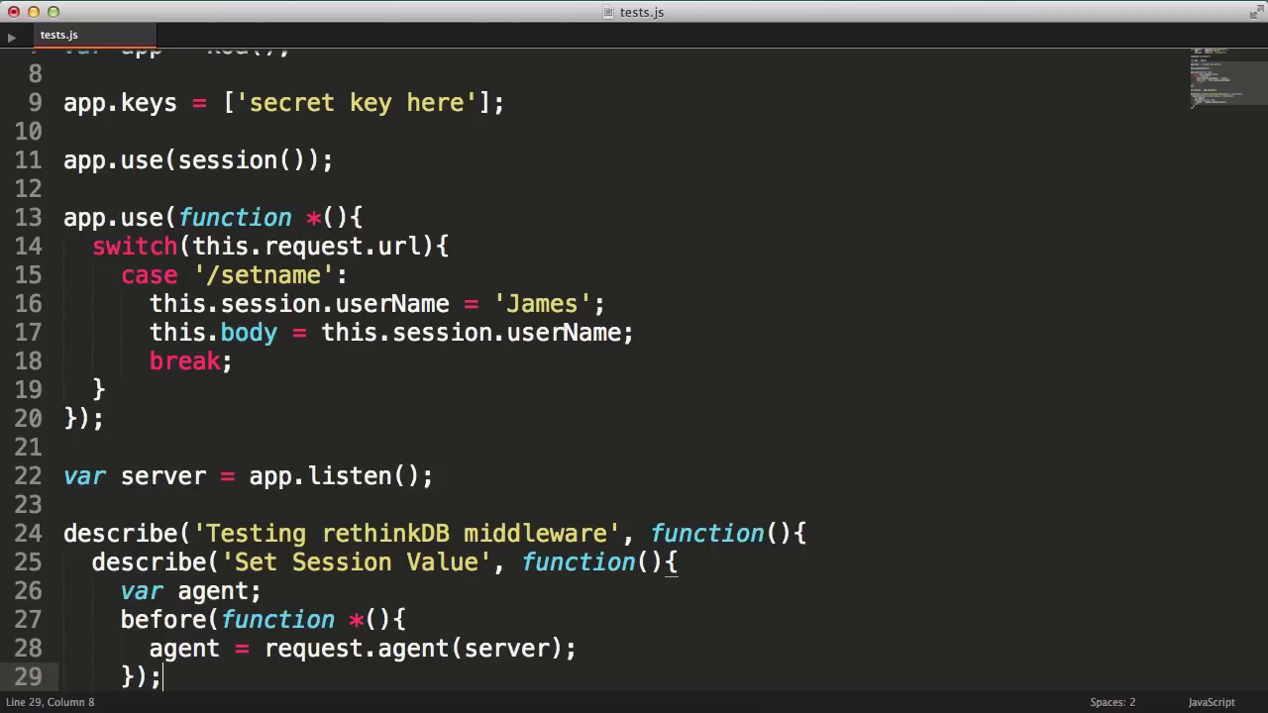
Add test 'Should set name in session object' yielding agent.get('/setname').expect(200).
type("it('Should set name in session object', function *(){")
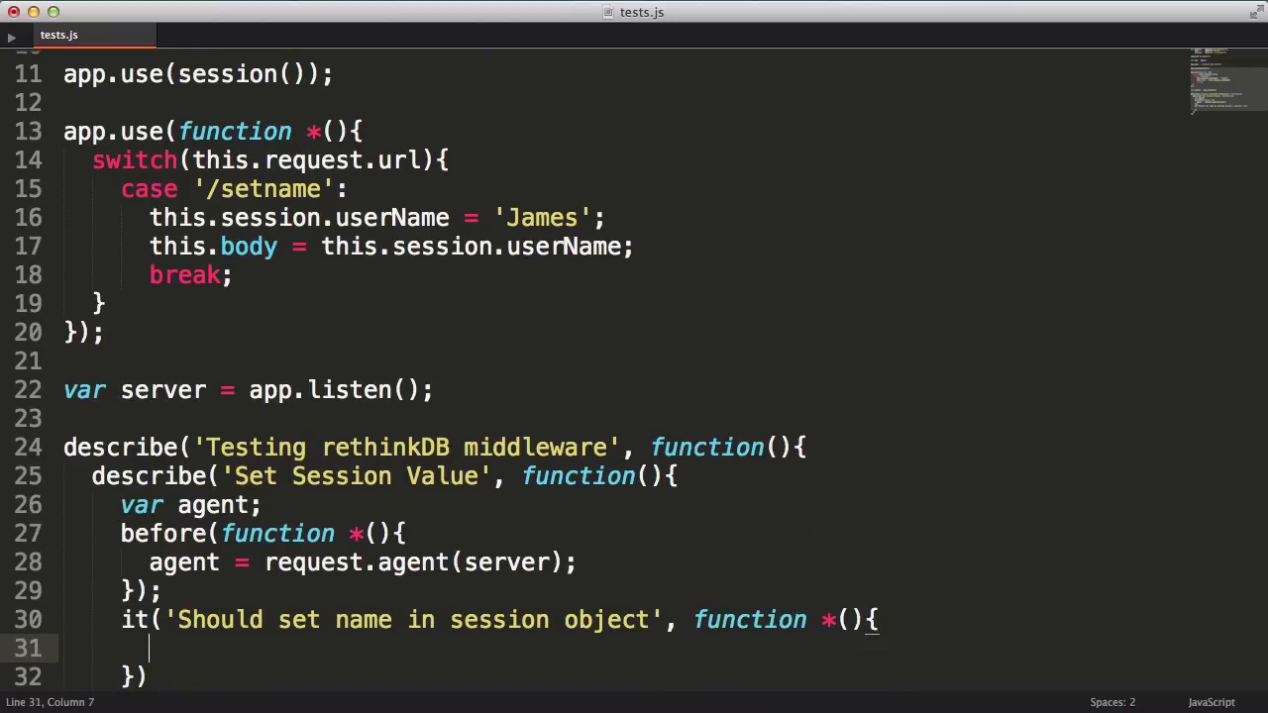
type("yield agent")
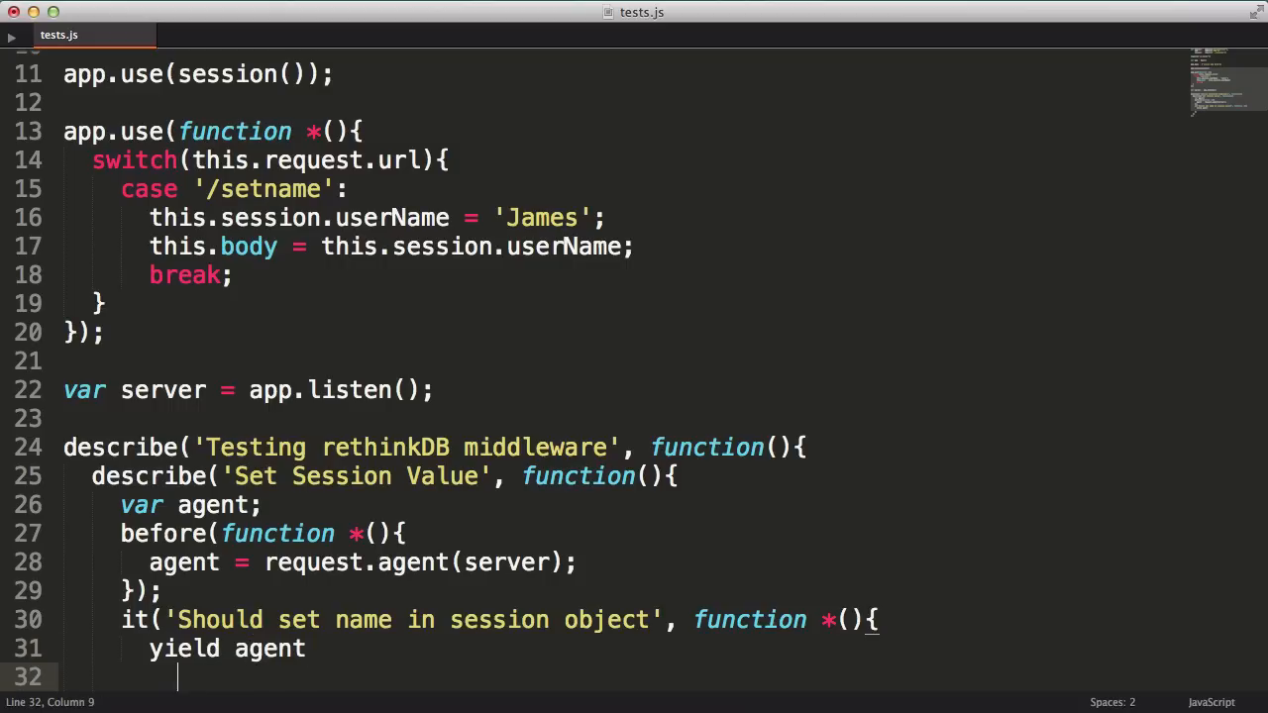
type(".get('/setname')")
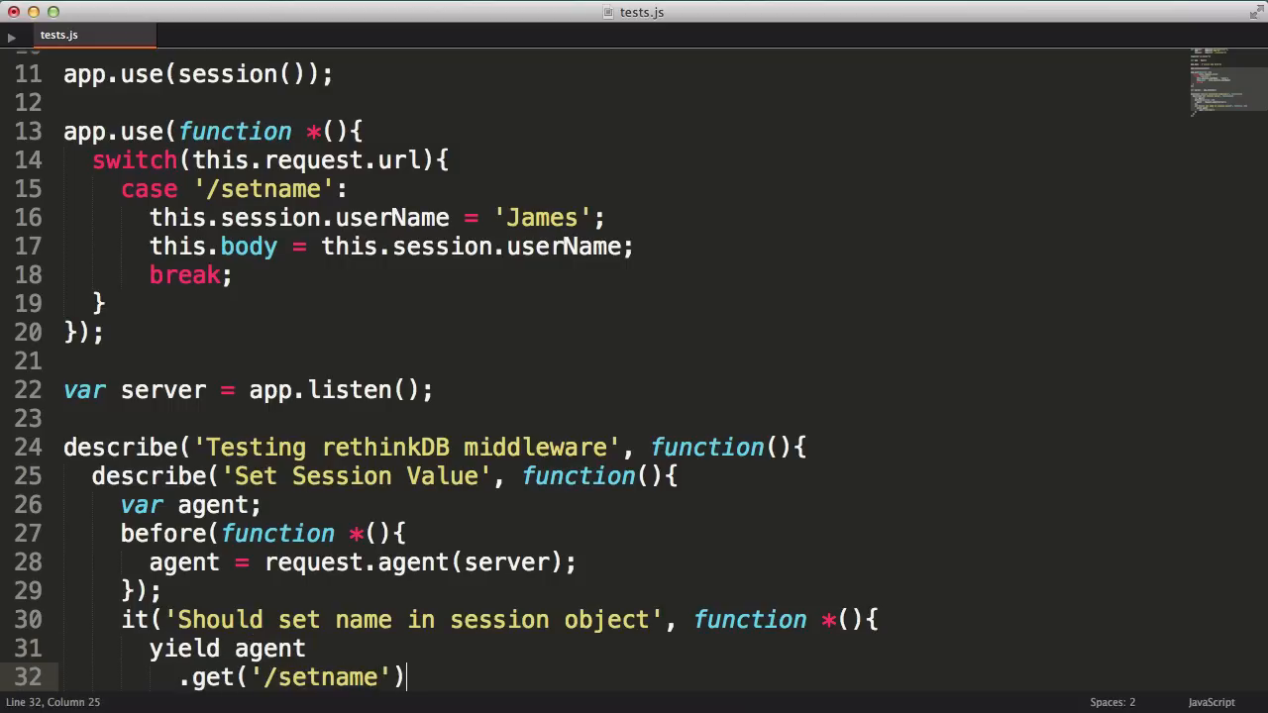
type(".expect(200)")
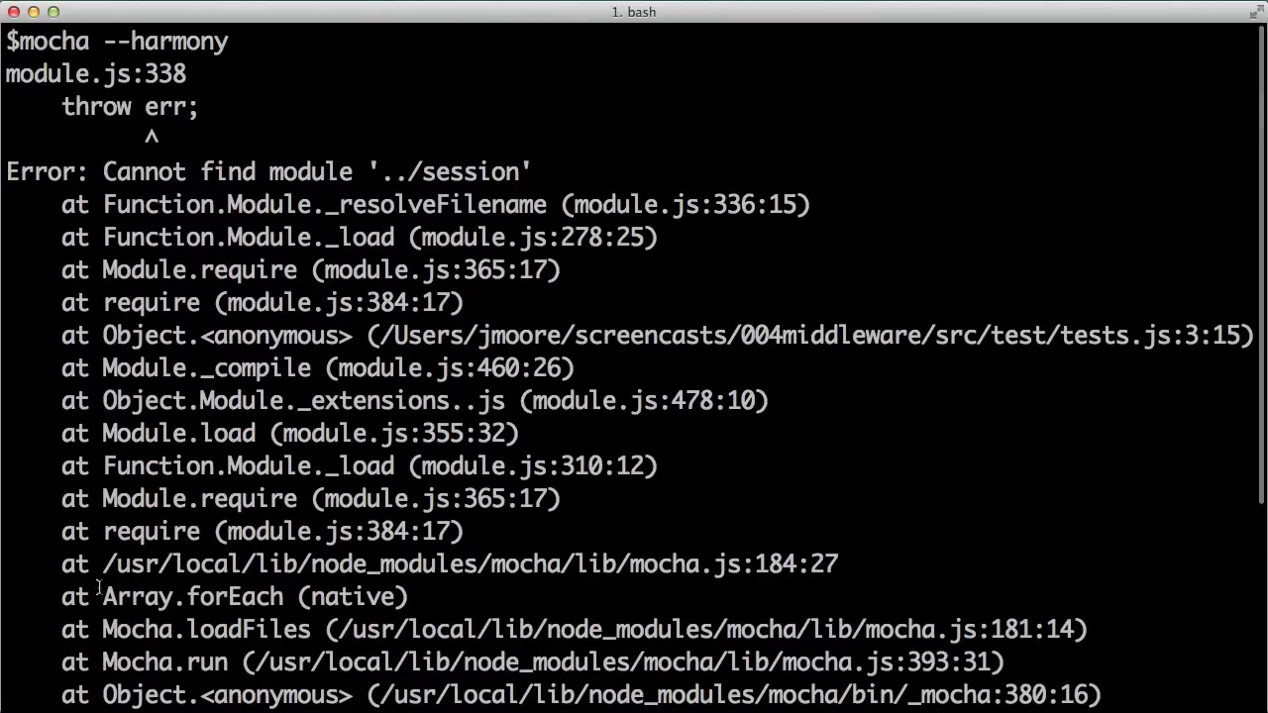
Highlight the missing '../session' module name in the mocha error output.
double_click(451, 171)
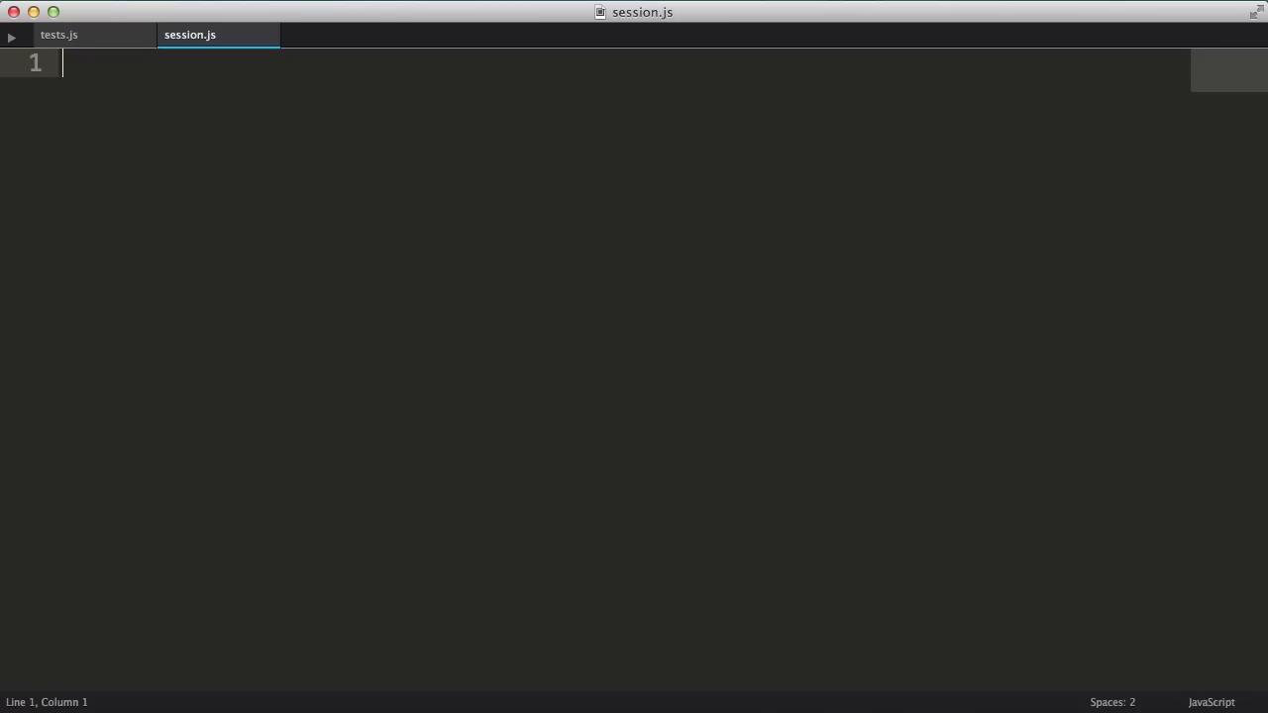
Type module.exports = function(options) returning function *session(next) with an empty body.
type("module.exports = function(option)")
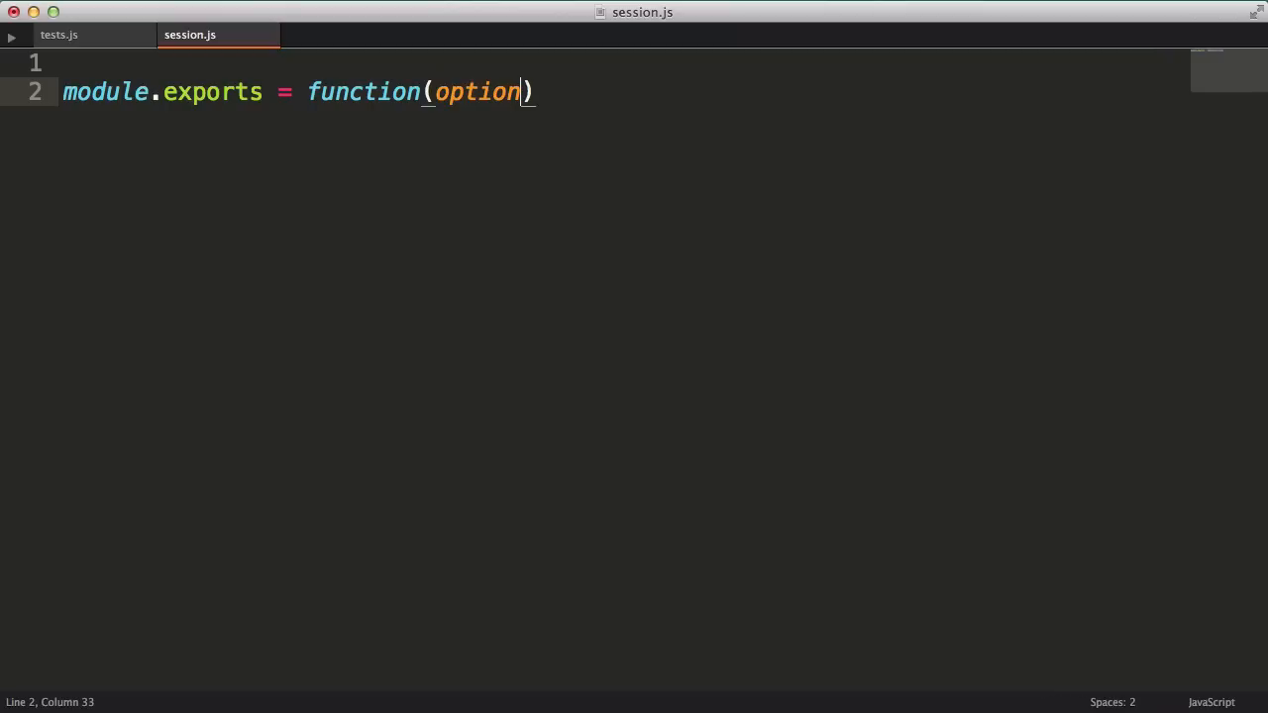
type("s){")
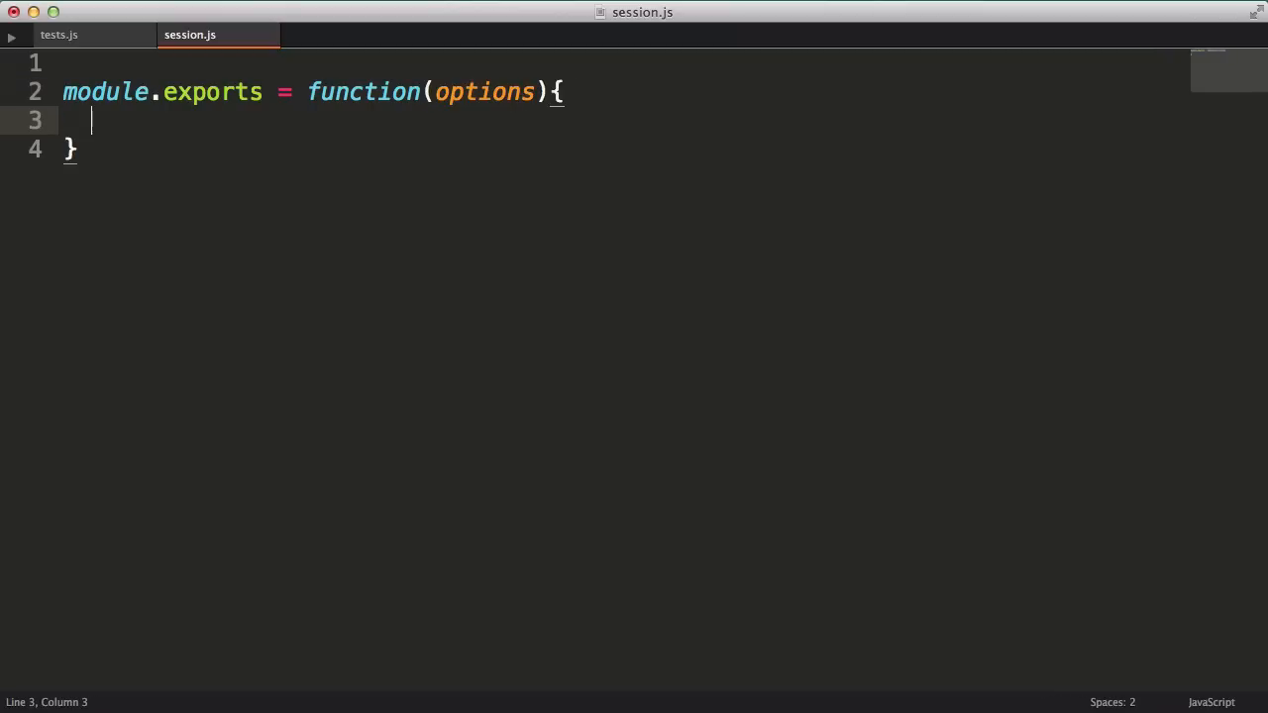
type("return function *session(next)")
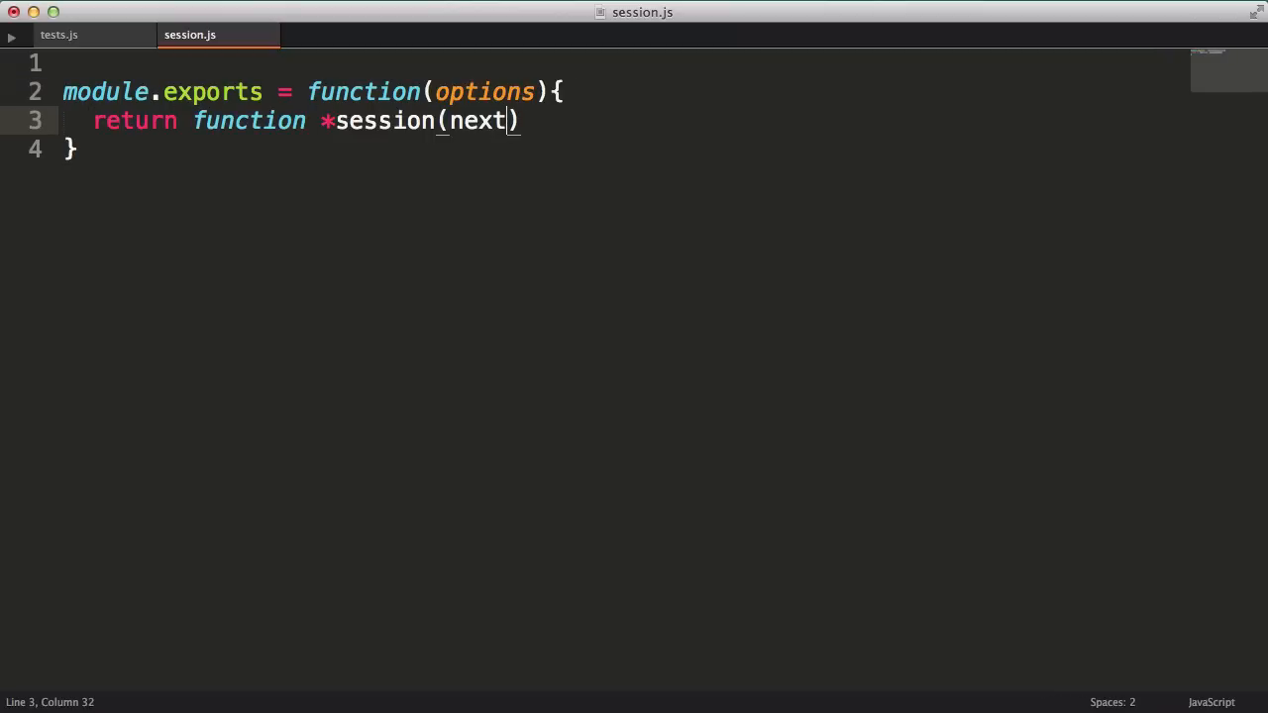
type("{")
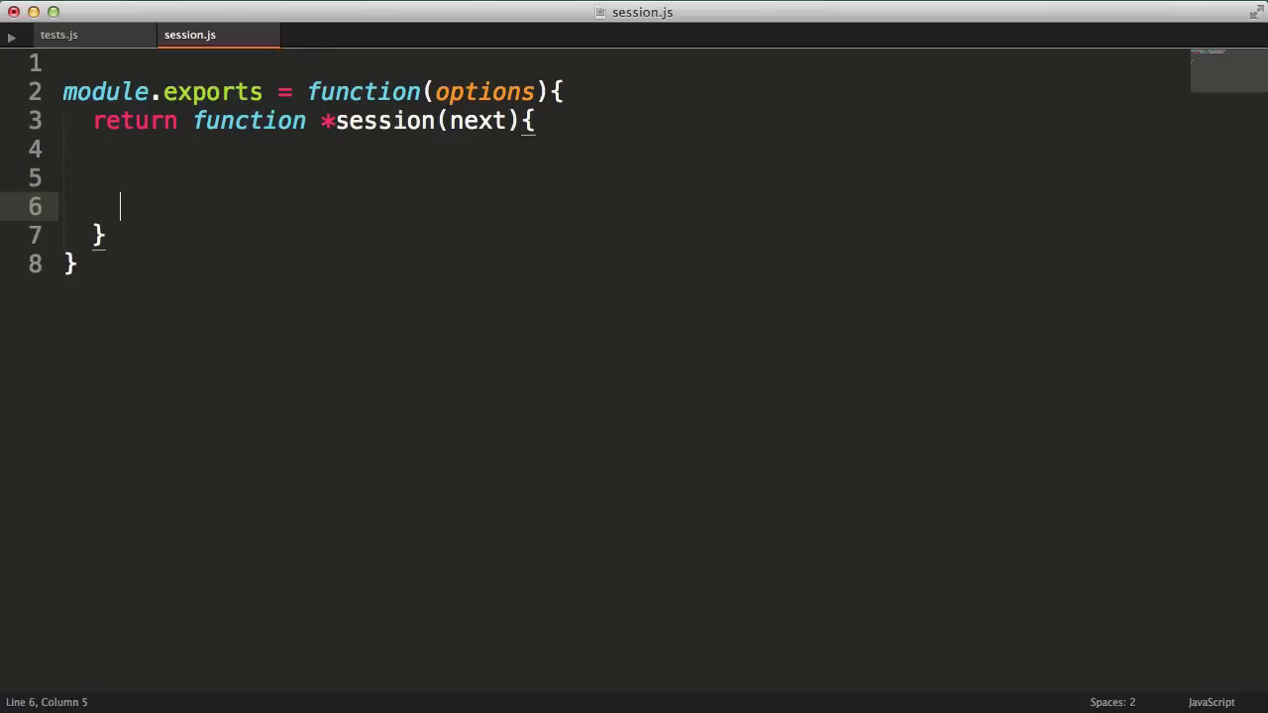
key("up")
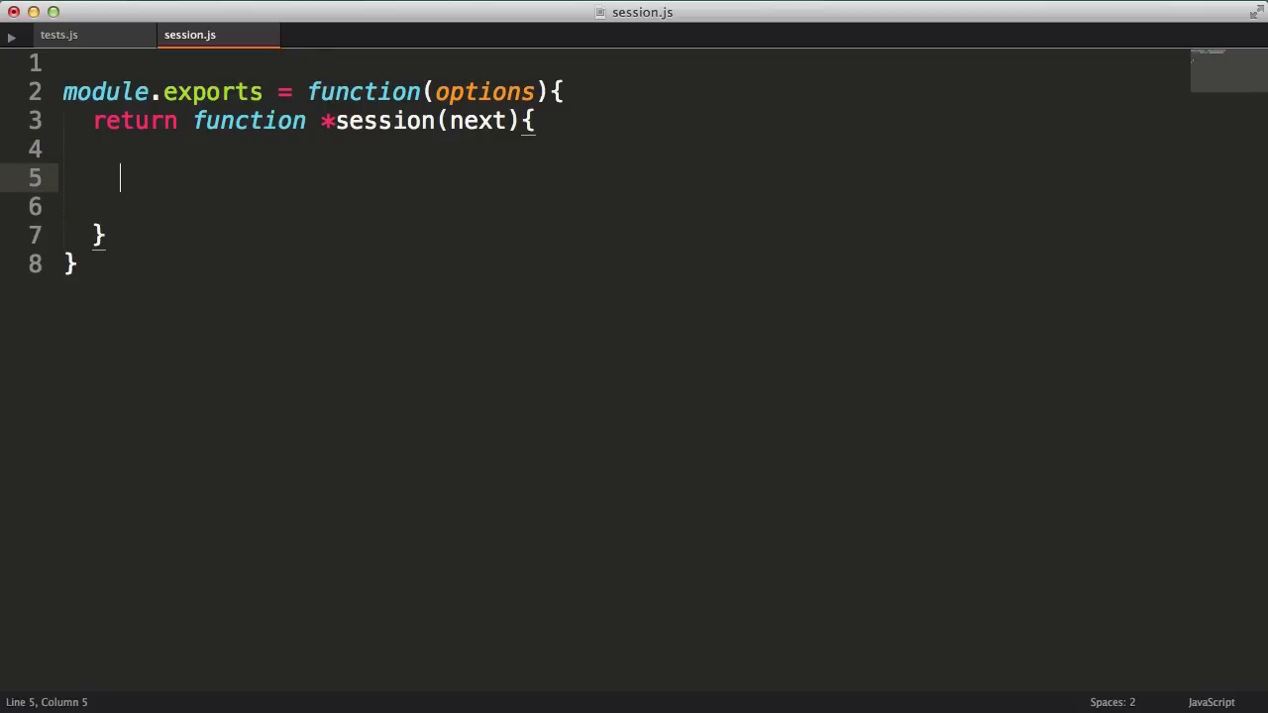
Add yield next; to the middleware, rerun mocha in bash, and inspect the userName TypeError.
type("yield next;")
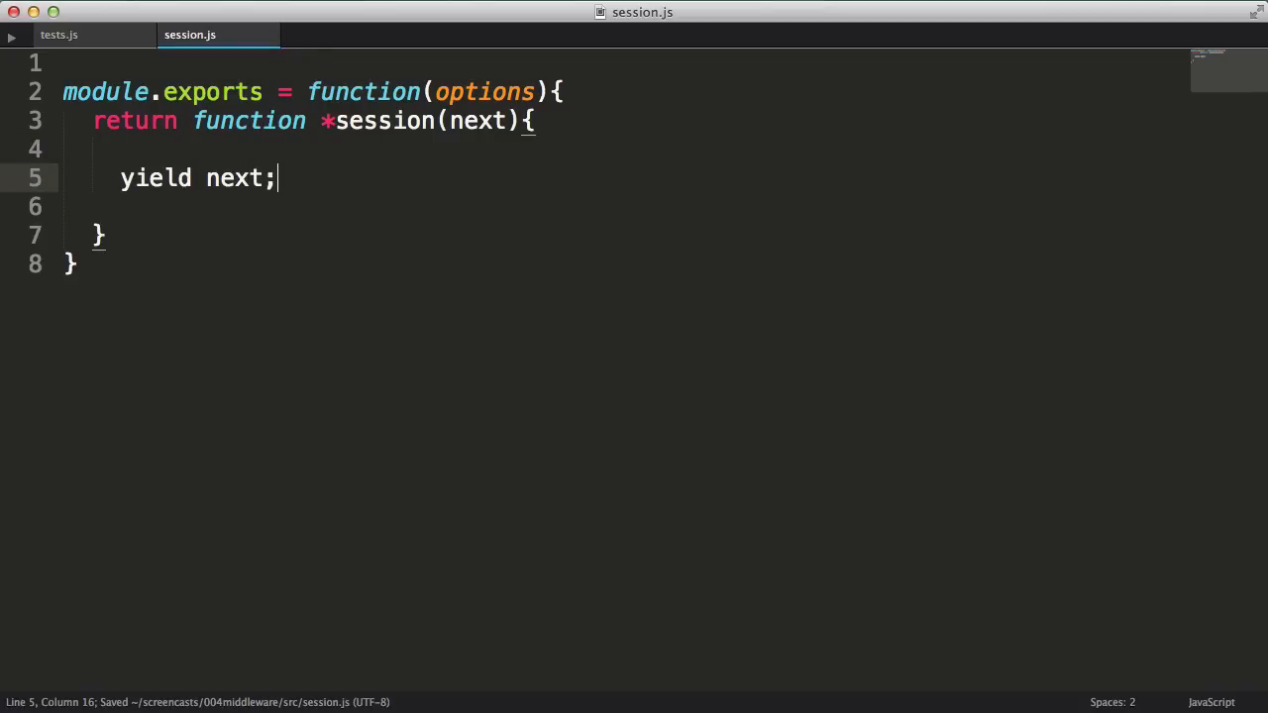
left_click(435, 346)
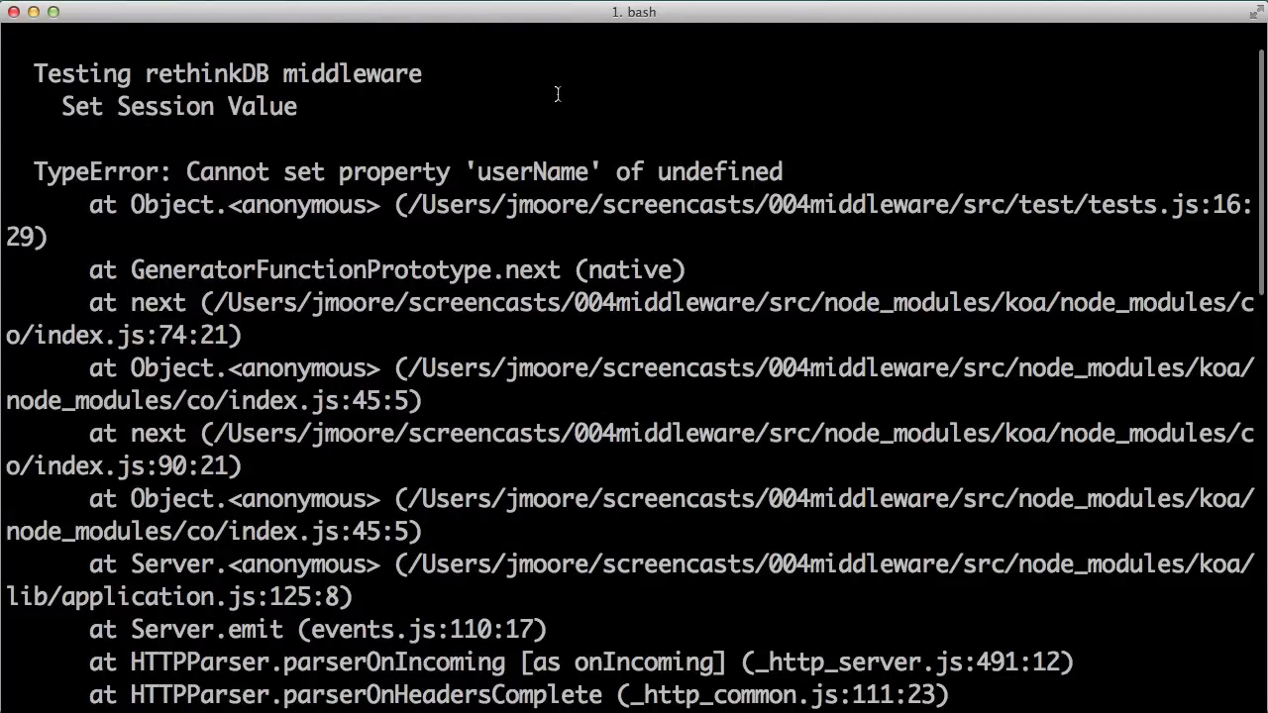
double_click(532, 204)
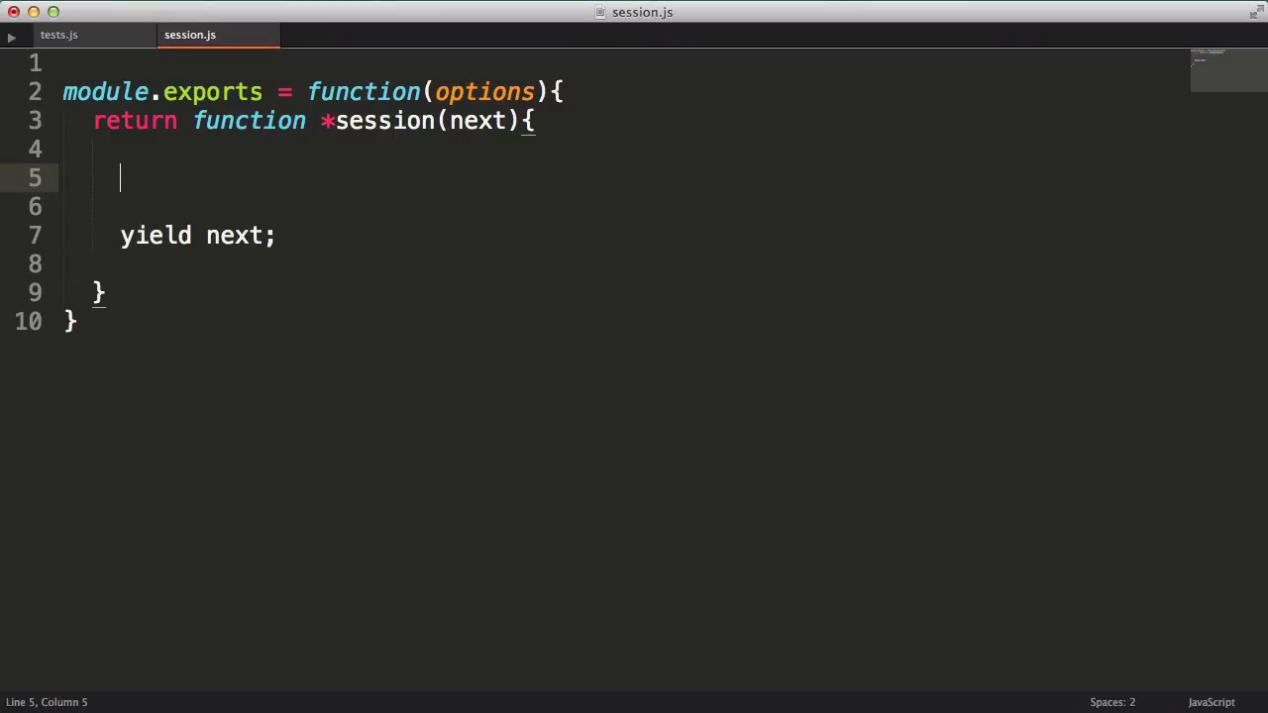
Insert this.session = {}; above yield next; in session.js.
type("this.session =")
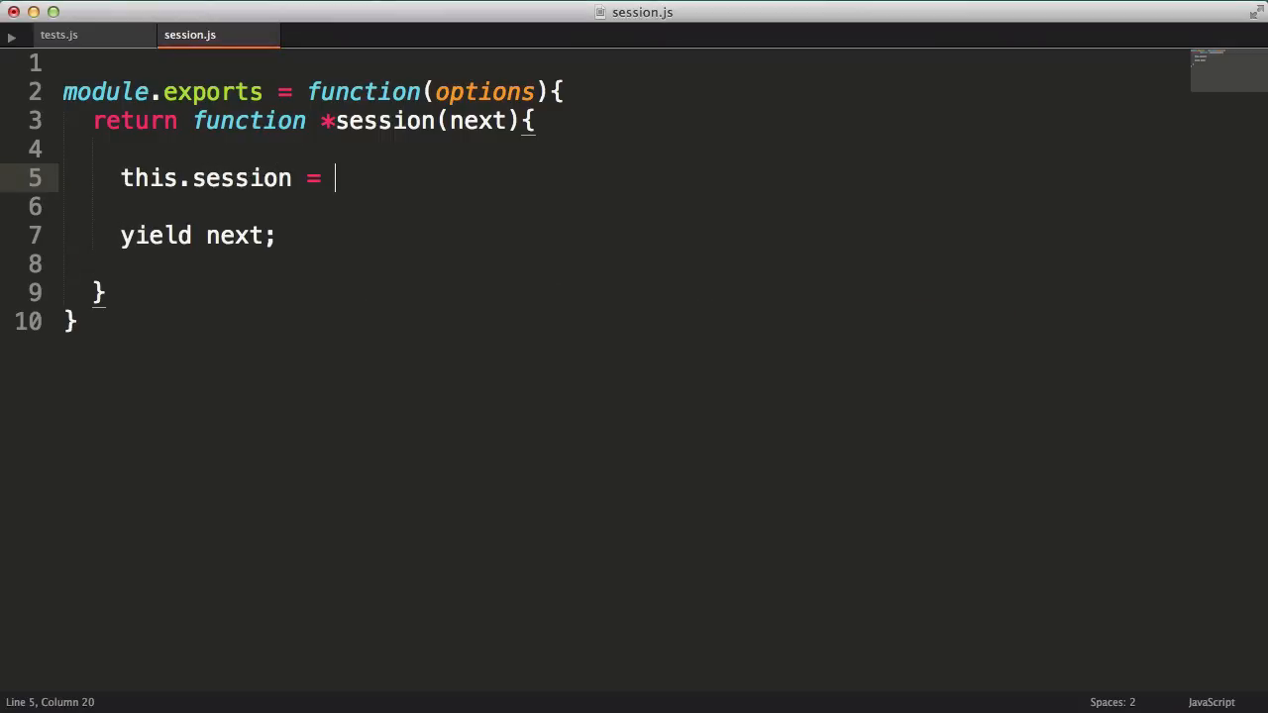
type("{};")
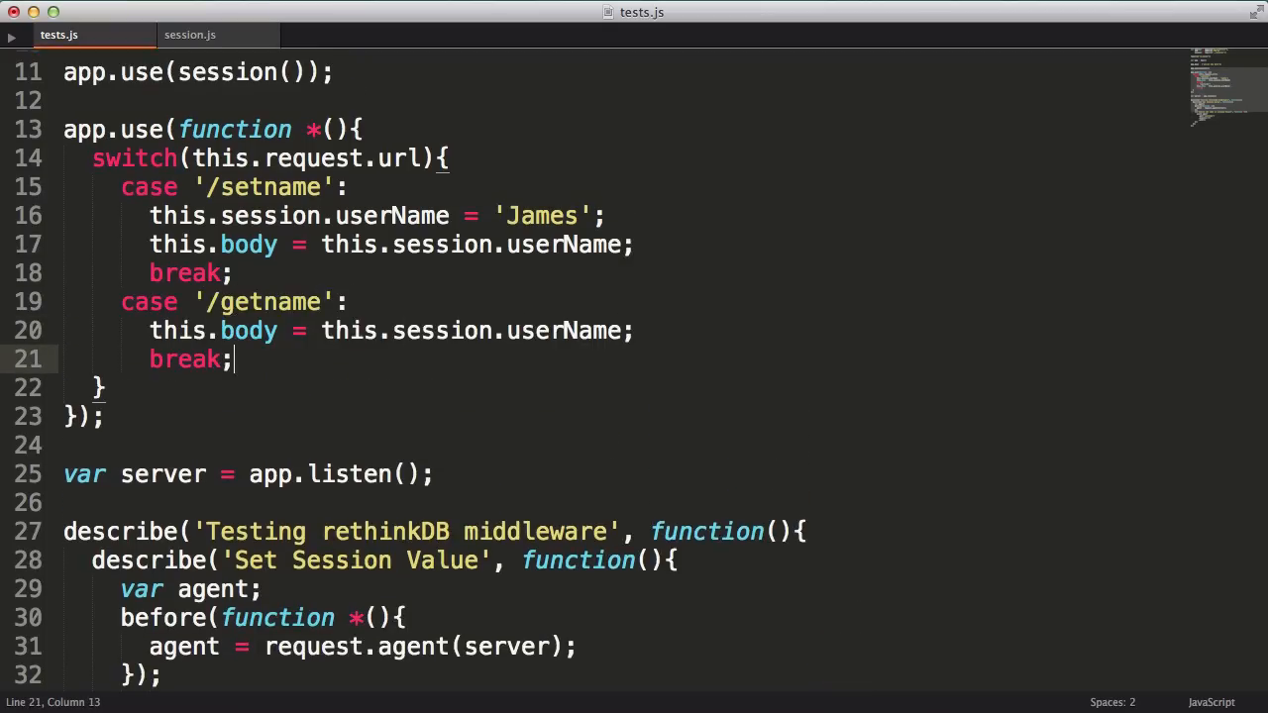
Add a 'Retrieve Session Value' suite with a request agent and a 'Should find the us…' test.
scroll("down", 3)
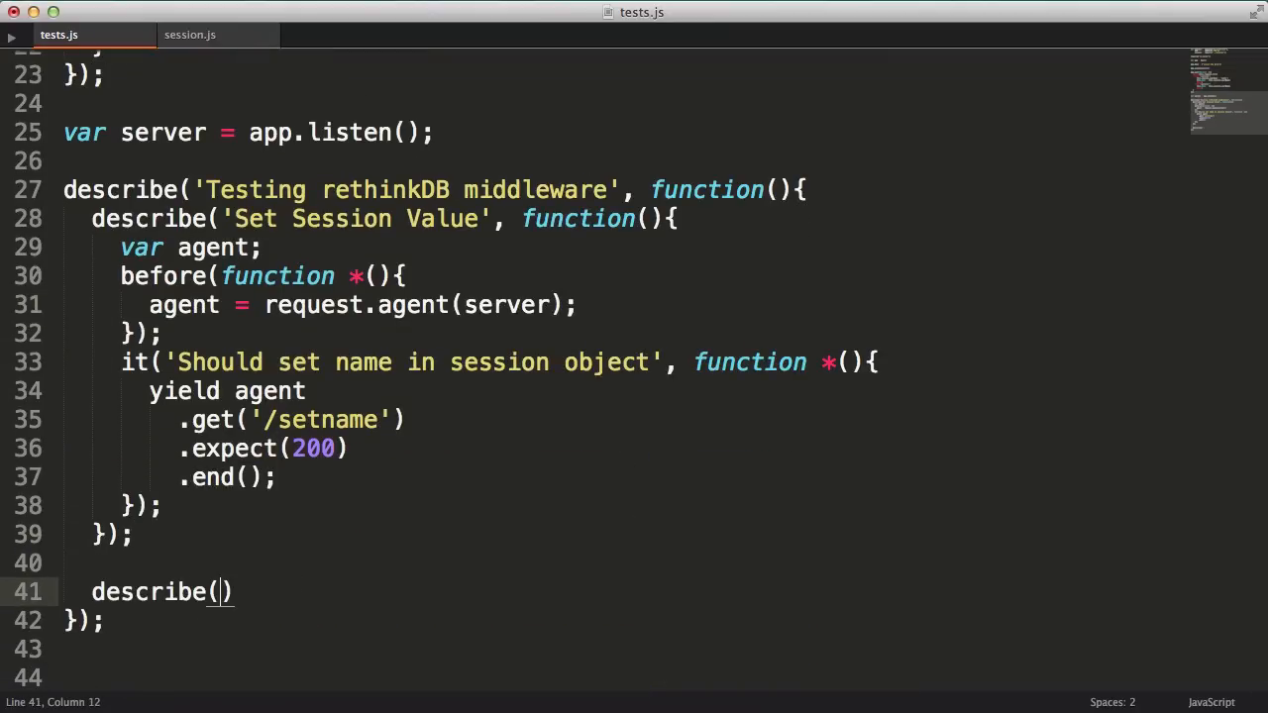
type("'Retrieve Session Value', function(){")
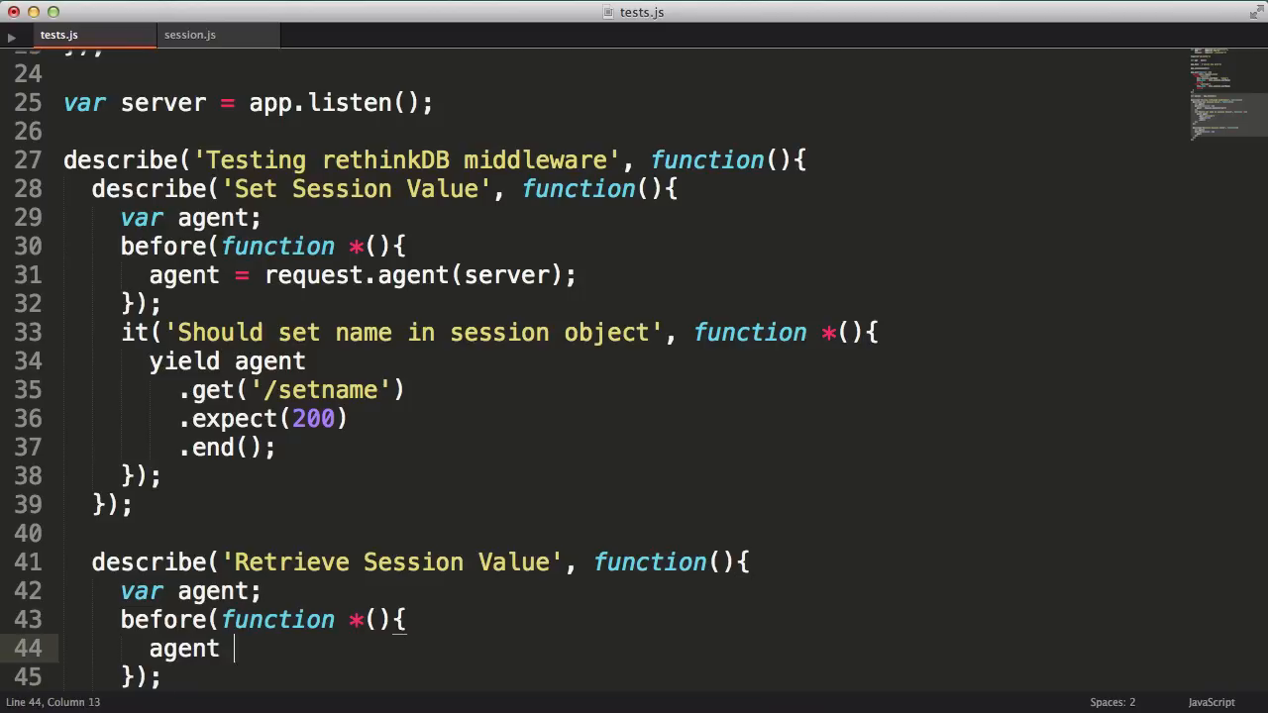
type("= request.agent(server);")
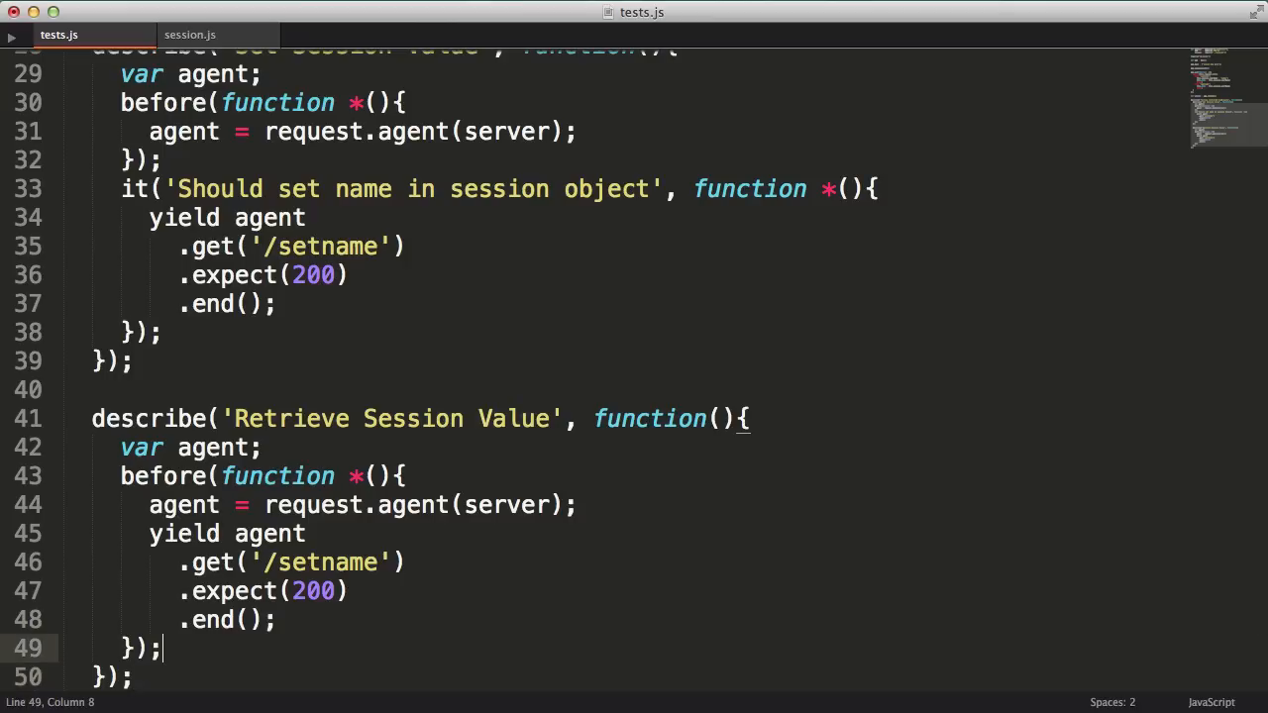
type("it('Should find the us')")
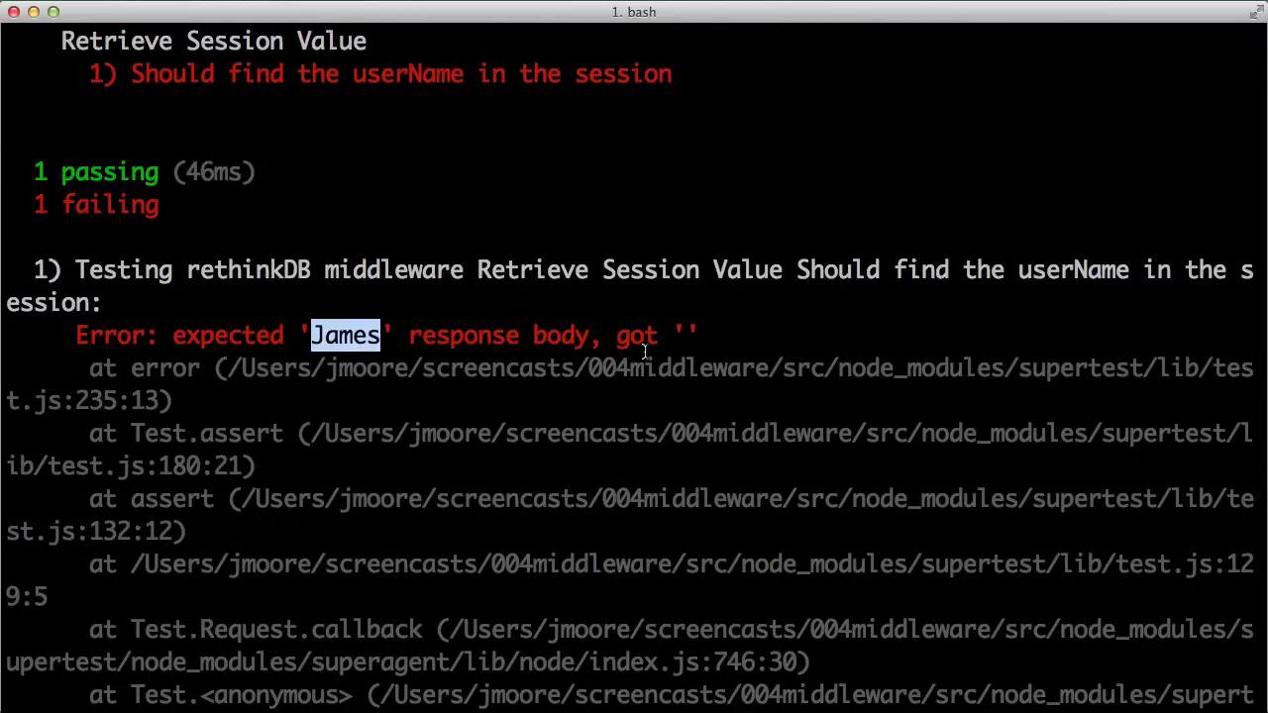
mouse_move(701, 342)
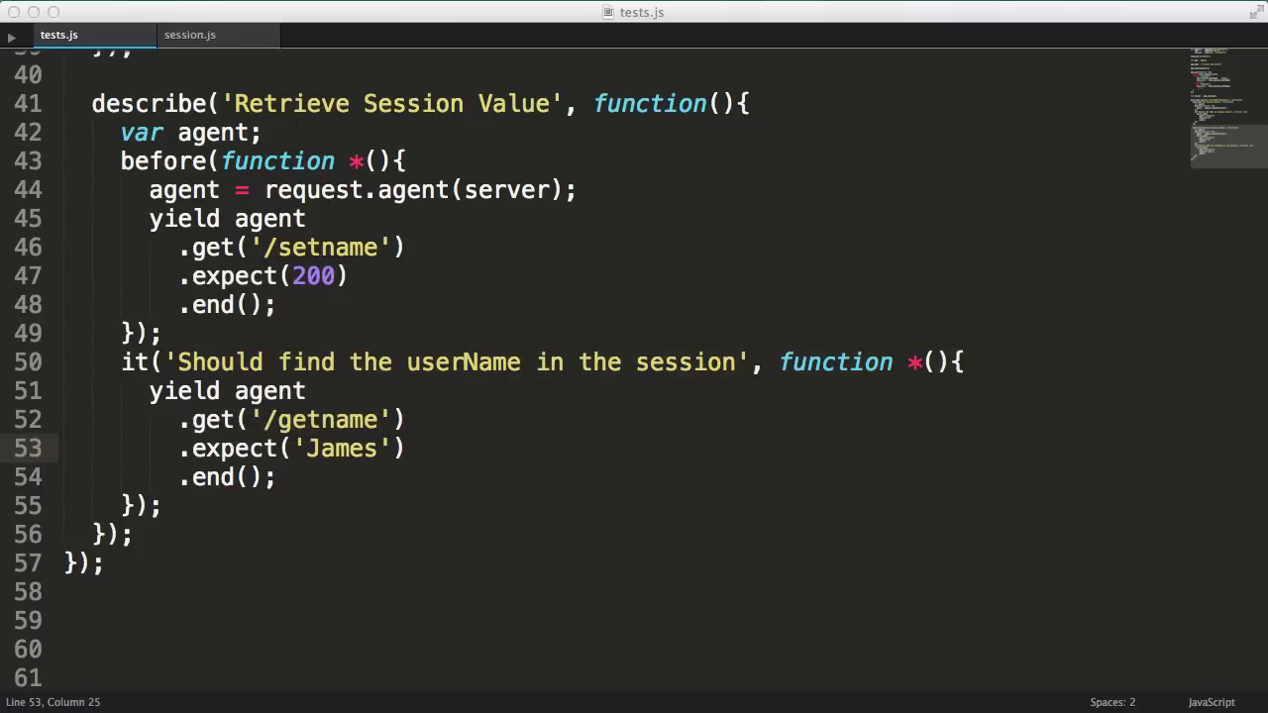
In session.js, add var store = {} and var token = this.cookies.get().
left_click(190, 34)
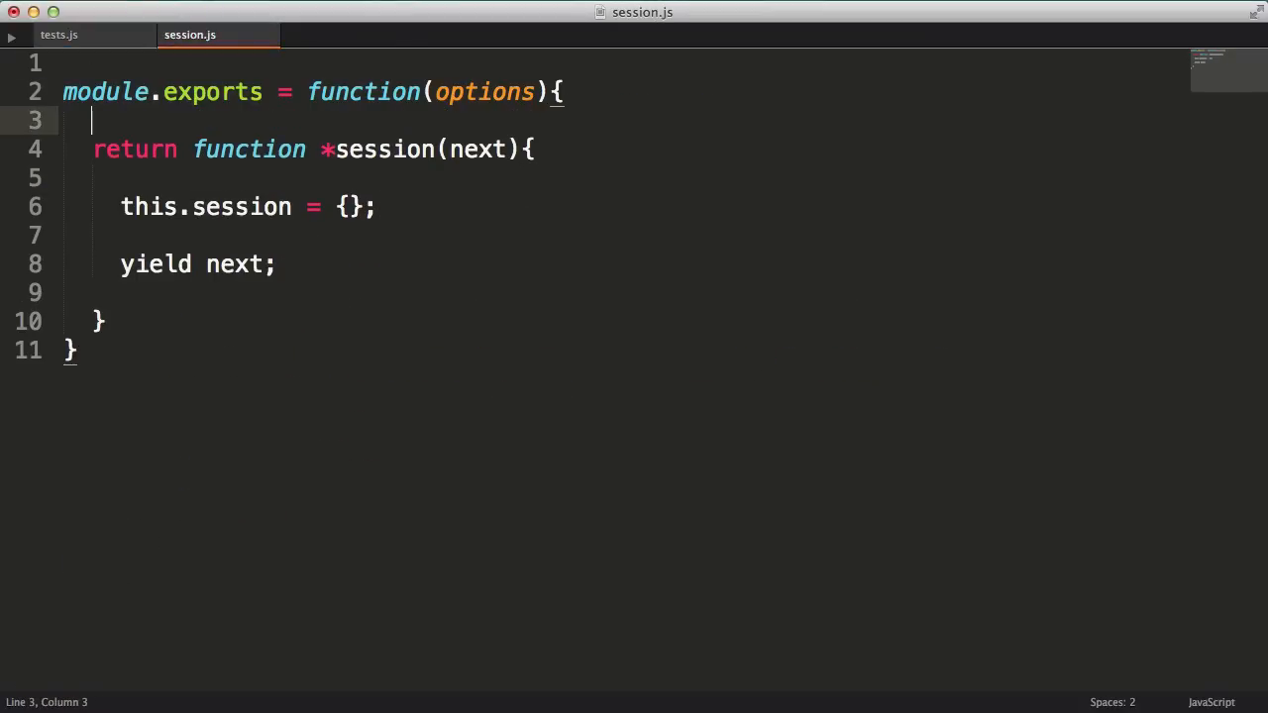
type("var store = {};")
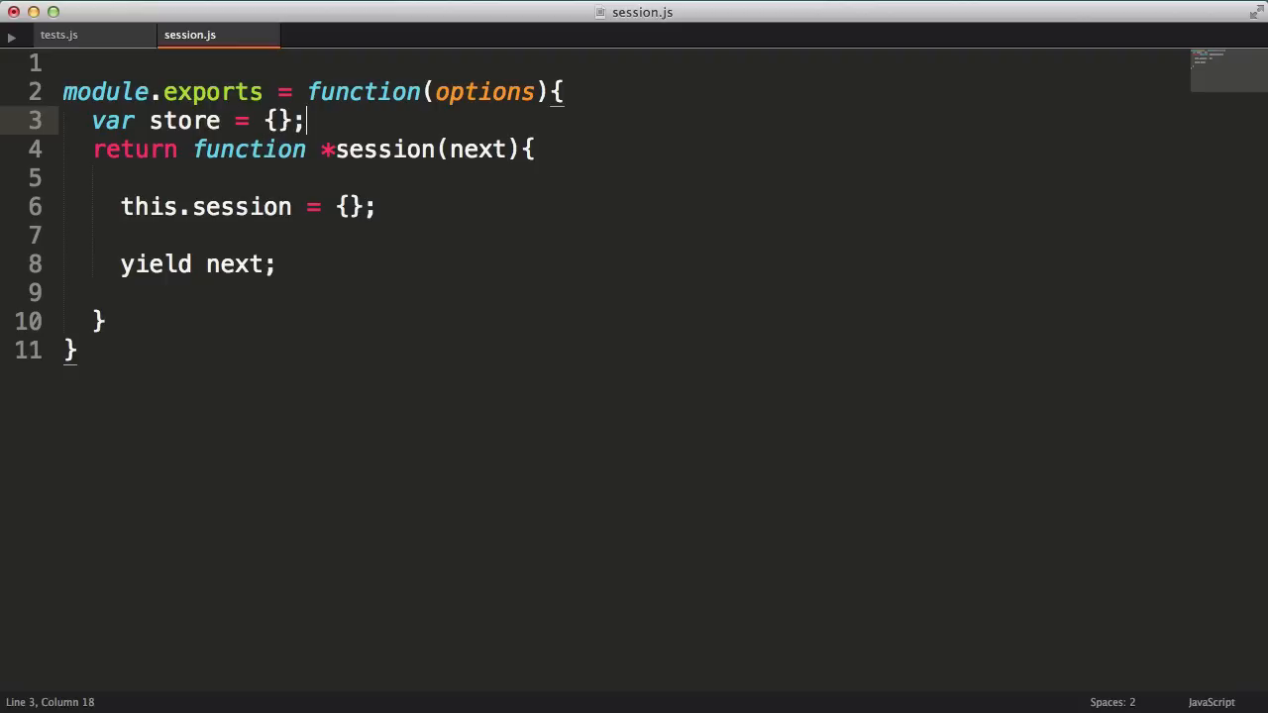
left_click(121, 176)
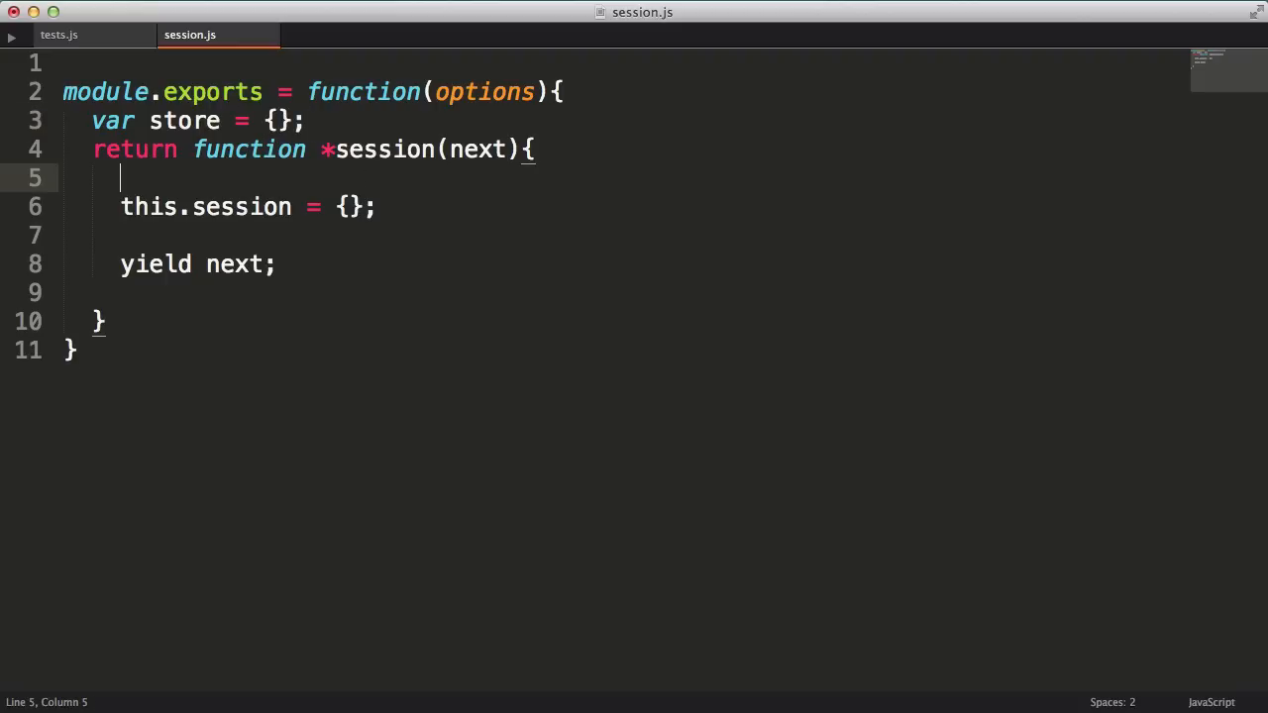
type("var token =")
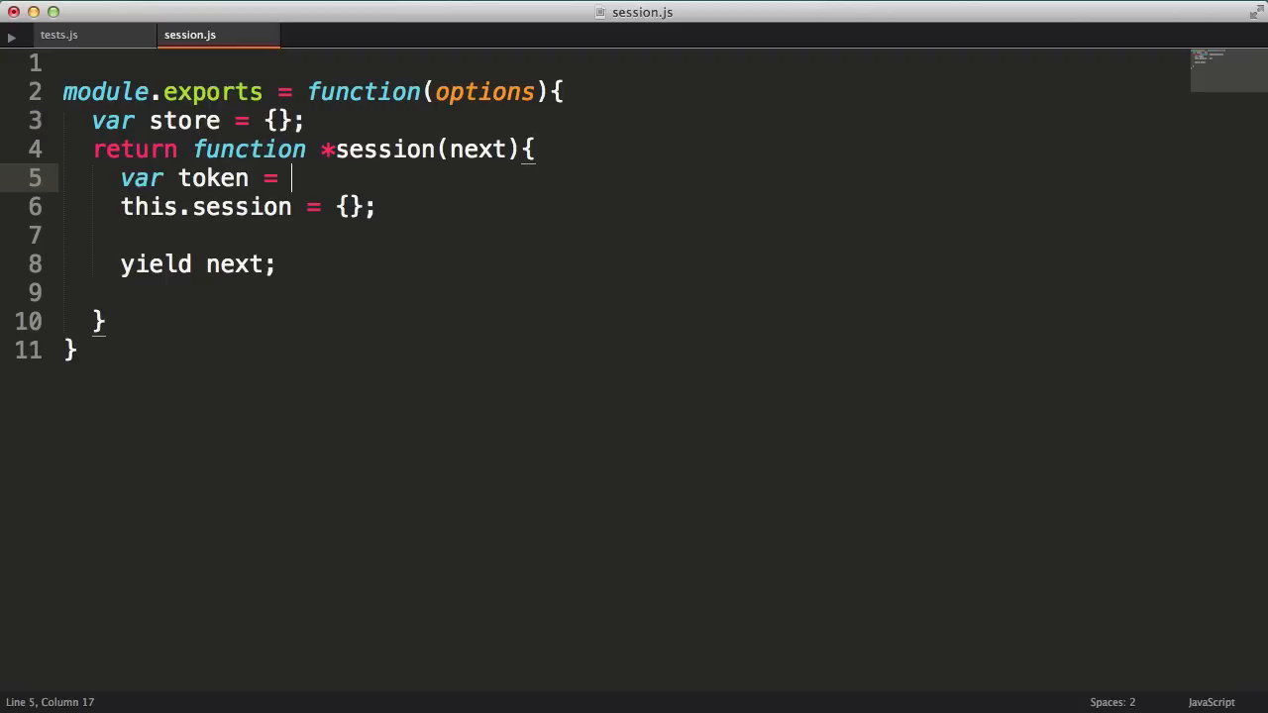
type("this.cookies.get();")
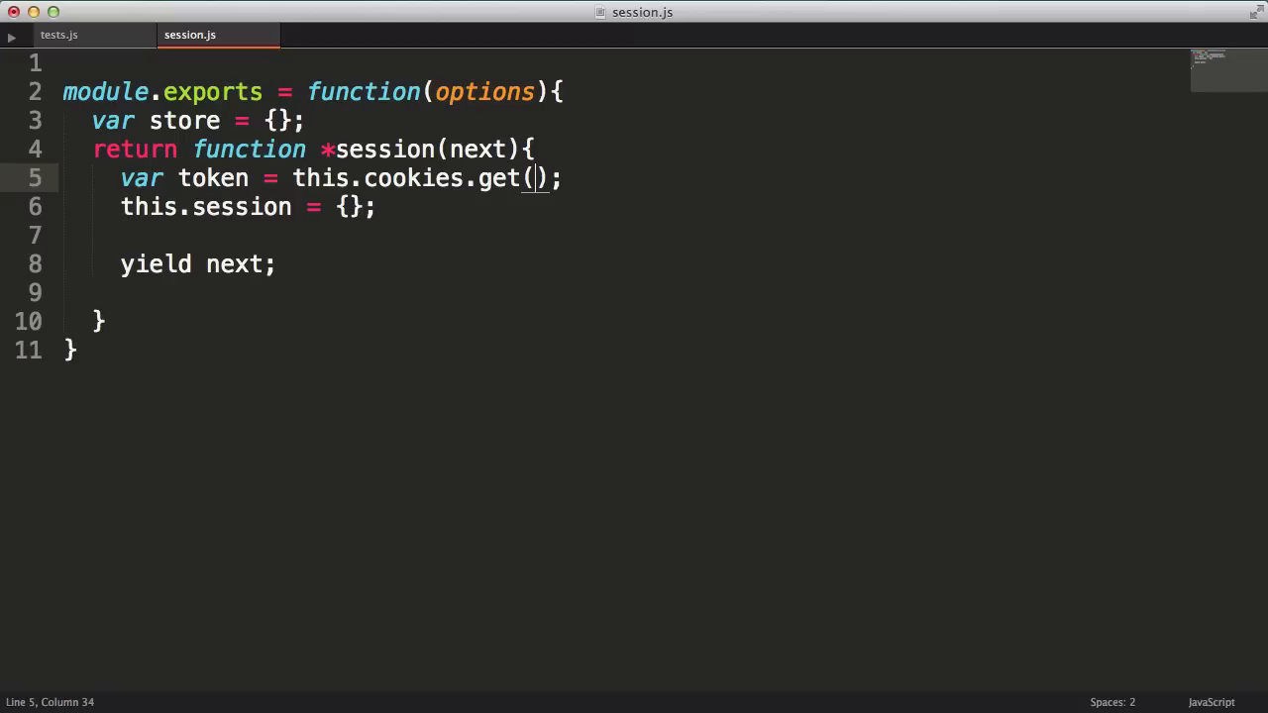
Define cookieName 'koa.sid', pass it to cookies.get, and begin an if(token && ) check.
type("var coo")
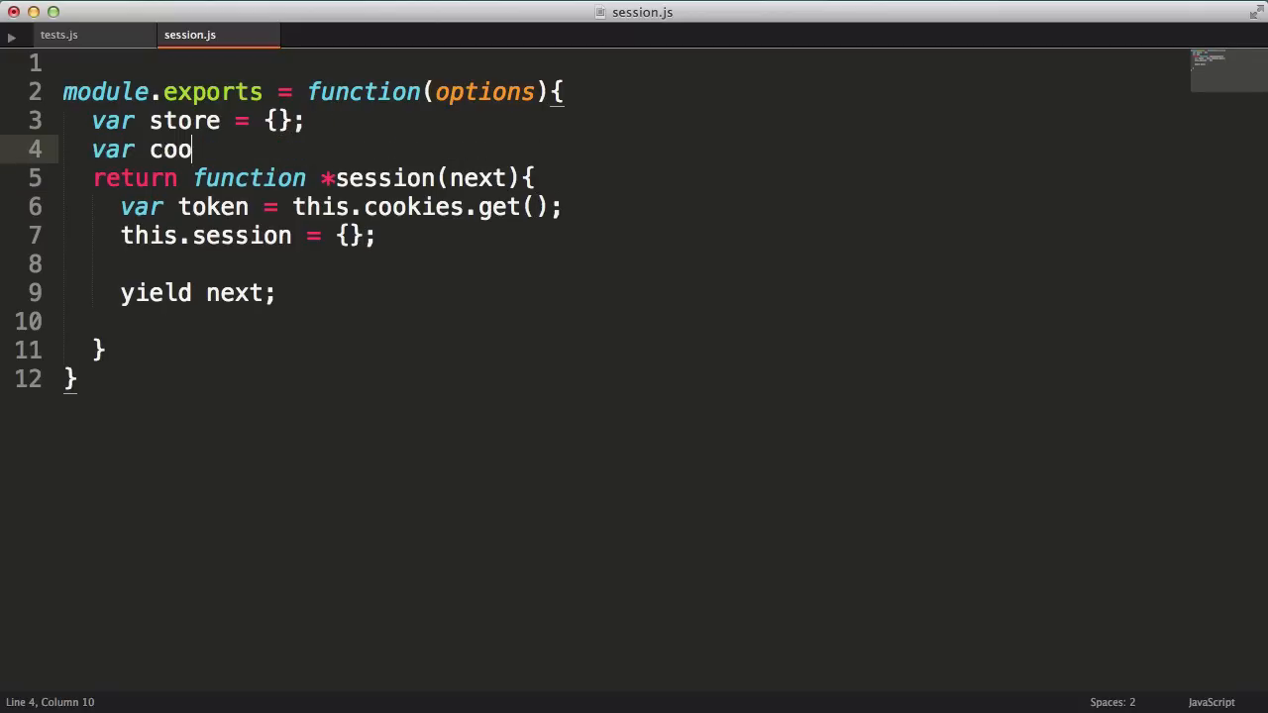
type("kieName = ''")
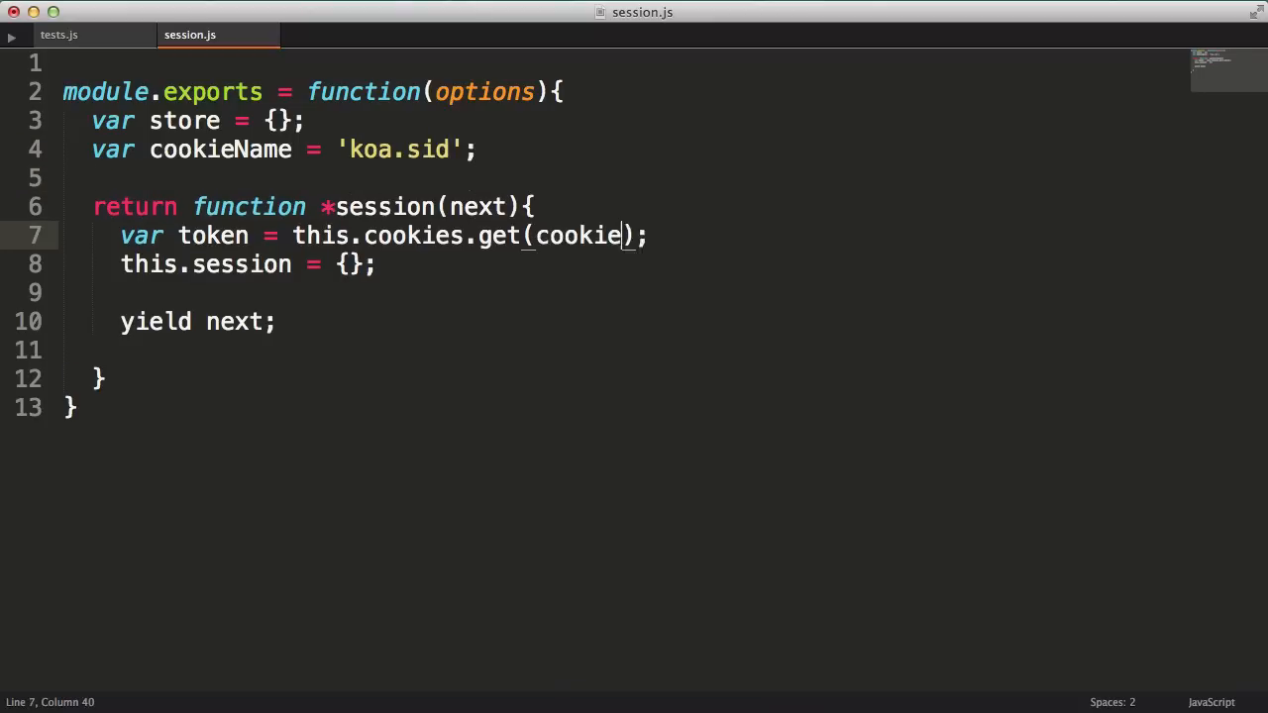
type("Name")
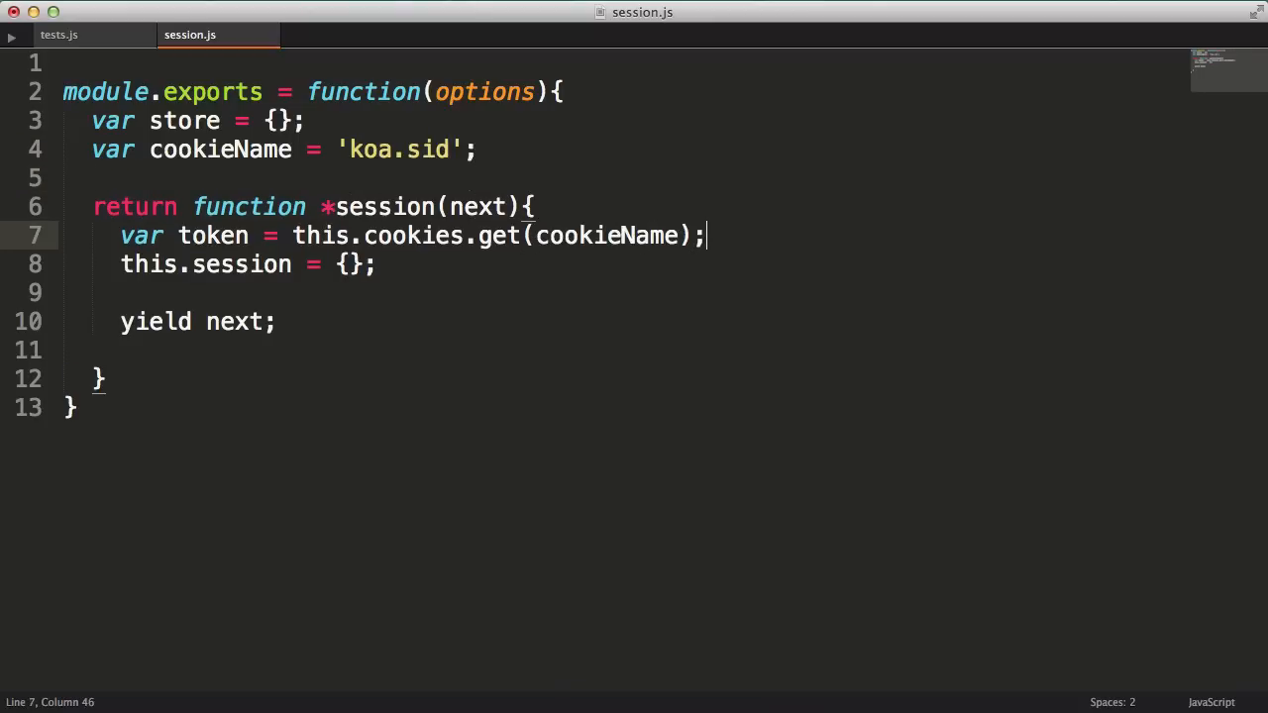
key("enter")
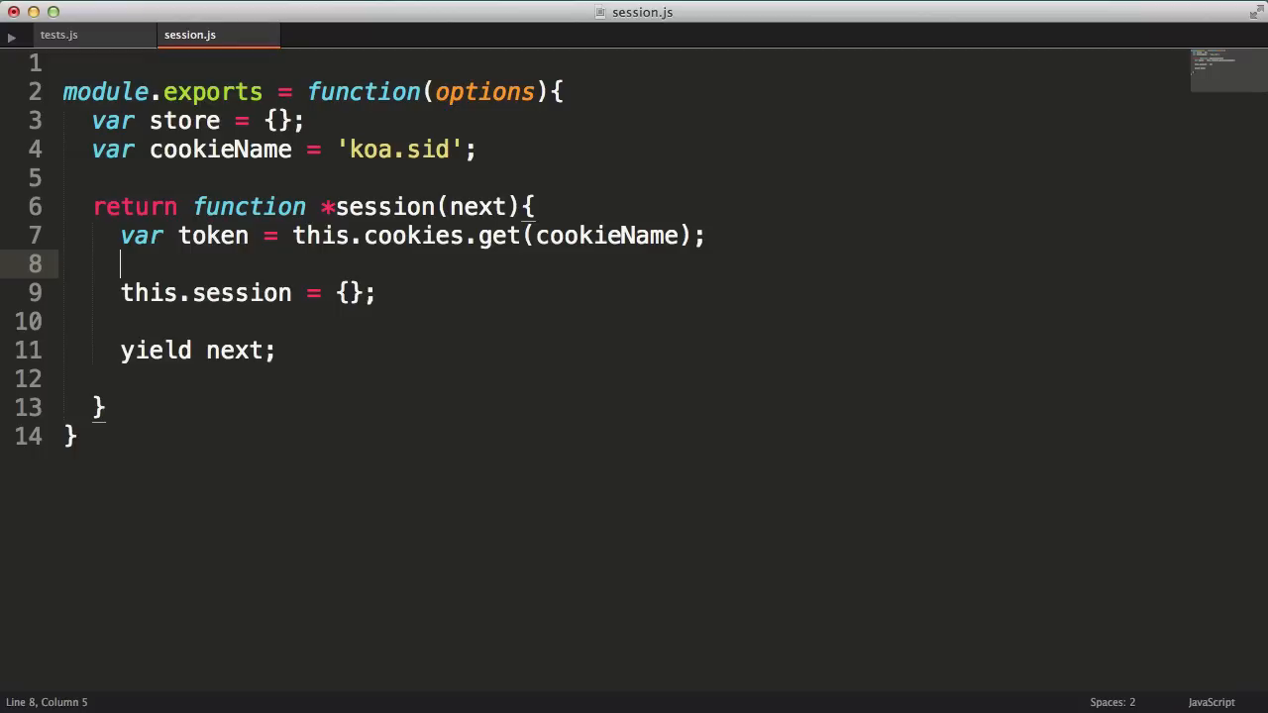
type("if(token && )")
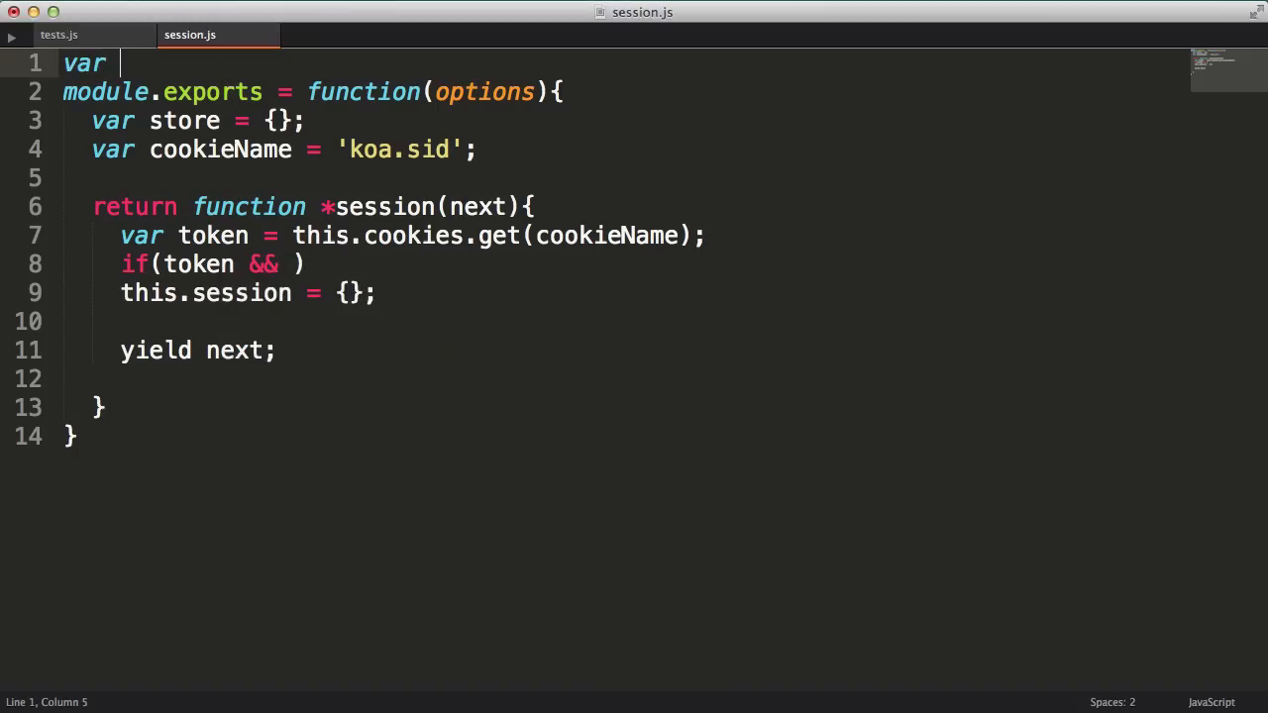
Require lodash as _, check _.has(store, token), and begin an if(!token) block after yield next.
type("_ = require('lodash');")
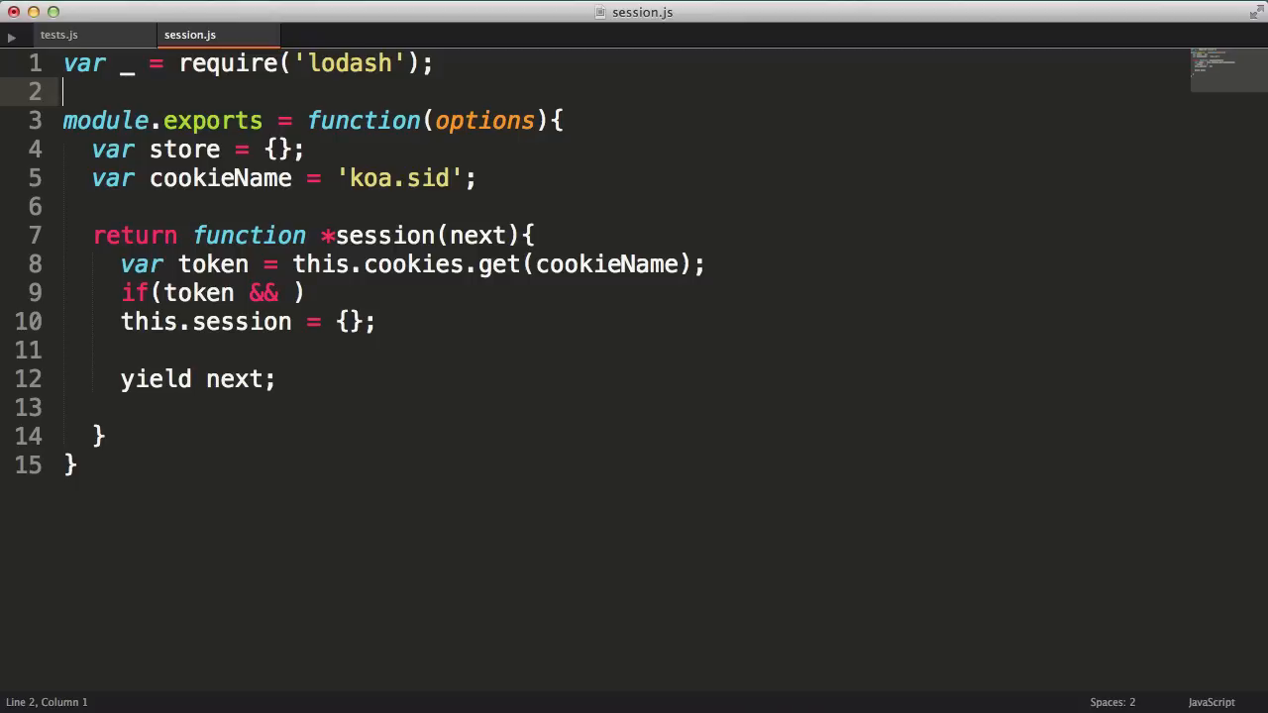
type("_.has()")
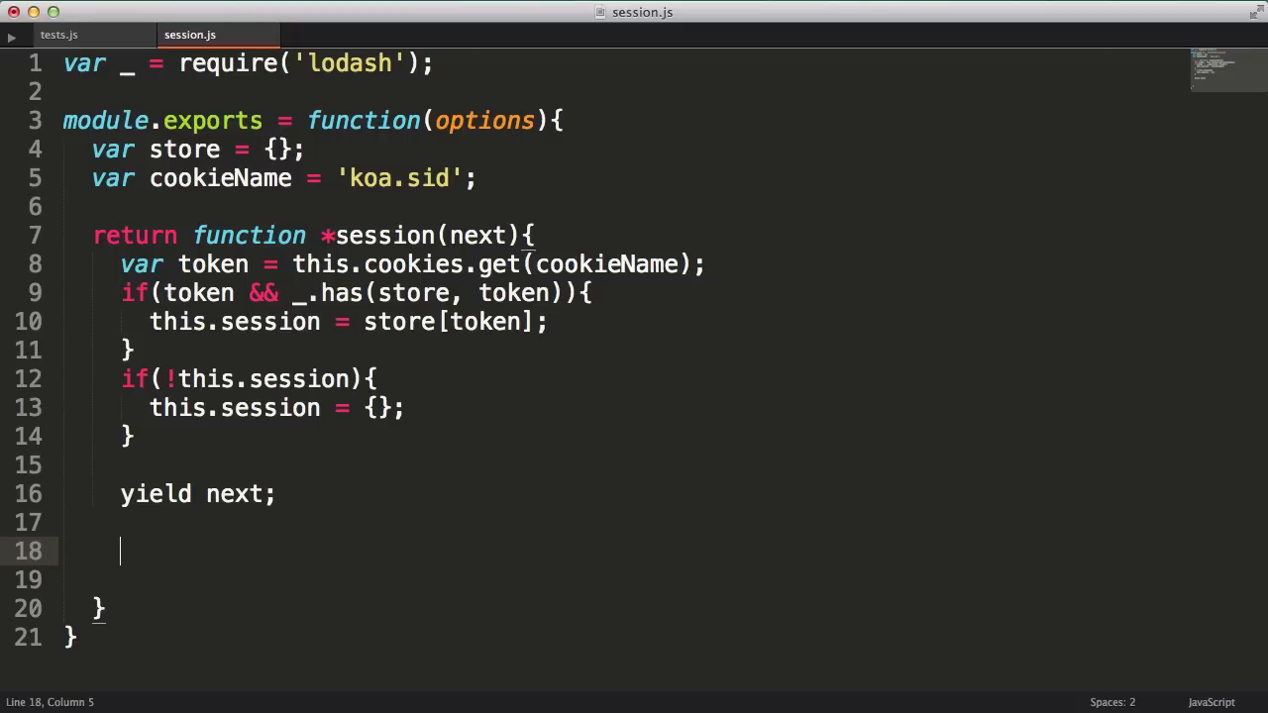
type("if(!token){")
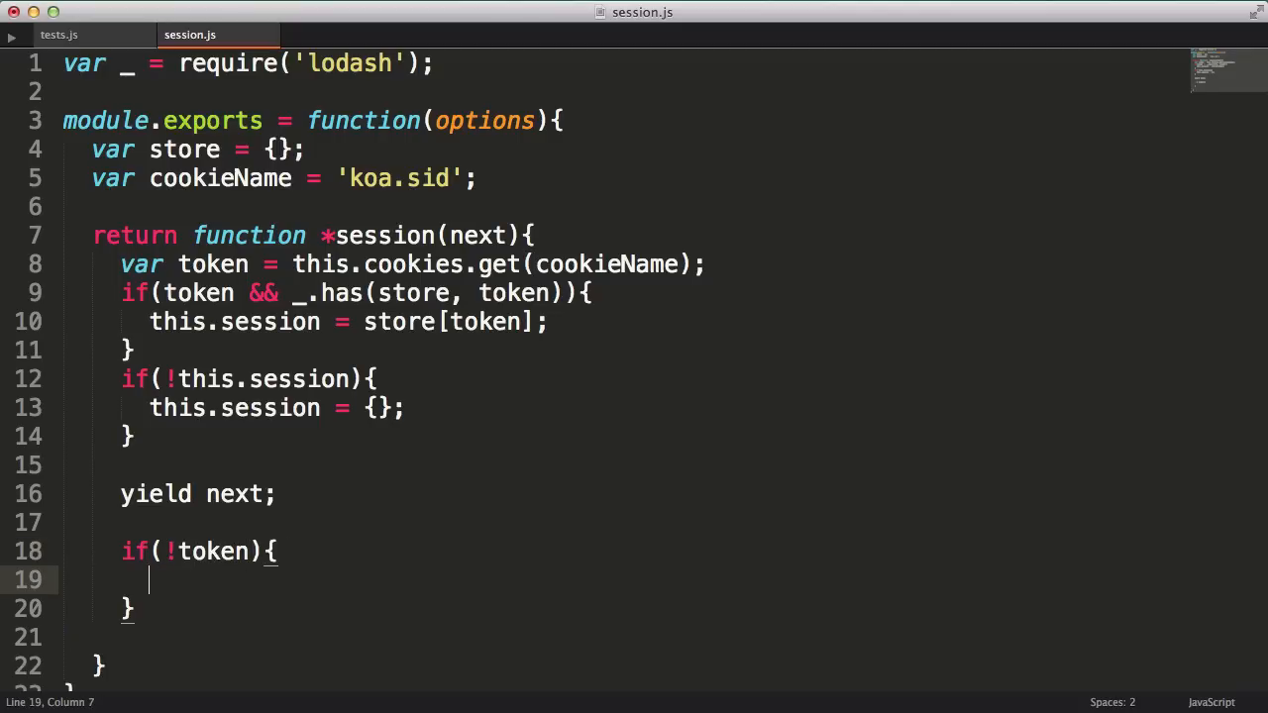
type("token =")
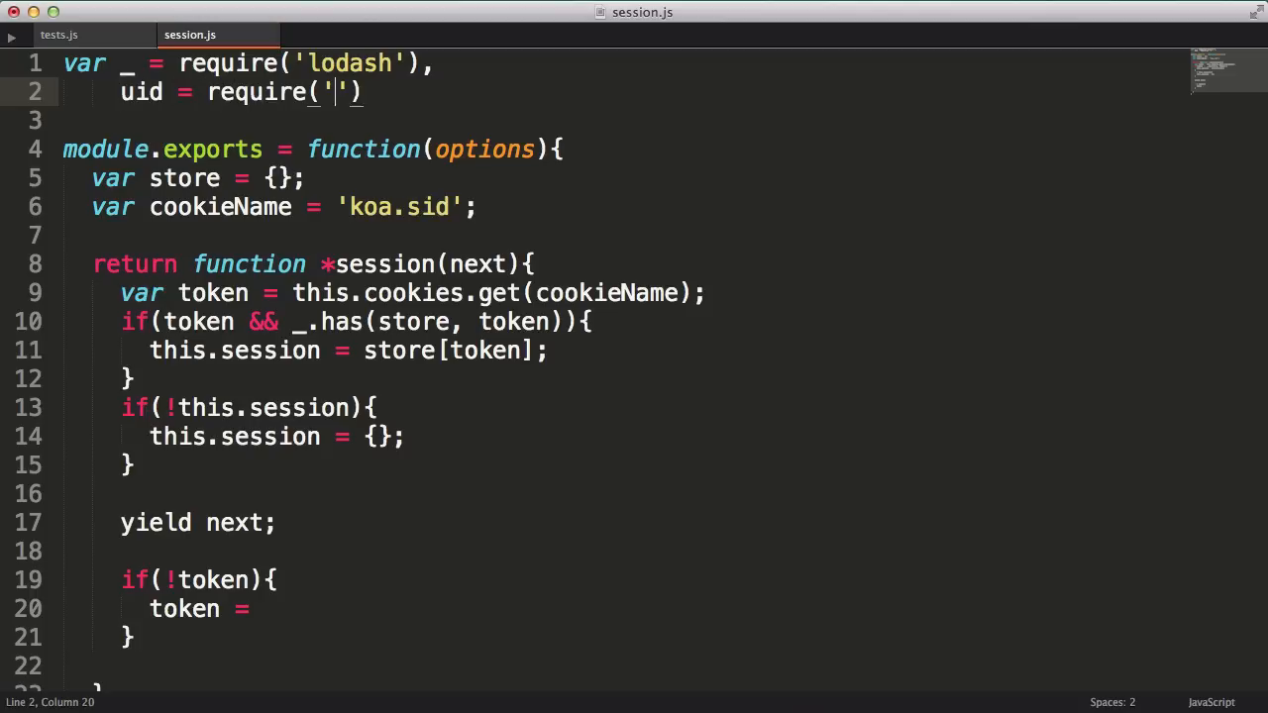
Generate missing tokens with uid-safe uid(24), set a signed cookieName cookie, and store[token] = this.session.
type("uid-safe")
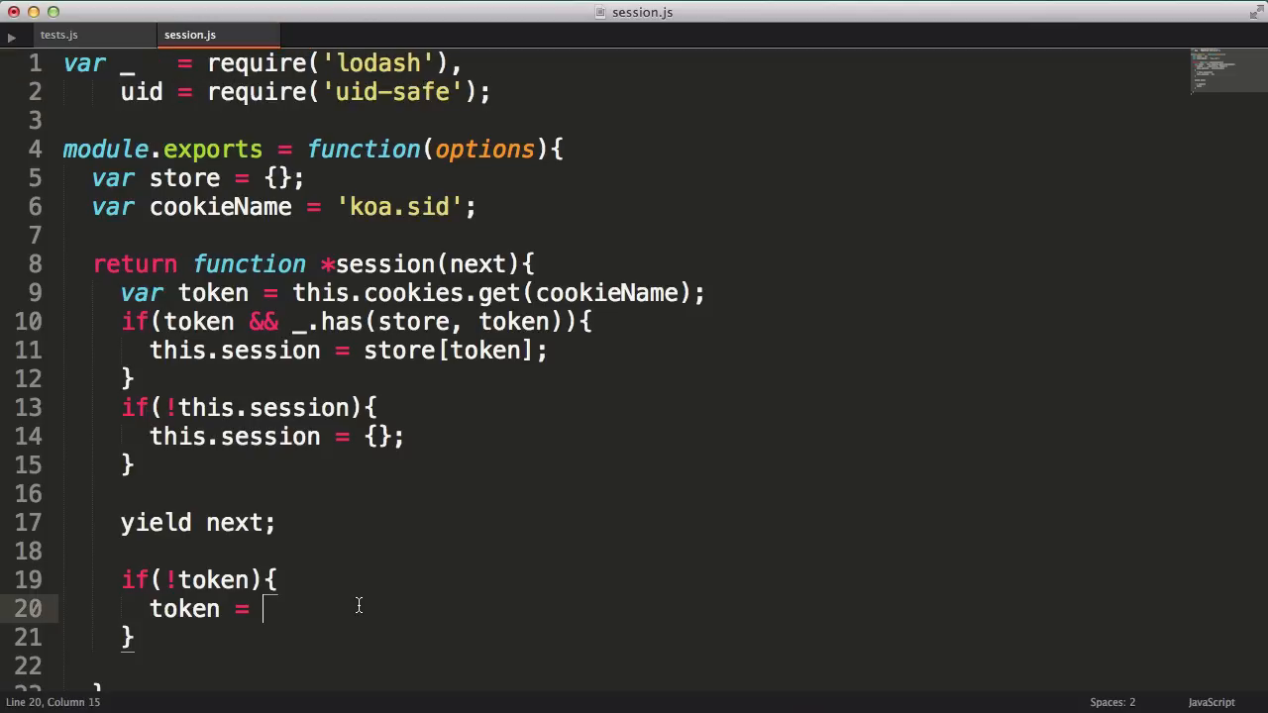
type("uid(24);")
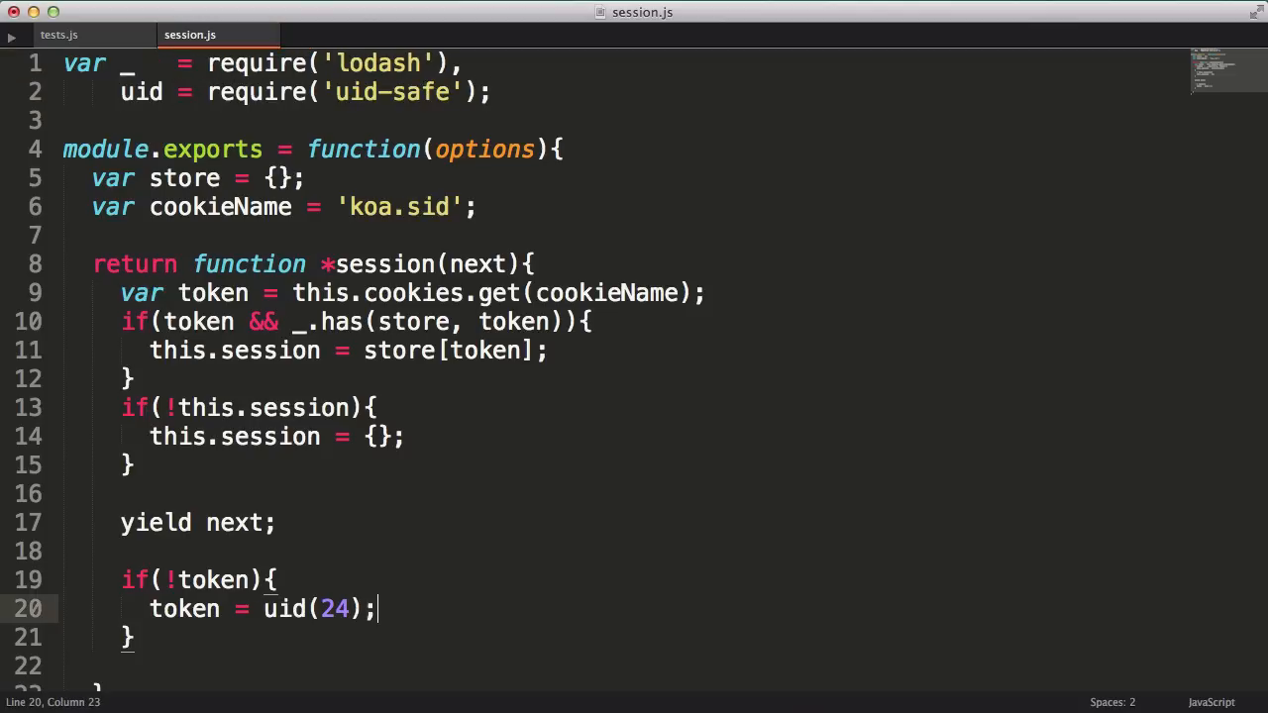
type("this.cookies.set(cookie")
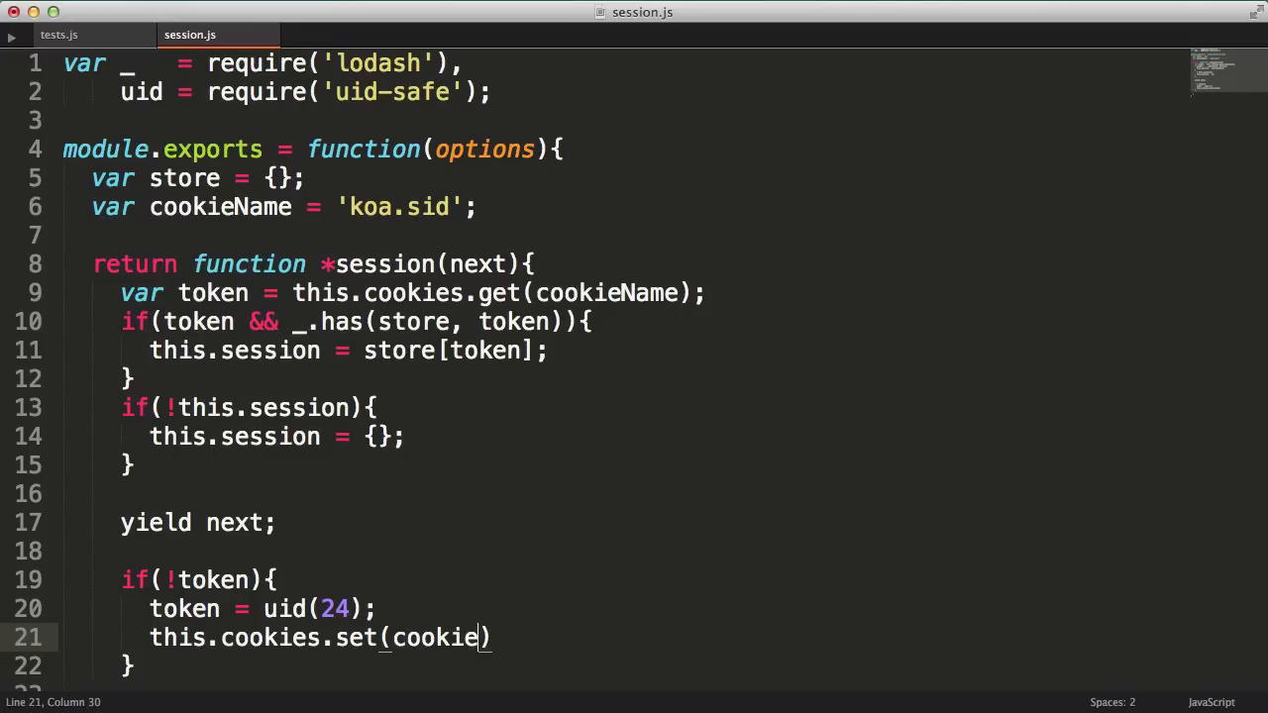
type("Name, token,")
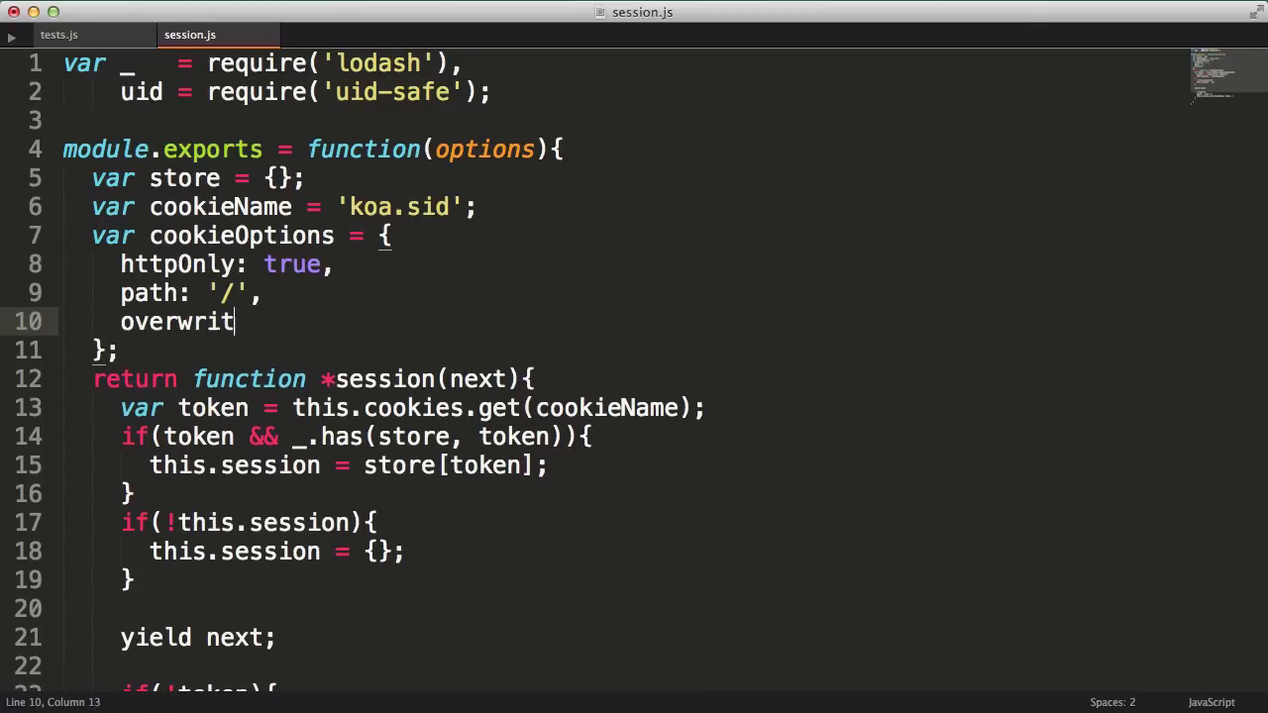
type("e: true,")
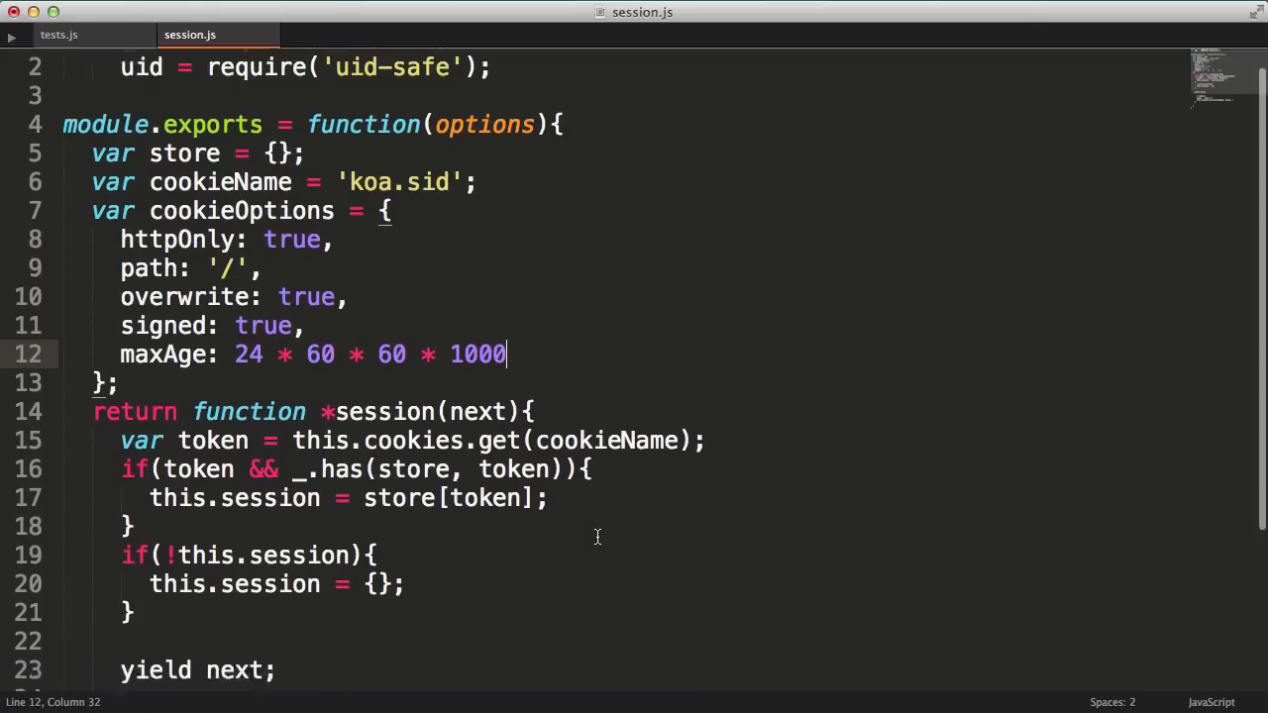
scroll("down", 3)
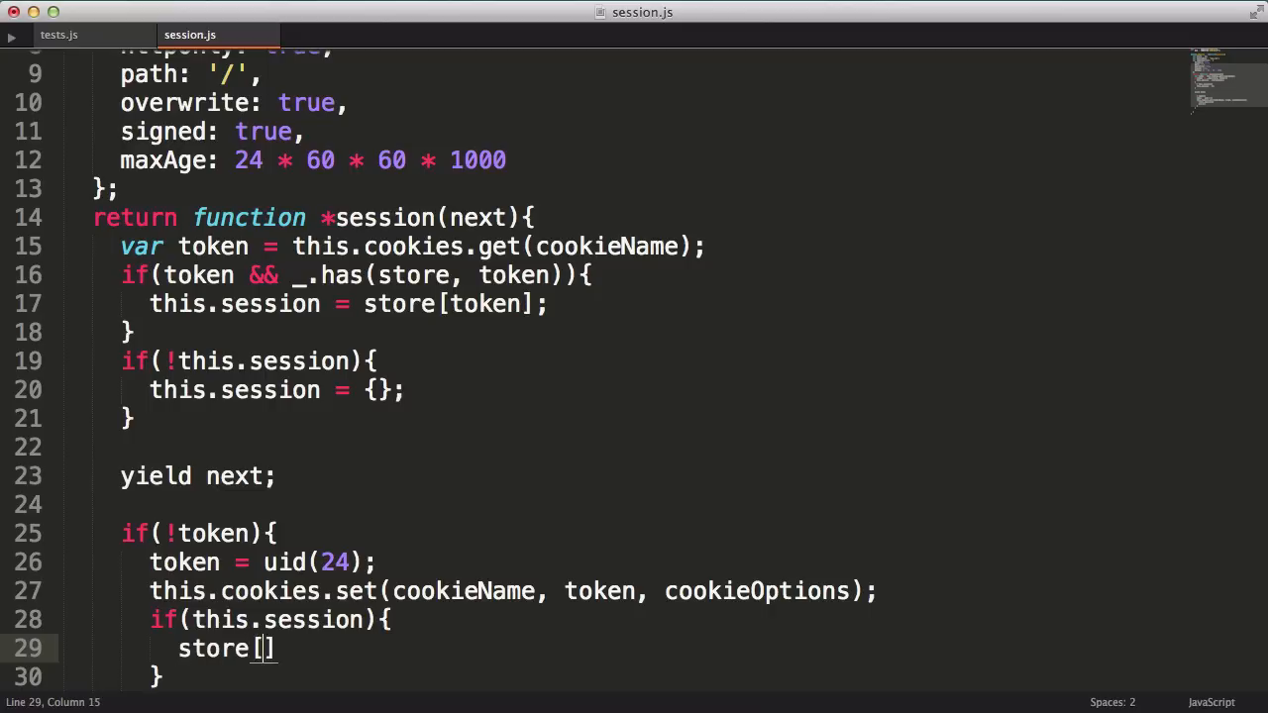
type("token] = this.session;")
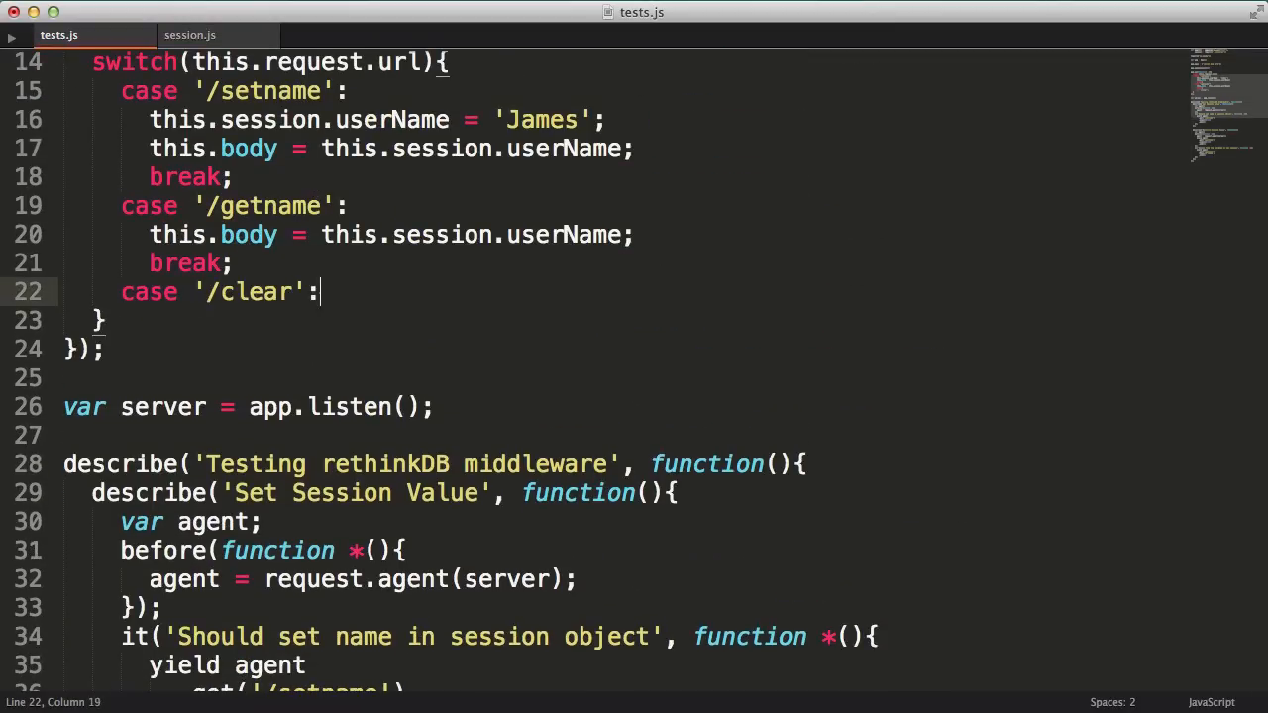
Add a '/clear' case to tests.js that sets this.session to null and status 204.
type("this.session = null;")
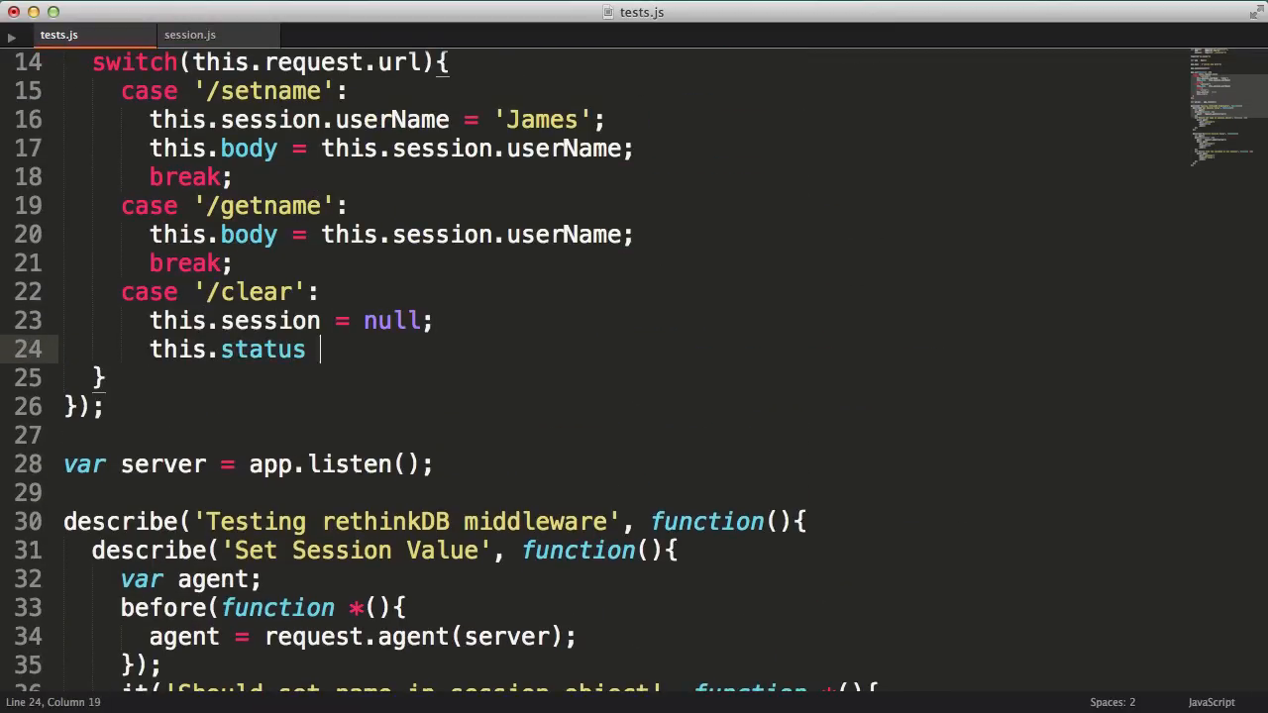
type("= 204;")
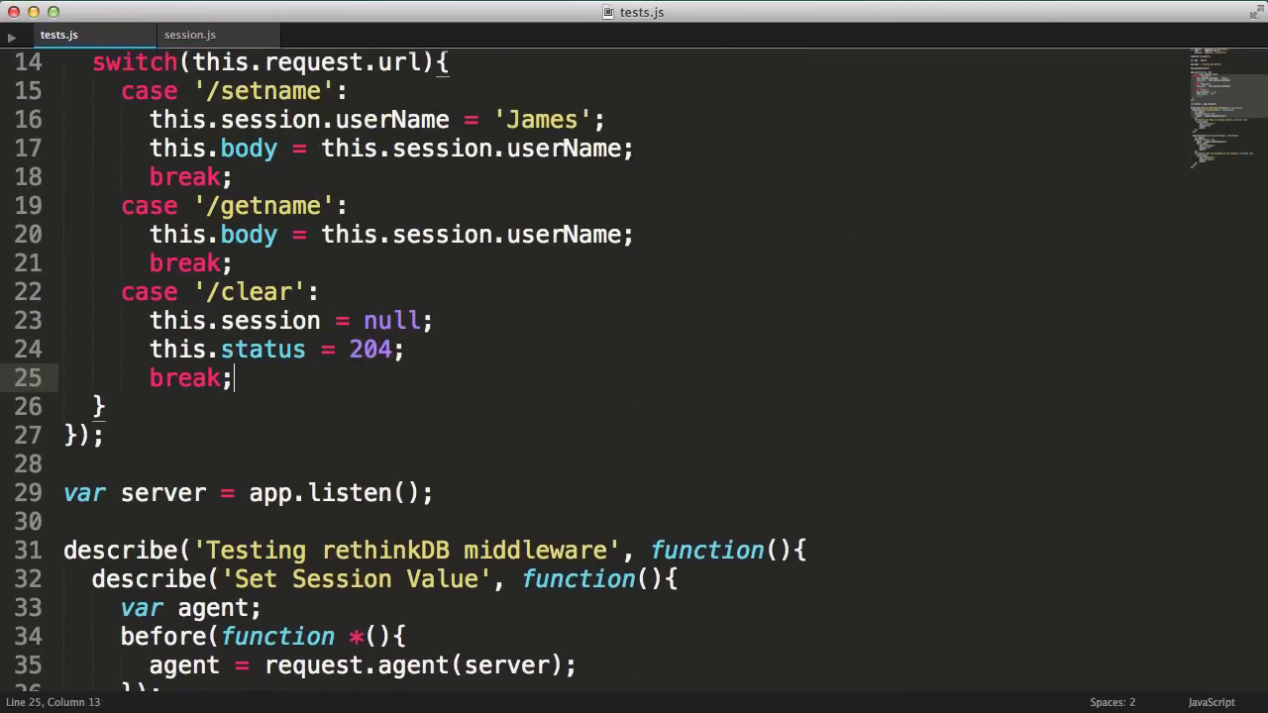
scroll("down", 3)
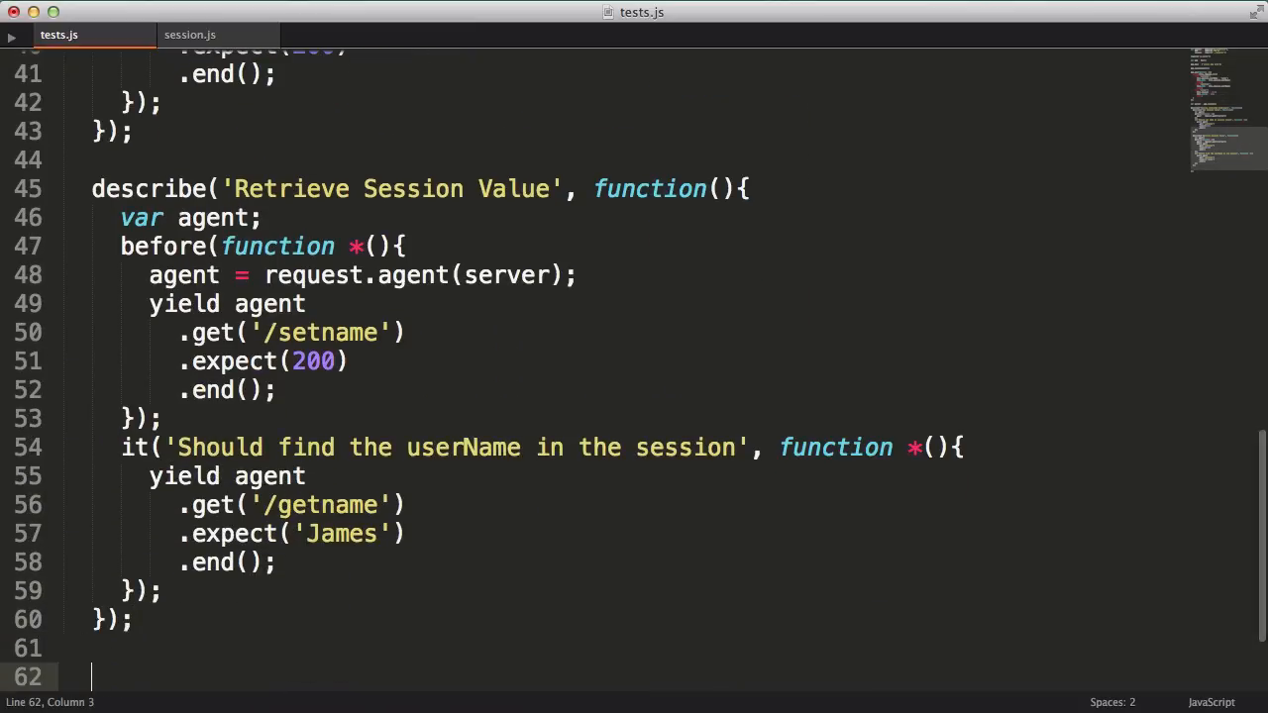
Write a 'Destroy Session' test with get, delete and get expectations using the agent.
type("describe('Destroy Session', function())")
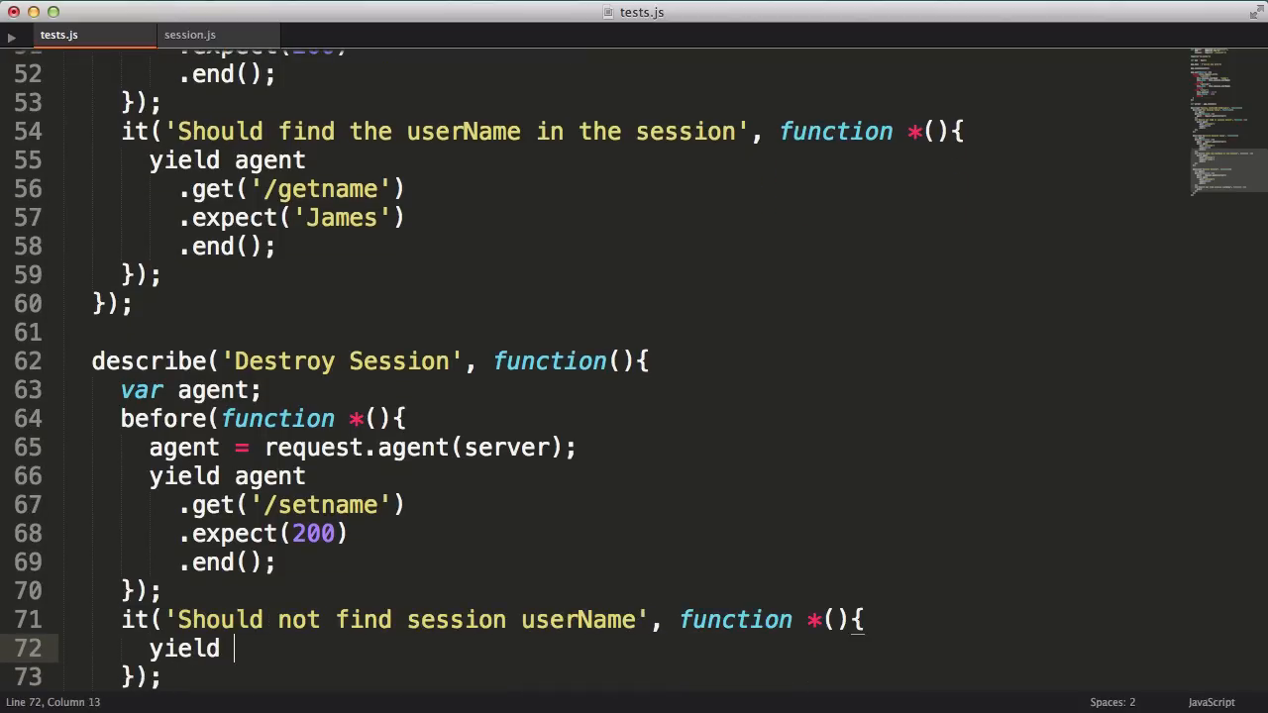
type("agent")
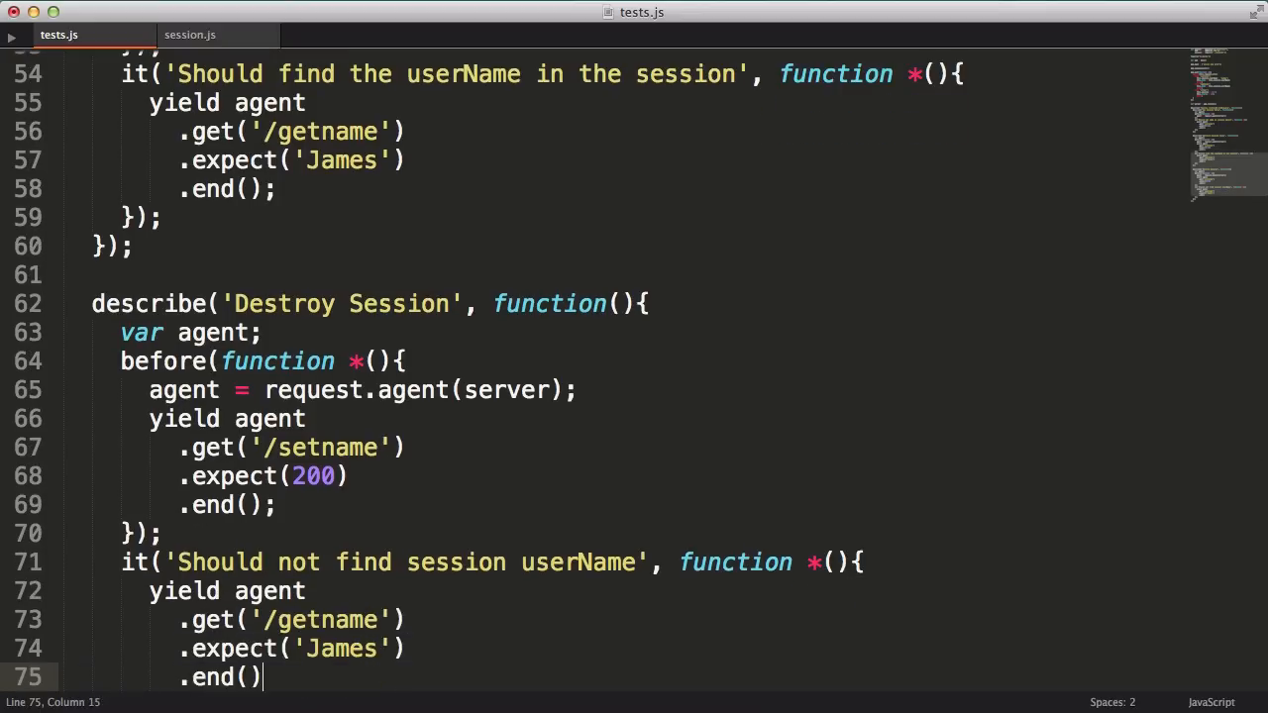
type("yield agent")
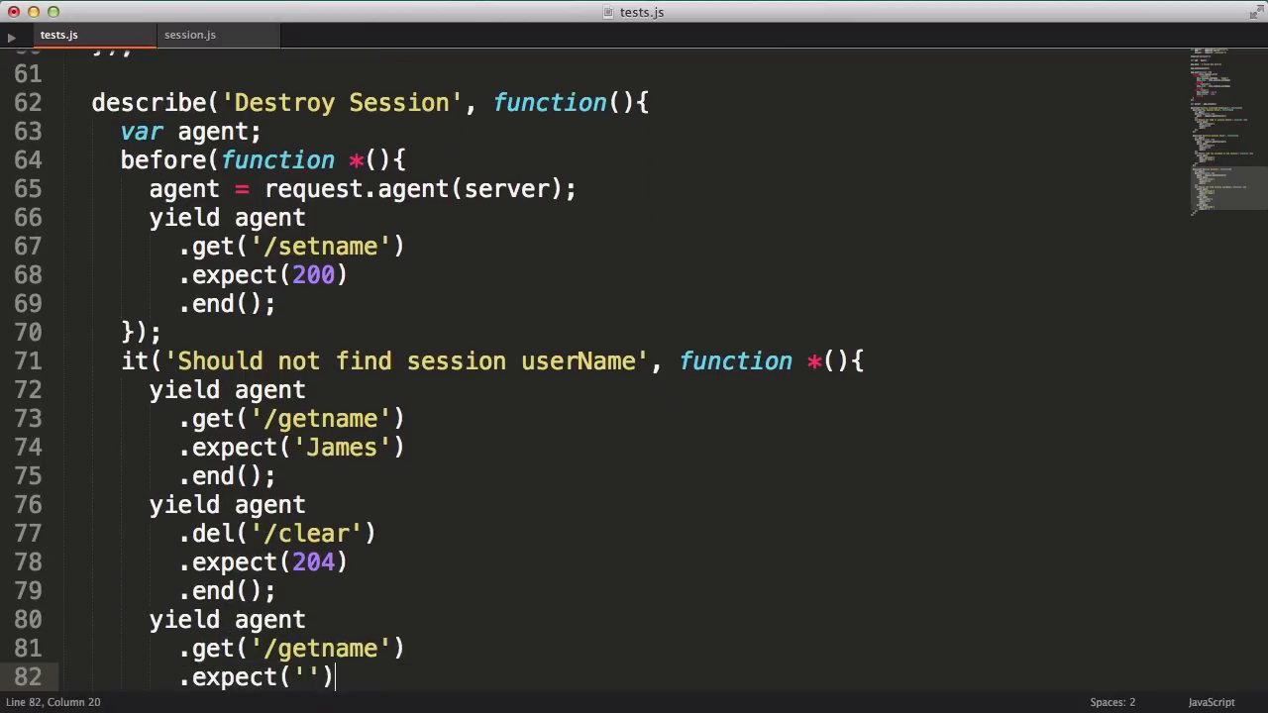
type(".end();")
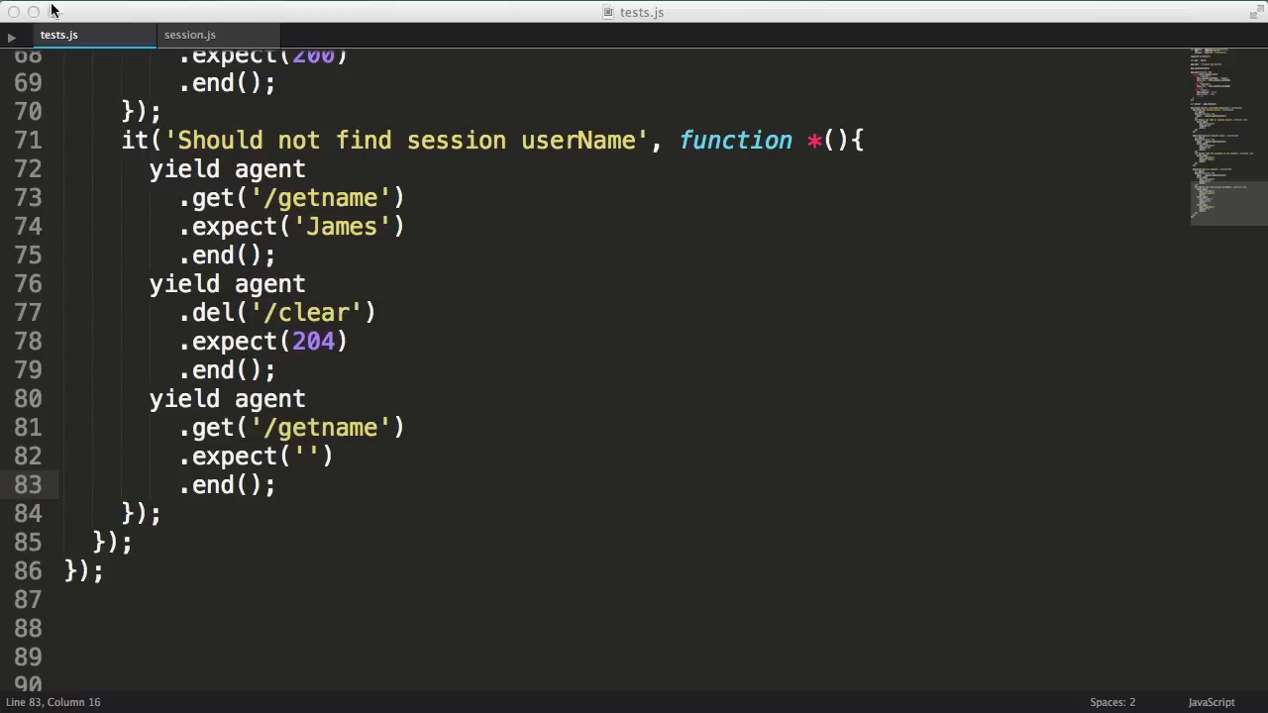
left_click(189, 34)
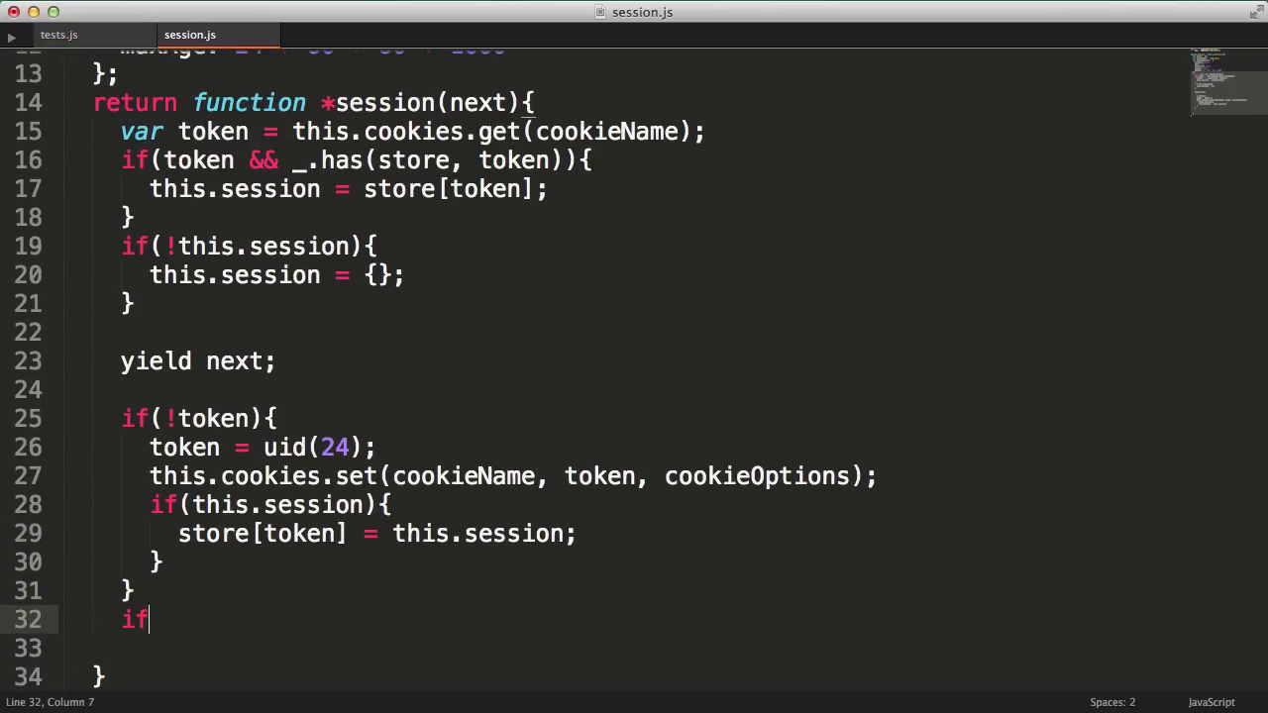
Add if(!this.session){ delete store[token]; } after the if(!token) block in session.js.
type("(!this.session){")
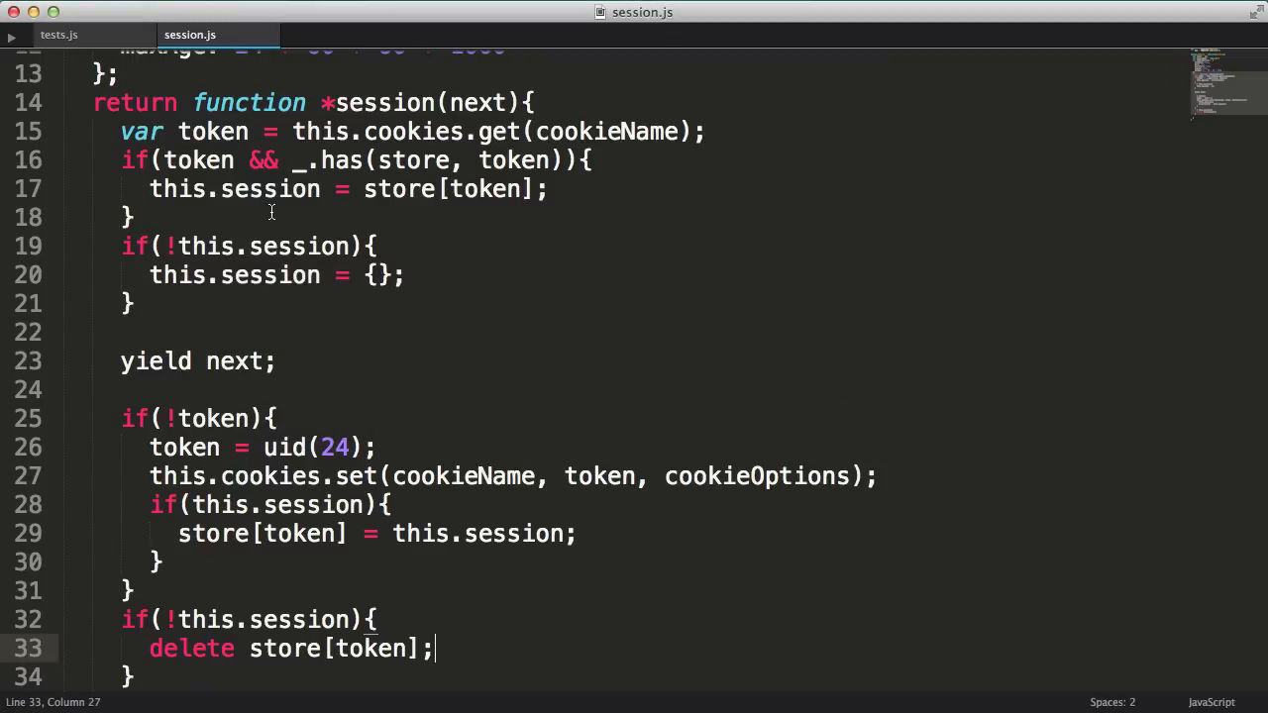
Add a loadSession(ctx) generator helper and replace the logic with var token = yield loadSession(this).
type("function *loadSession")
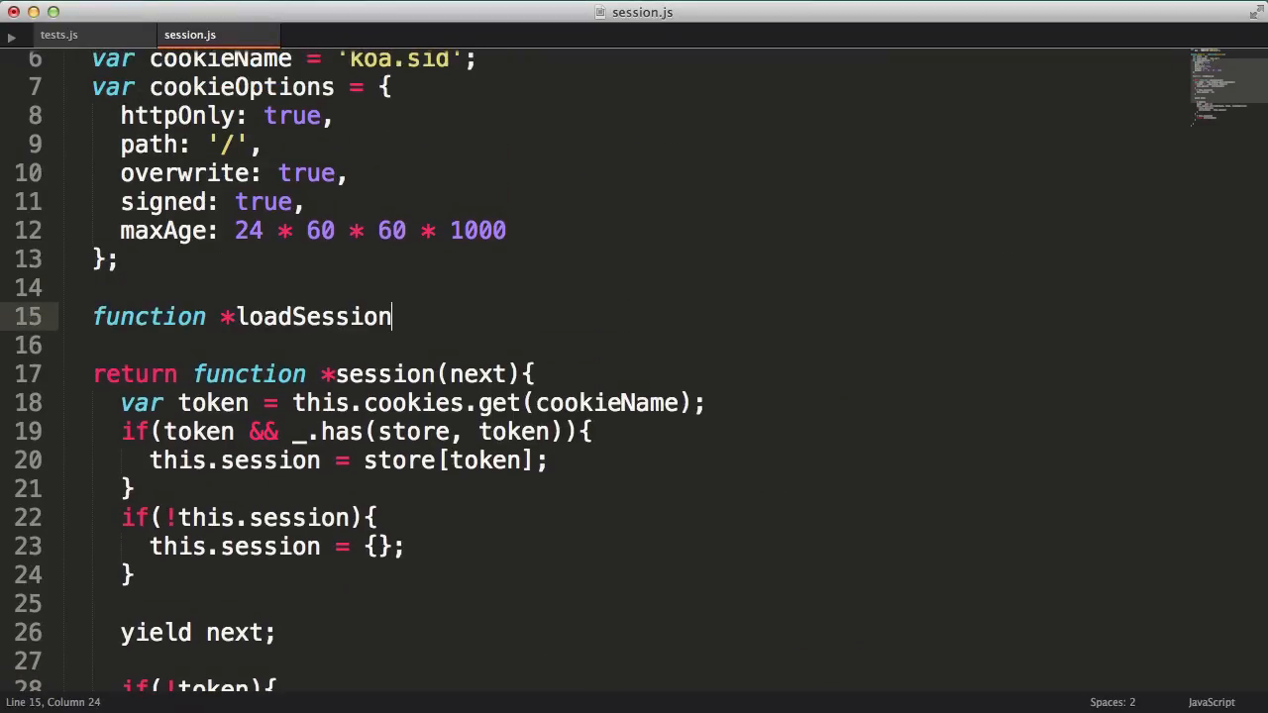
type("(ctx){")
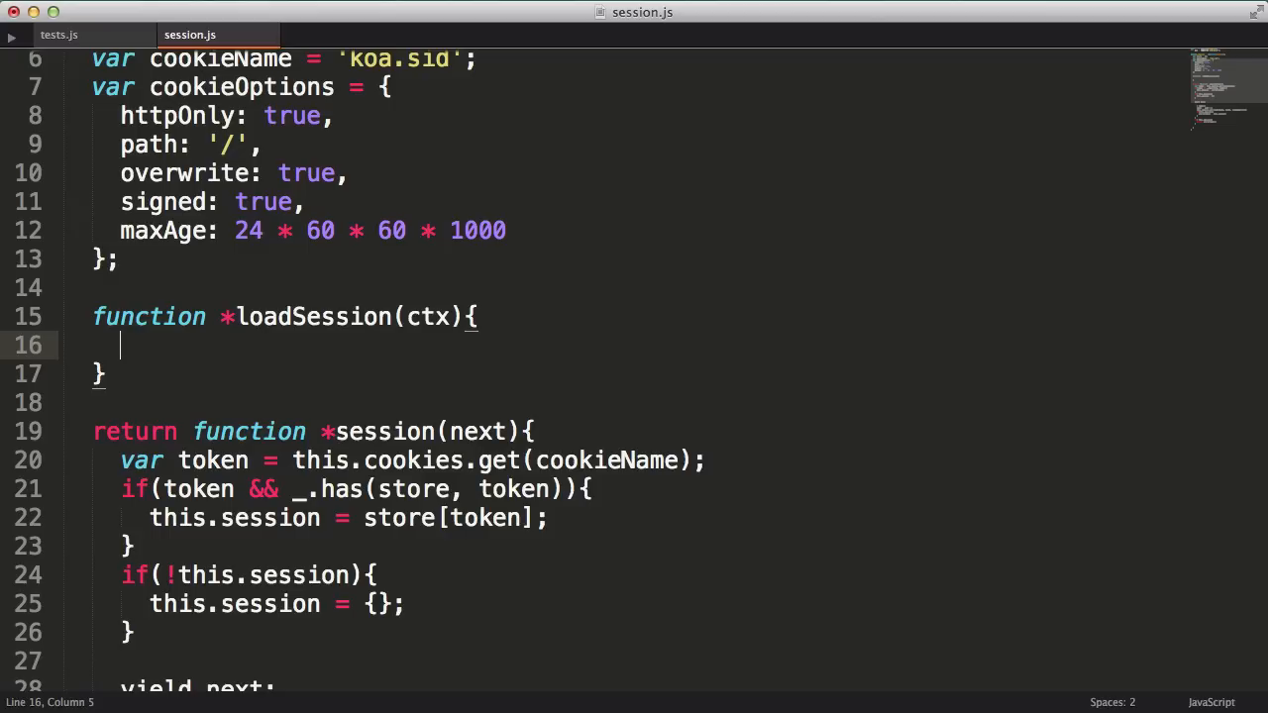
type("function *saveSession(ctx, token){")
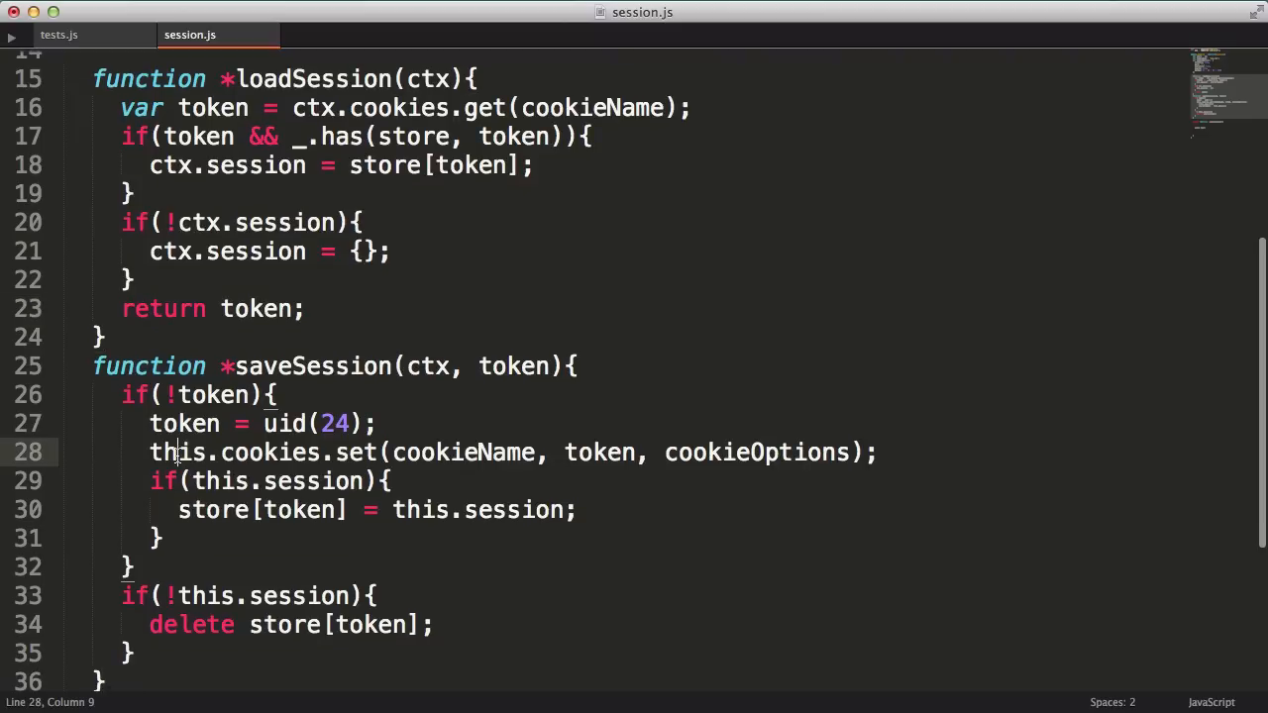
double_click(178, 452)
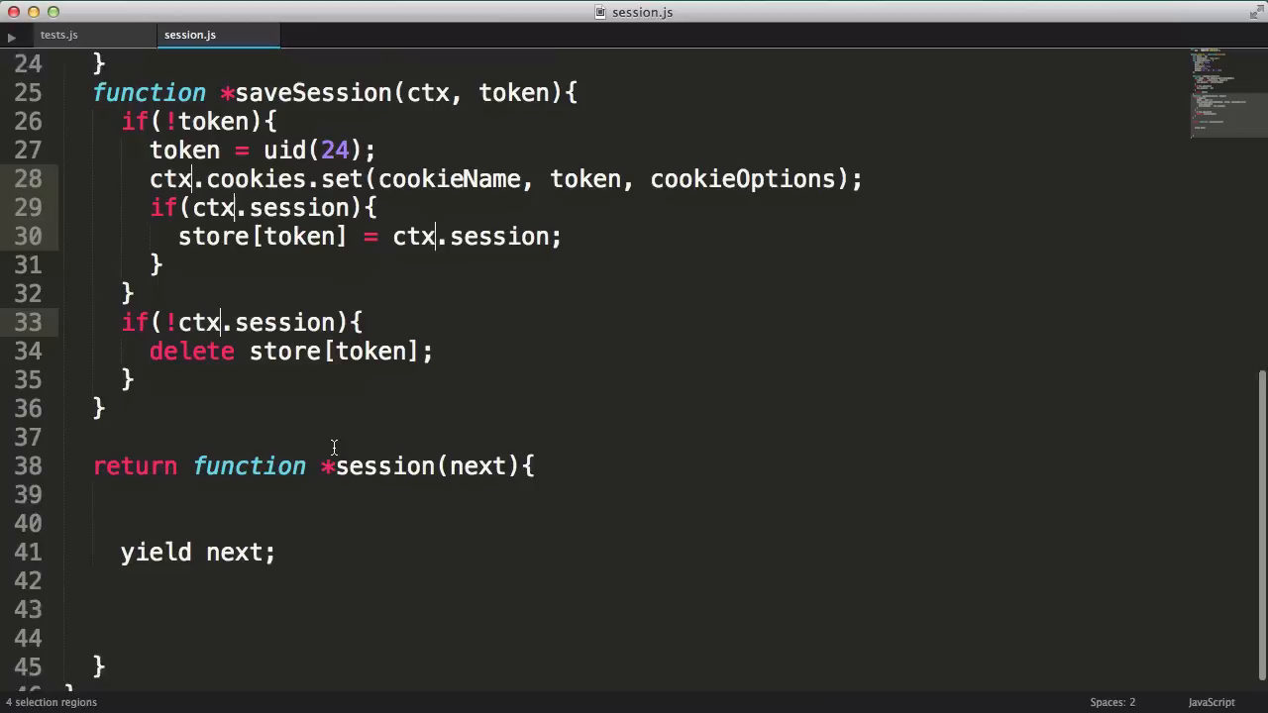
type("var token = yield loadSession(this)")
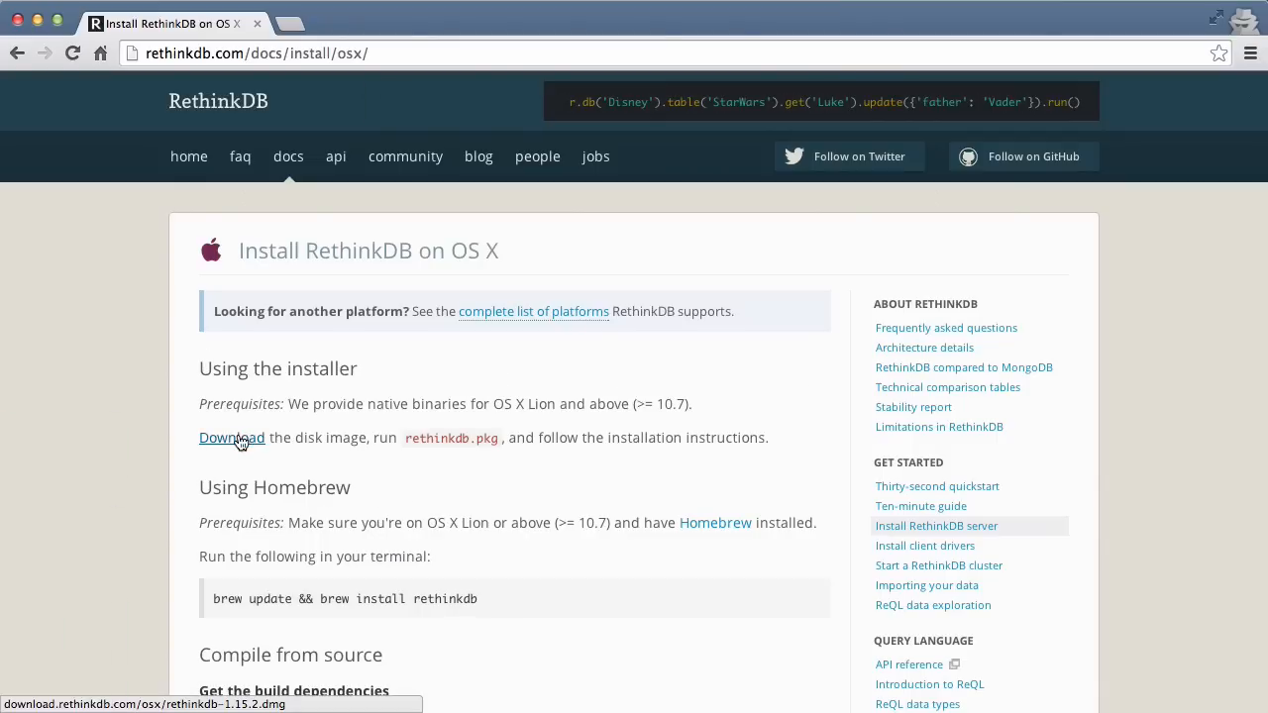
Download the RethinkDB OS X disk image and run the installer with your password.
left_click(231, 438)
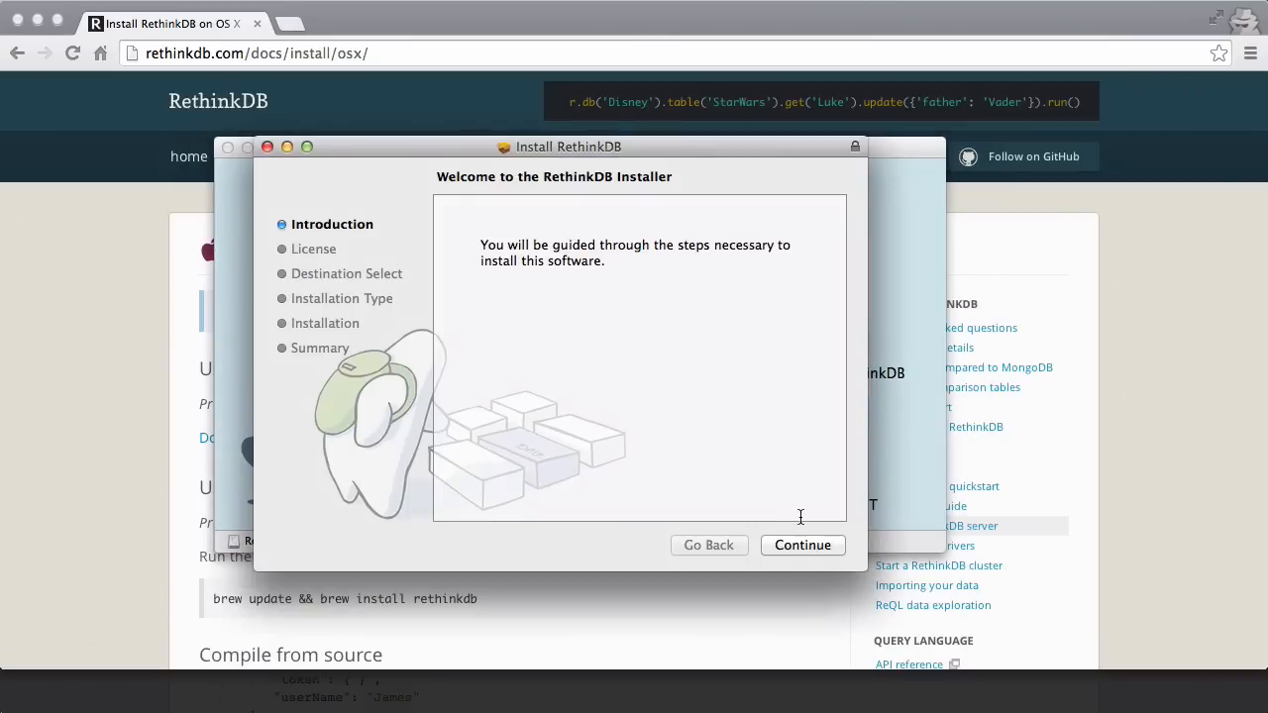
type("password")
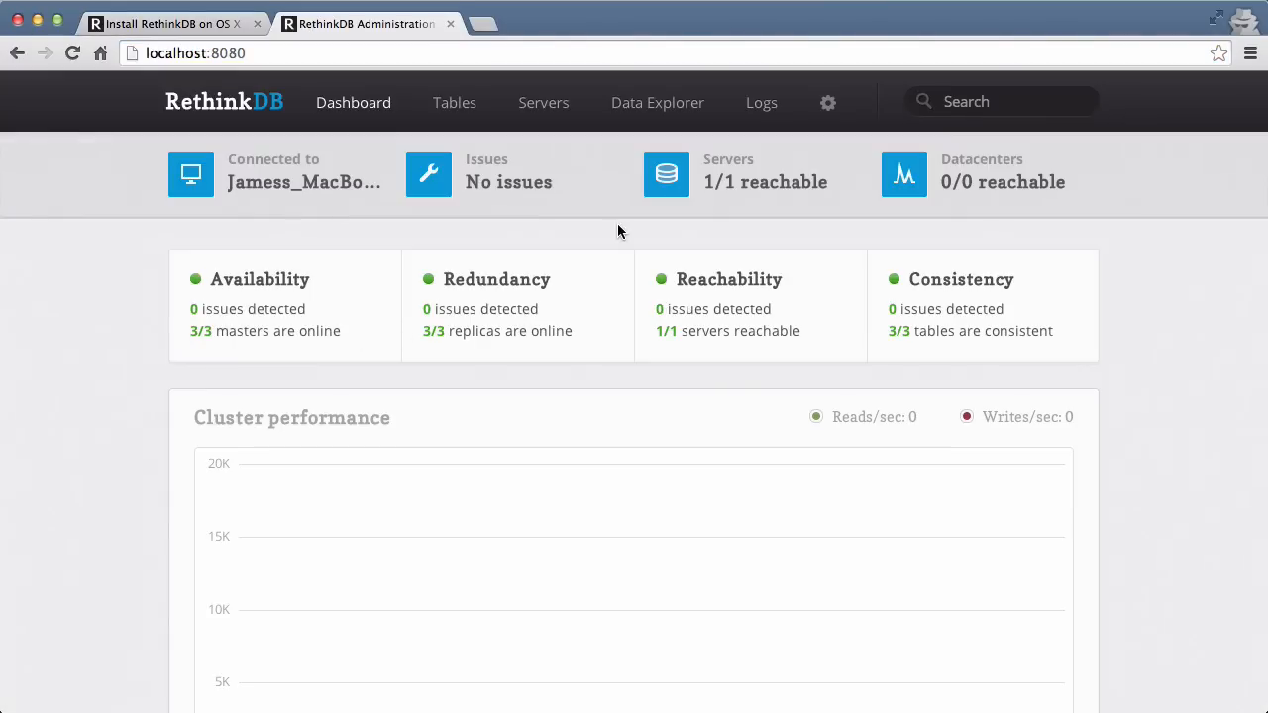
mouse_move(341, 385)
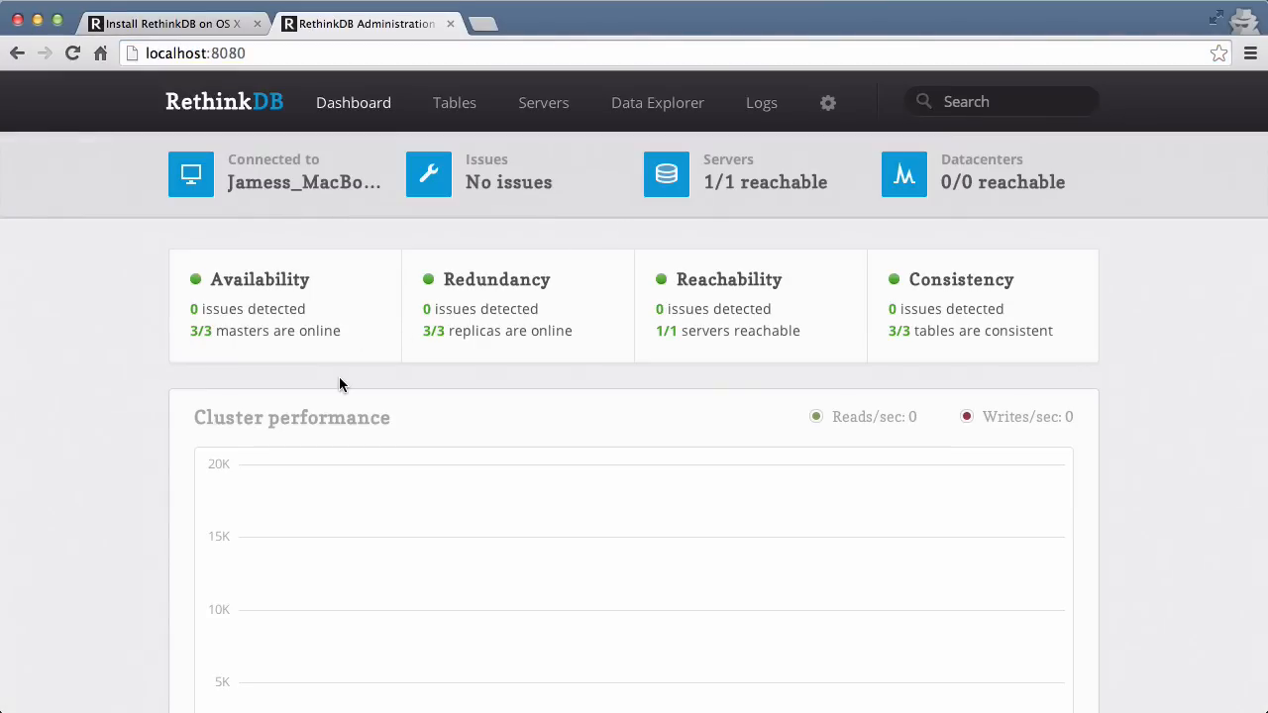
In Data Explorer, create the 'James' database and items table, then insert items.
left_click(656, 102)
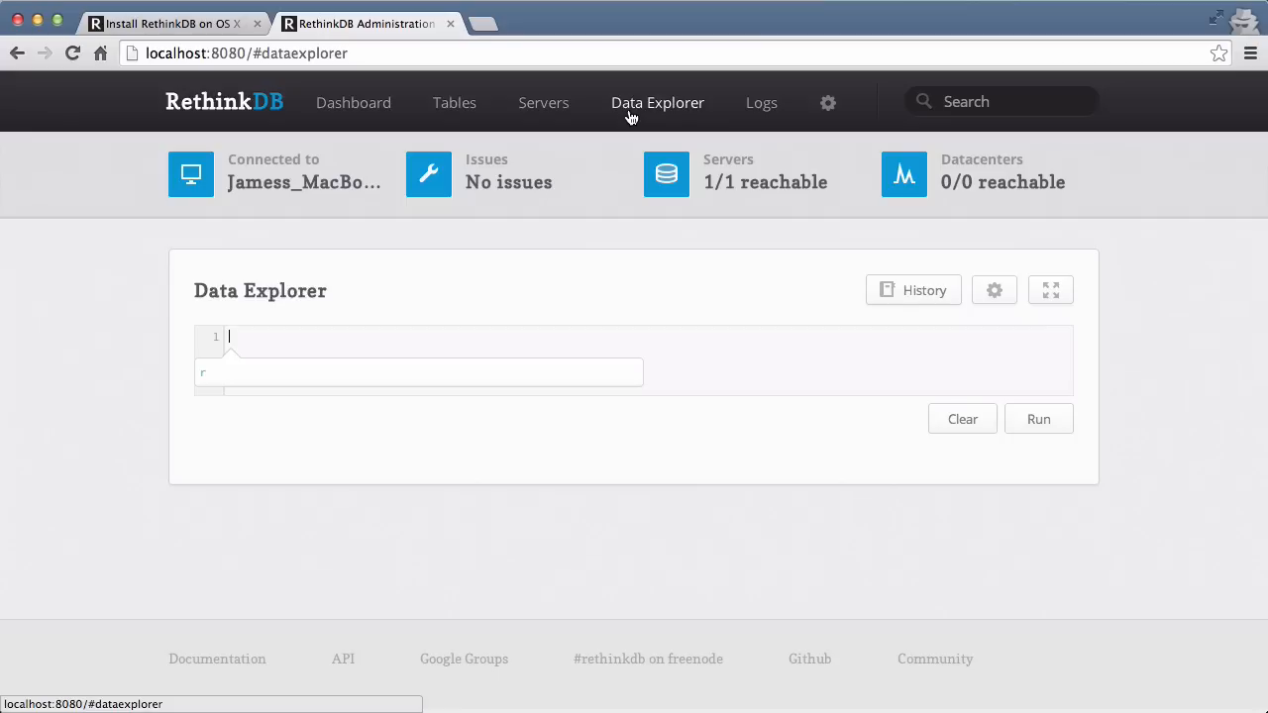
mouse_move(618, 123)
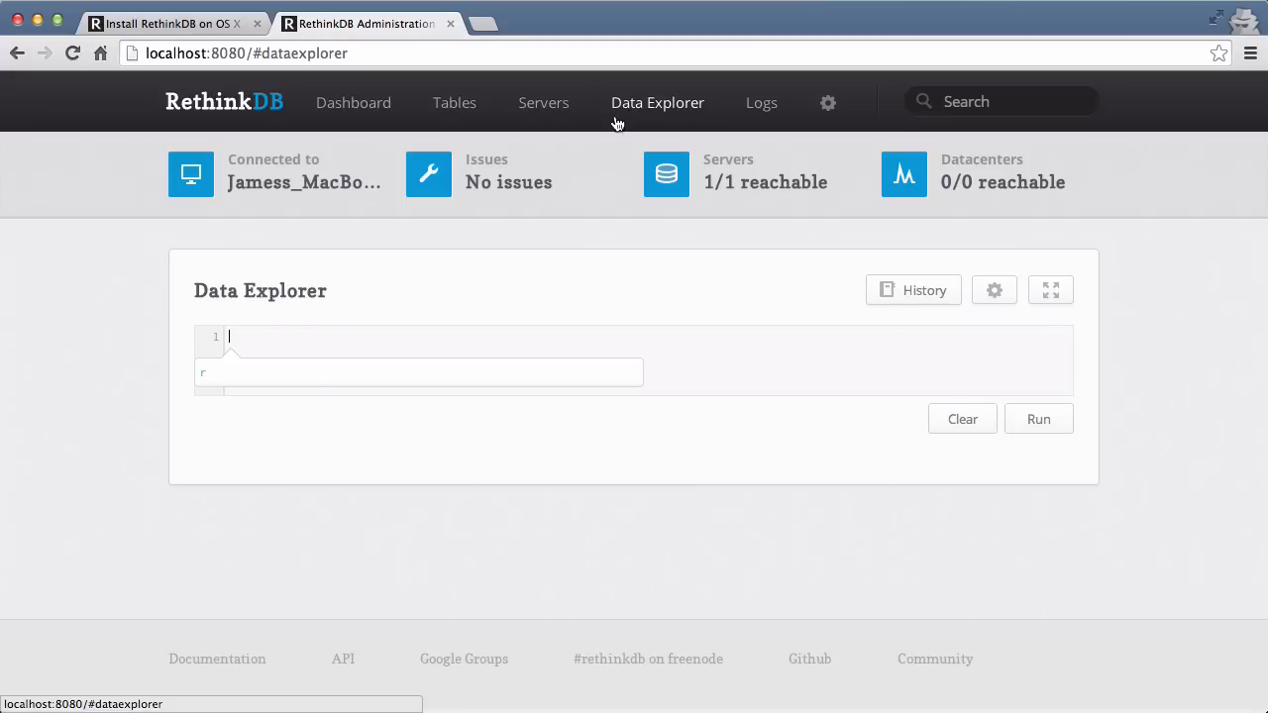
type(".dbCreate('James');")
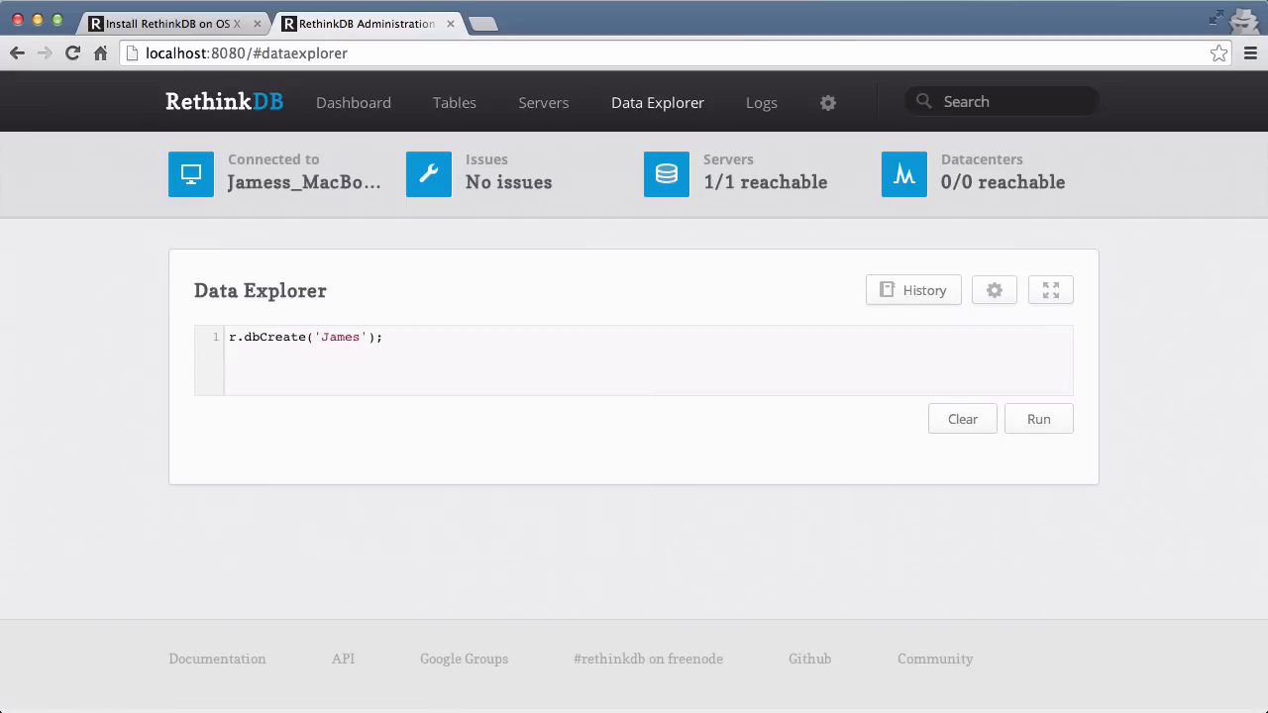
left_click(1038, 418)
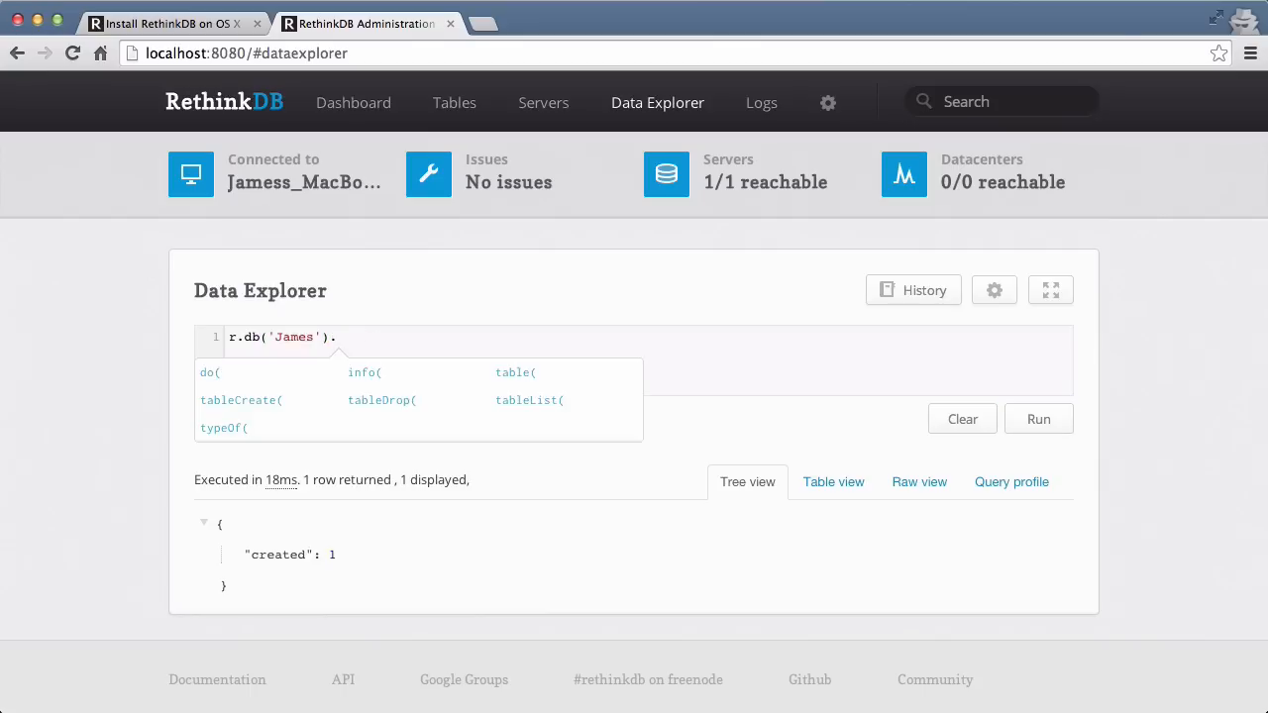
left_click(1038, 418)
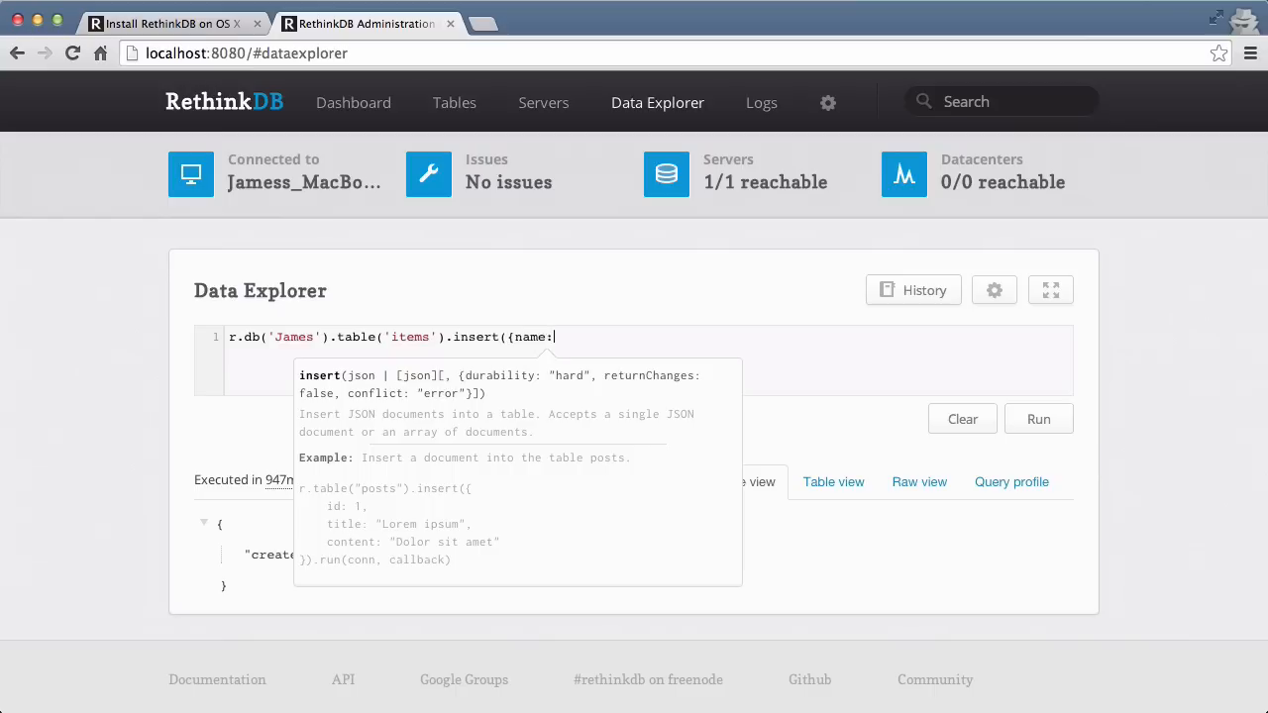
left_click(1038, 418)
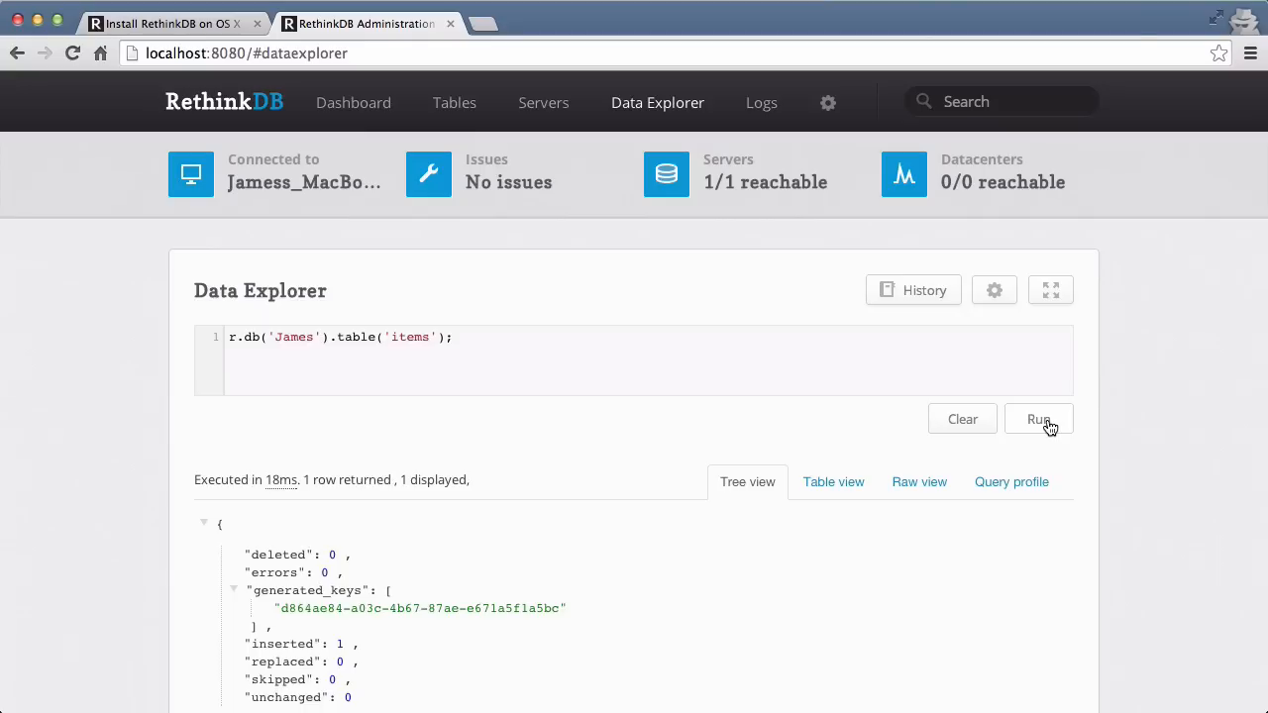
List all items, filter for name 'socks', then get and delete the 'shoes' item.
left_click(1038, 418)
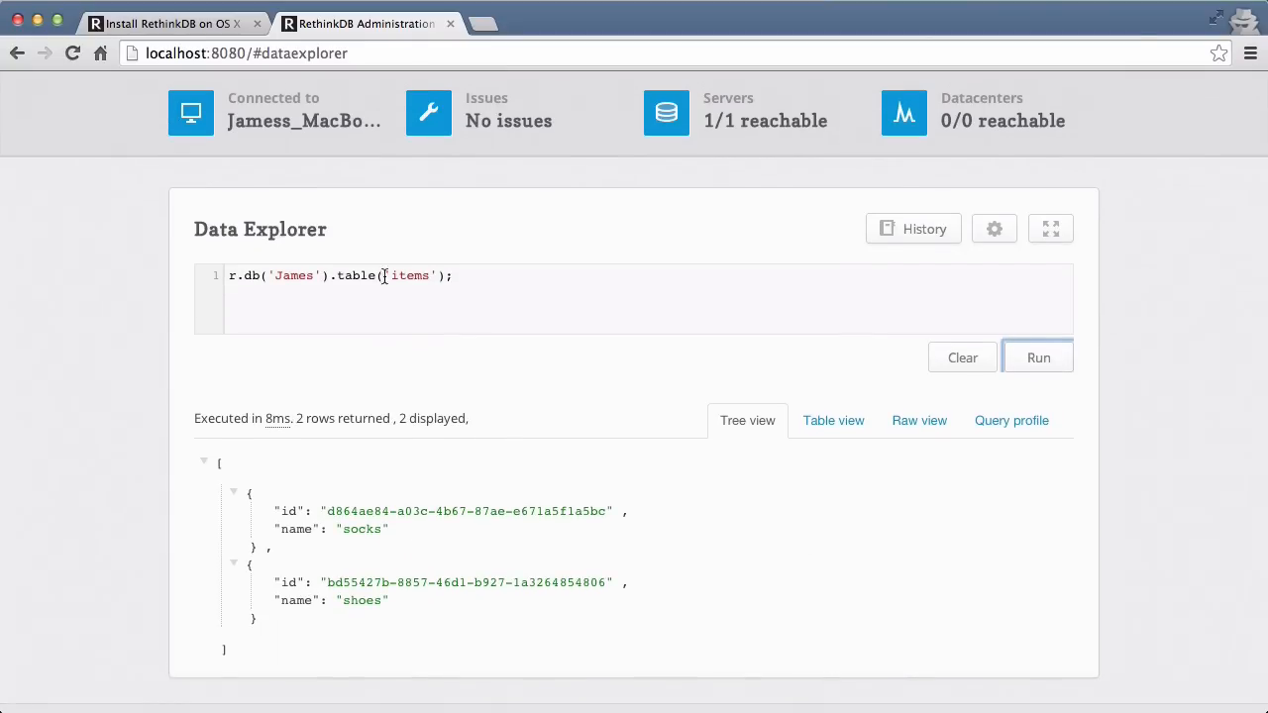
type(".filter({name: 'so")
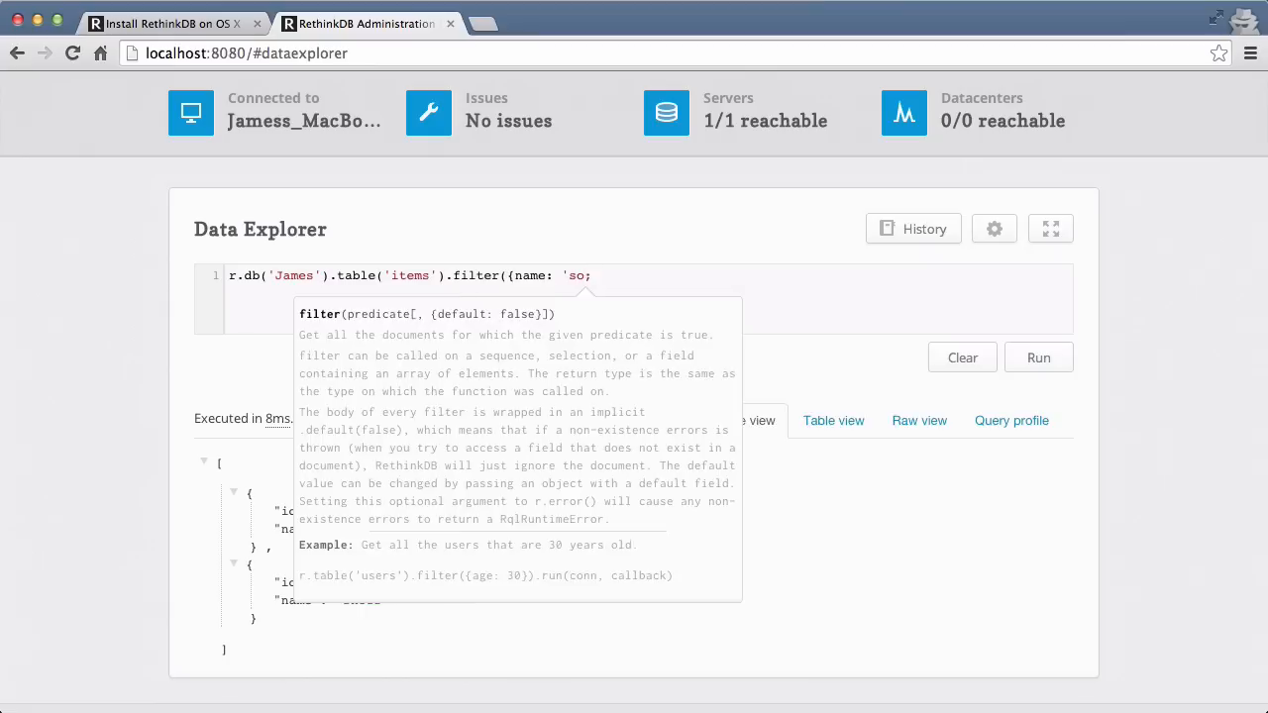
left_click(1038, 358)
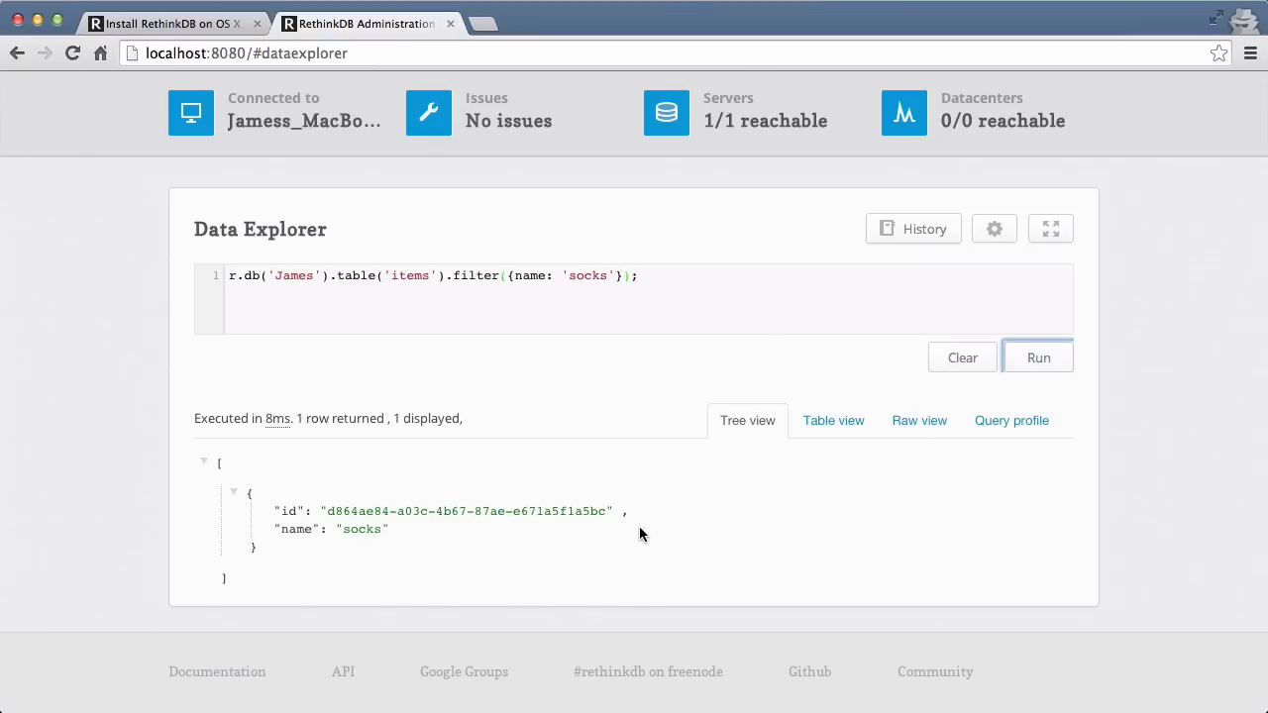
left_click(1038, 357)
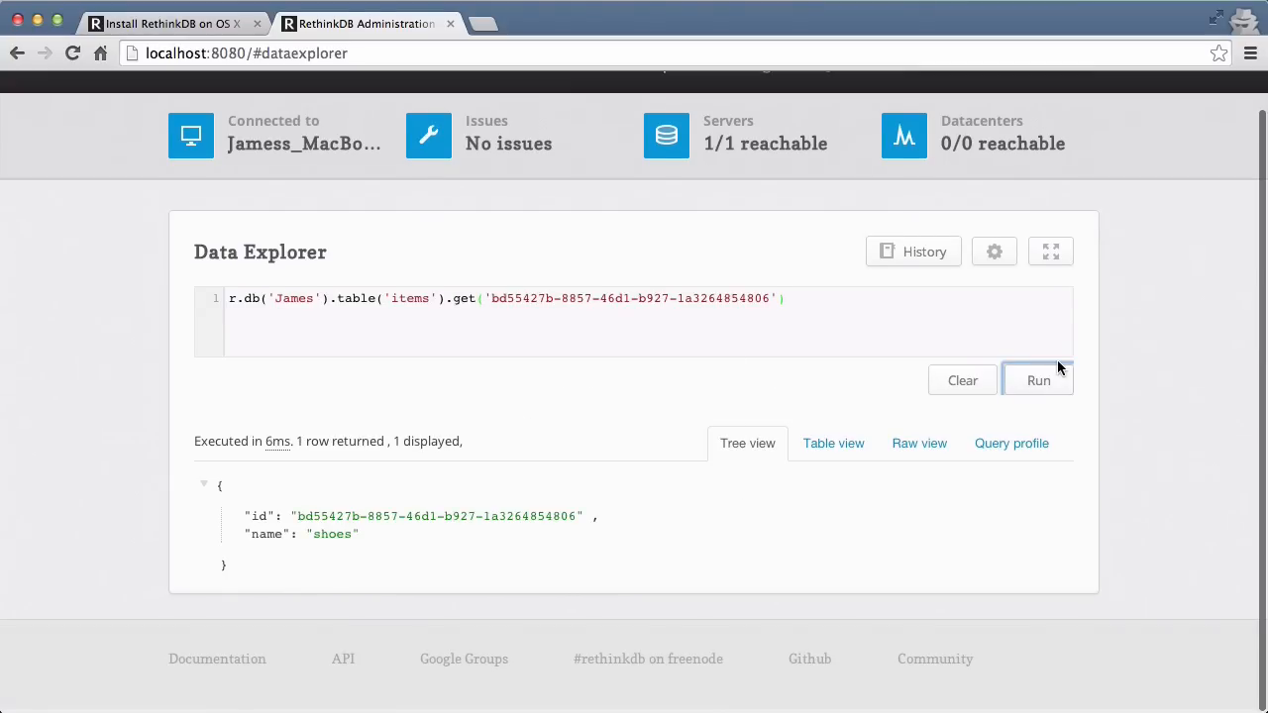
type(".delete();")
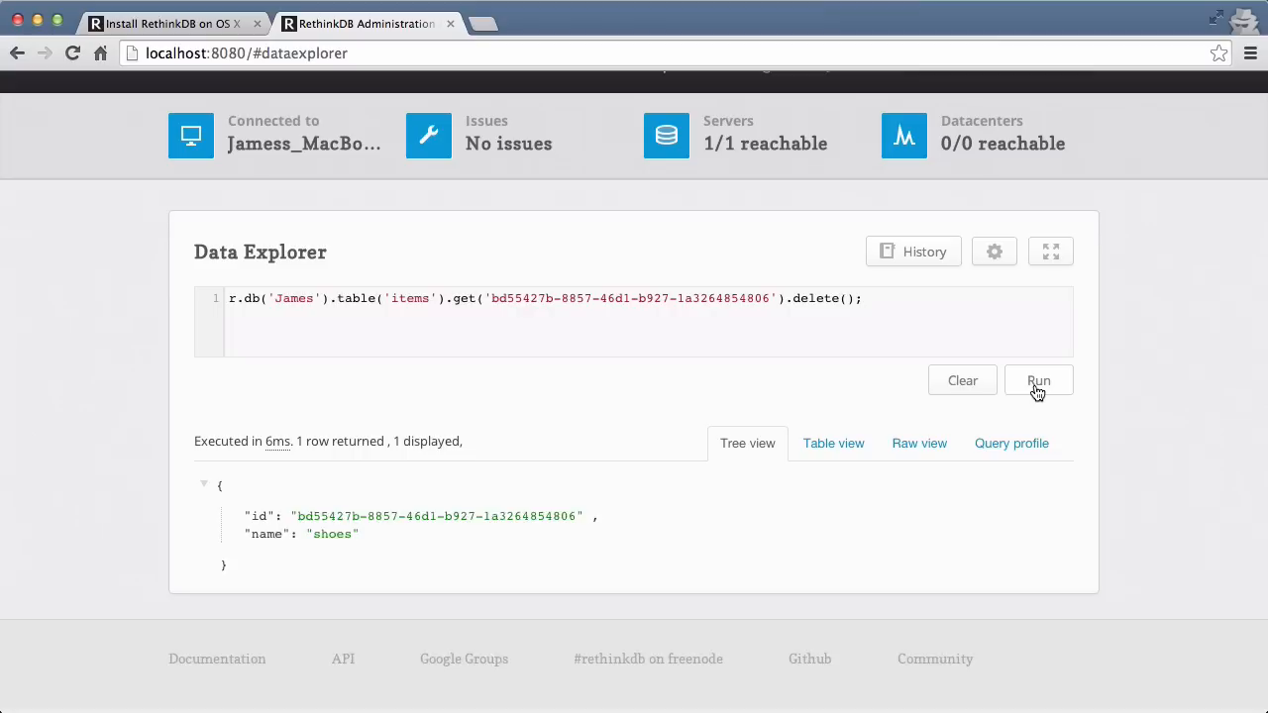
left_click(1038, 380)
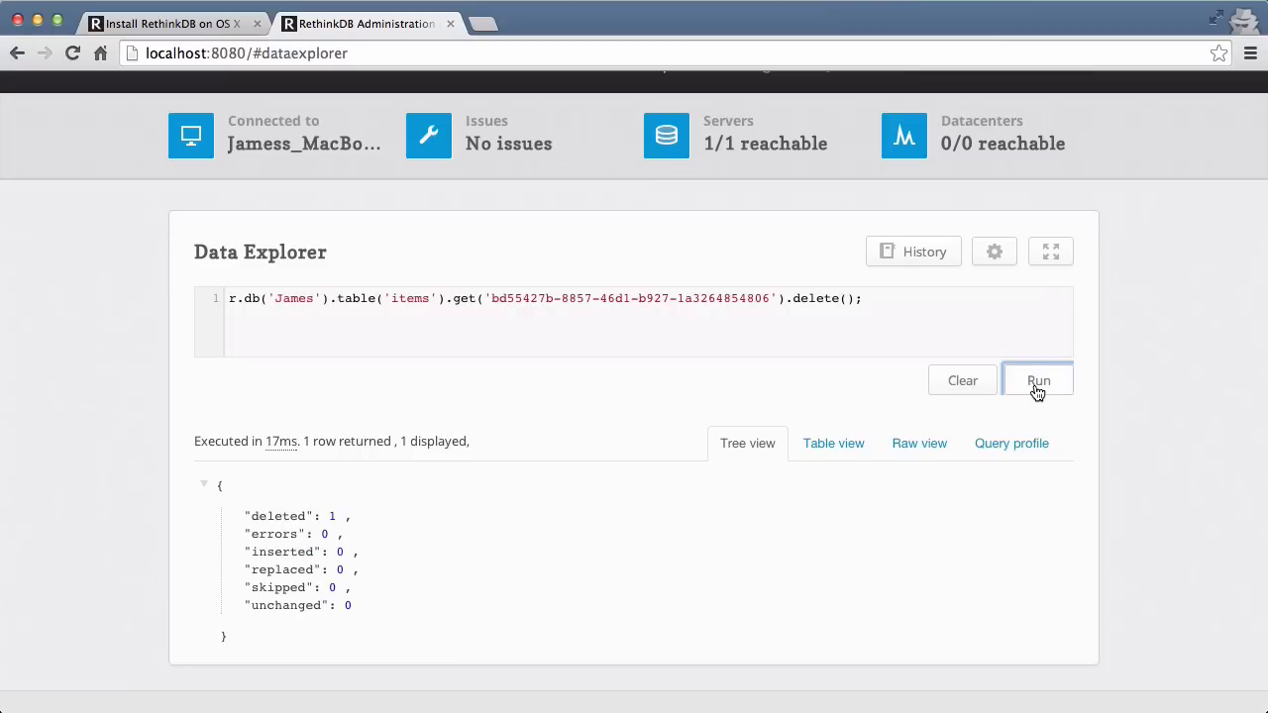
left_click(1039, 381)
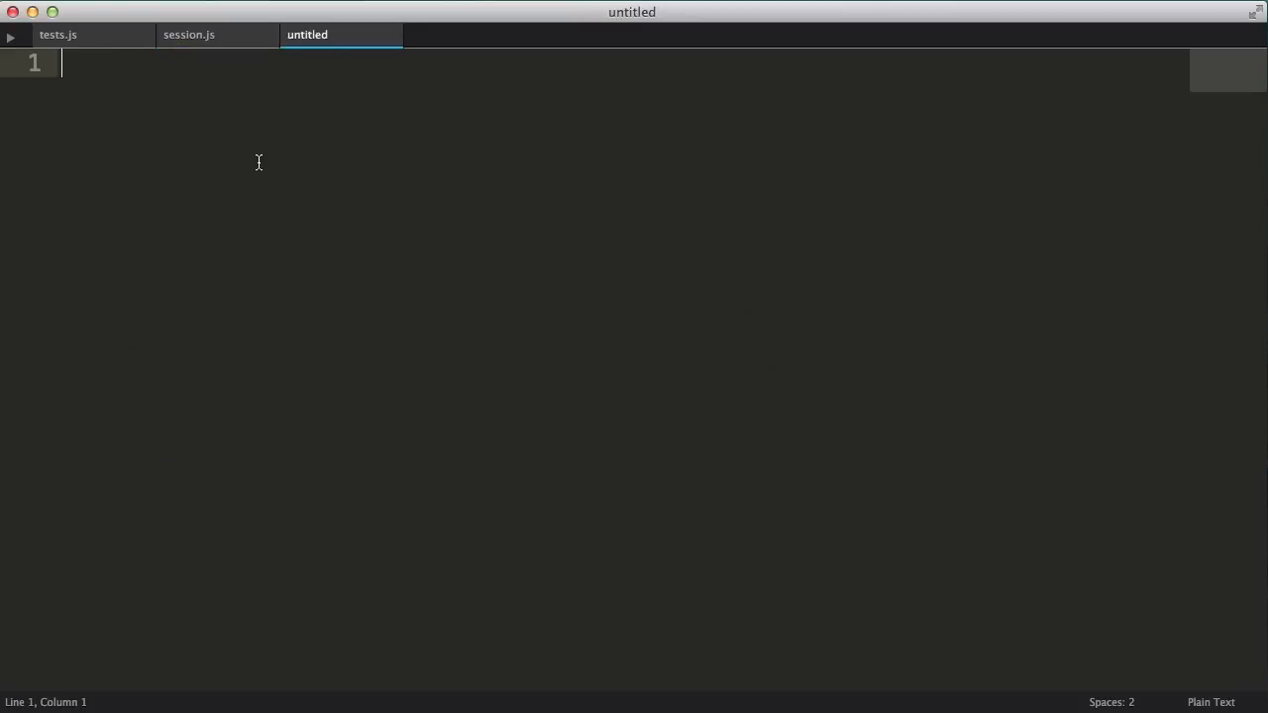
mouse_move(261, 164)
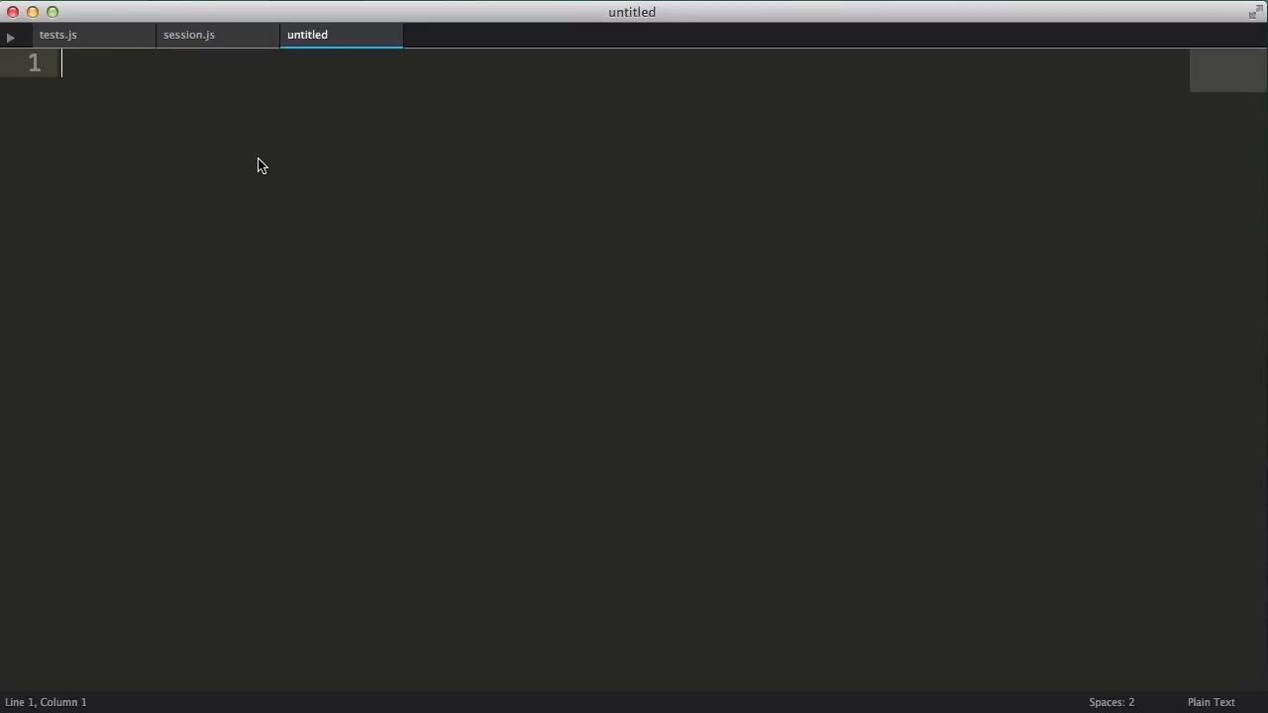
Save the new blank file as sessionmodel.js in the src folder.
key("cmd+s")
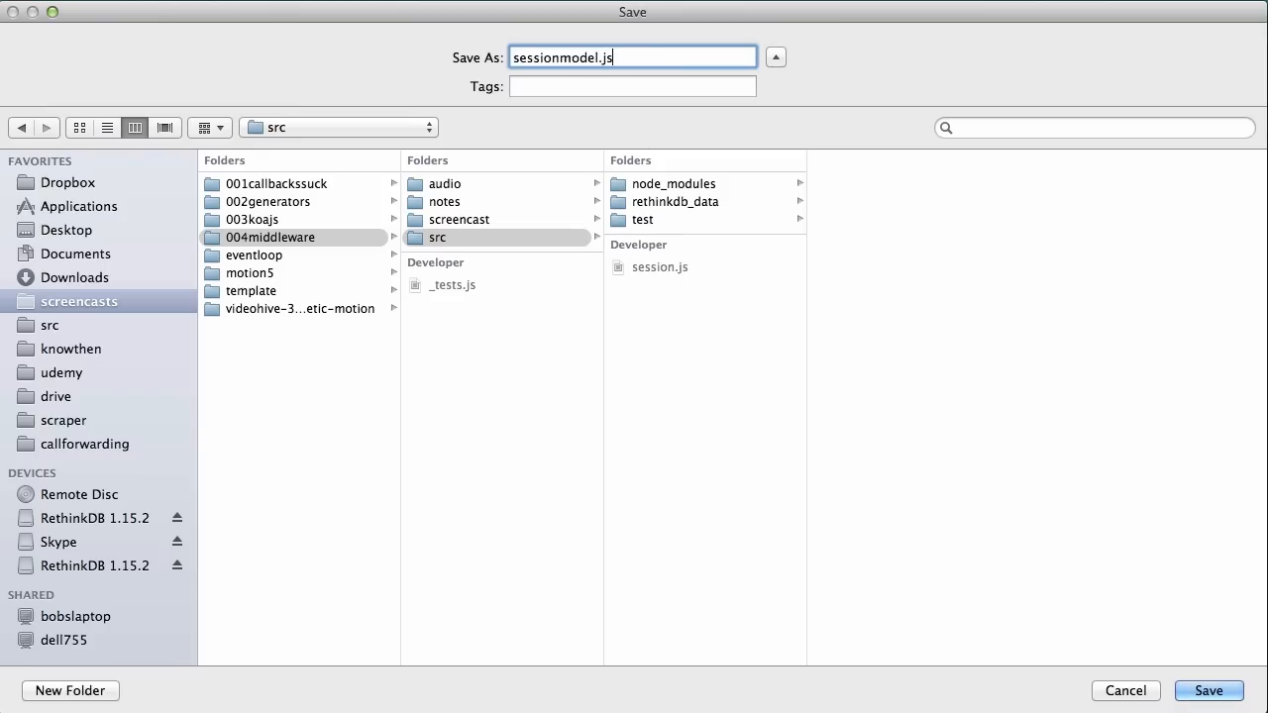
left_click(1208, 691)
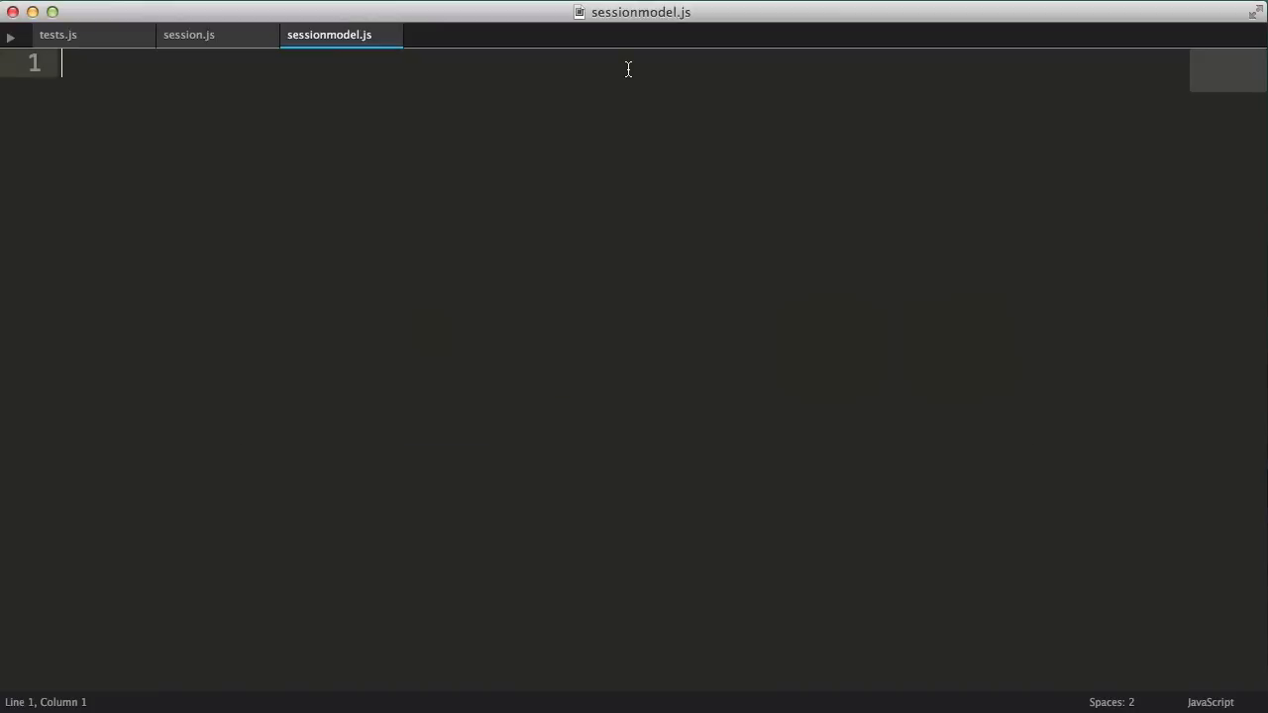
Require rethinkdbdash and export add, findByToken, update, remove and tryMigrate generator stubs.
type("var dash = require('rethinkdbdash');")
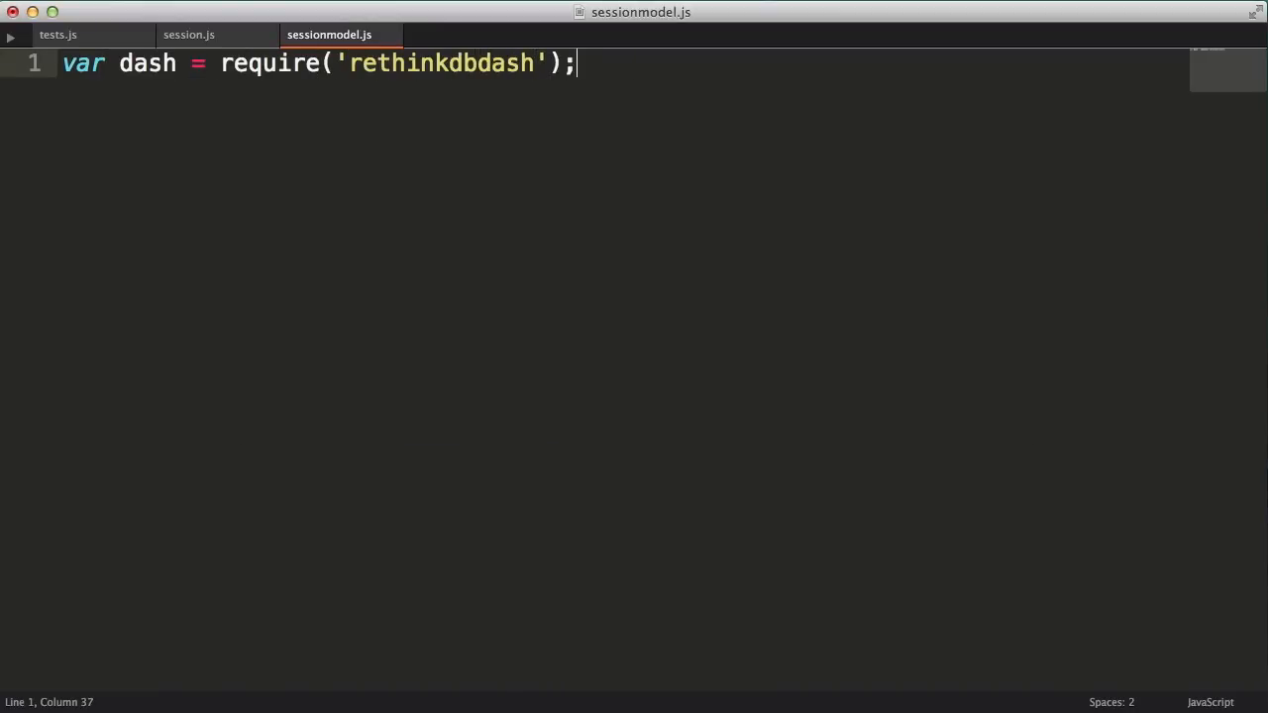
key("enter")
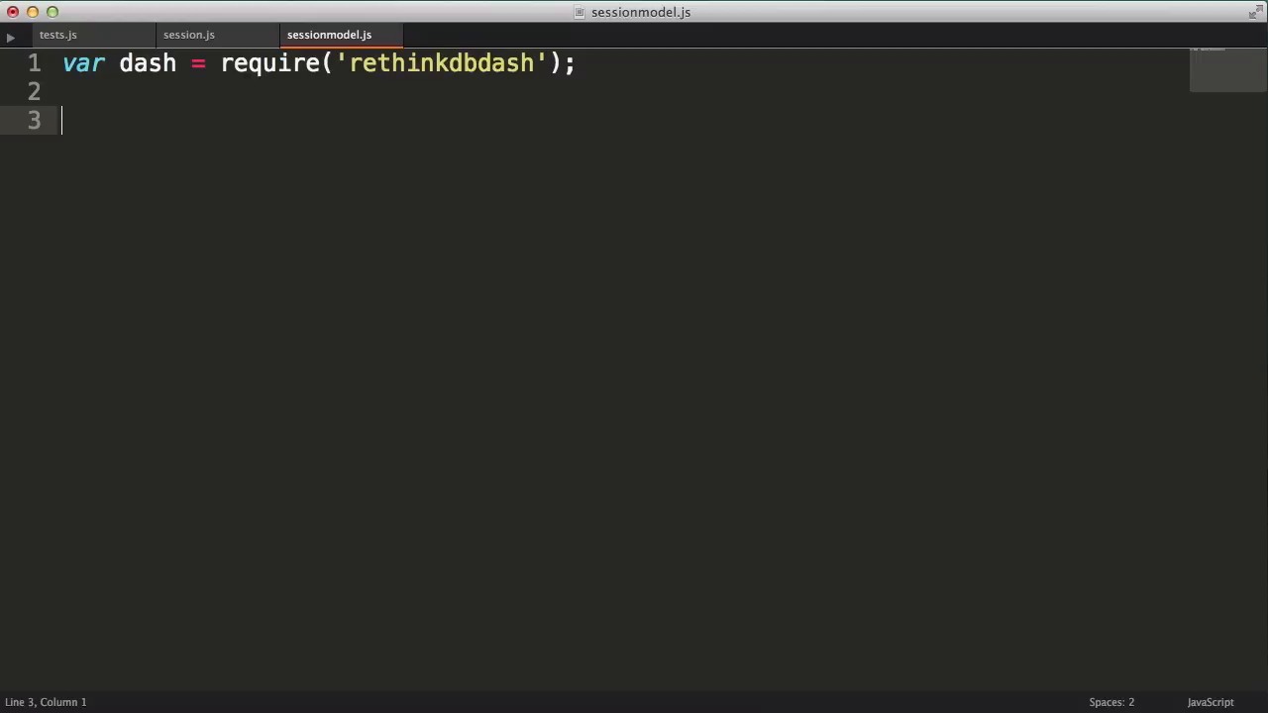
type("module.exports = {")
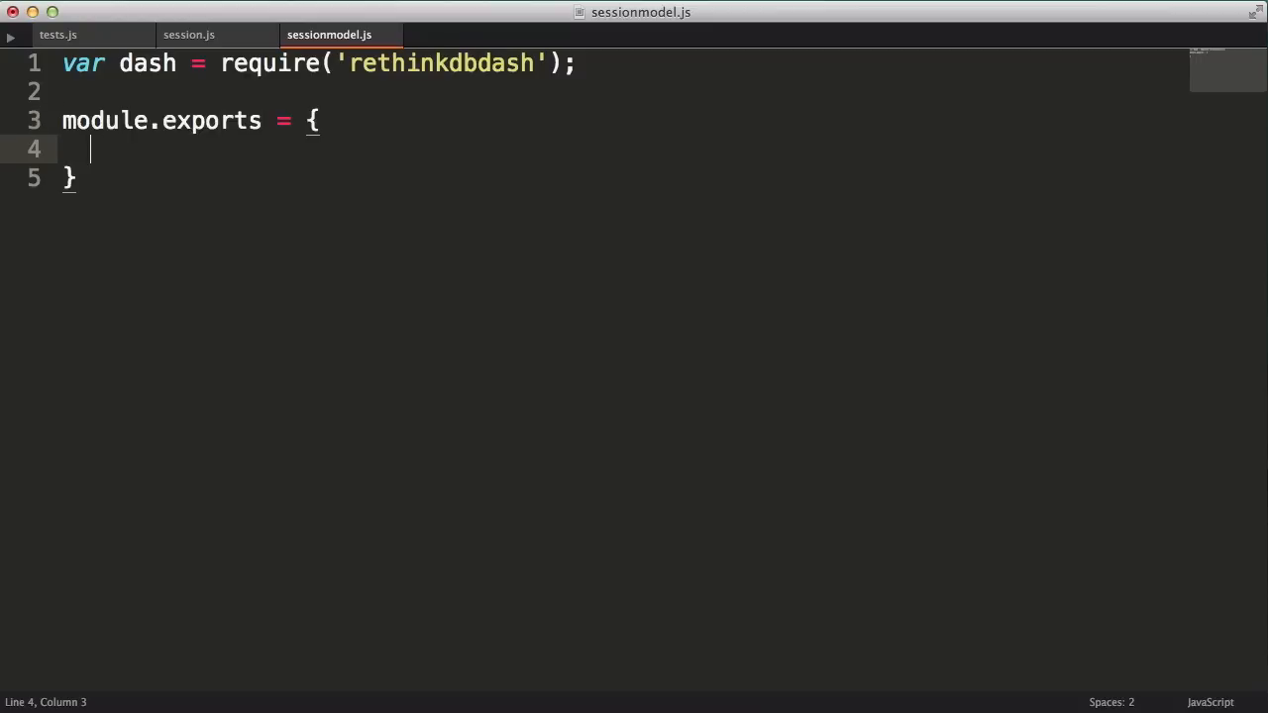
type("add: function *add(token, session){")
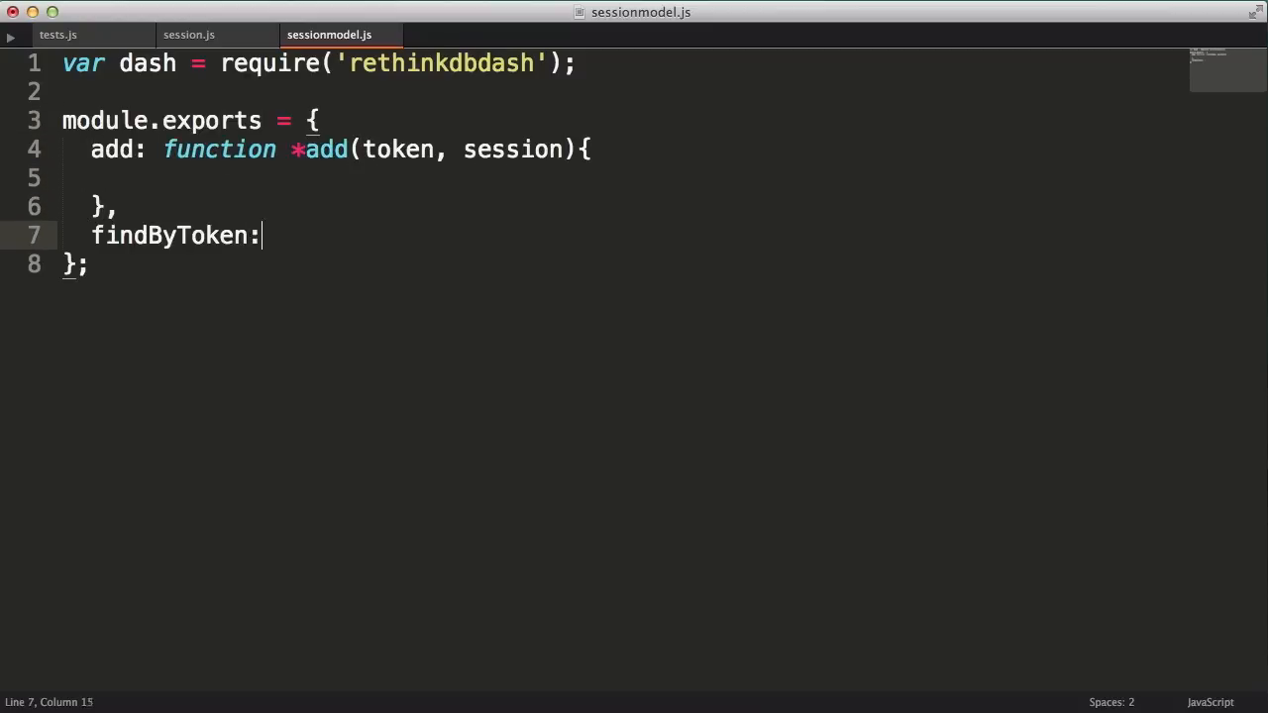
type("function *findByToken(token){")
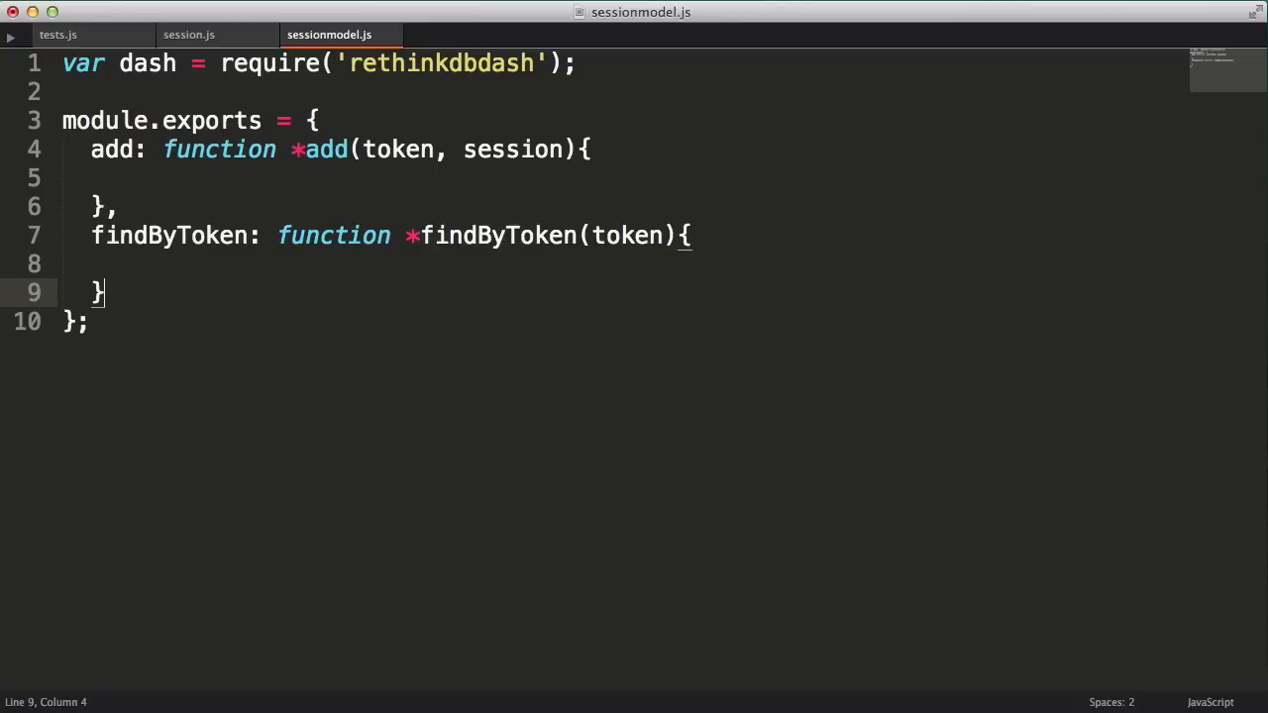
type("update: function *update(token, session){")
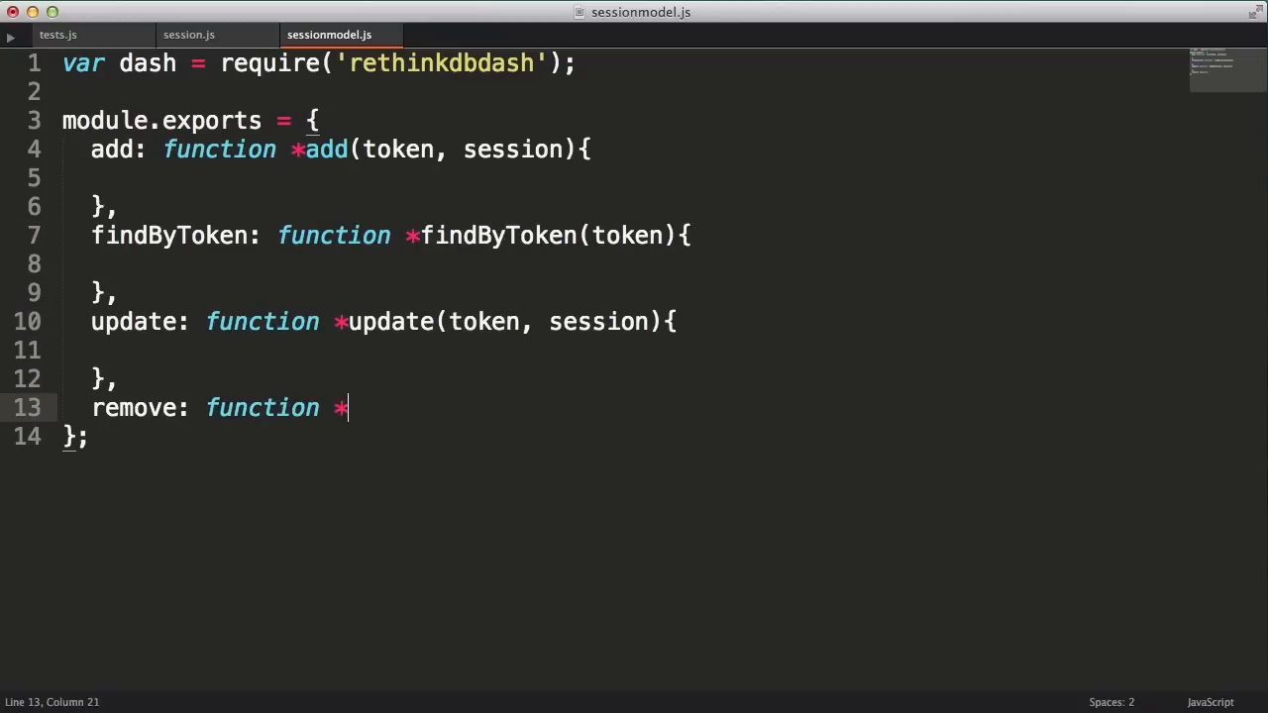
type("remove(token){")
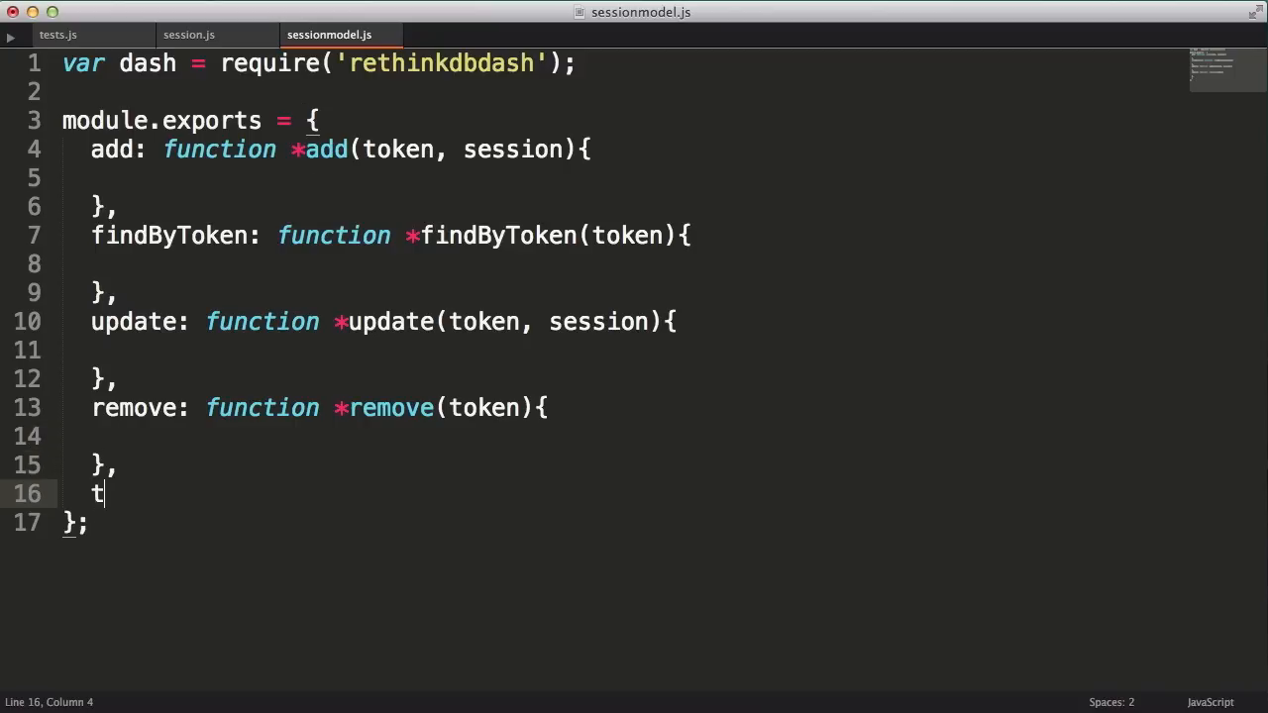
type("ryMigrate: function *tryMigrate(){}")
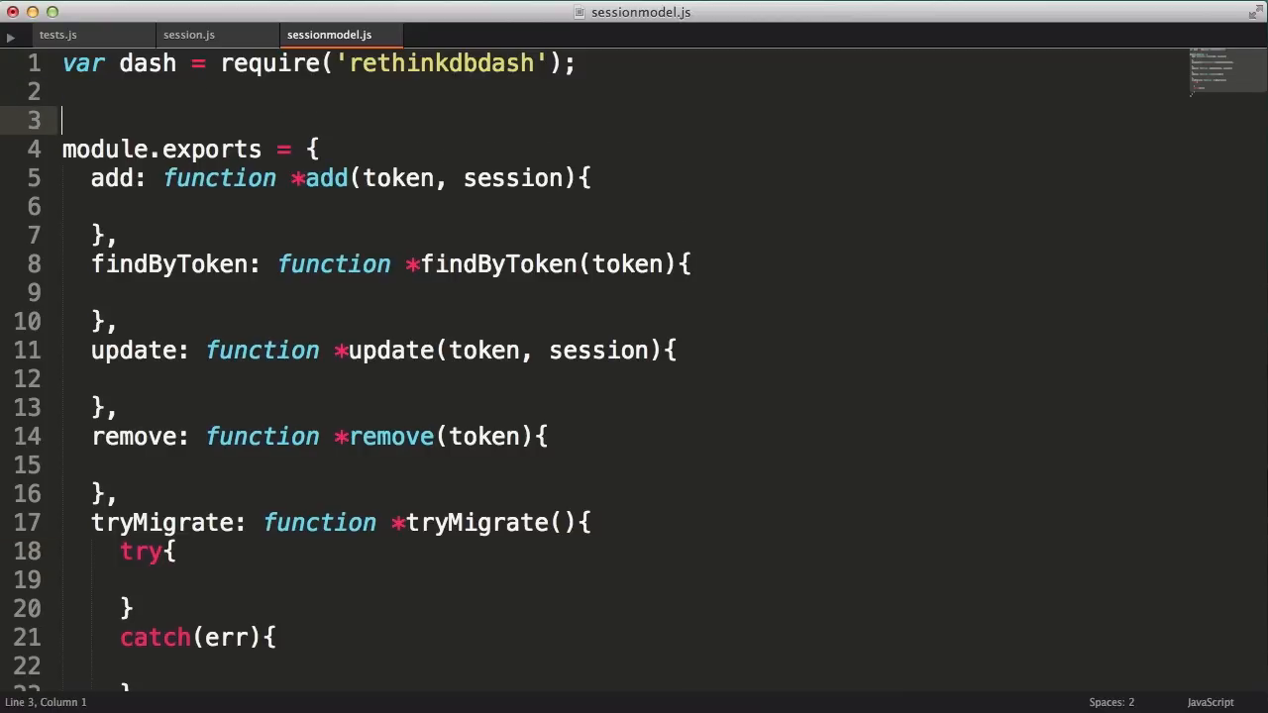
Declare DB_NAME 'sessiondb', the table and token-field name constants, and r = dash({db: DB_NAME}).
type("var DB_NAME")
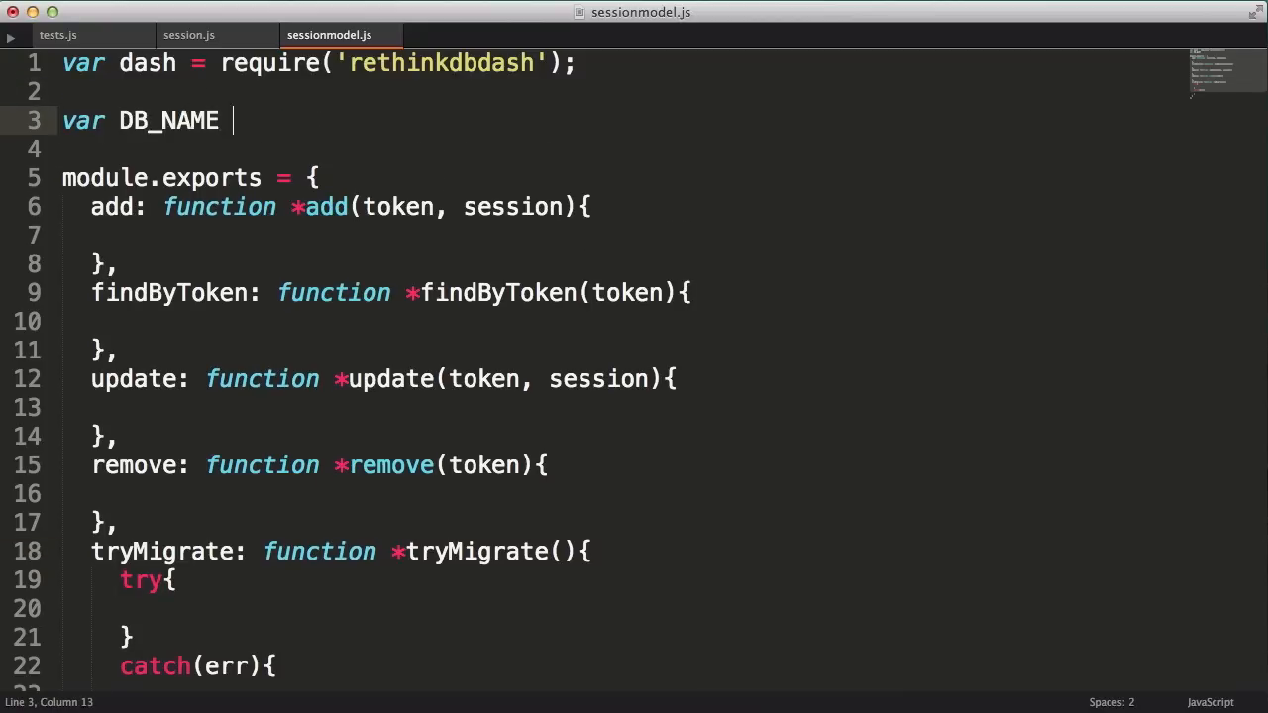
type("= 'sessiondb';")
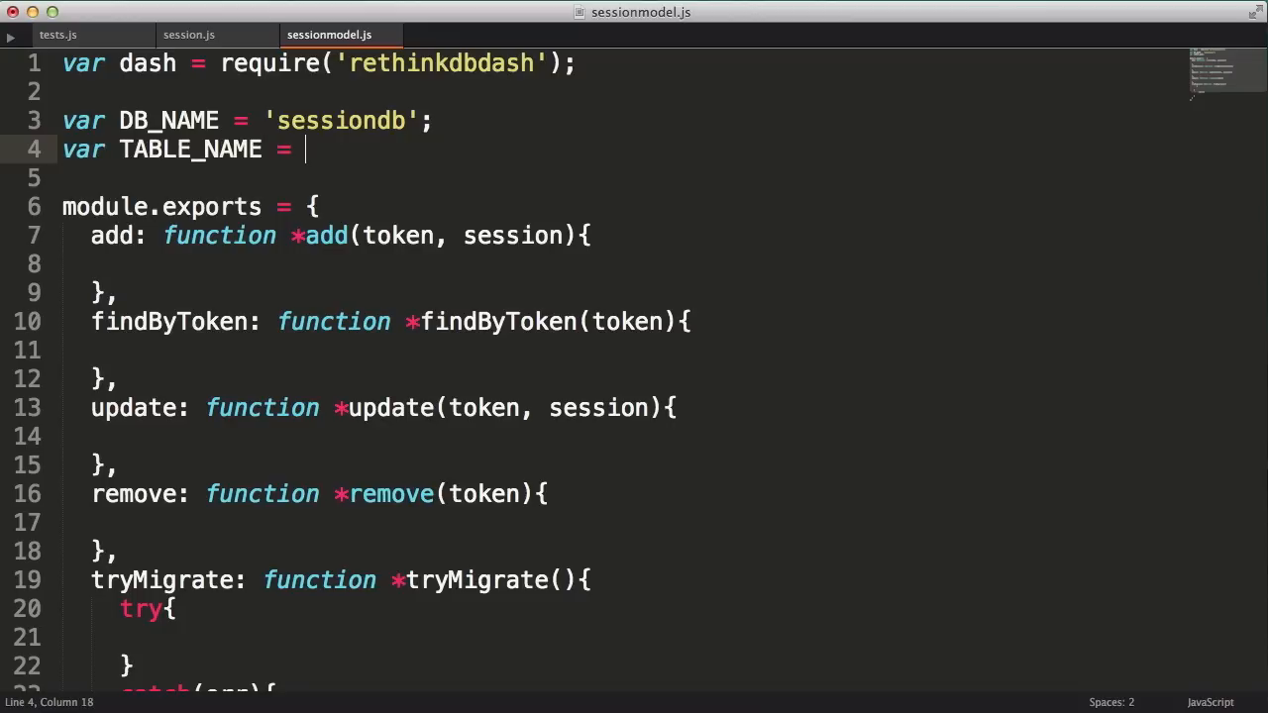
type("session';")
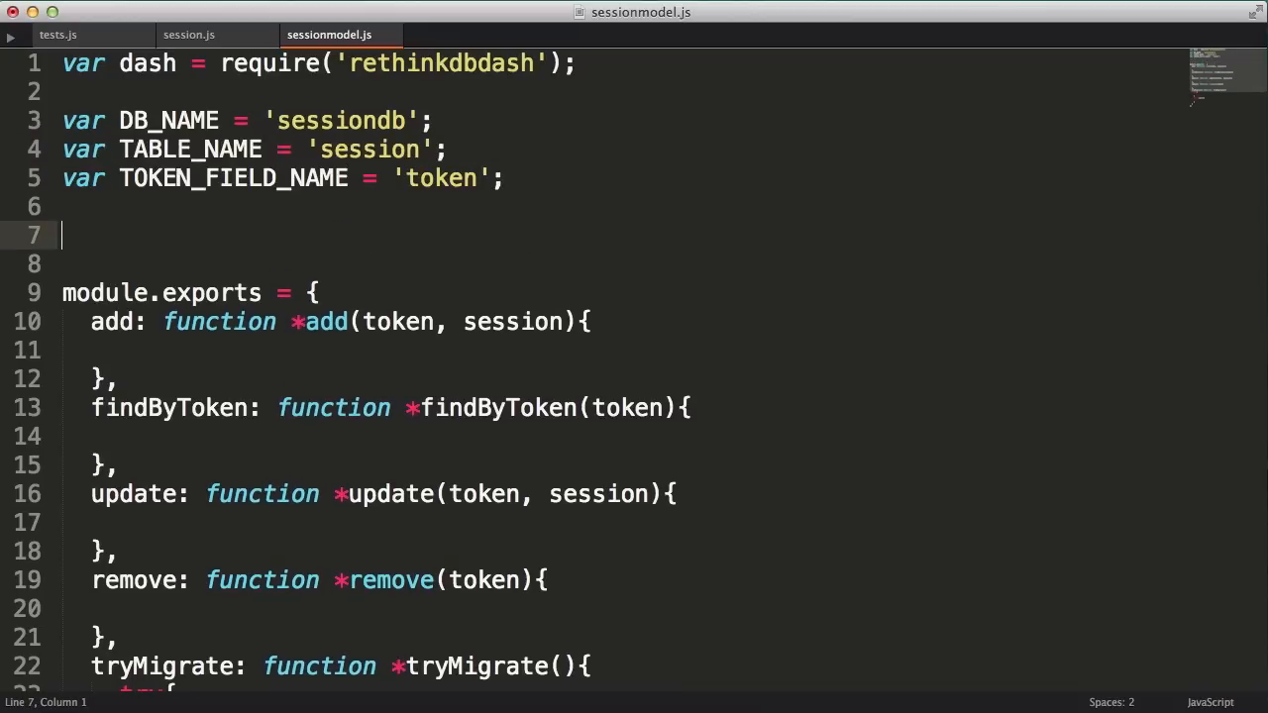
type("var r = dash({db: DB_})")
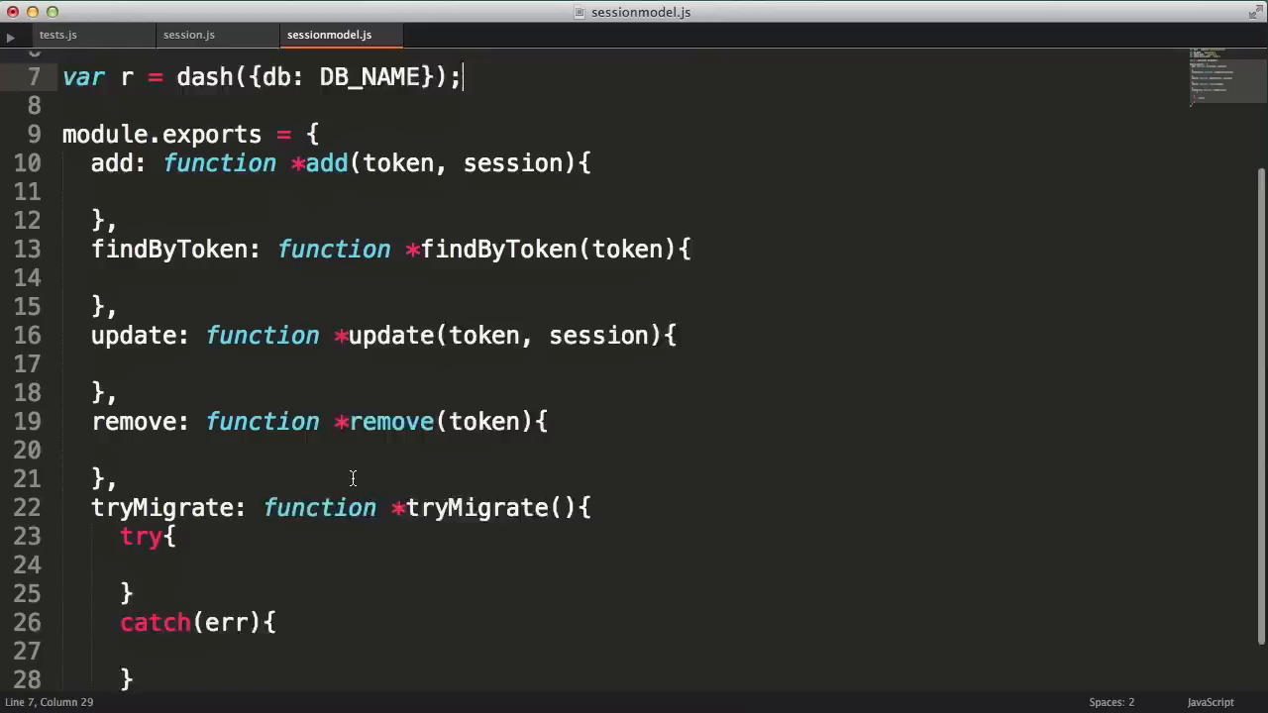
Have tryMigrate create the database, table and TOKEN_FIELD_NAME index, with a 'TODO: log errors' note.
type("yield r.dbCreate(DB_NAME).run();")
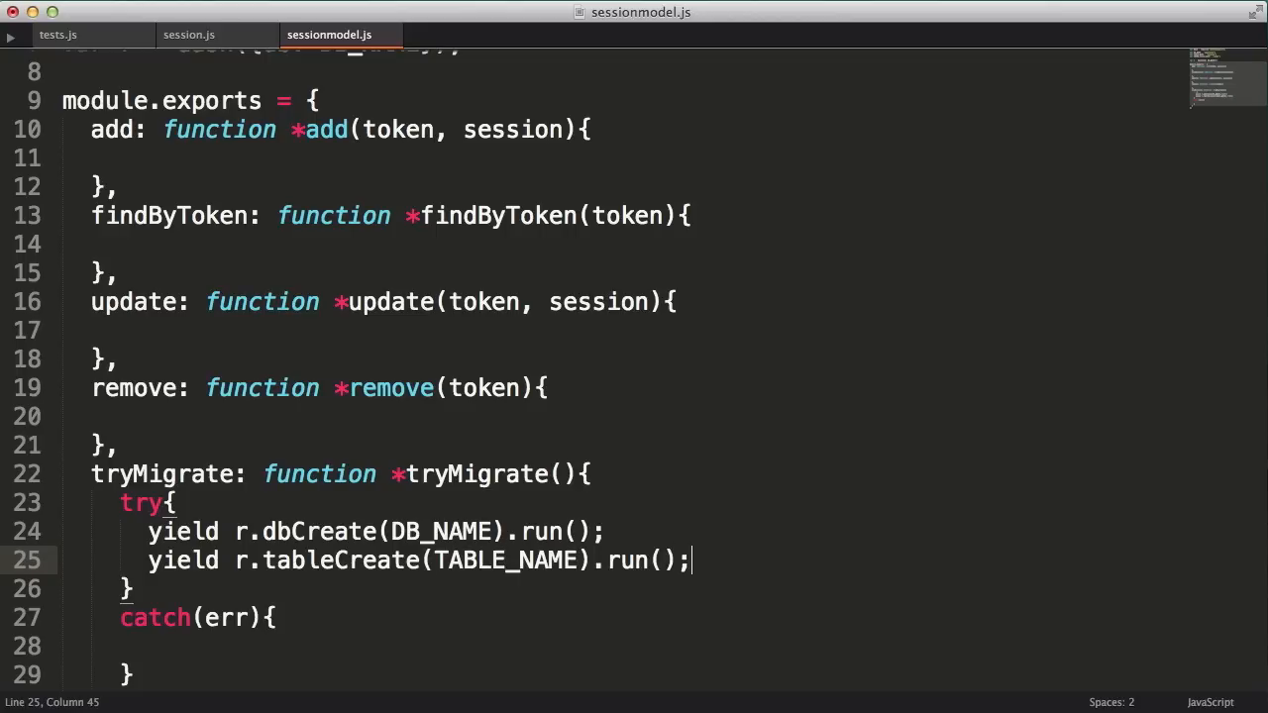
type("yield r.table(TA")
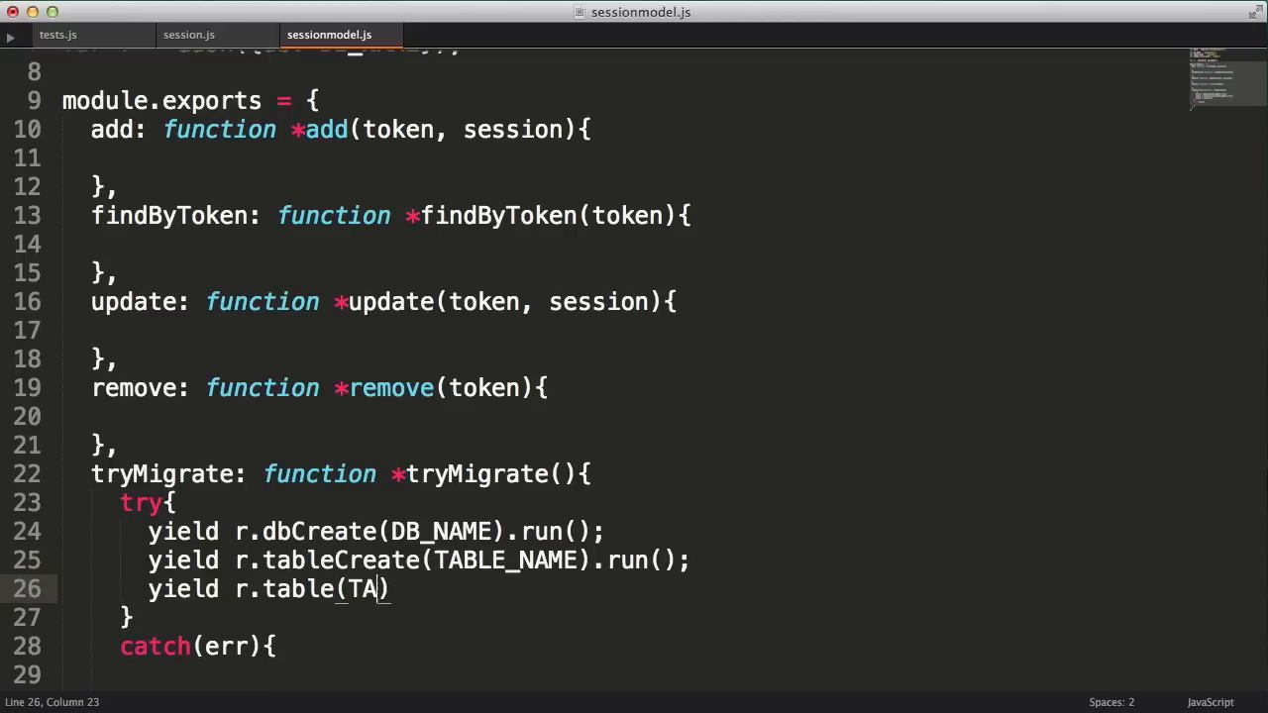
type("BLE_NAME).indexCreate(TOKEN_")
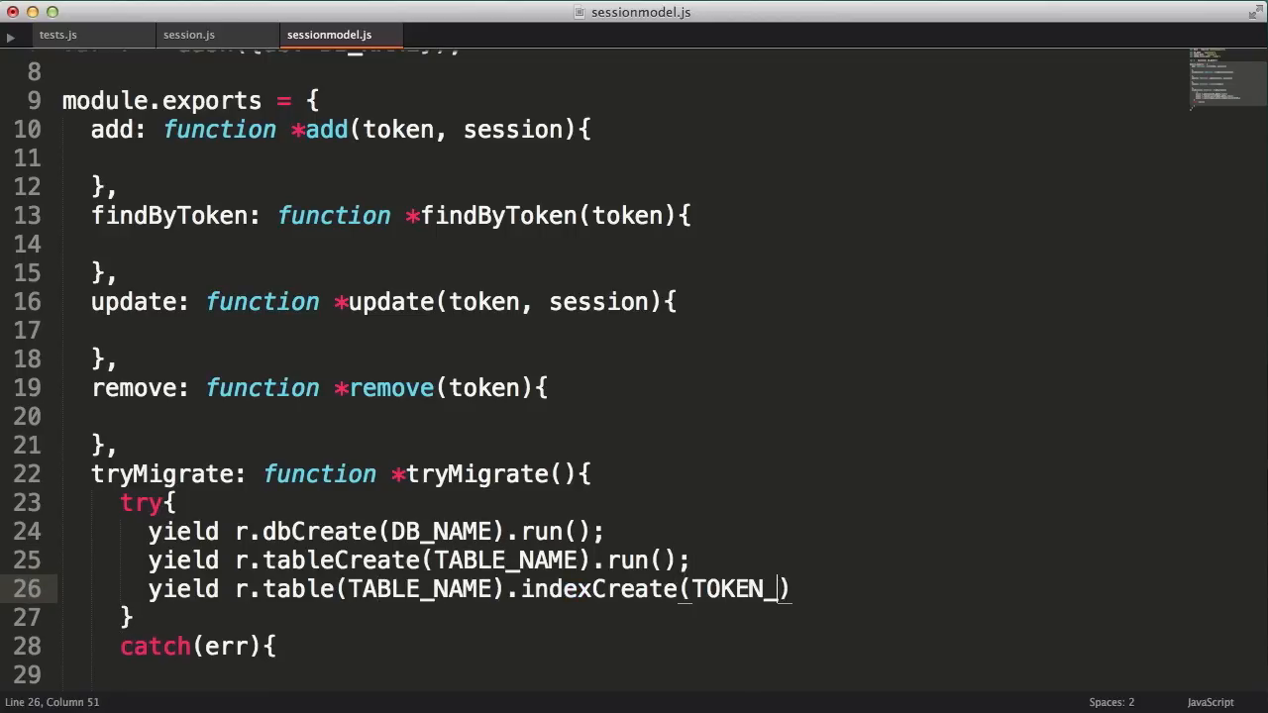
type("FIELD_NAME);")
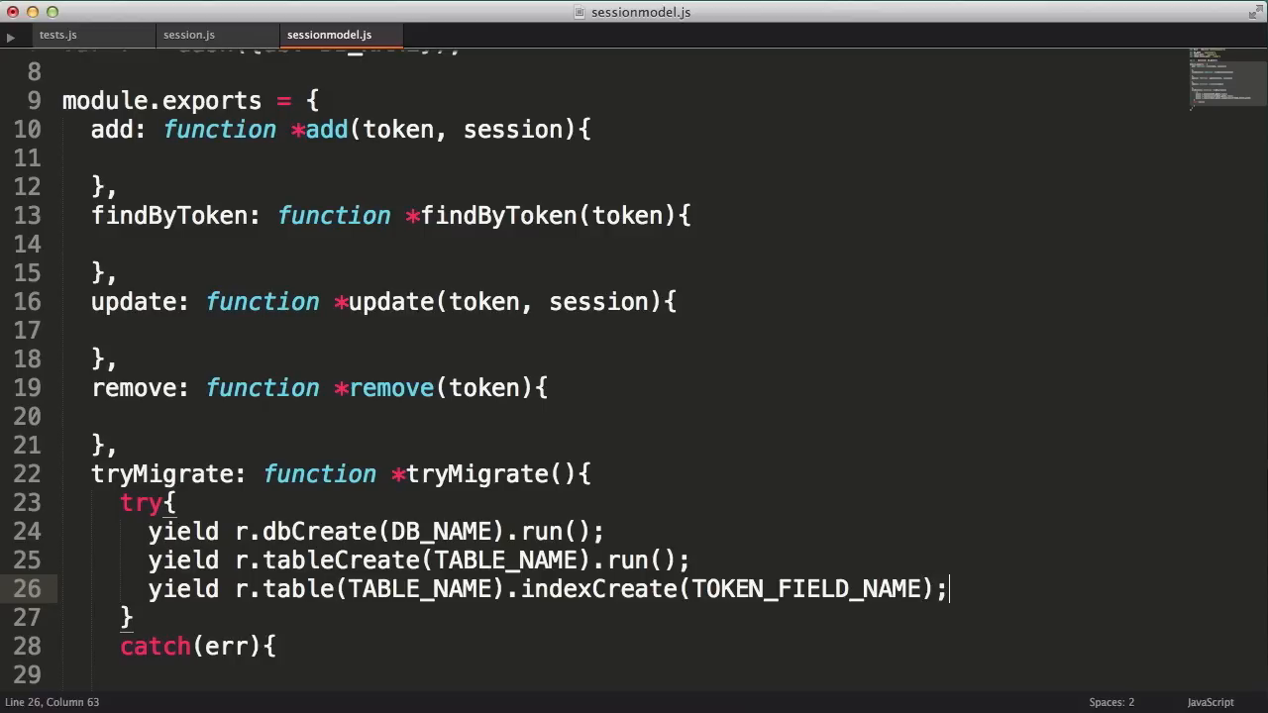
type("// TODO:")
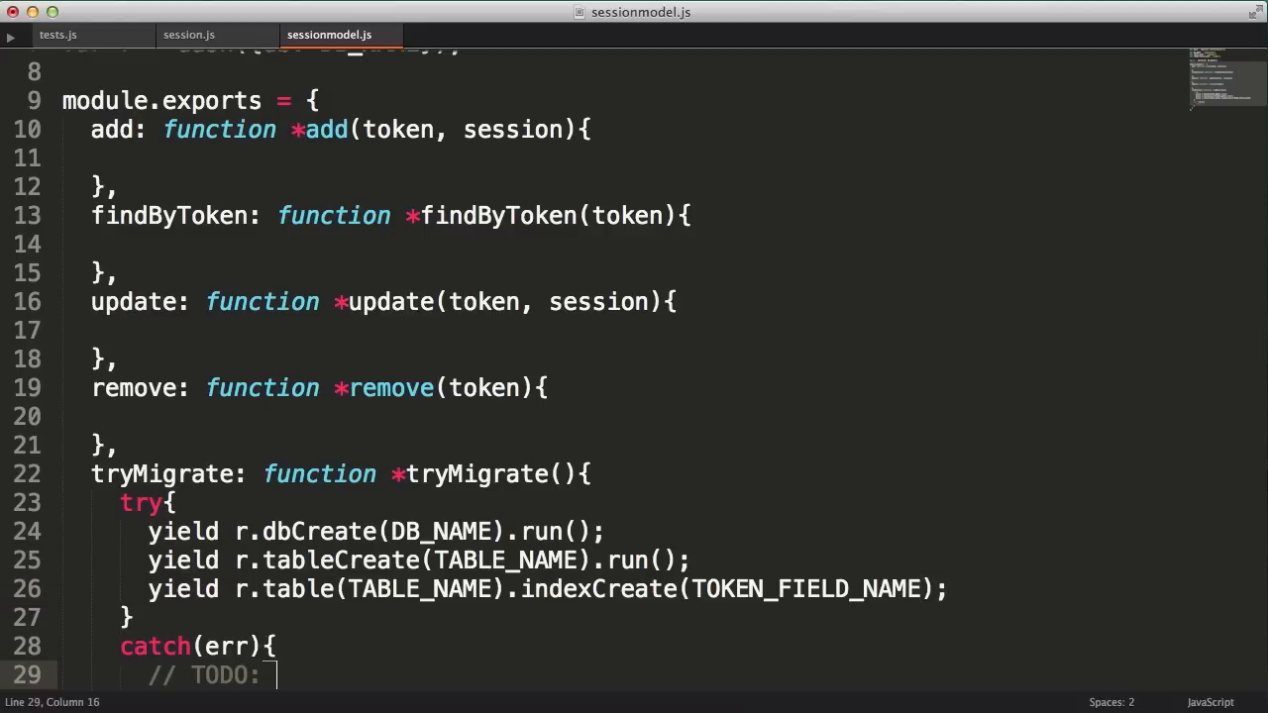
type("log errors")
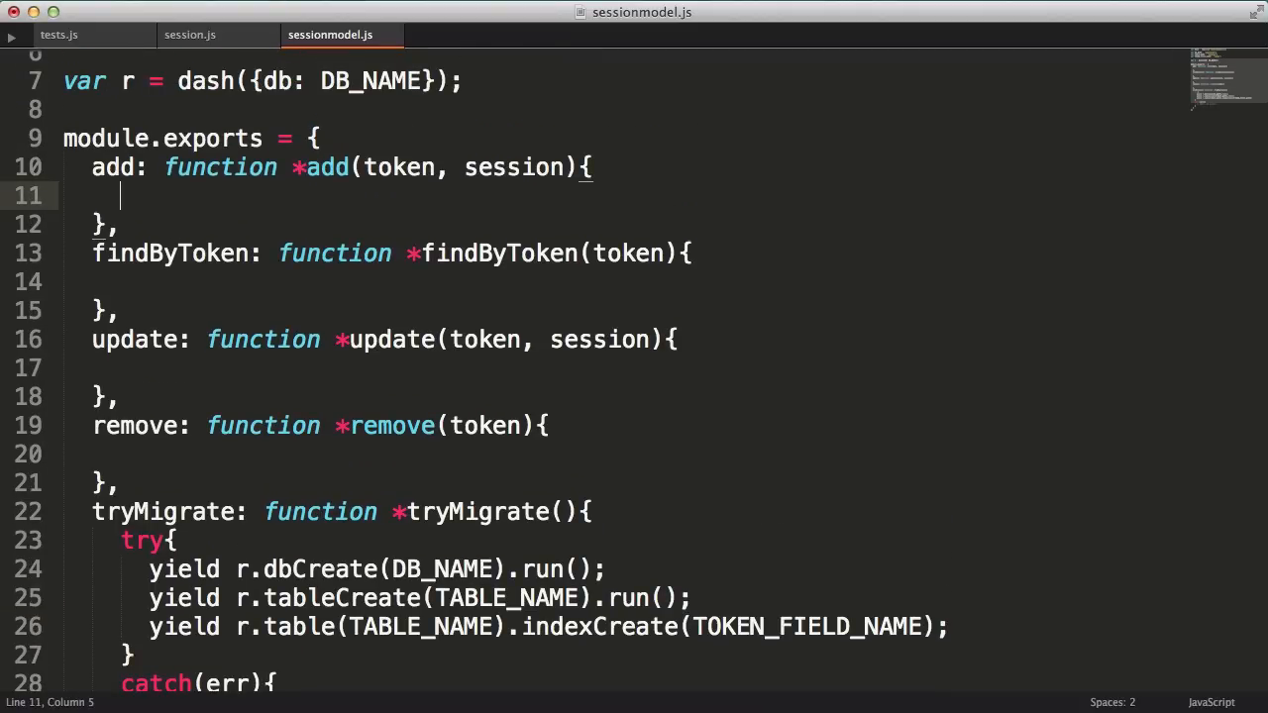
Make add set session[TOKEN_FIELD_NAME] = token and insert the session into TABLE_NAME.
type("sessio")
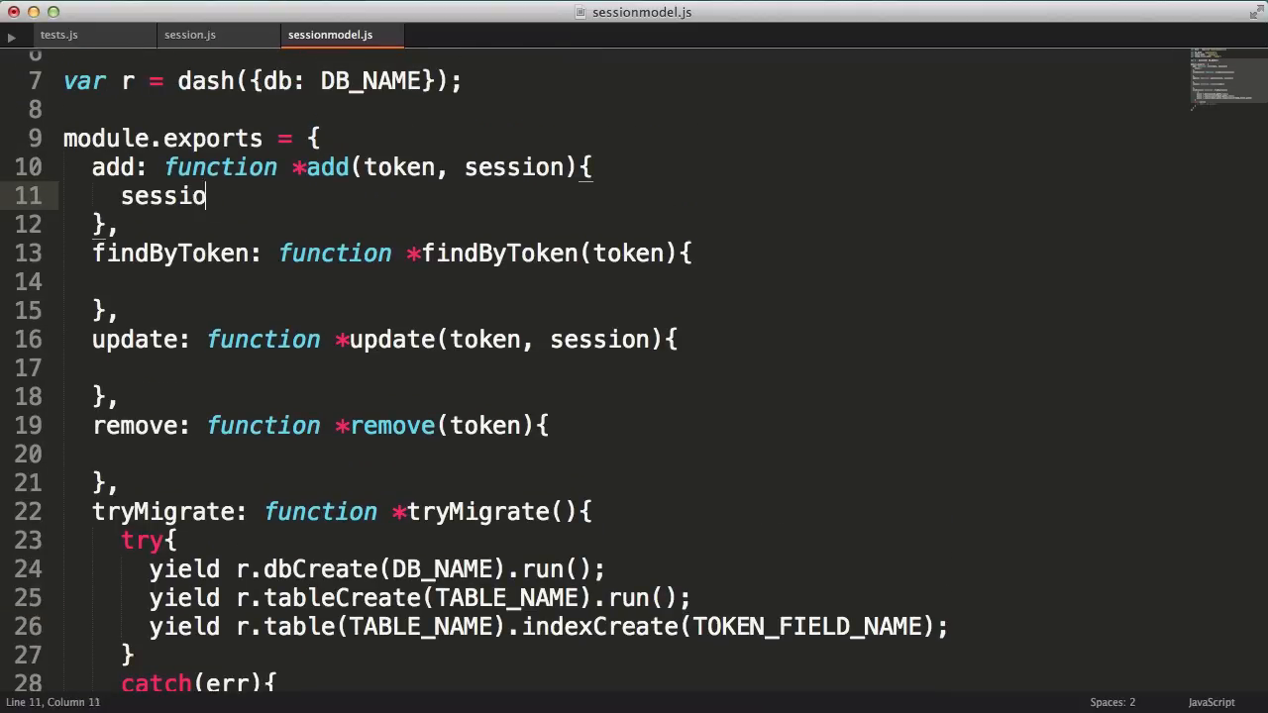
type("n[TOKEN_FIELD_NAME] = token;")
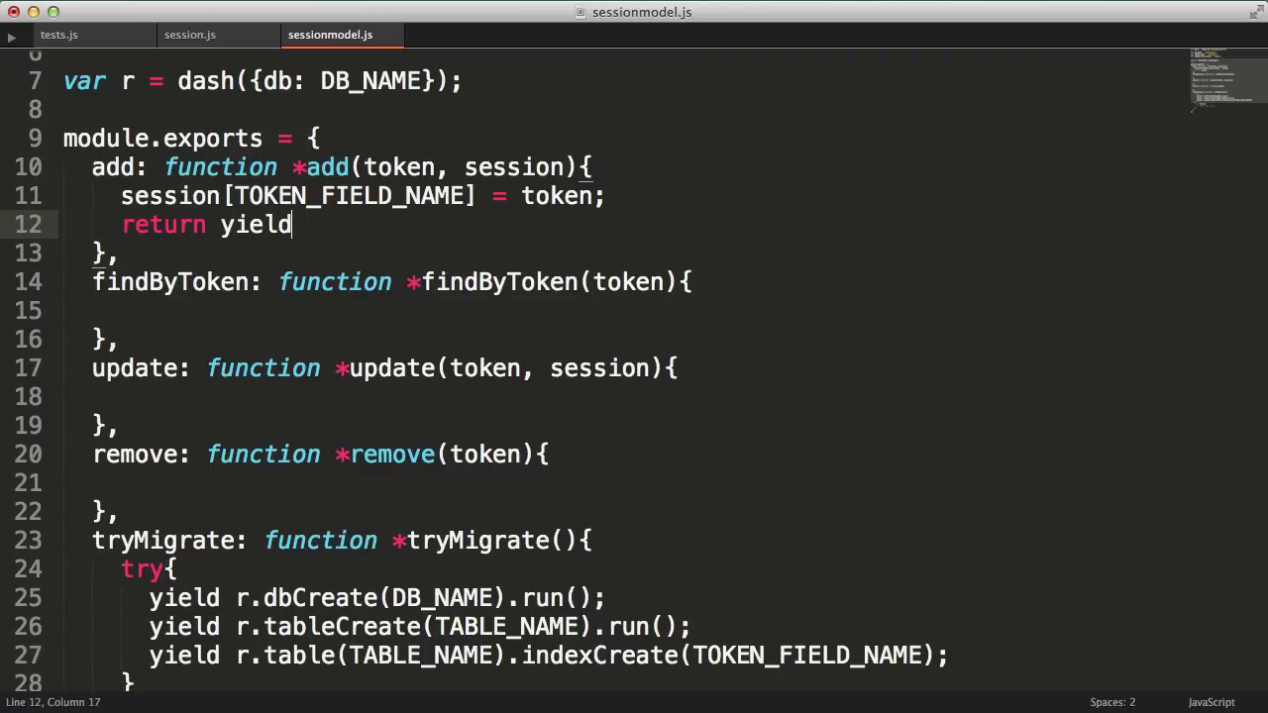
type("r.table(TABLE_NAME)")
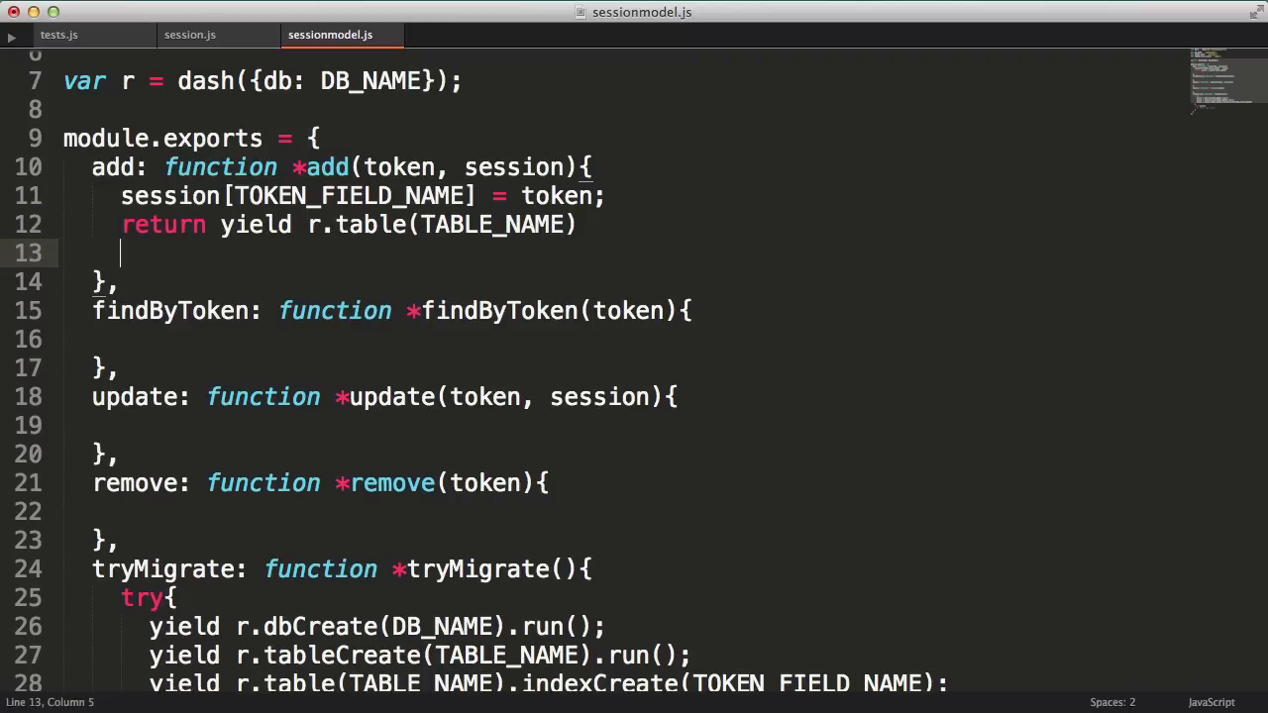
type(".insert(session)")
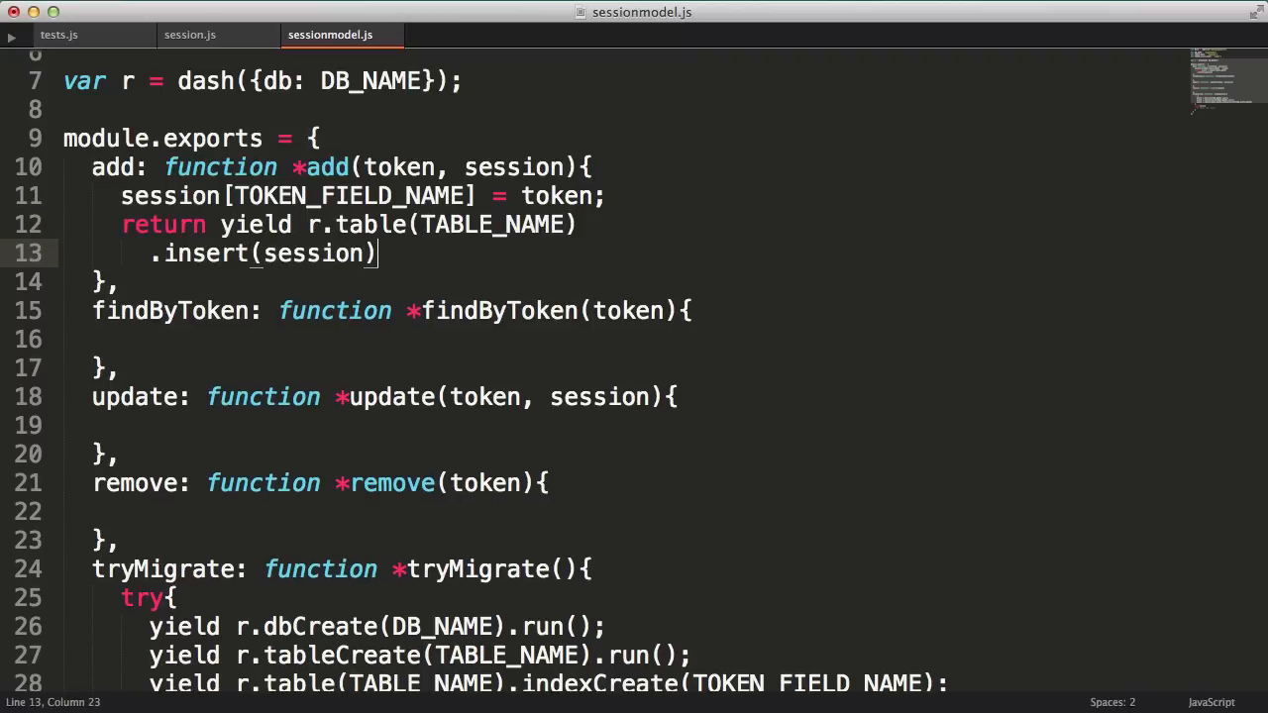
type(".run();")
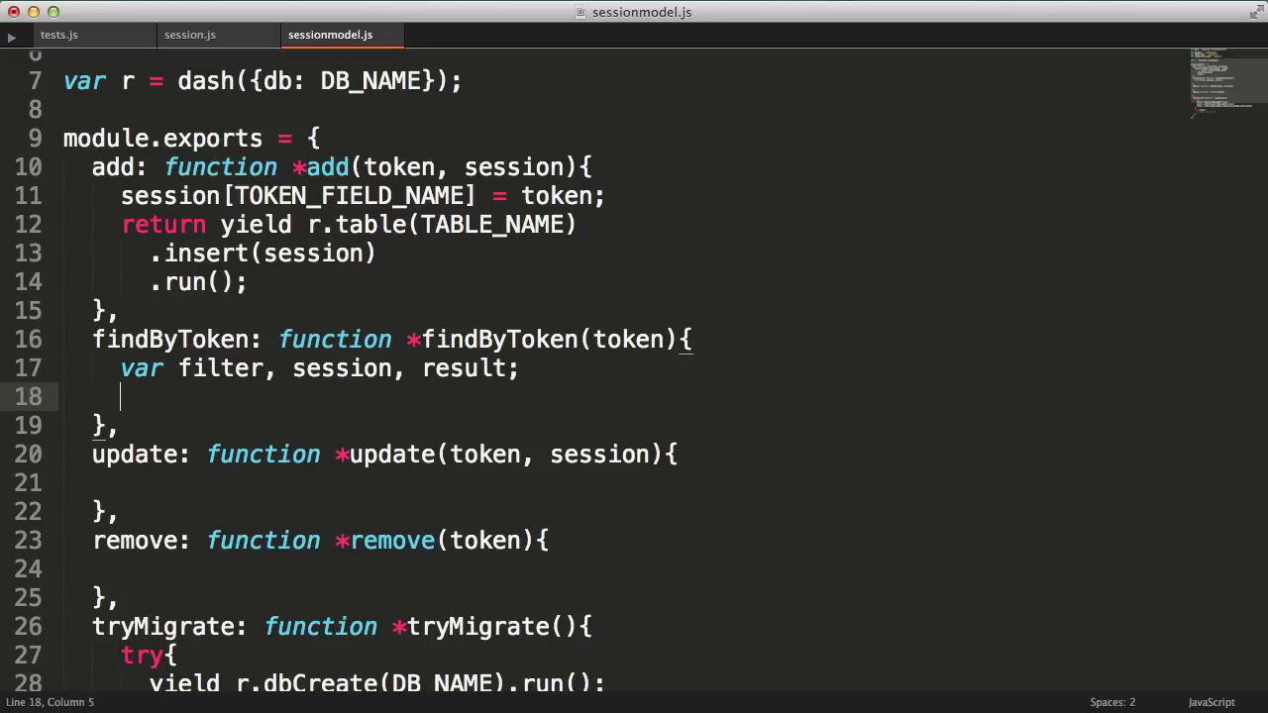
In findByToken, build filter[TOKEN_FIELD_NAME] = token, query TABLE_NAME with it, and check the result.
type("filter = {};")
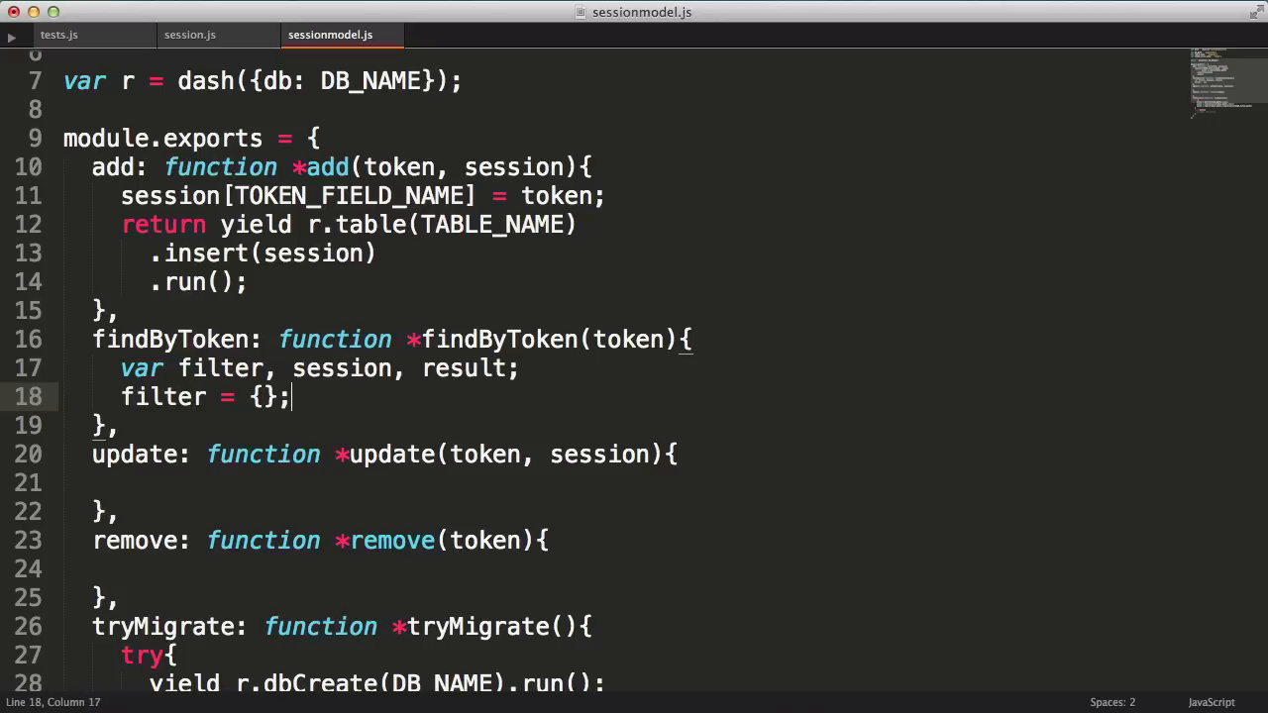
type("filter[TOKEN]")
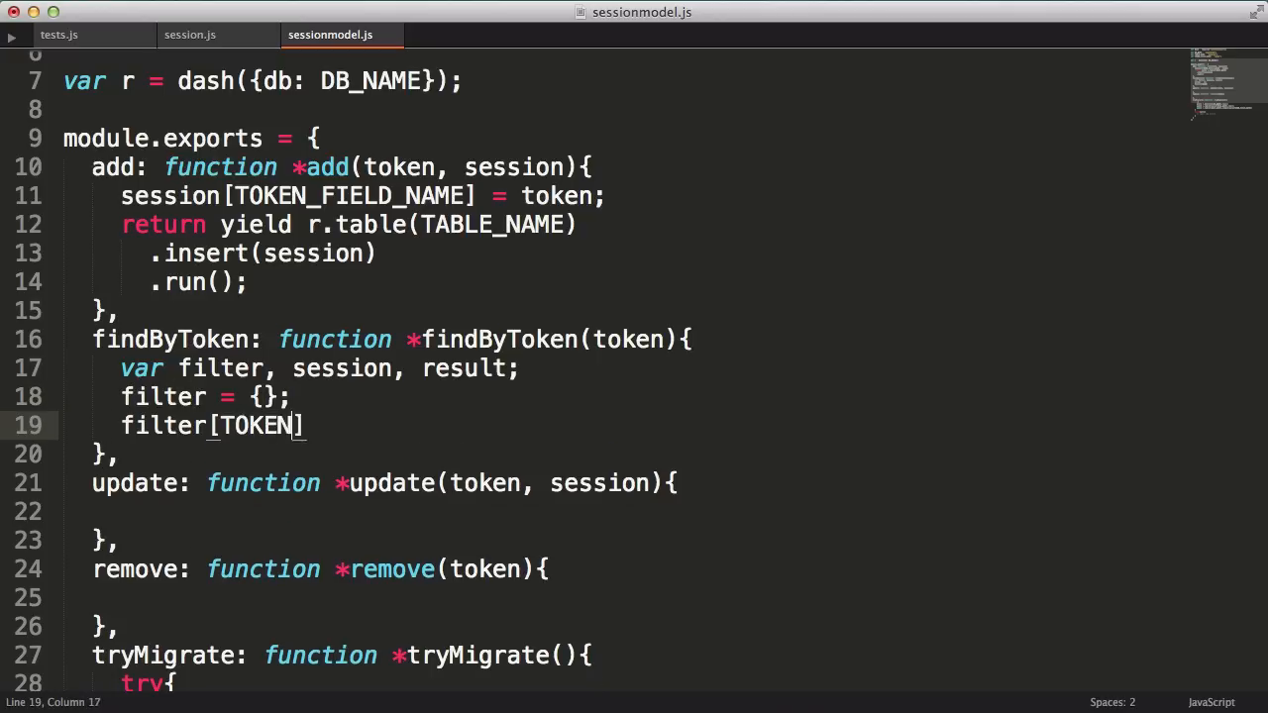
type("_FIELD_NAME] = token;")
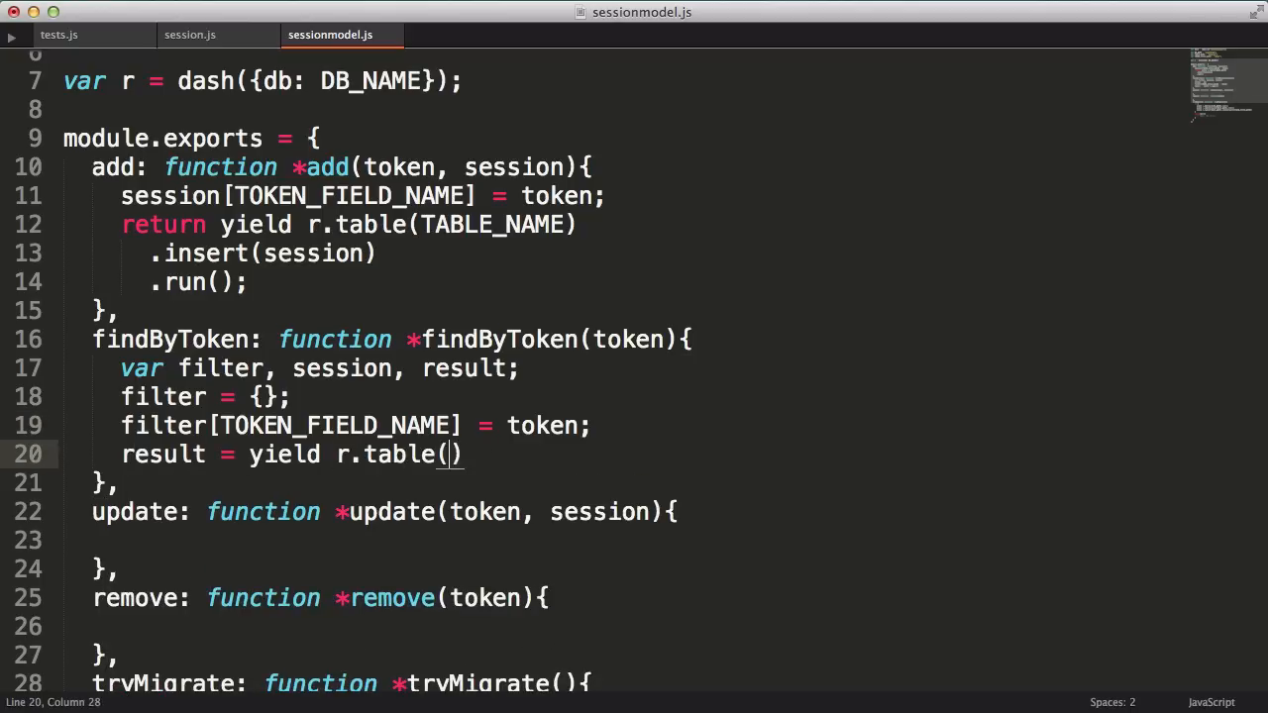
type("TABLE_NAME")
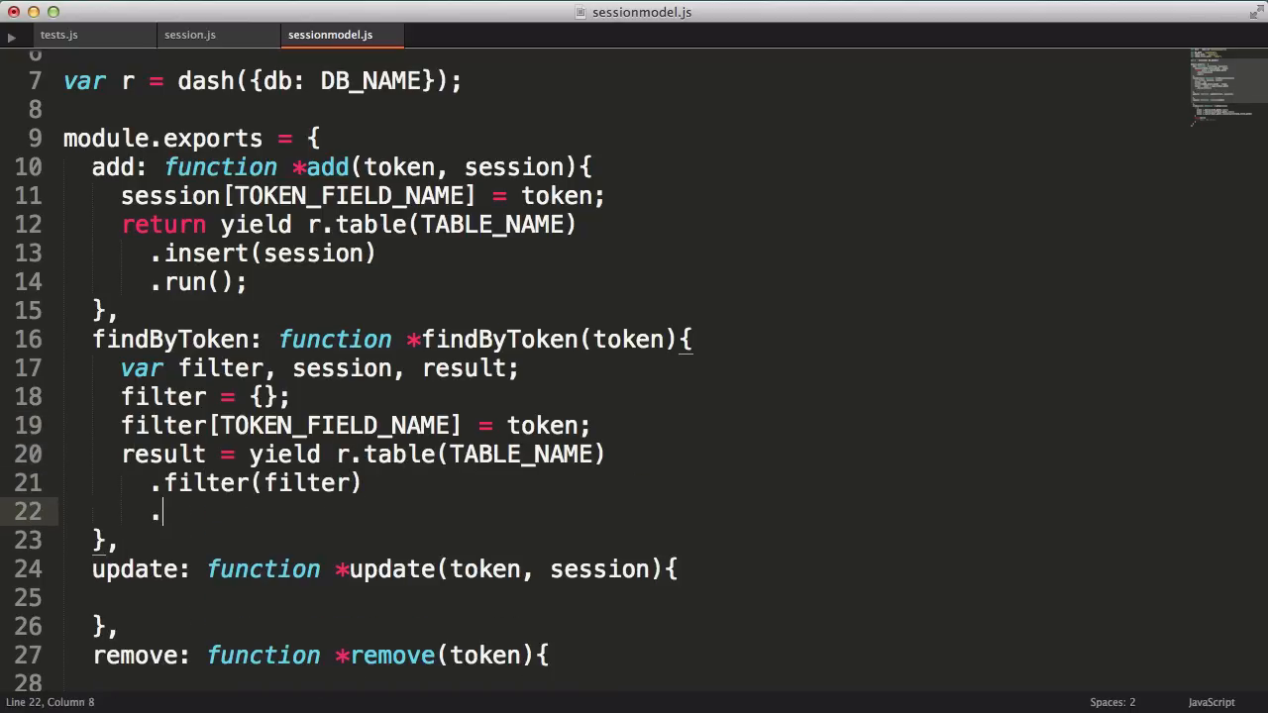
type("run();")
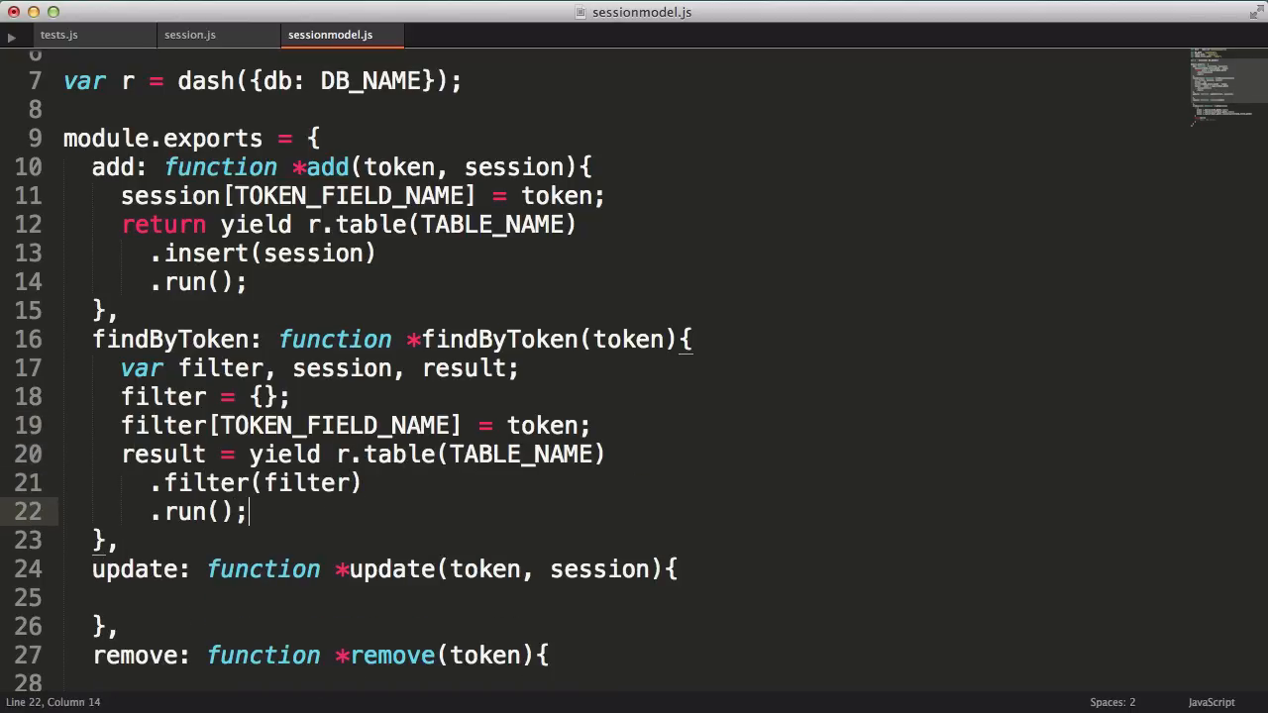
type("if(result && result.length === 1){")
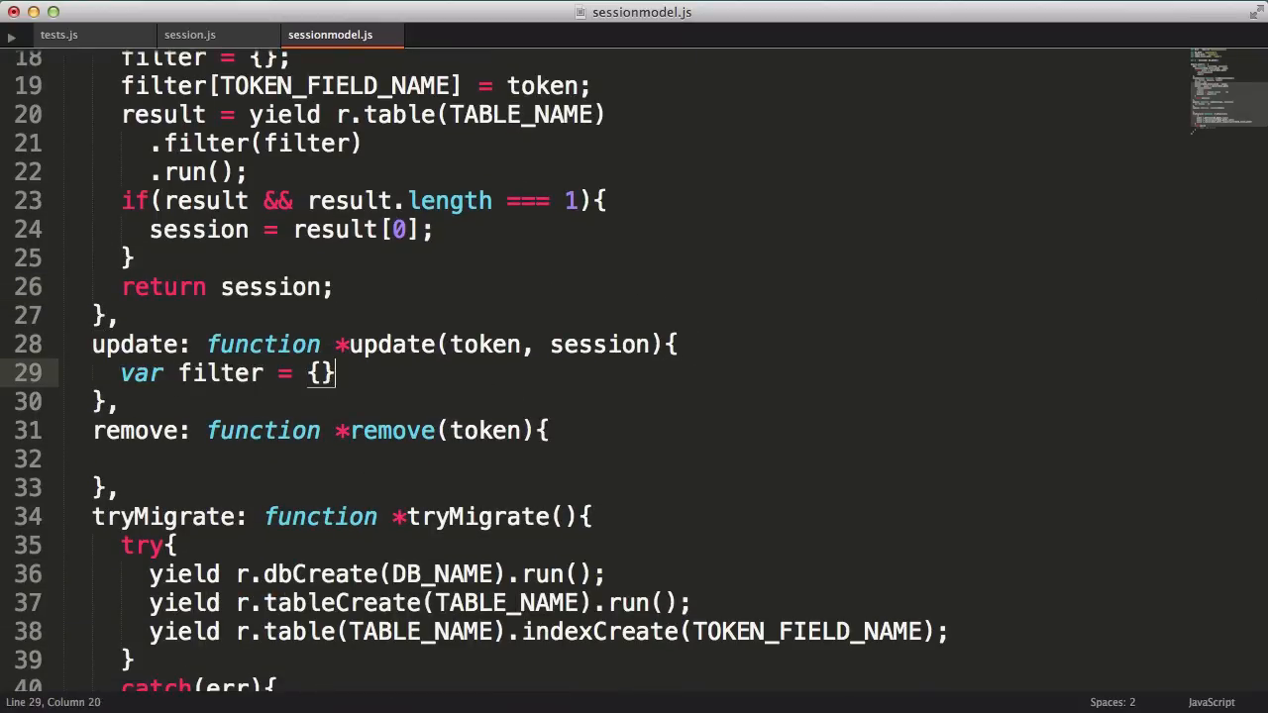
In update, stamp session[TOKEN_FIELD_NAME] = token and filter matching records by token.
type("session[TOKEN_FIELD_NAME]")
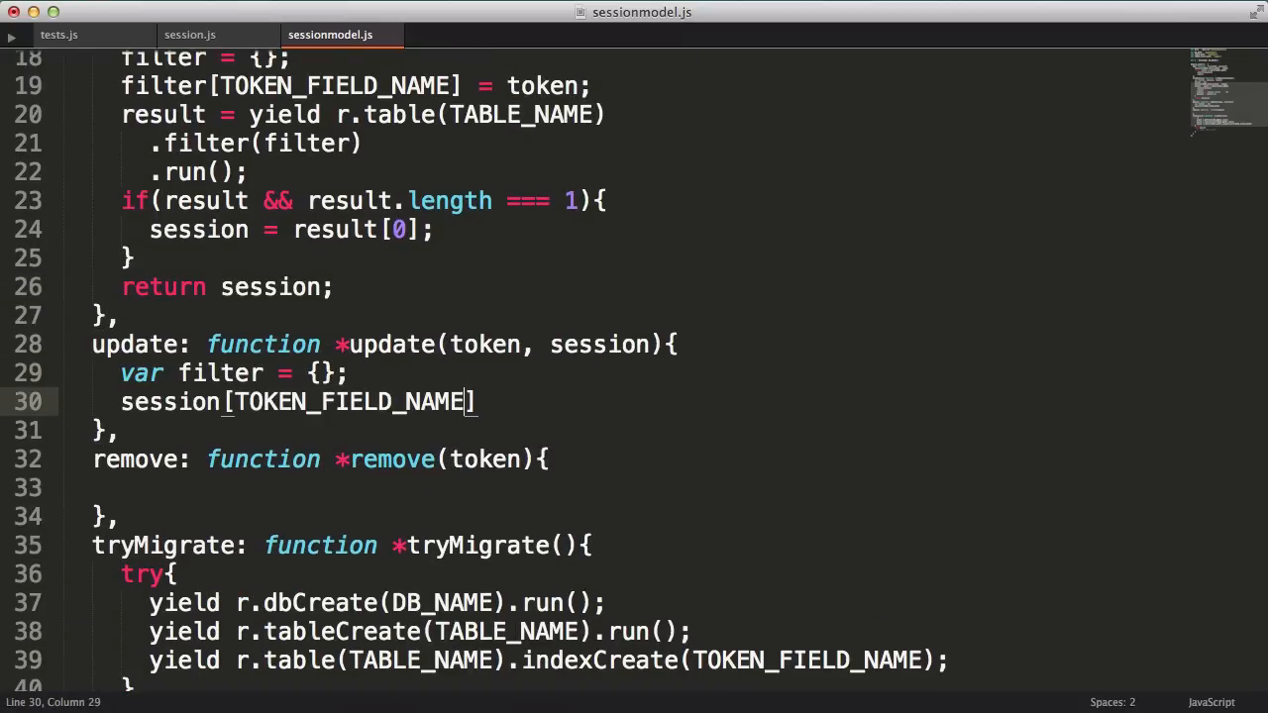
type("= token;")
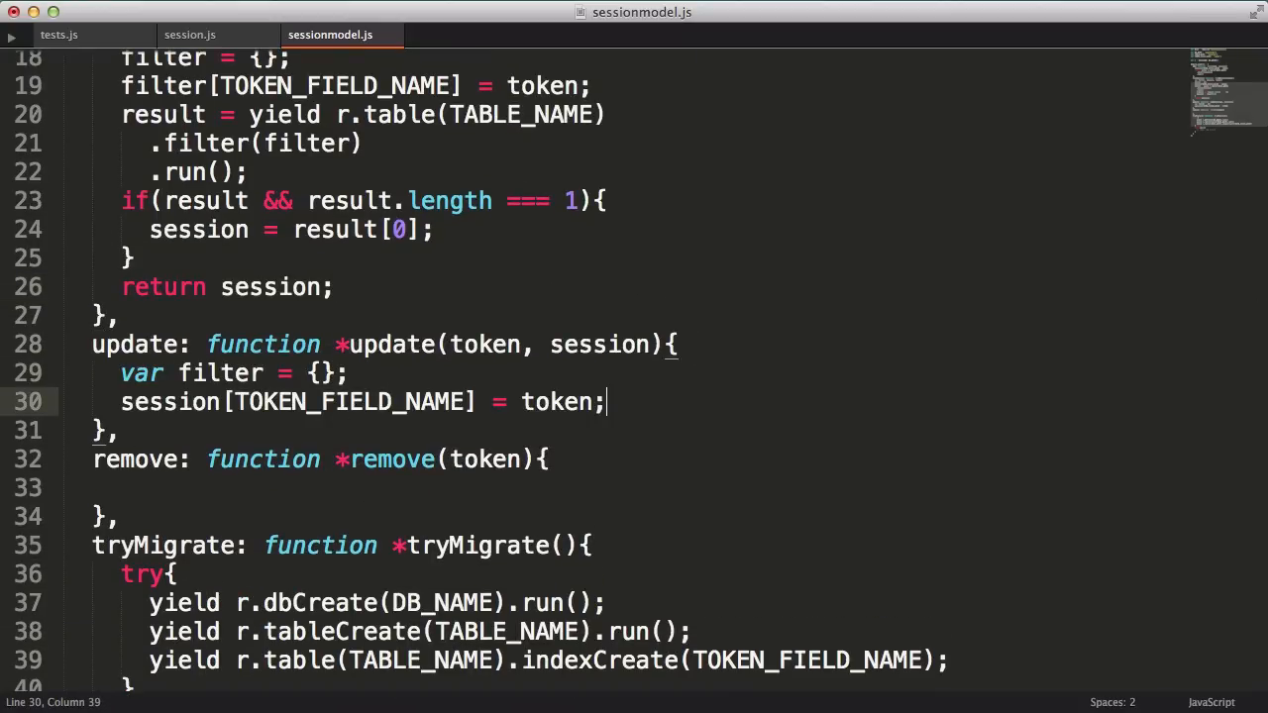
type("filter[TOKEN_FIELD_NAME] = token")
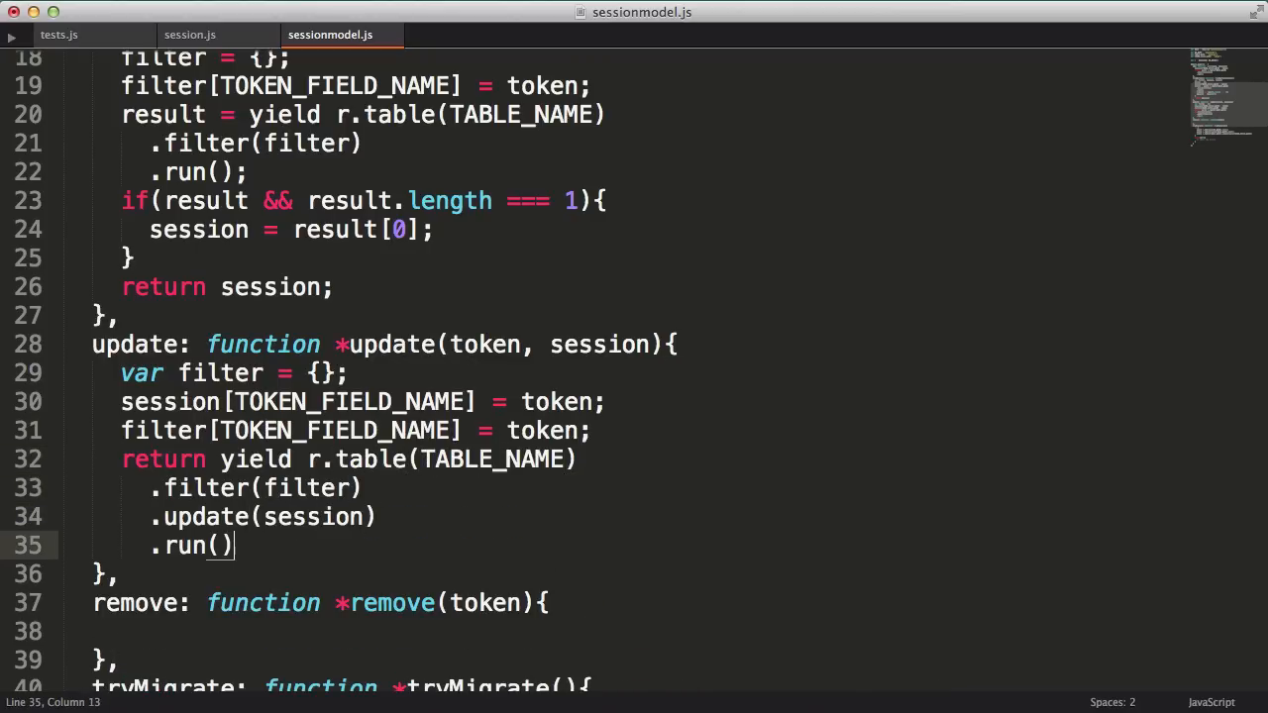
type(";")
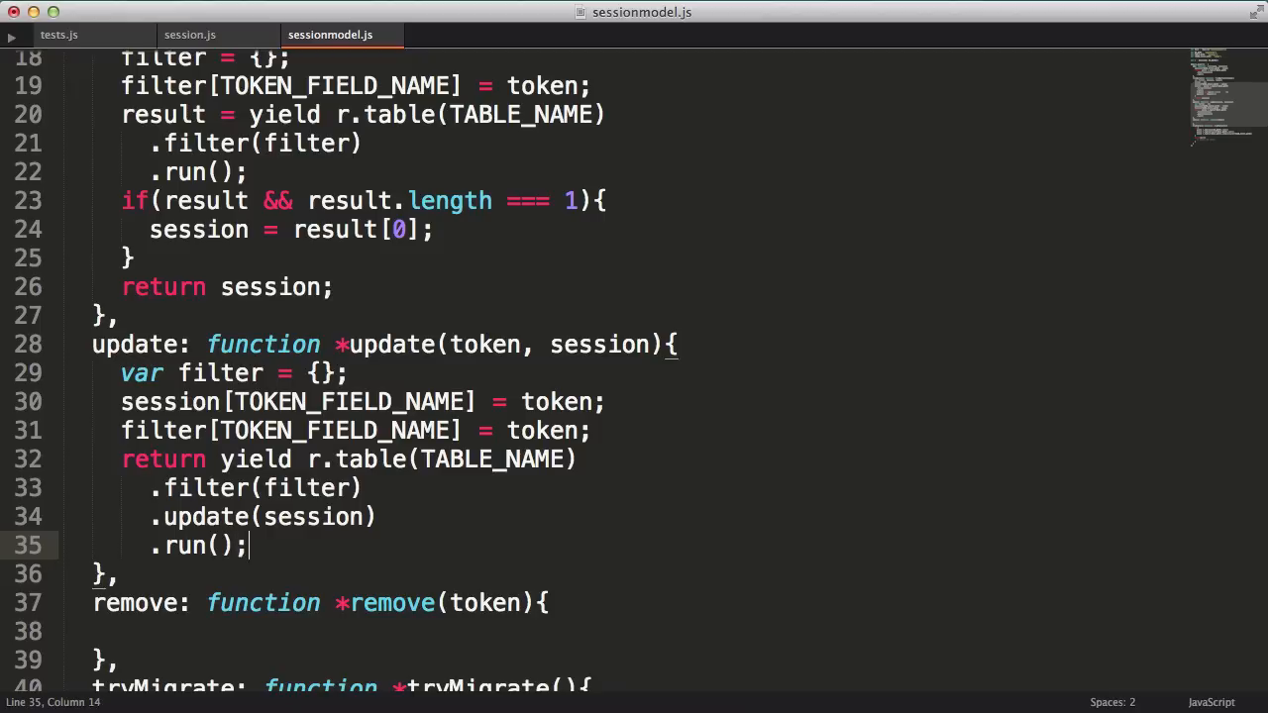
Write remove to delete TABLE_NAME records matching the token filter, and save sessionmodel.js.
type("var filter = {};")
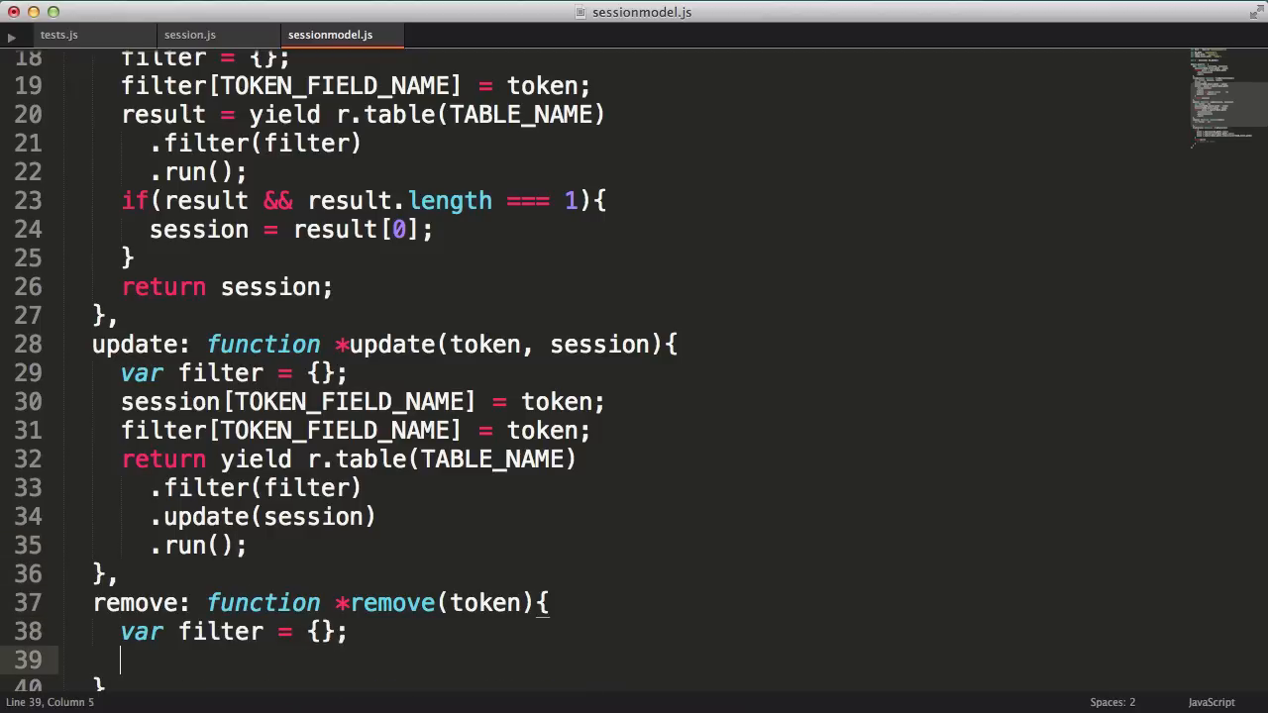
type("filter[TOKEN_FIELD_NAME] = token;")
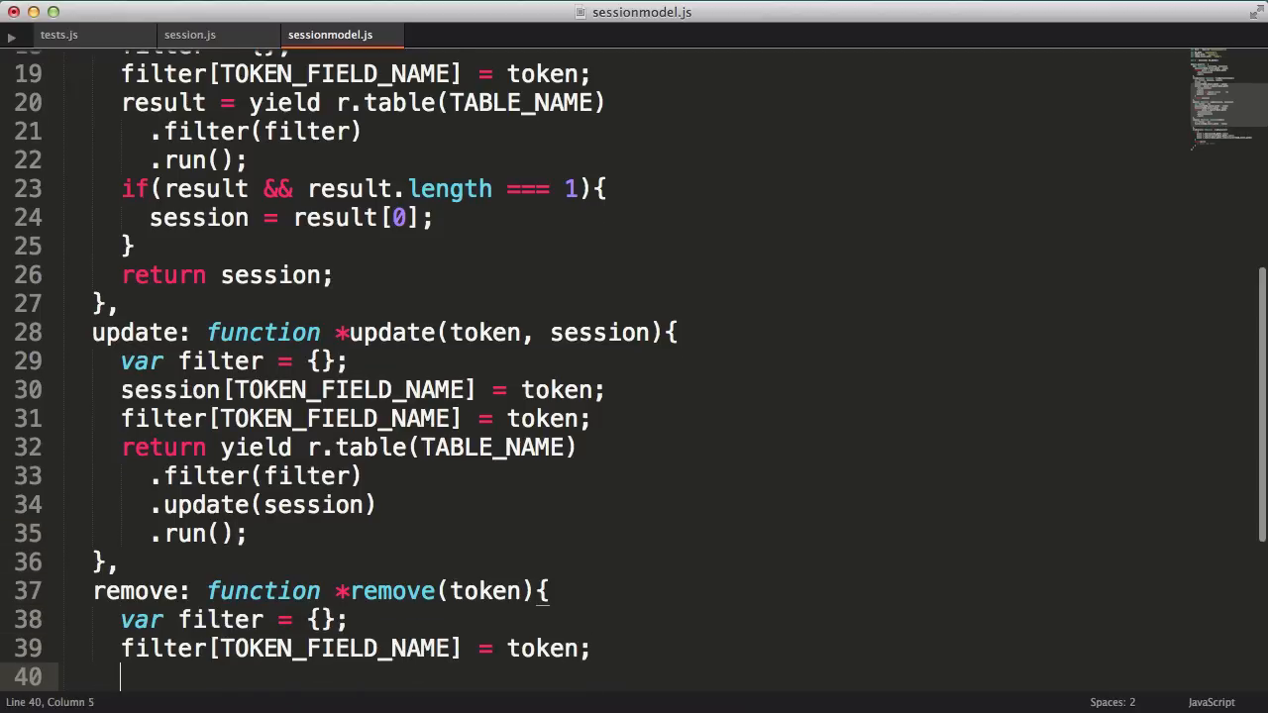
type("return yield r.table(TABLE_NAME)")
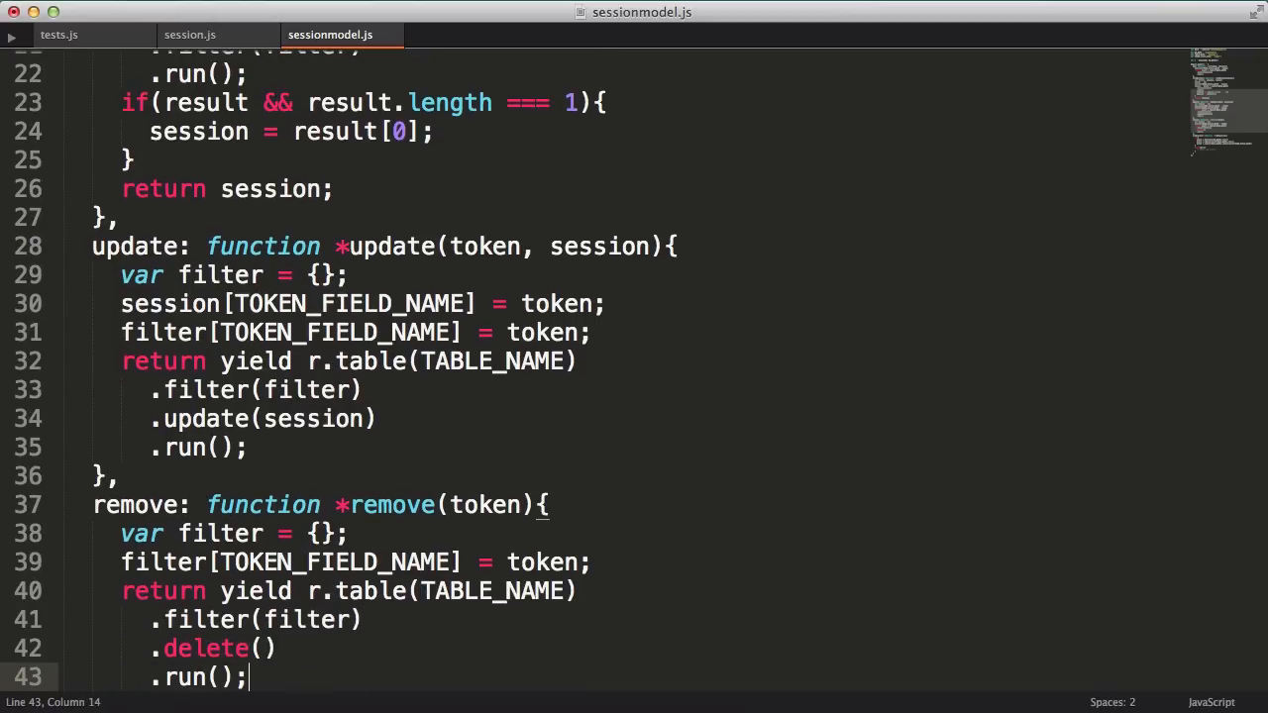
key("cmd+s")
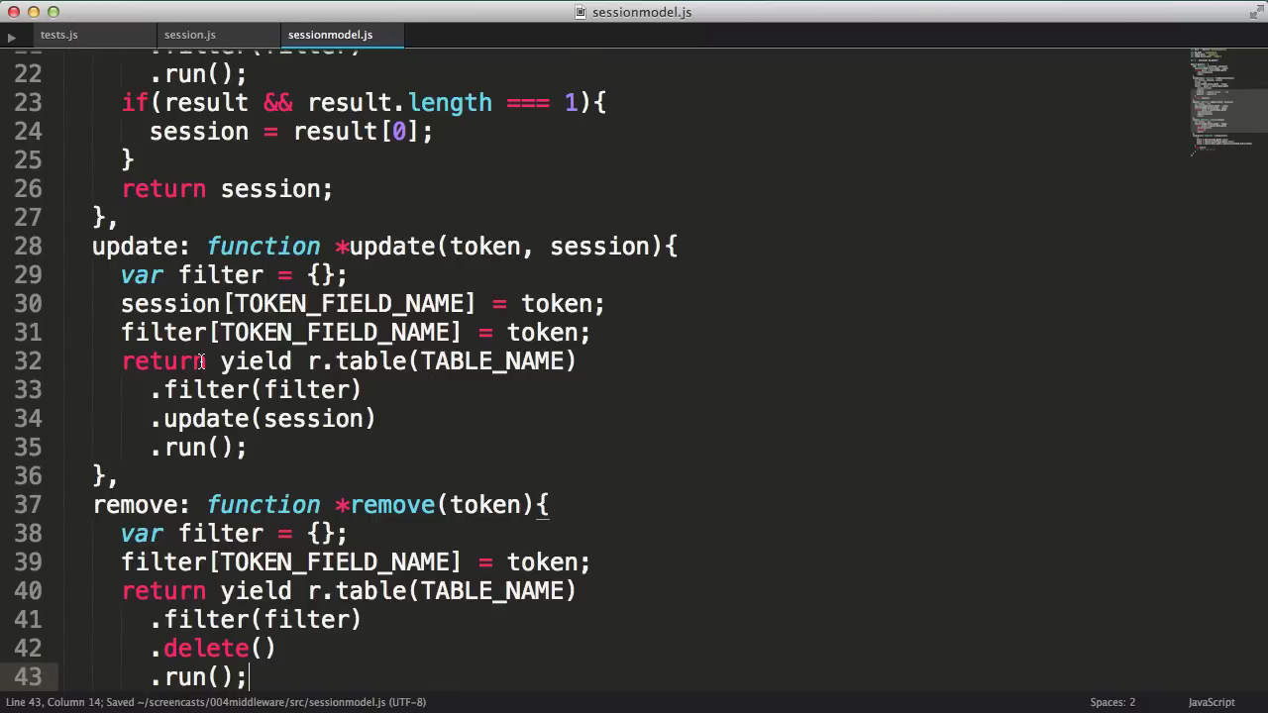
In session.js saveSession, add an isNew flag set true when there is no token.
left_click(189, 34)
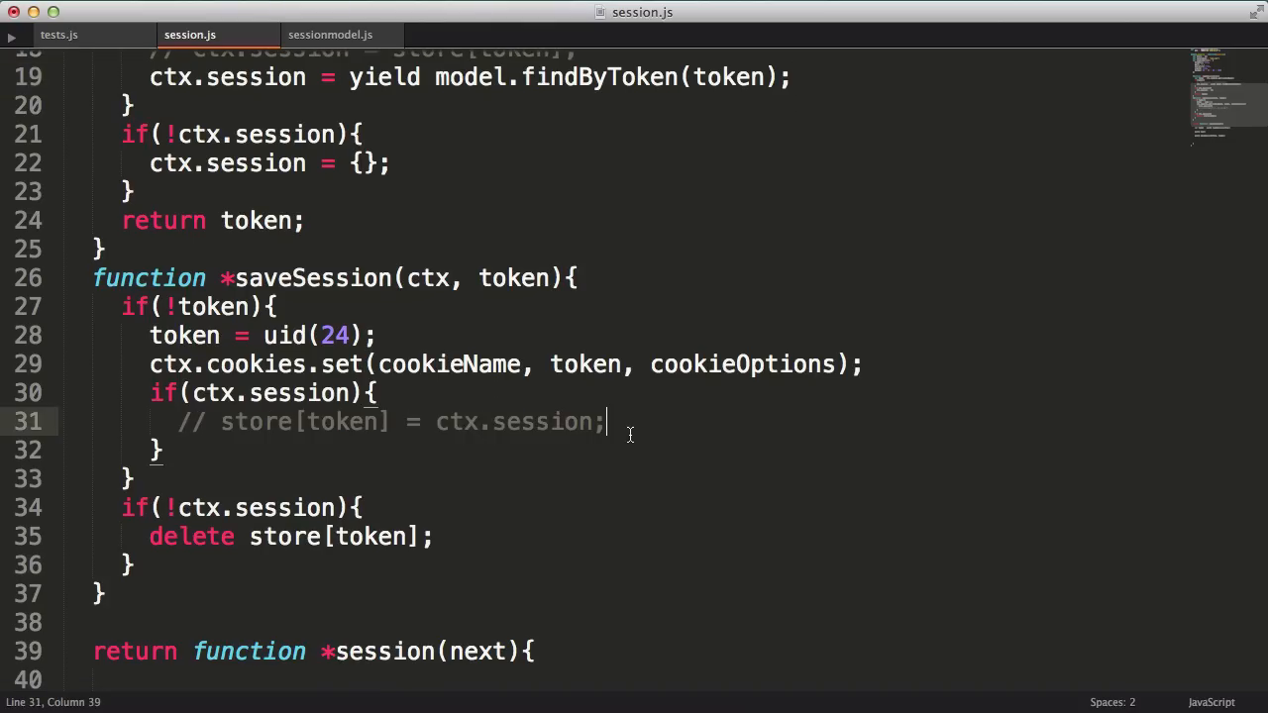
key("enter")
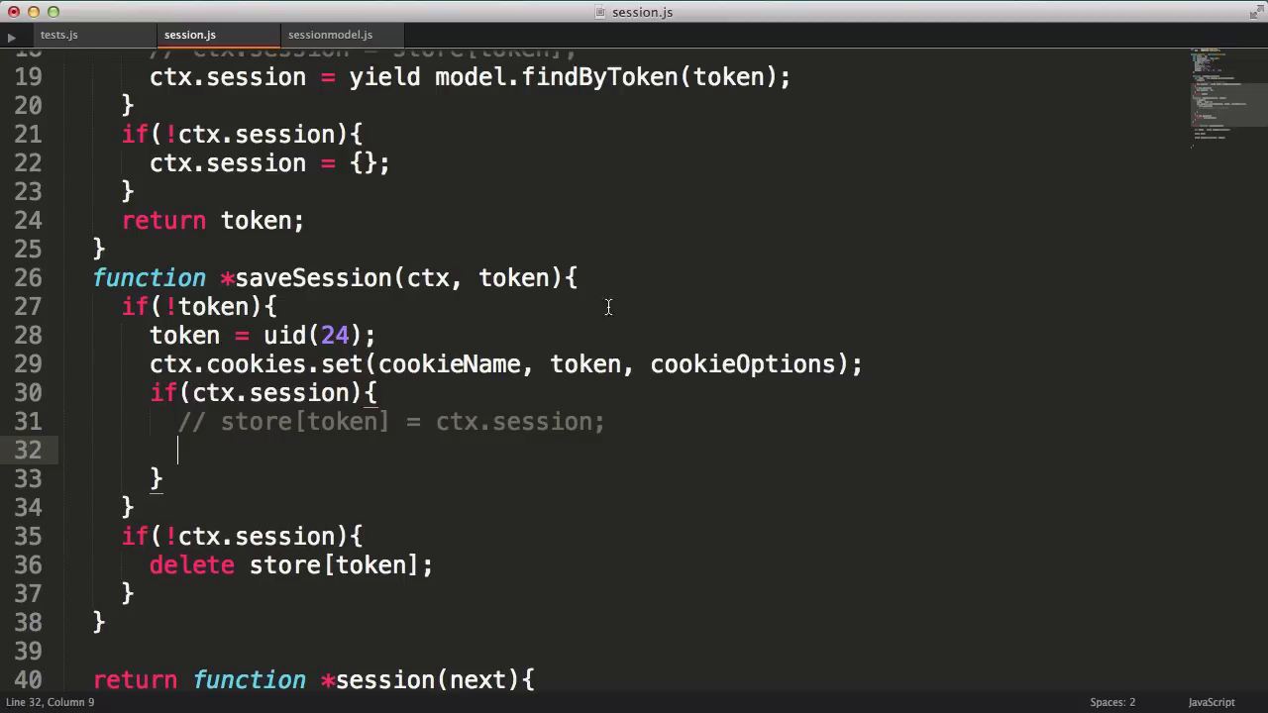
type("var isNew = false;")
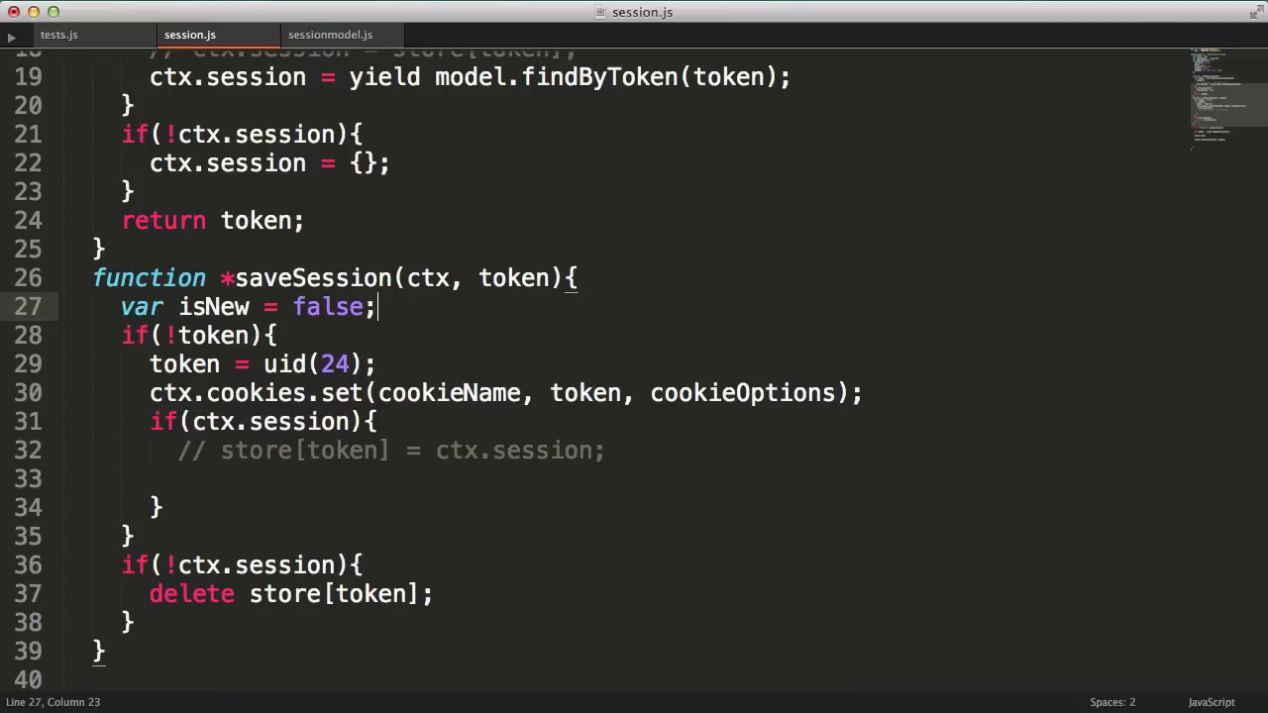
key("enter")
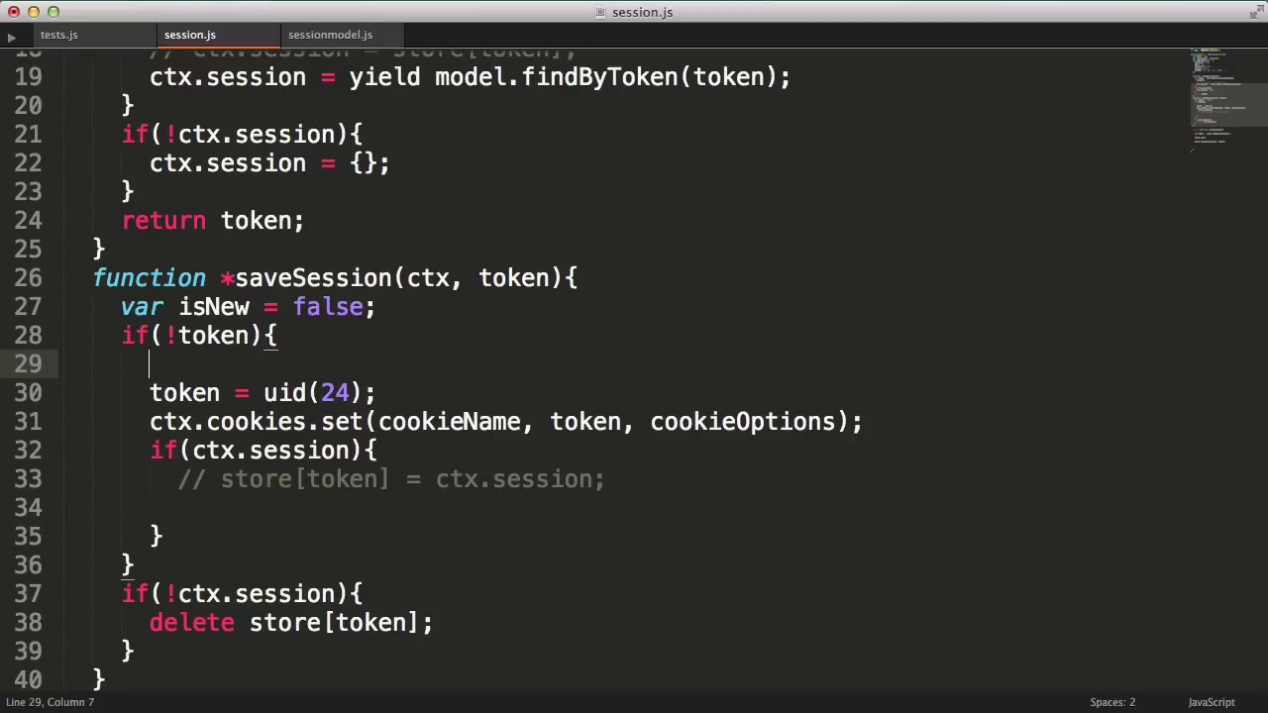
type("isNew = true;")
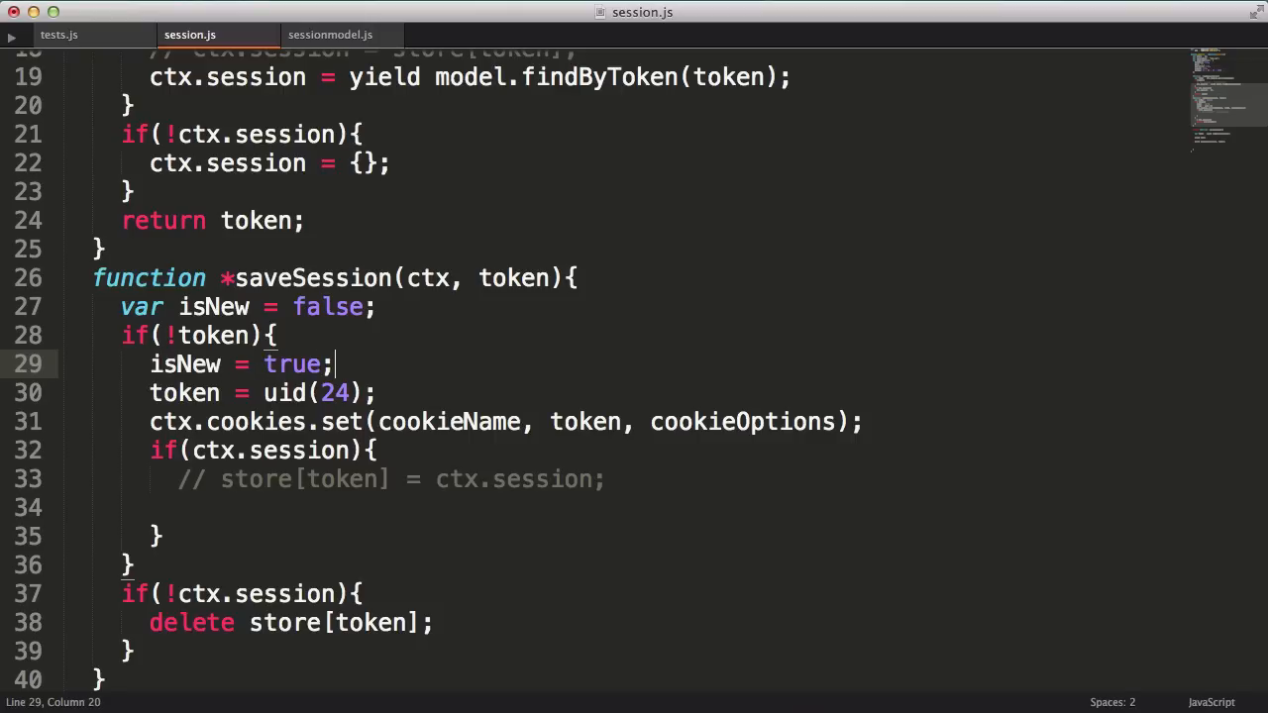
Call model.add or model.update(token, ctx.session), and yield model.remove(token) for cleared sessions.
type("if(isNew){")
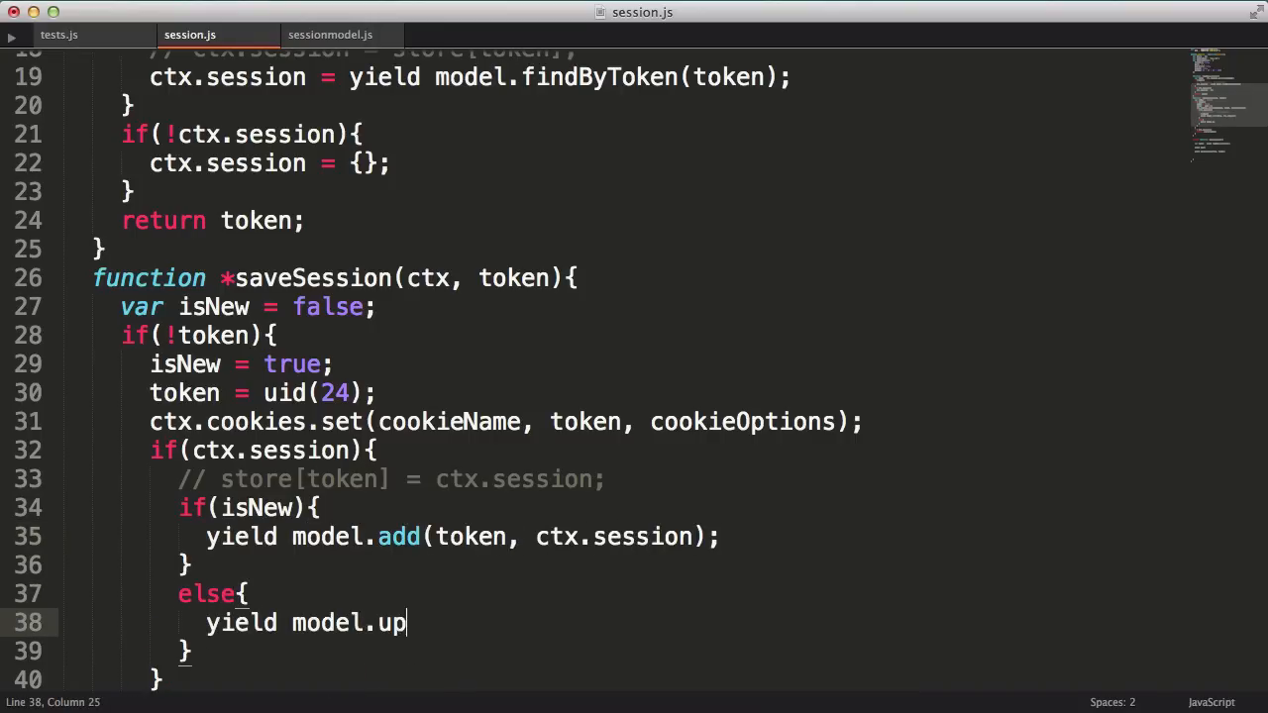
type("date(token, ctx.session);")
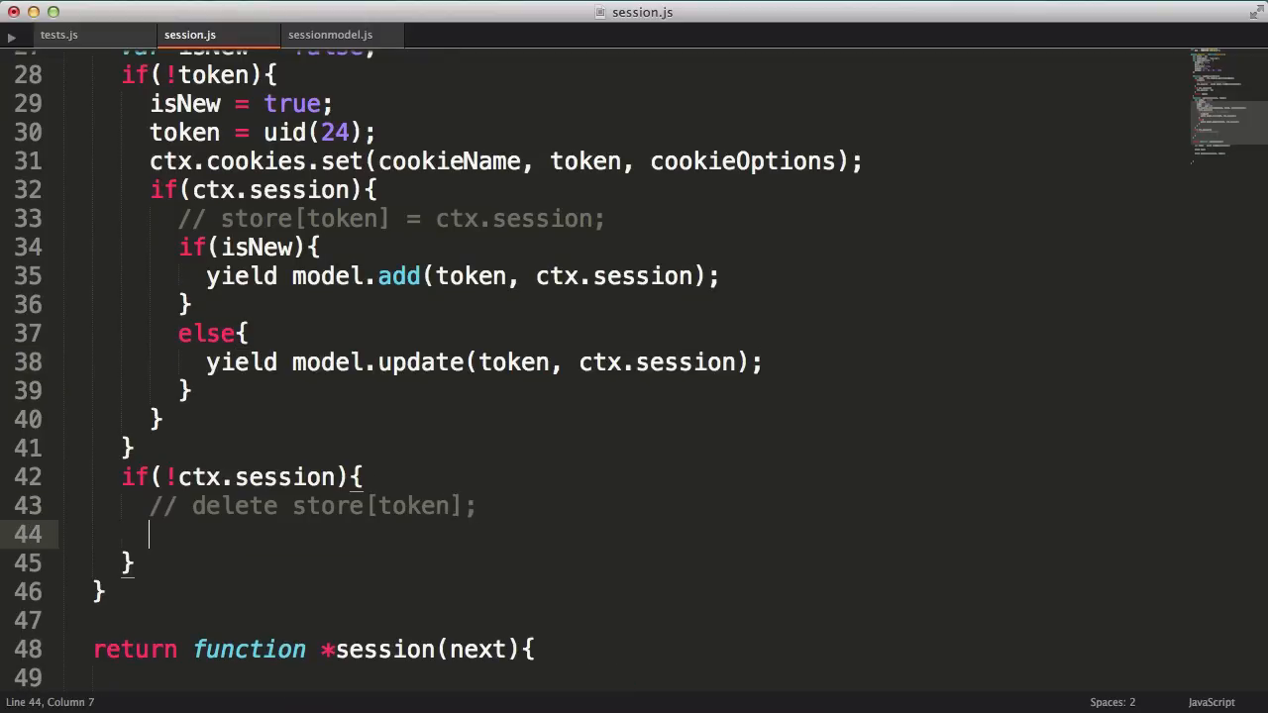
type("yield model.remove(token);")
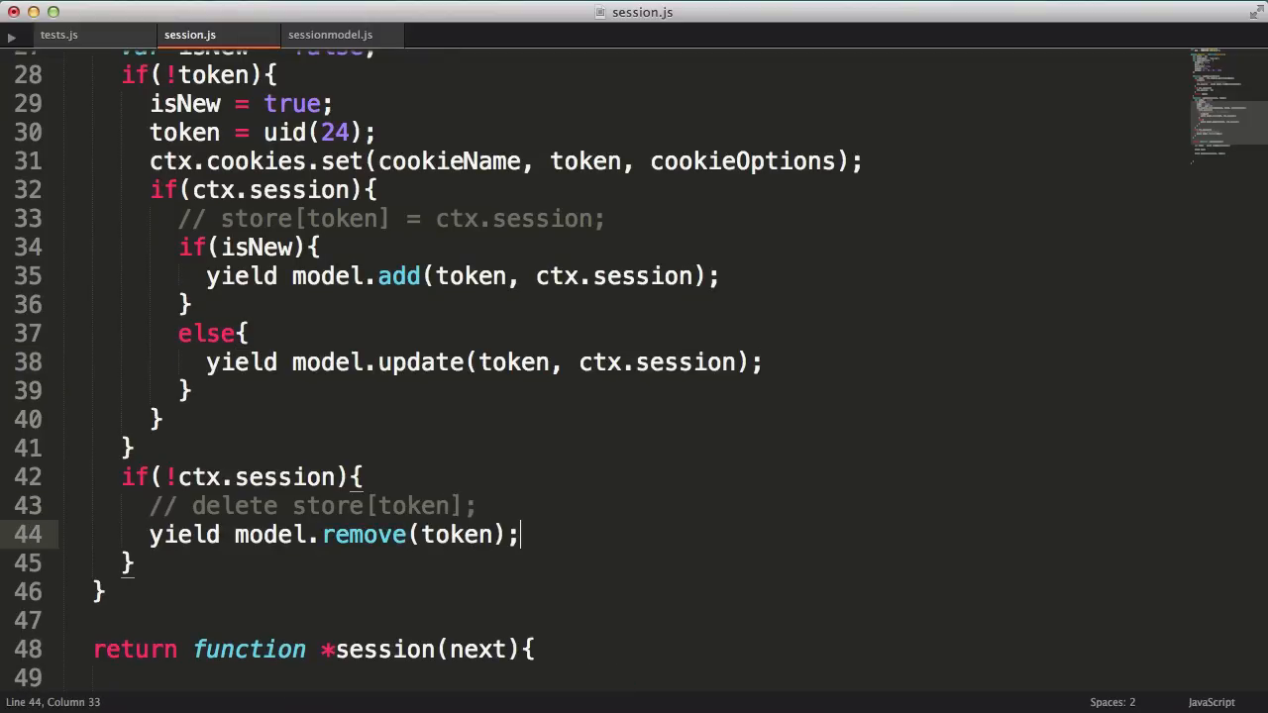
left_click(330, 34)
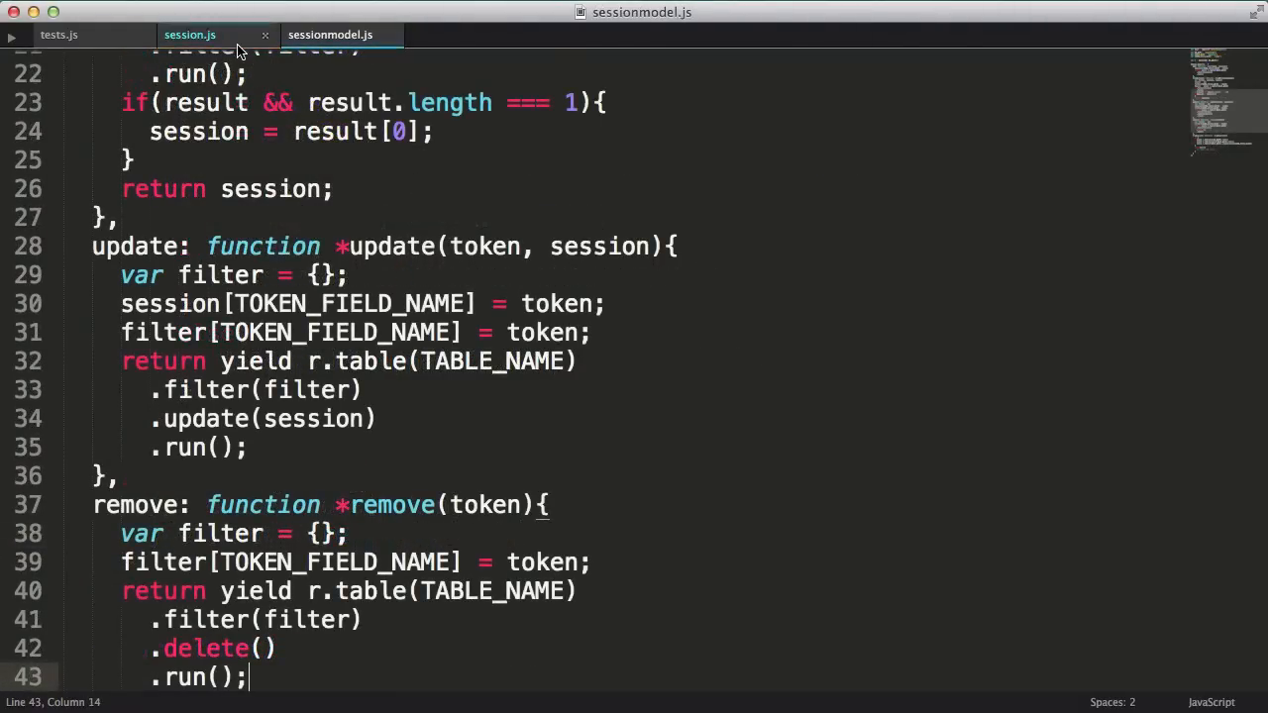
Load ctx.session with yield model.findByToken(token) and declare var isMigrated = false.
left_click(189, 33)
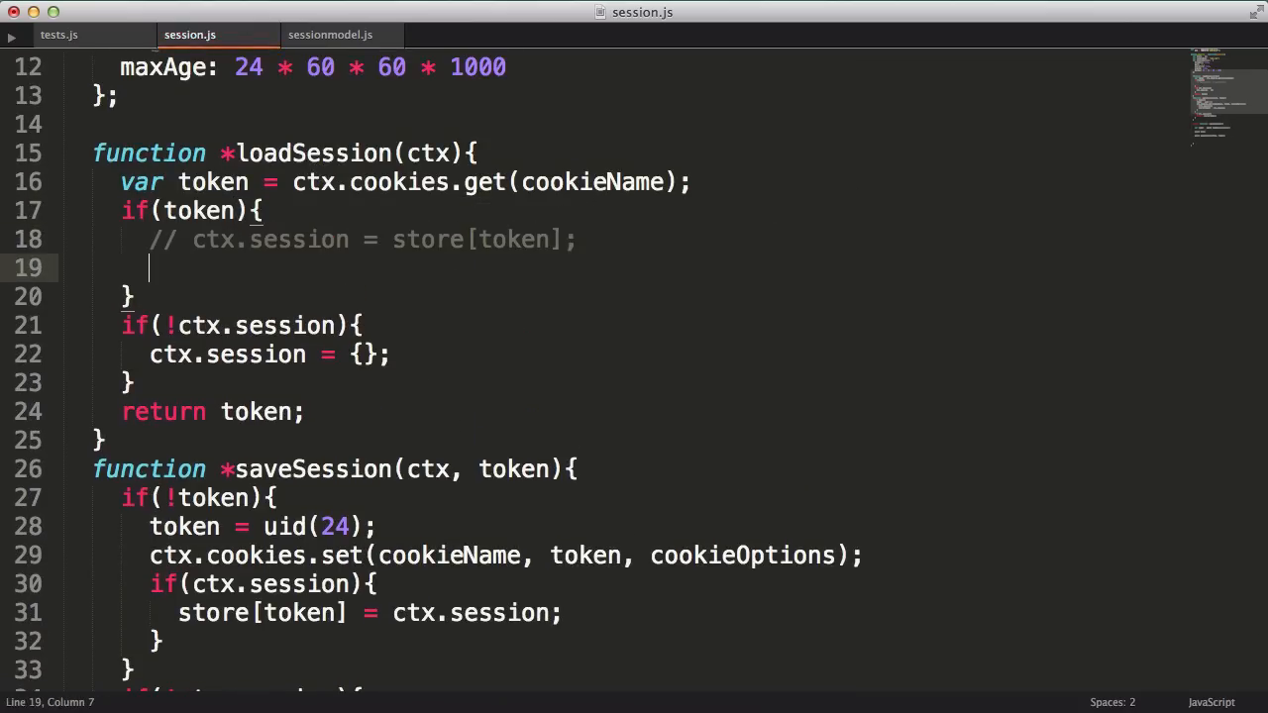
type("ctx.session = yield model.findByT")
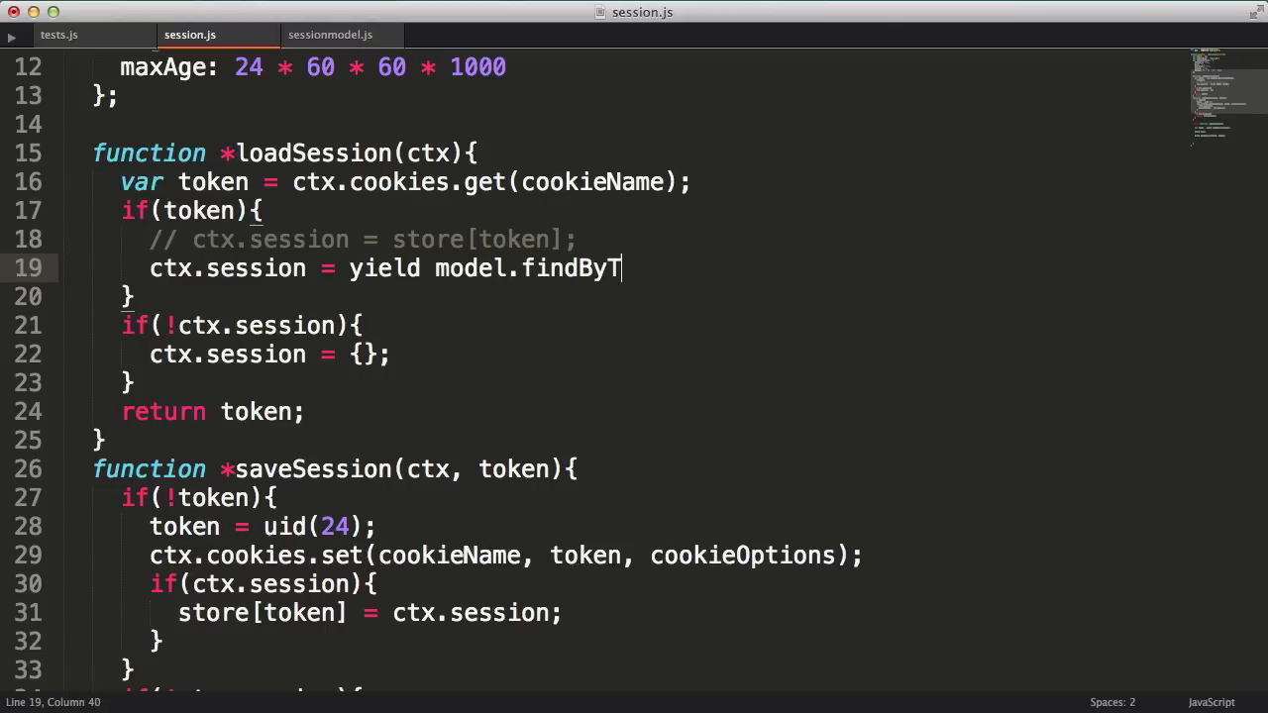
type("oken(token);")
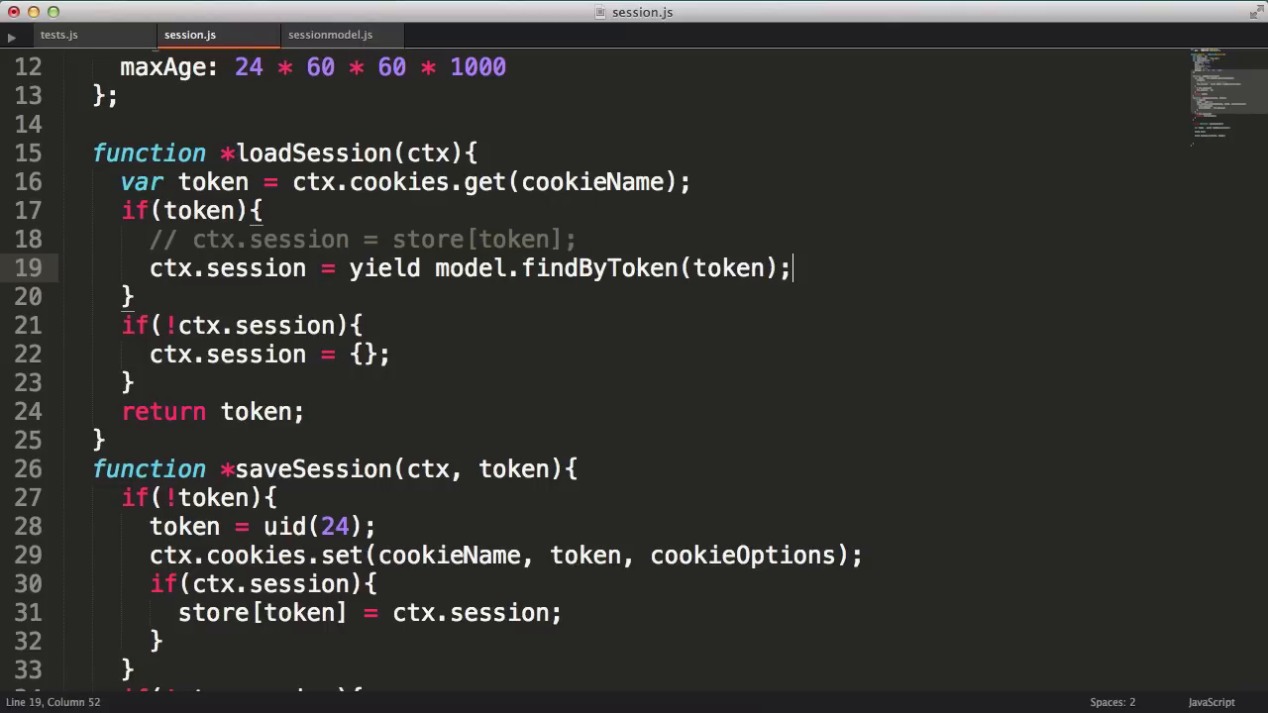
mouse_move(385, 420)
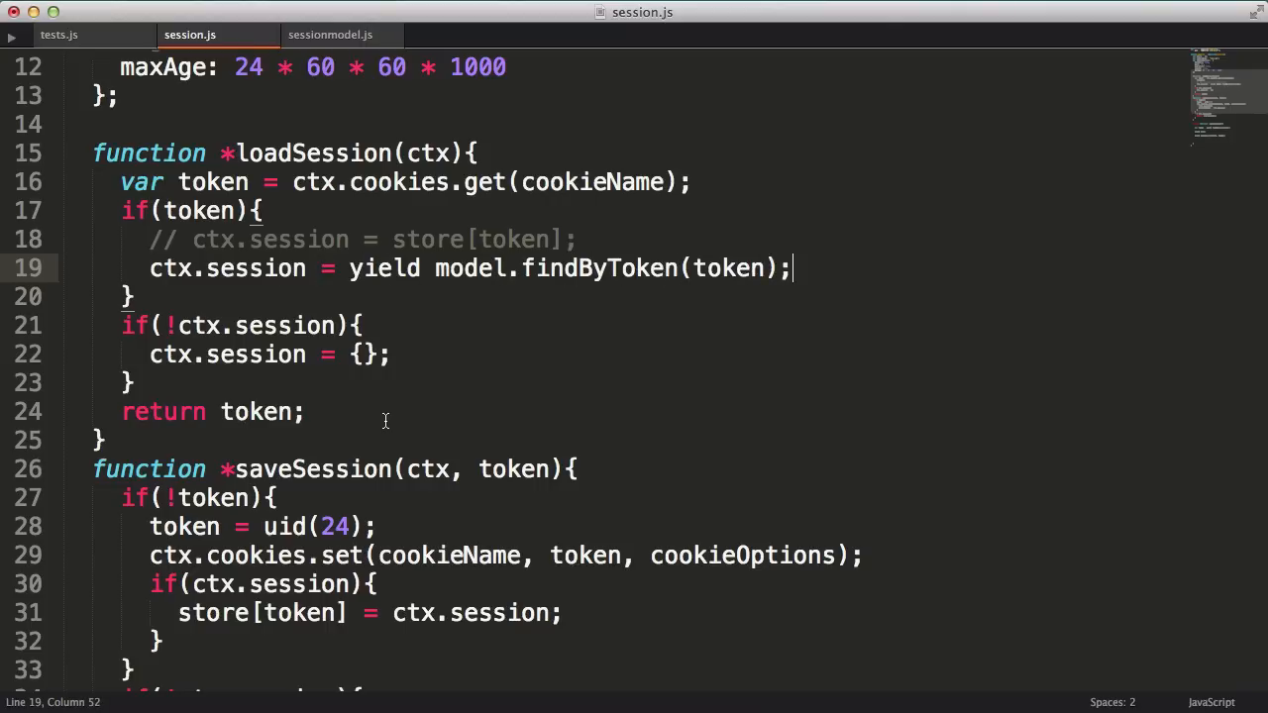
type("var isMigrated")
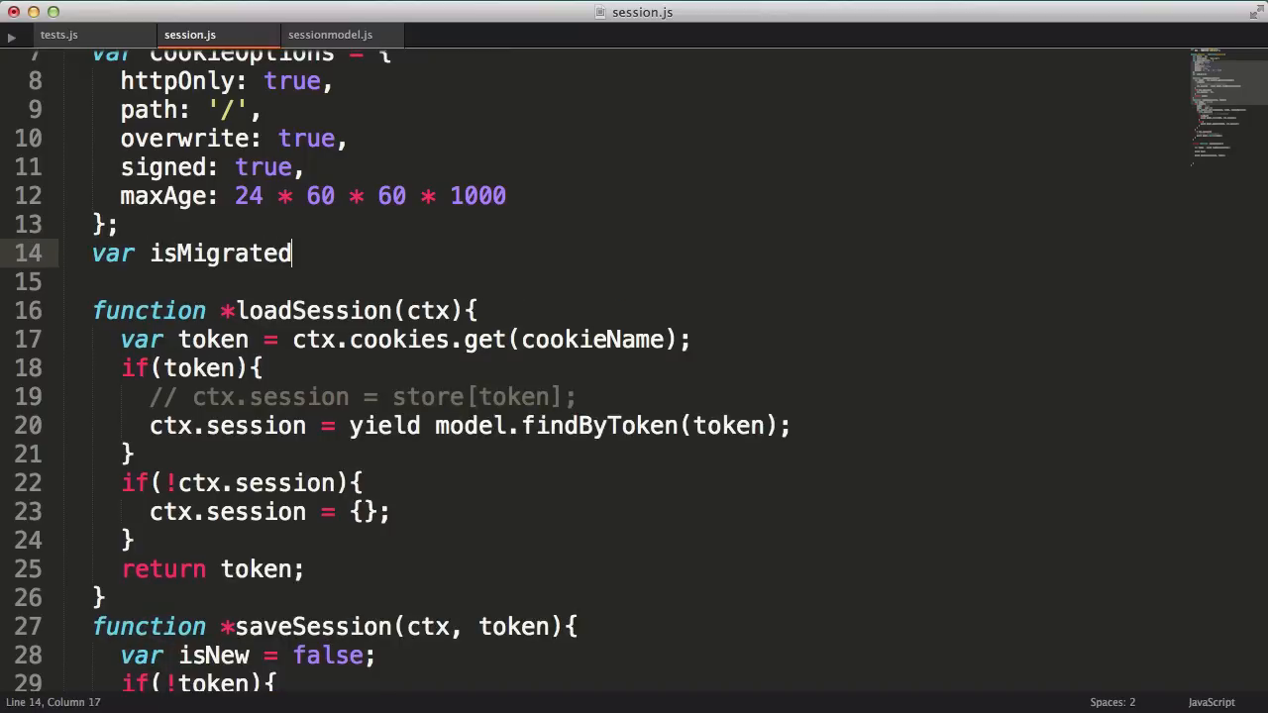
type("= false;")
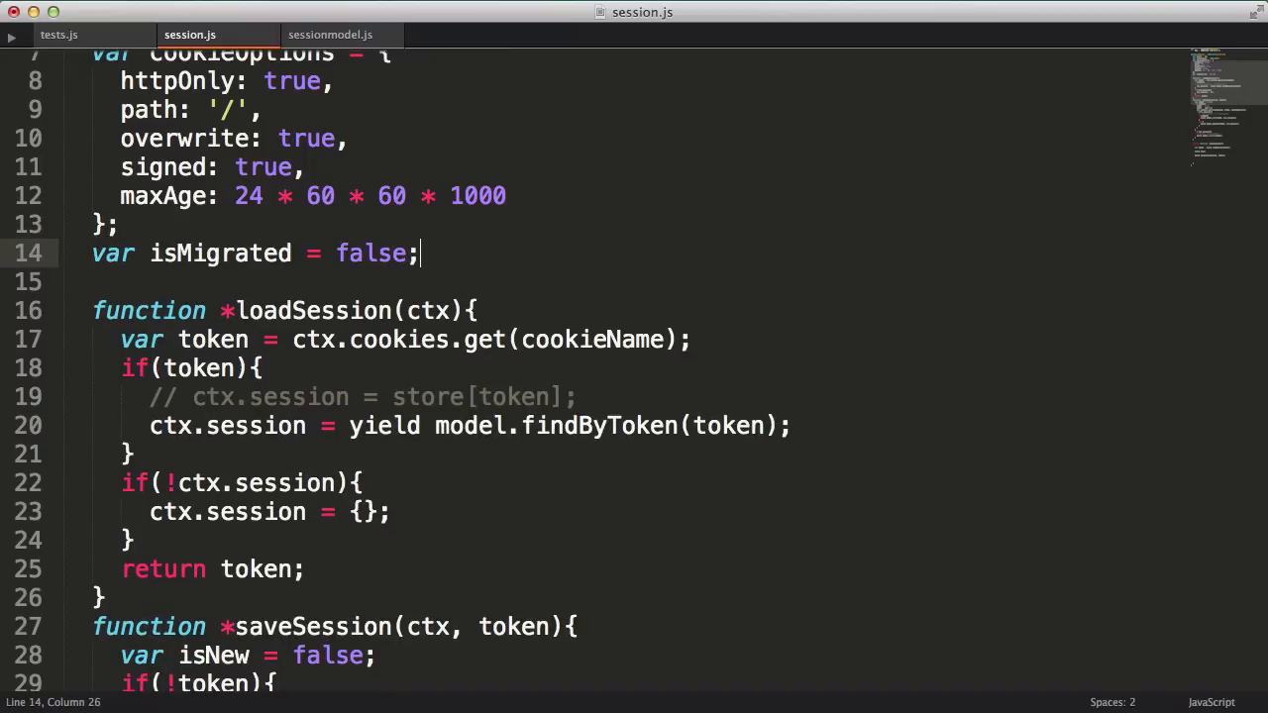
Add an if(!isMigrated) guard, require './sessionmodel' as model, and run mocha --harmony.
scroll("down", 3)
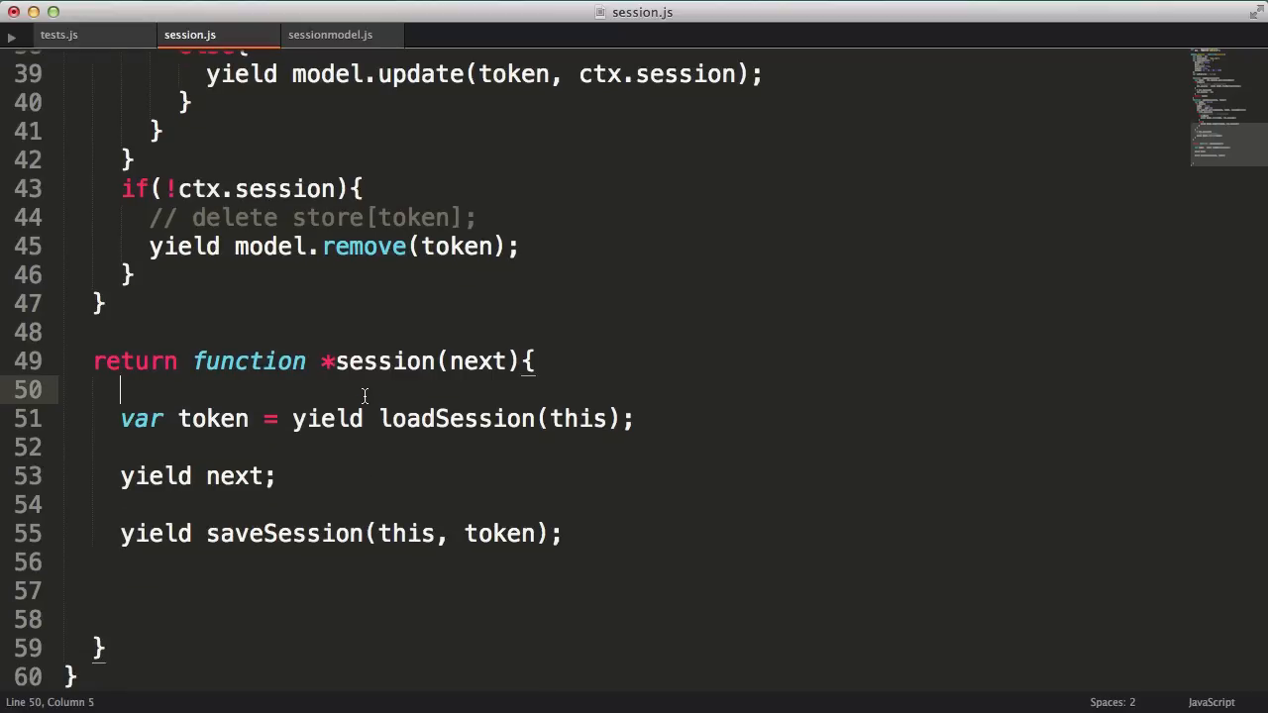
type("if(!isMigrated){")
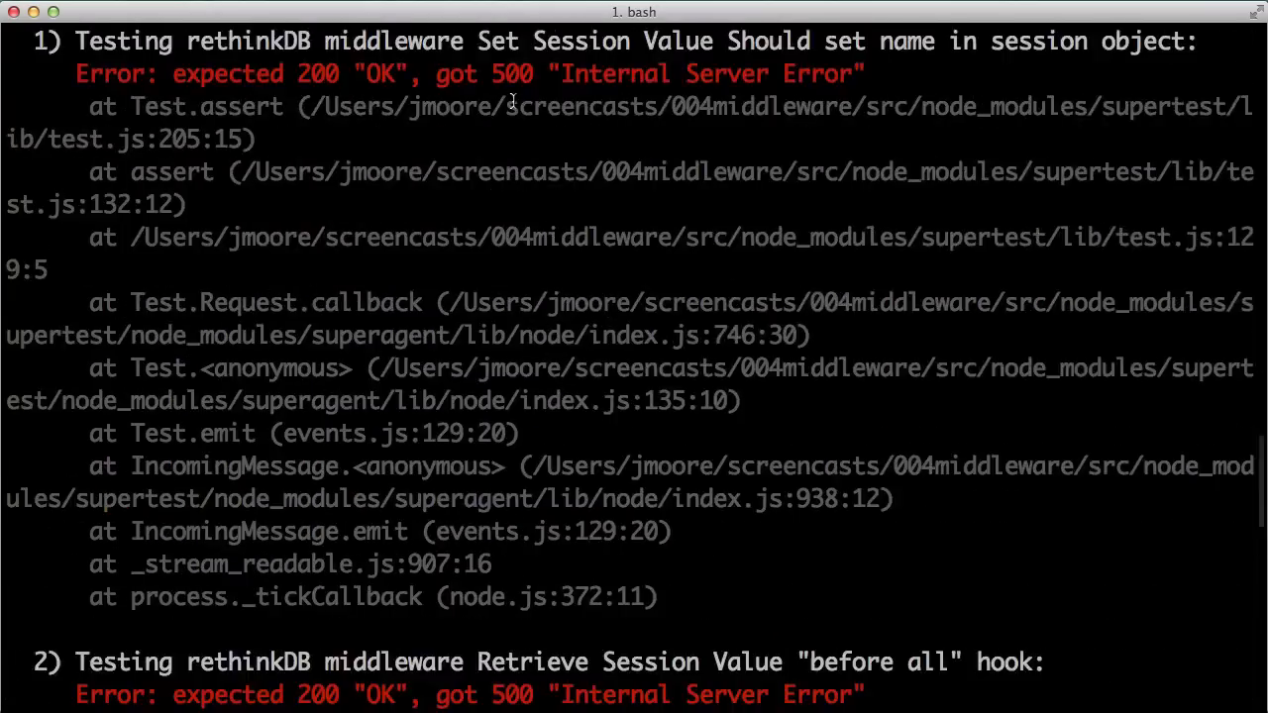
scroll("down", 3)
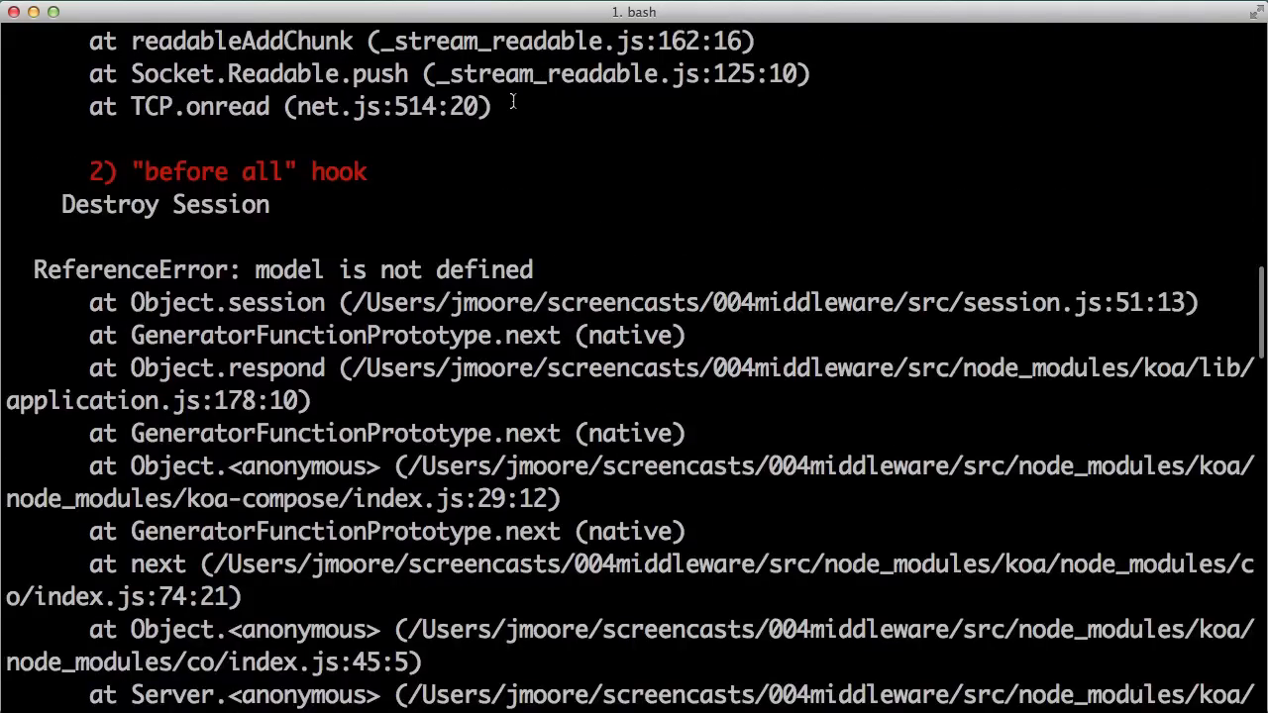
scroll("down", 3)
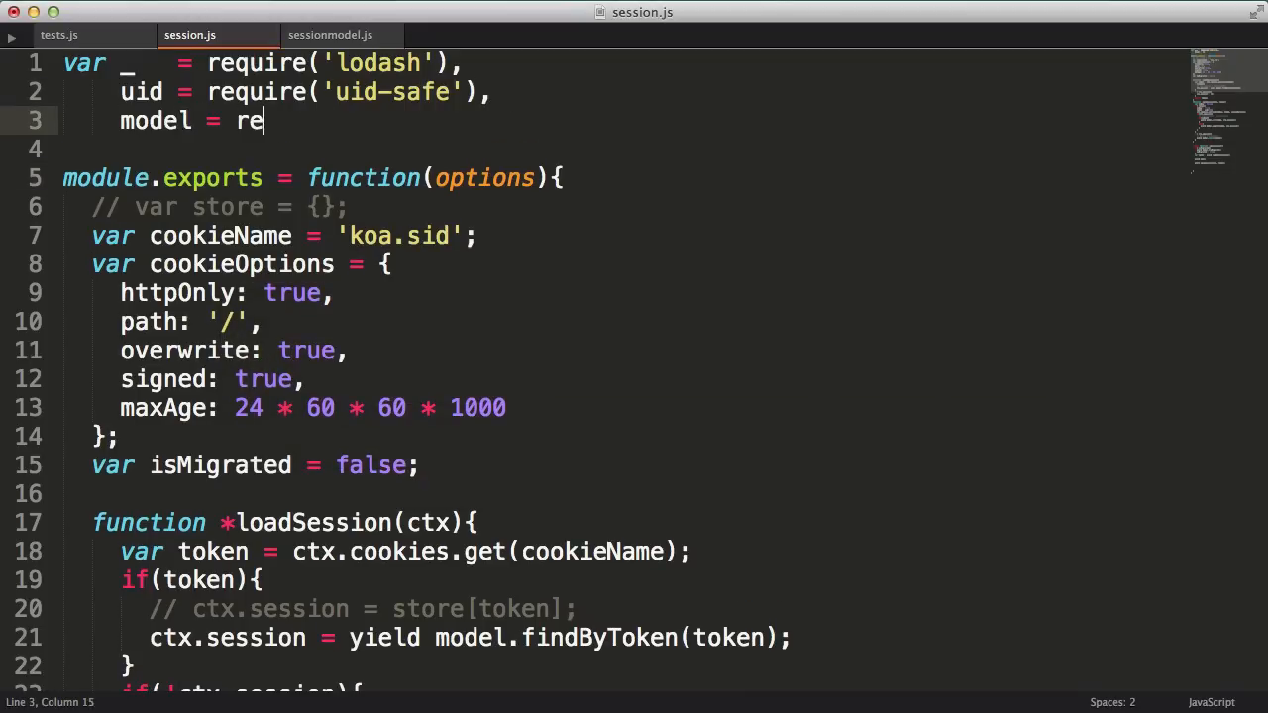
type("quire('./sessionmodel');")
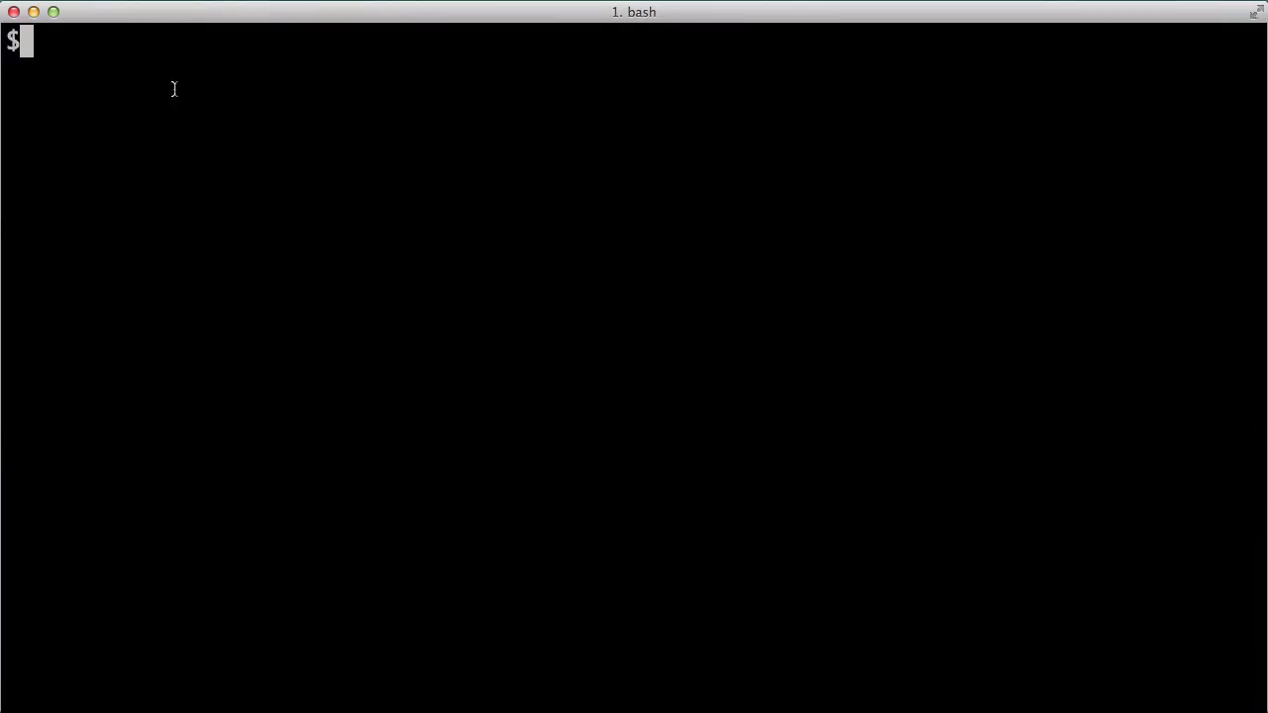
type("mocha --harmony")
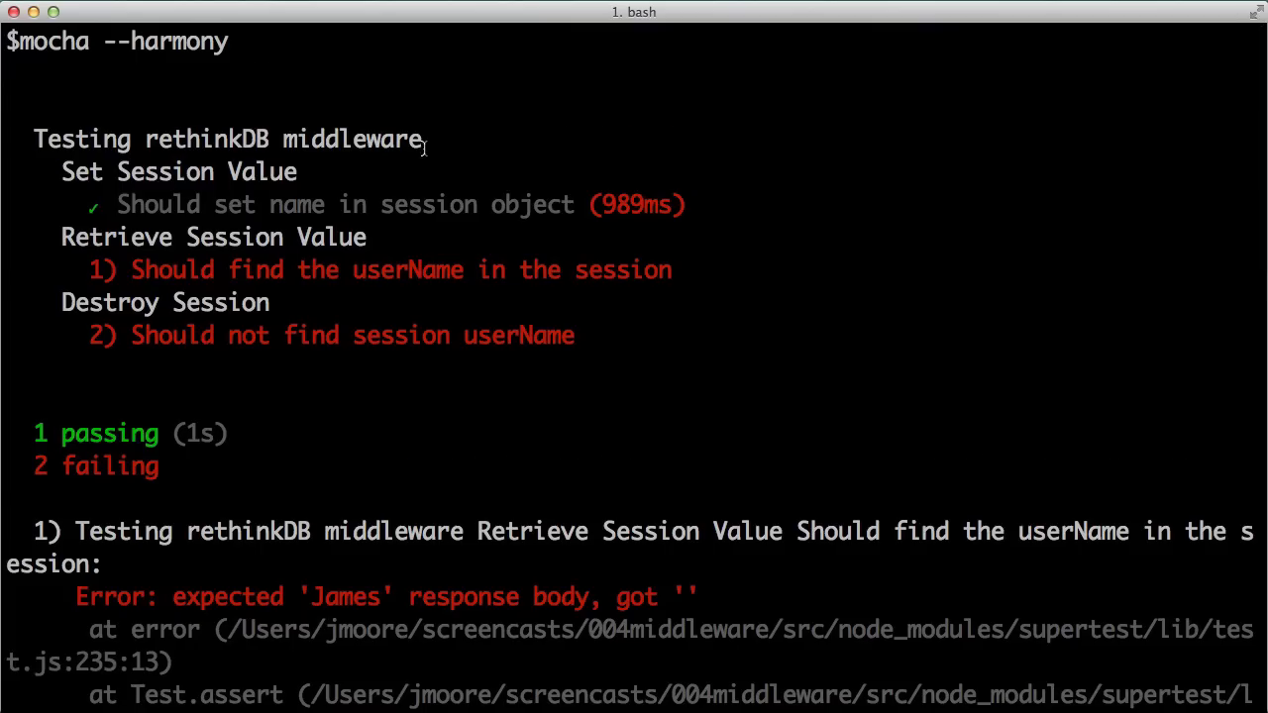